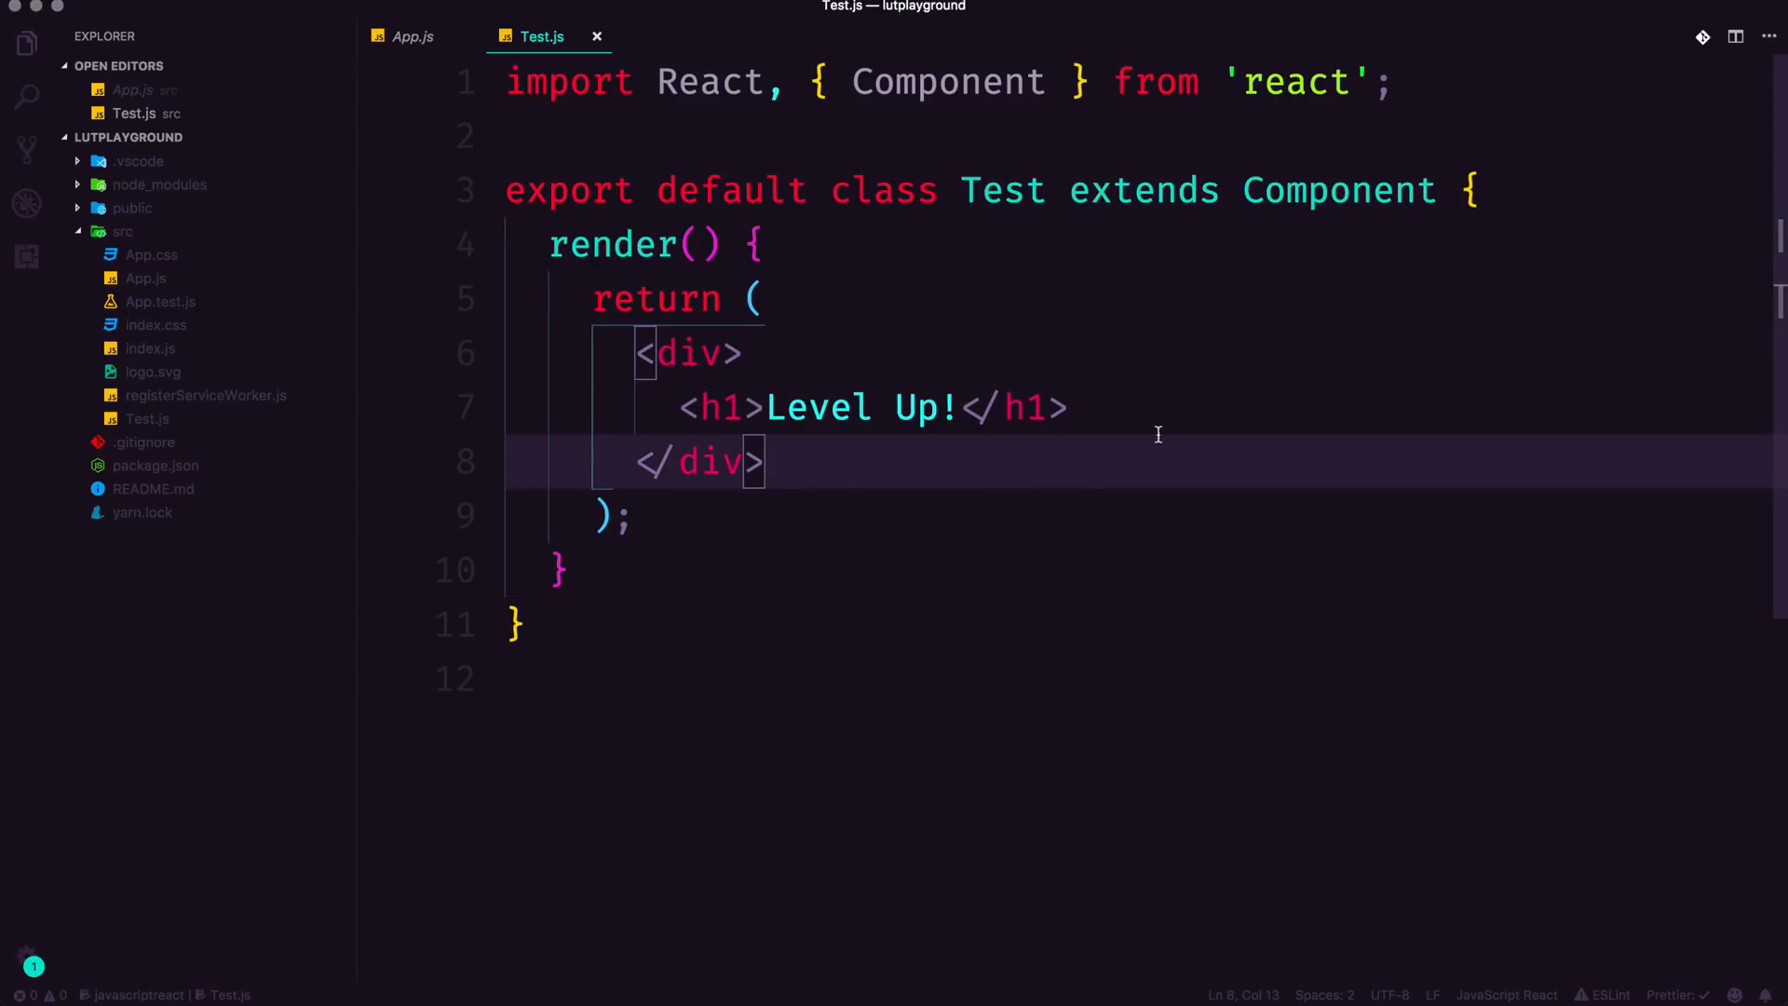
{"action": "mouse_move", "coordinate": [928, 407]}
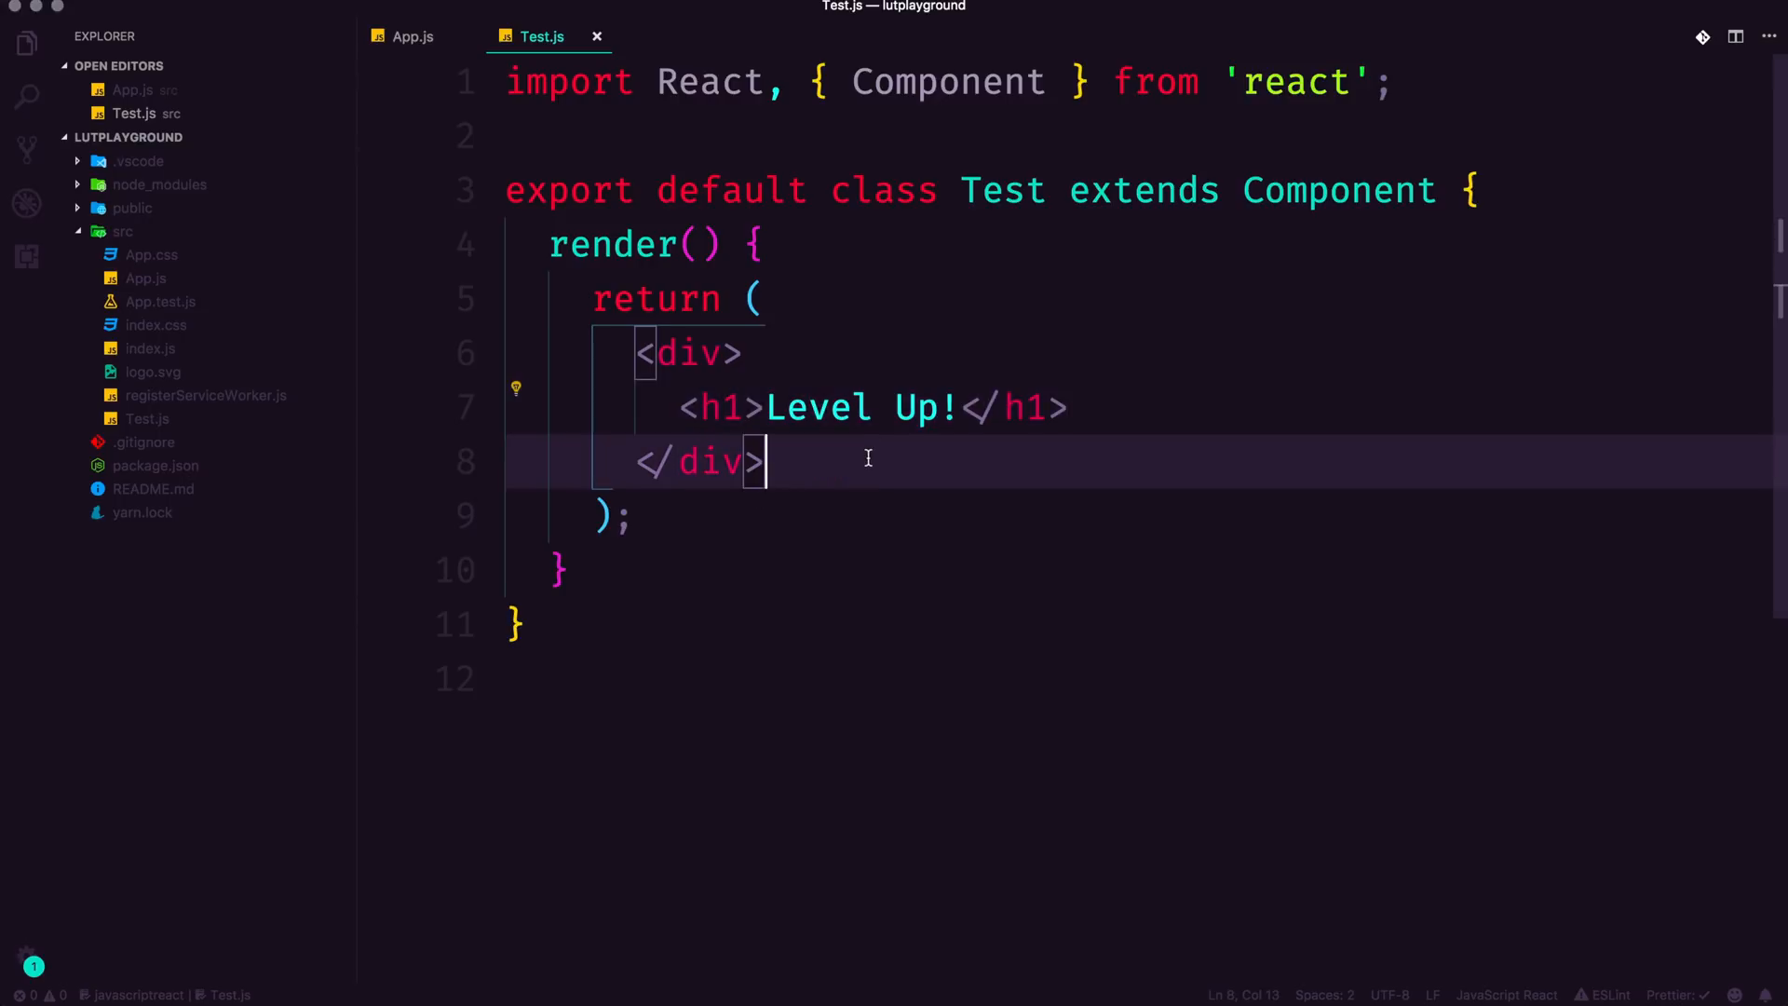
{"action": "mouse_move", "coordinate": [1297, 524]}
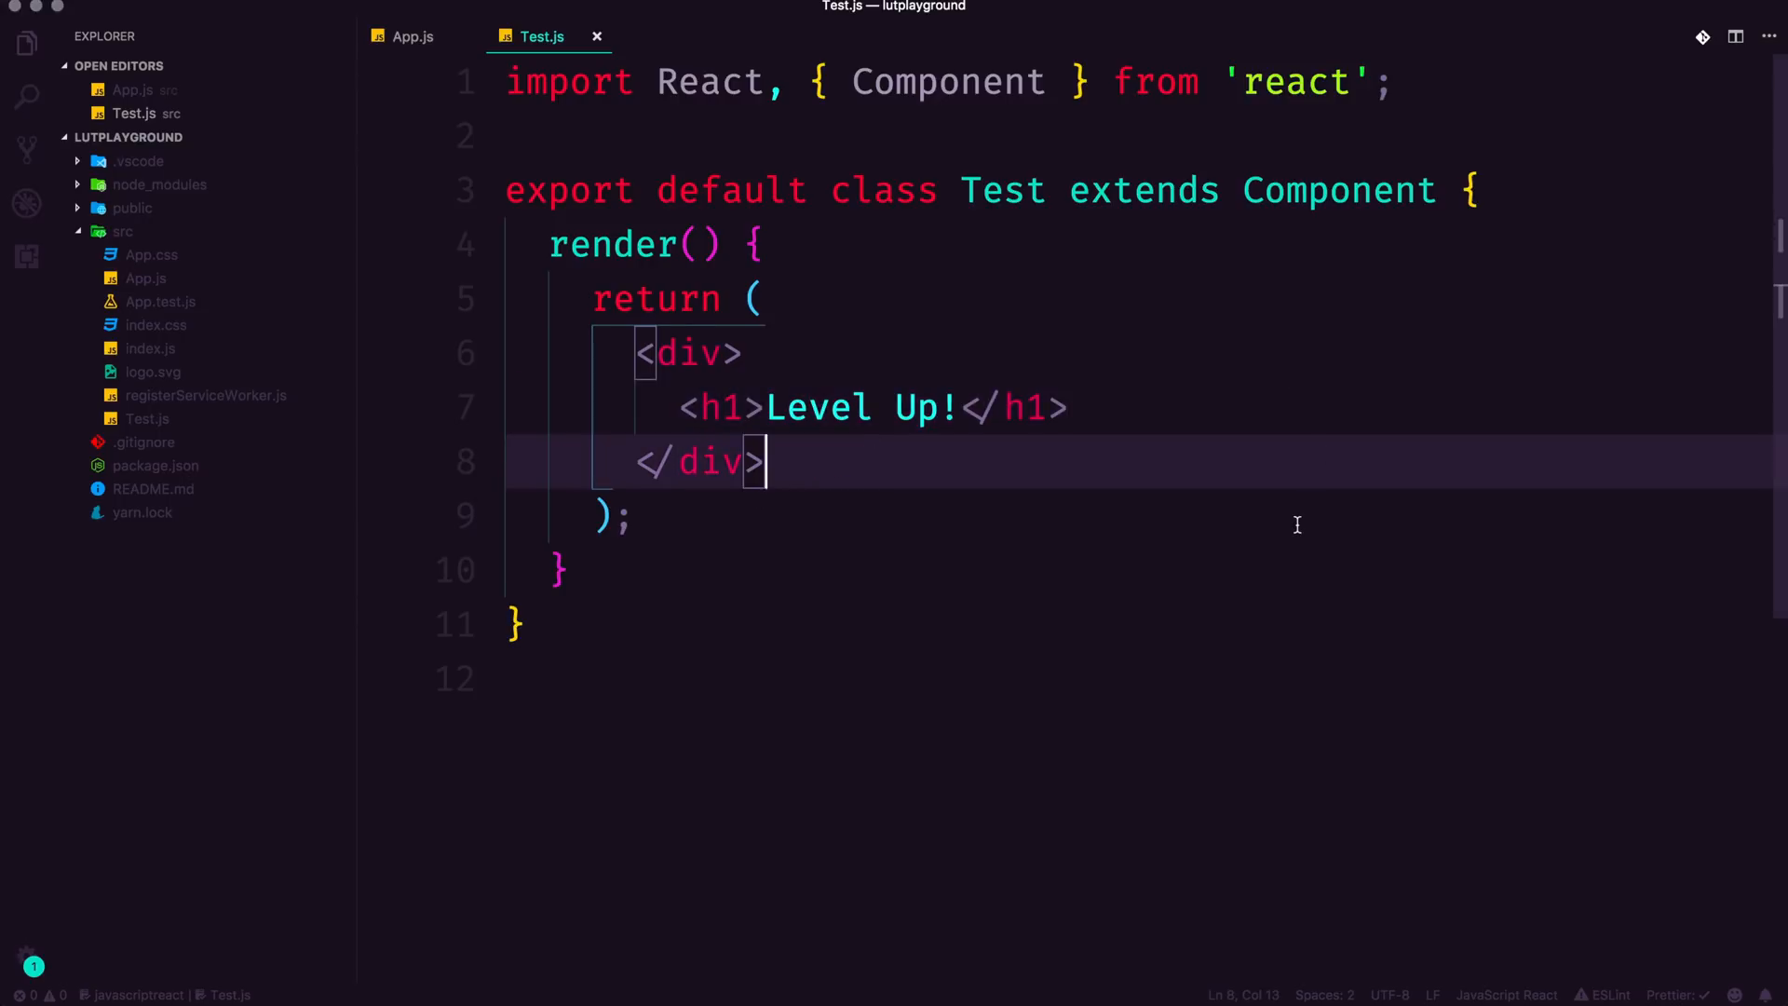
{"action": "mouse_move", "coordinate": [1004, 336]}
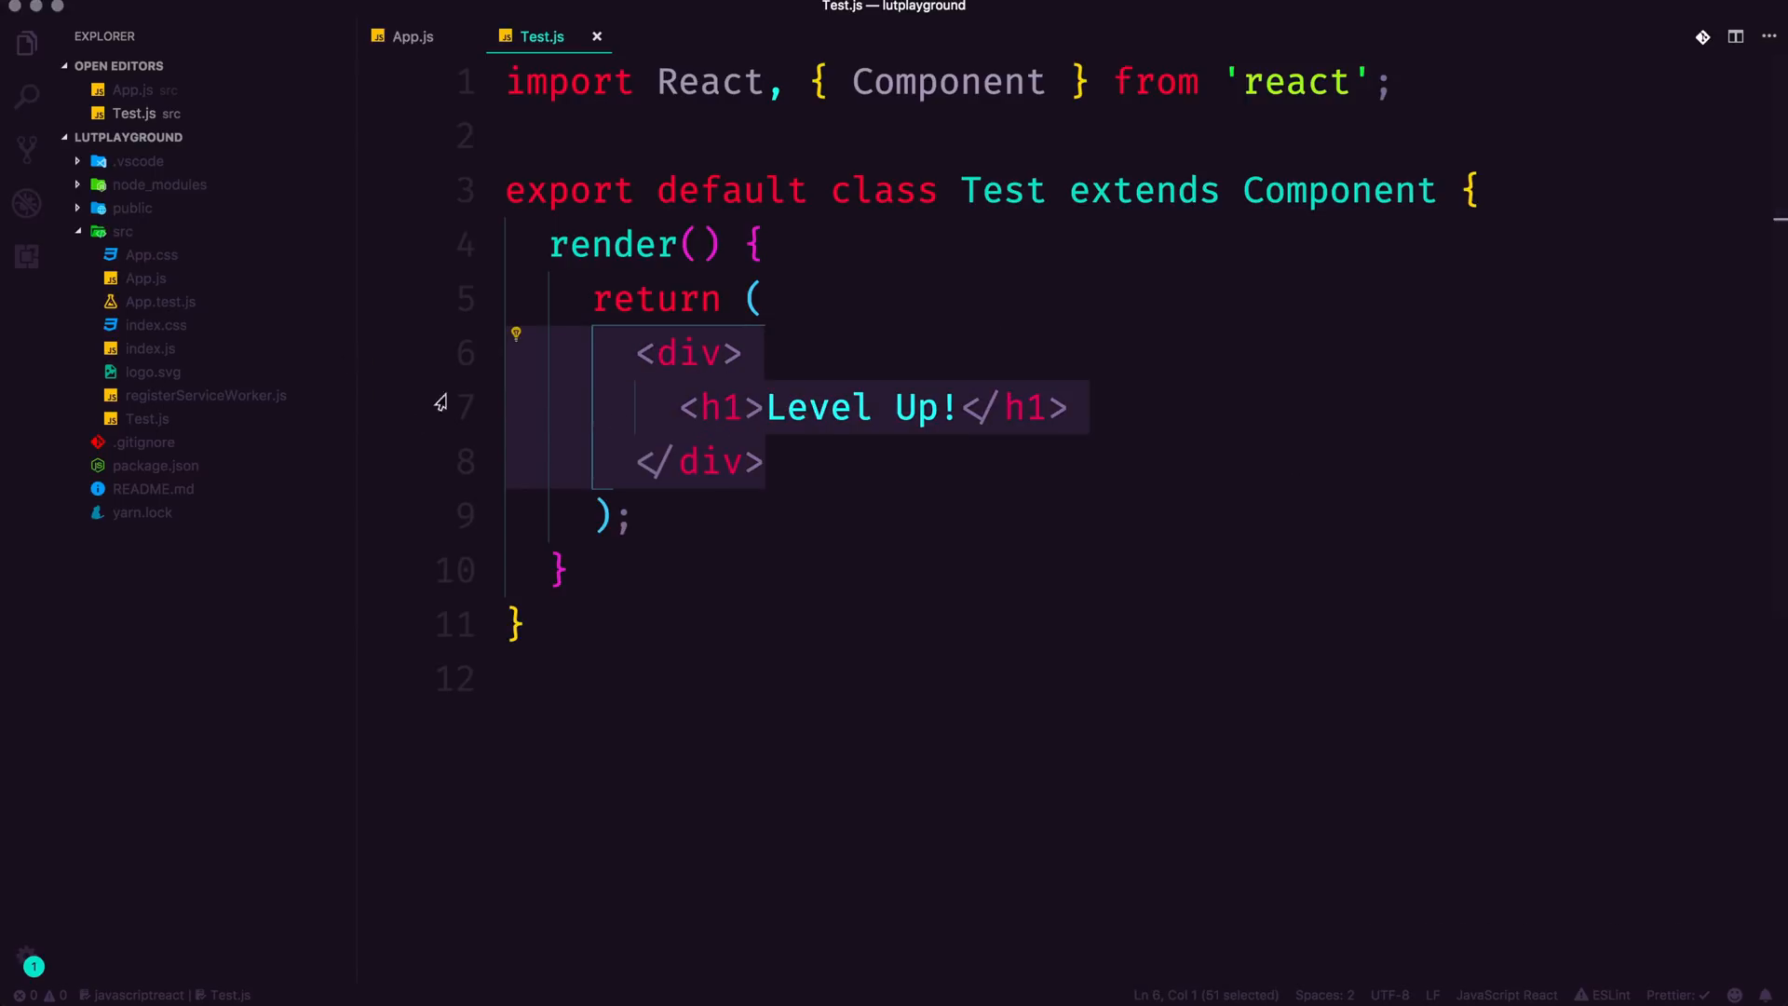
Step: Insert a <button>Yo!</button> element on a new line after the Level Up! div
{"action": "key", "text": "enter"}
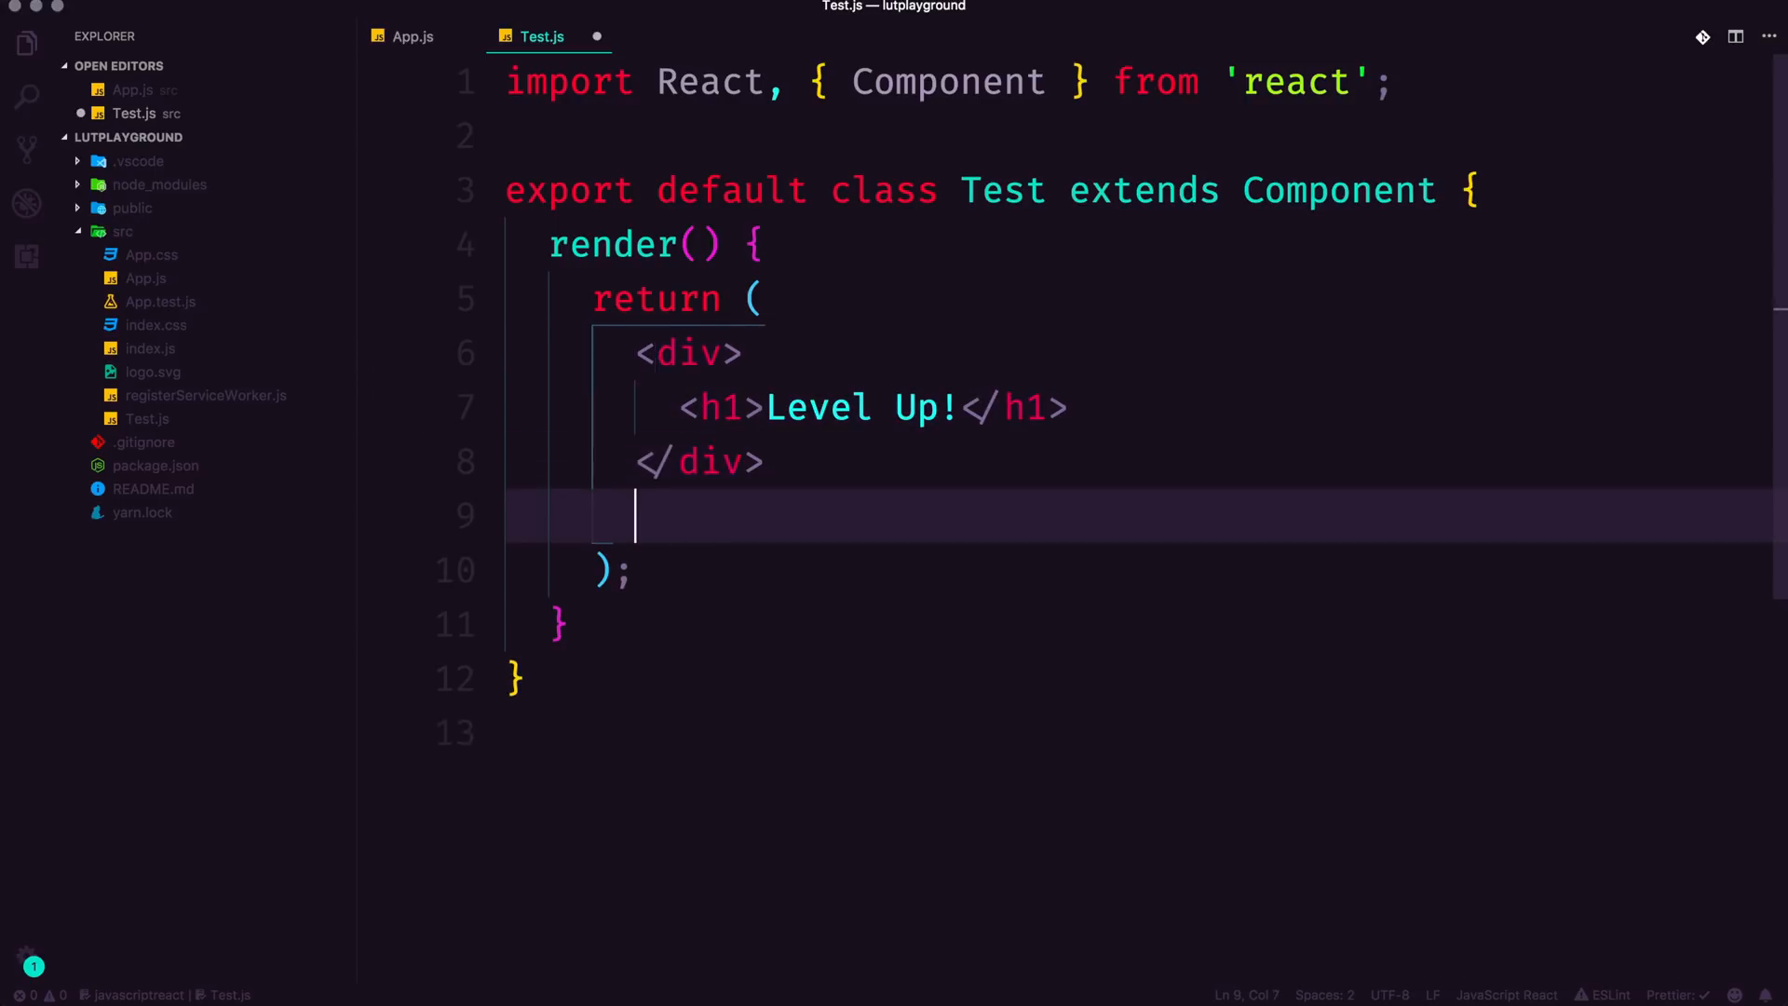
{"action": "type", "text": "butto"}
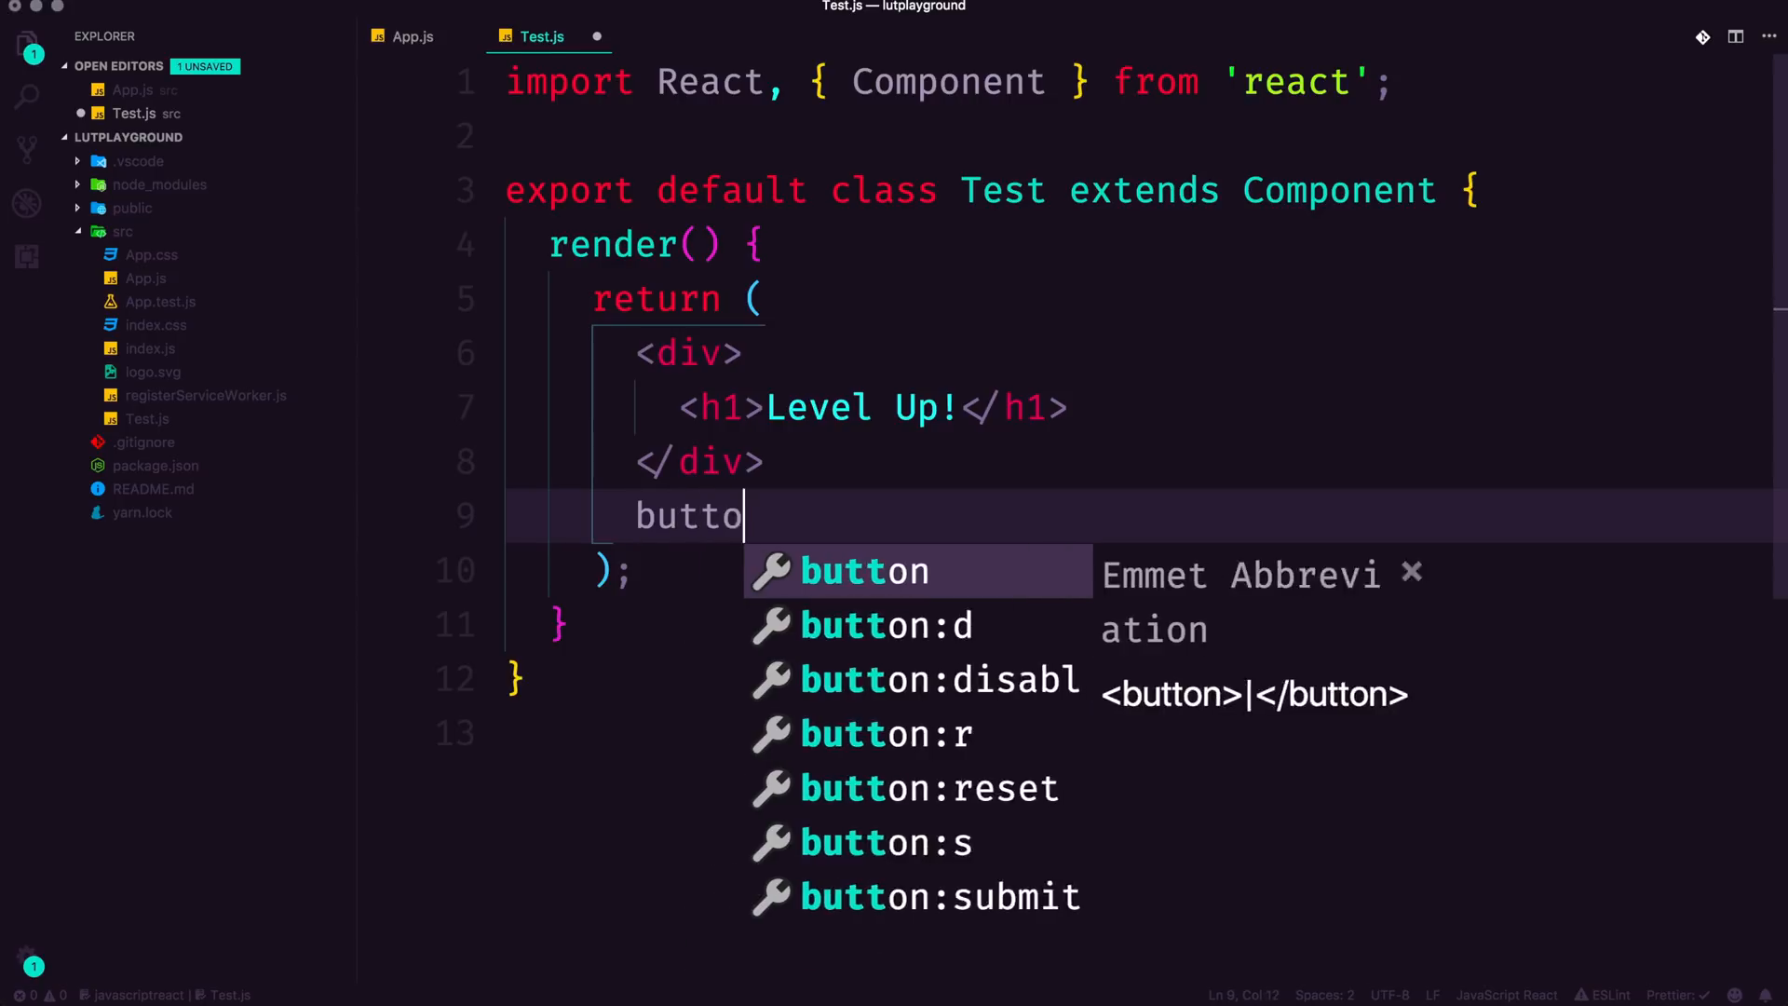
{"action": "key", "text": "Tab"}
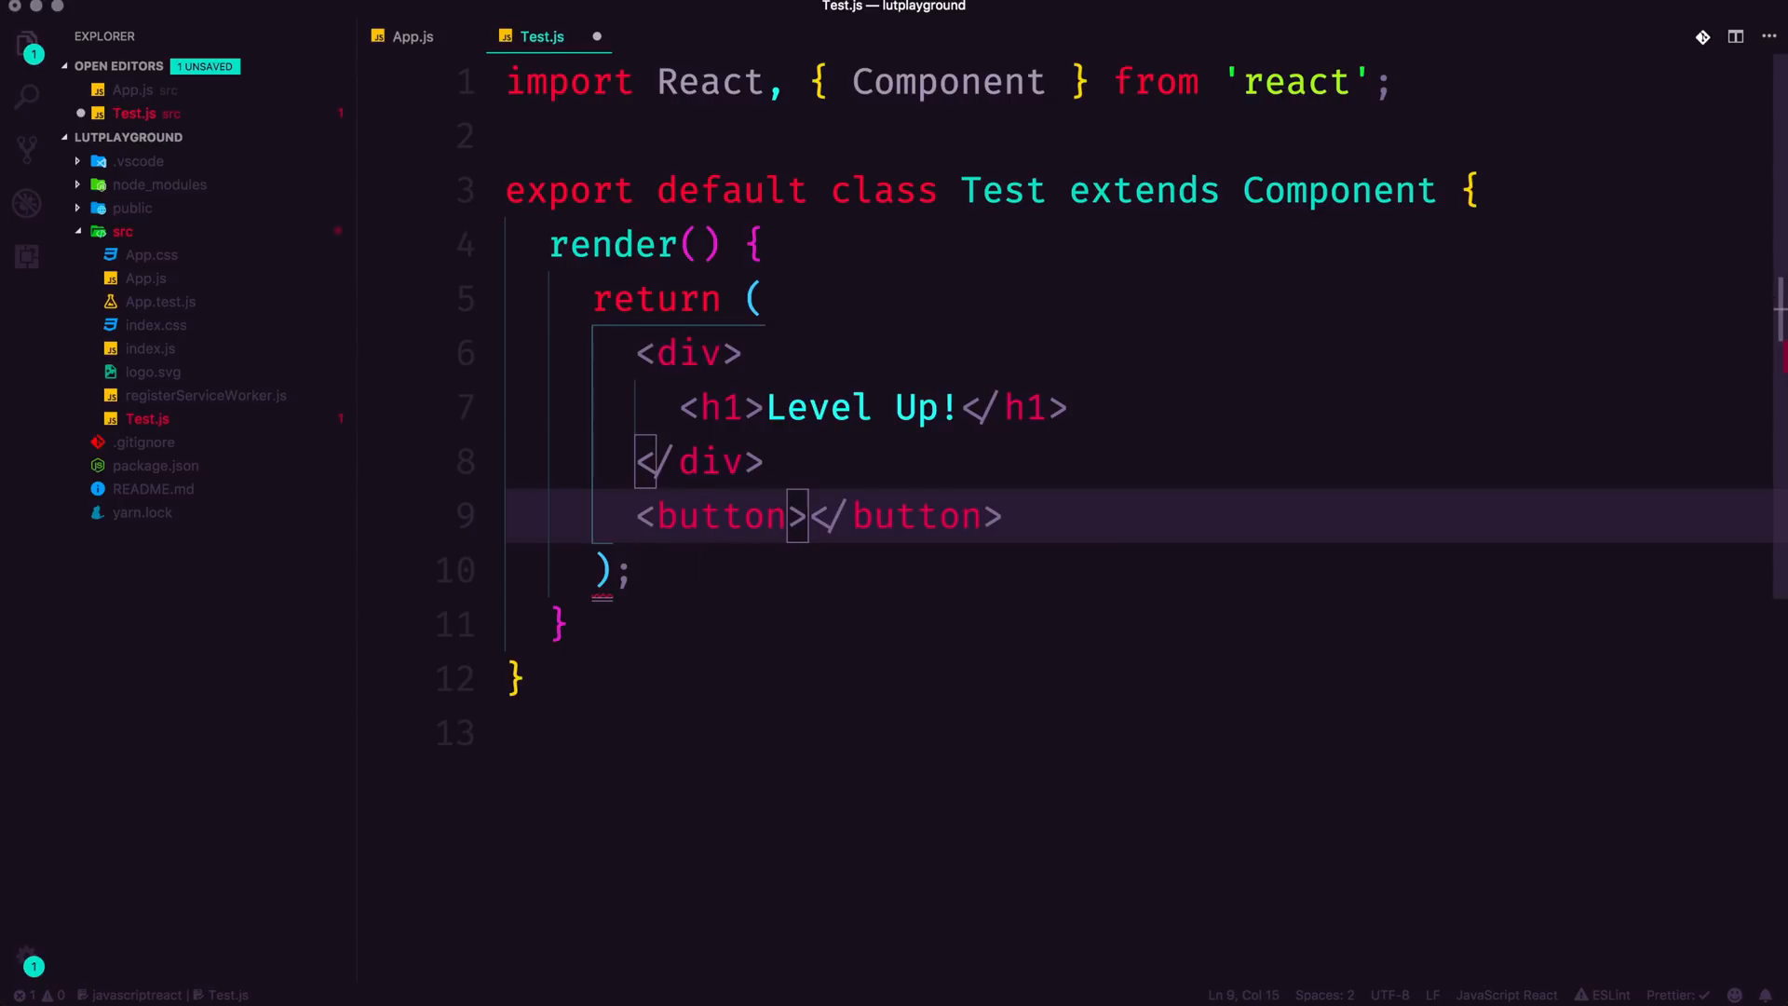
{"action": "type", "text": "Yo!"}
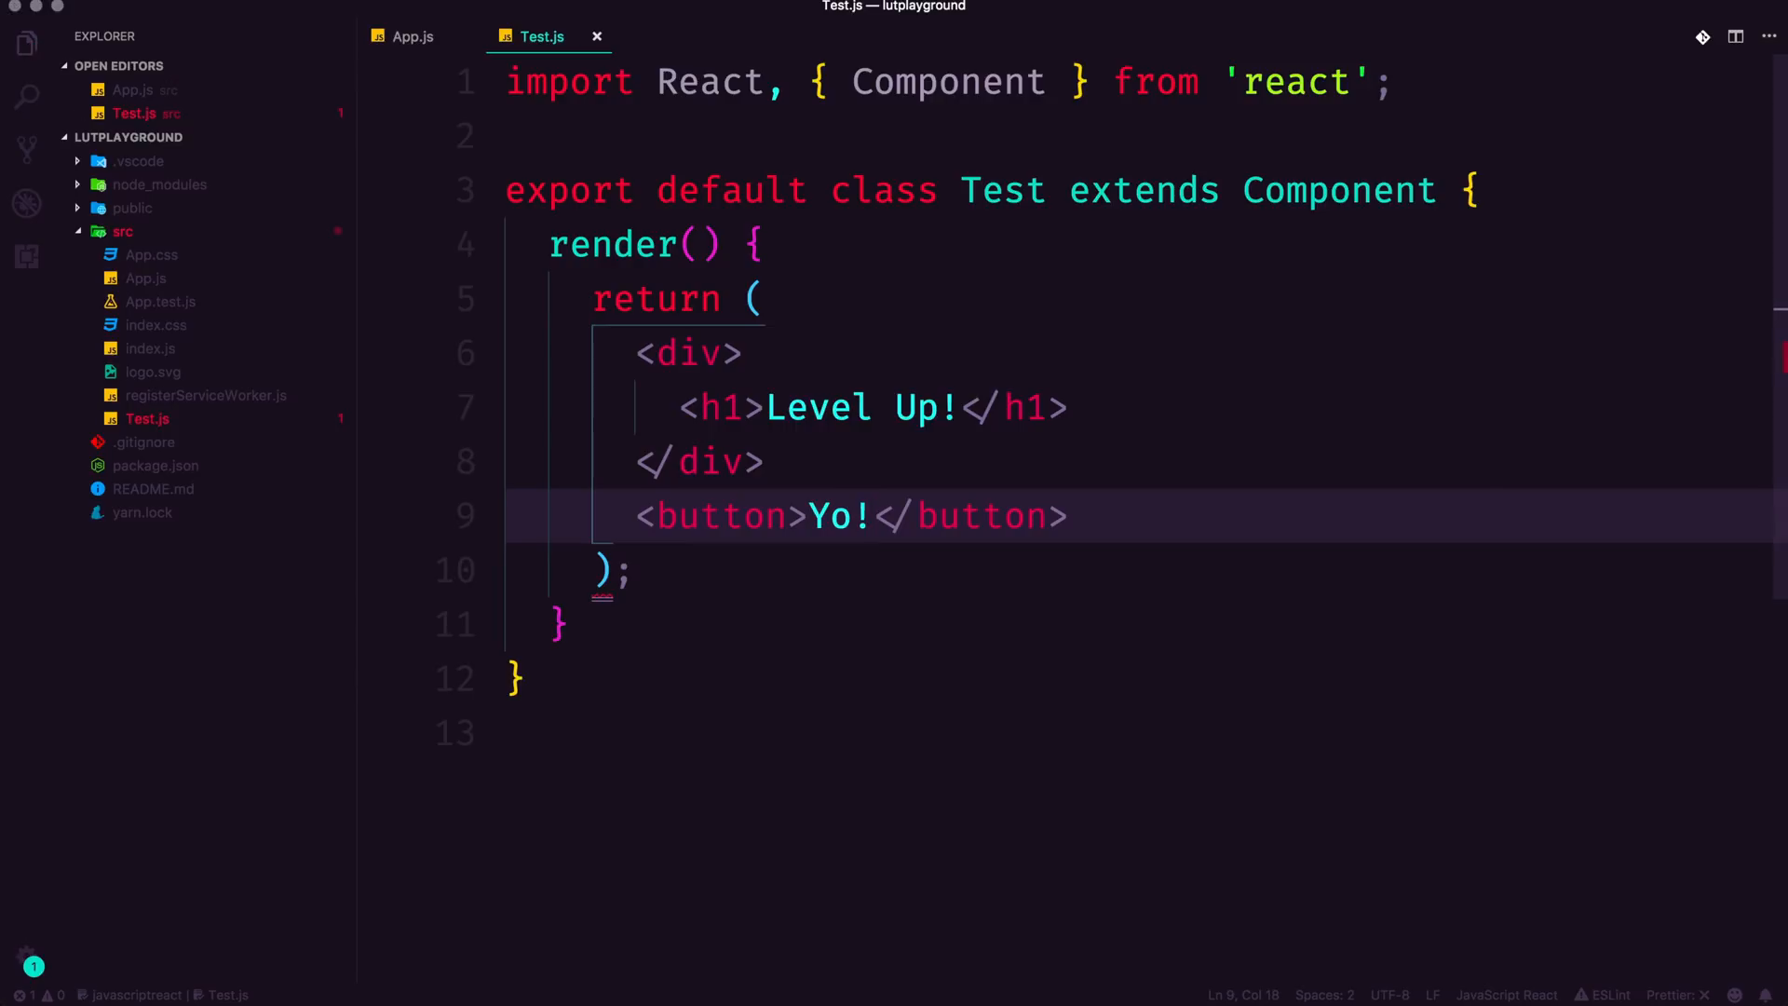
{"action": "left_click", "coordinate": [756, 462]}
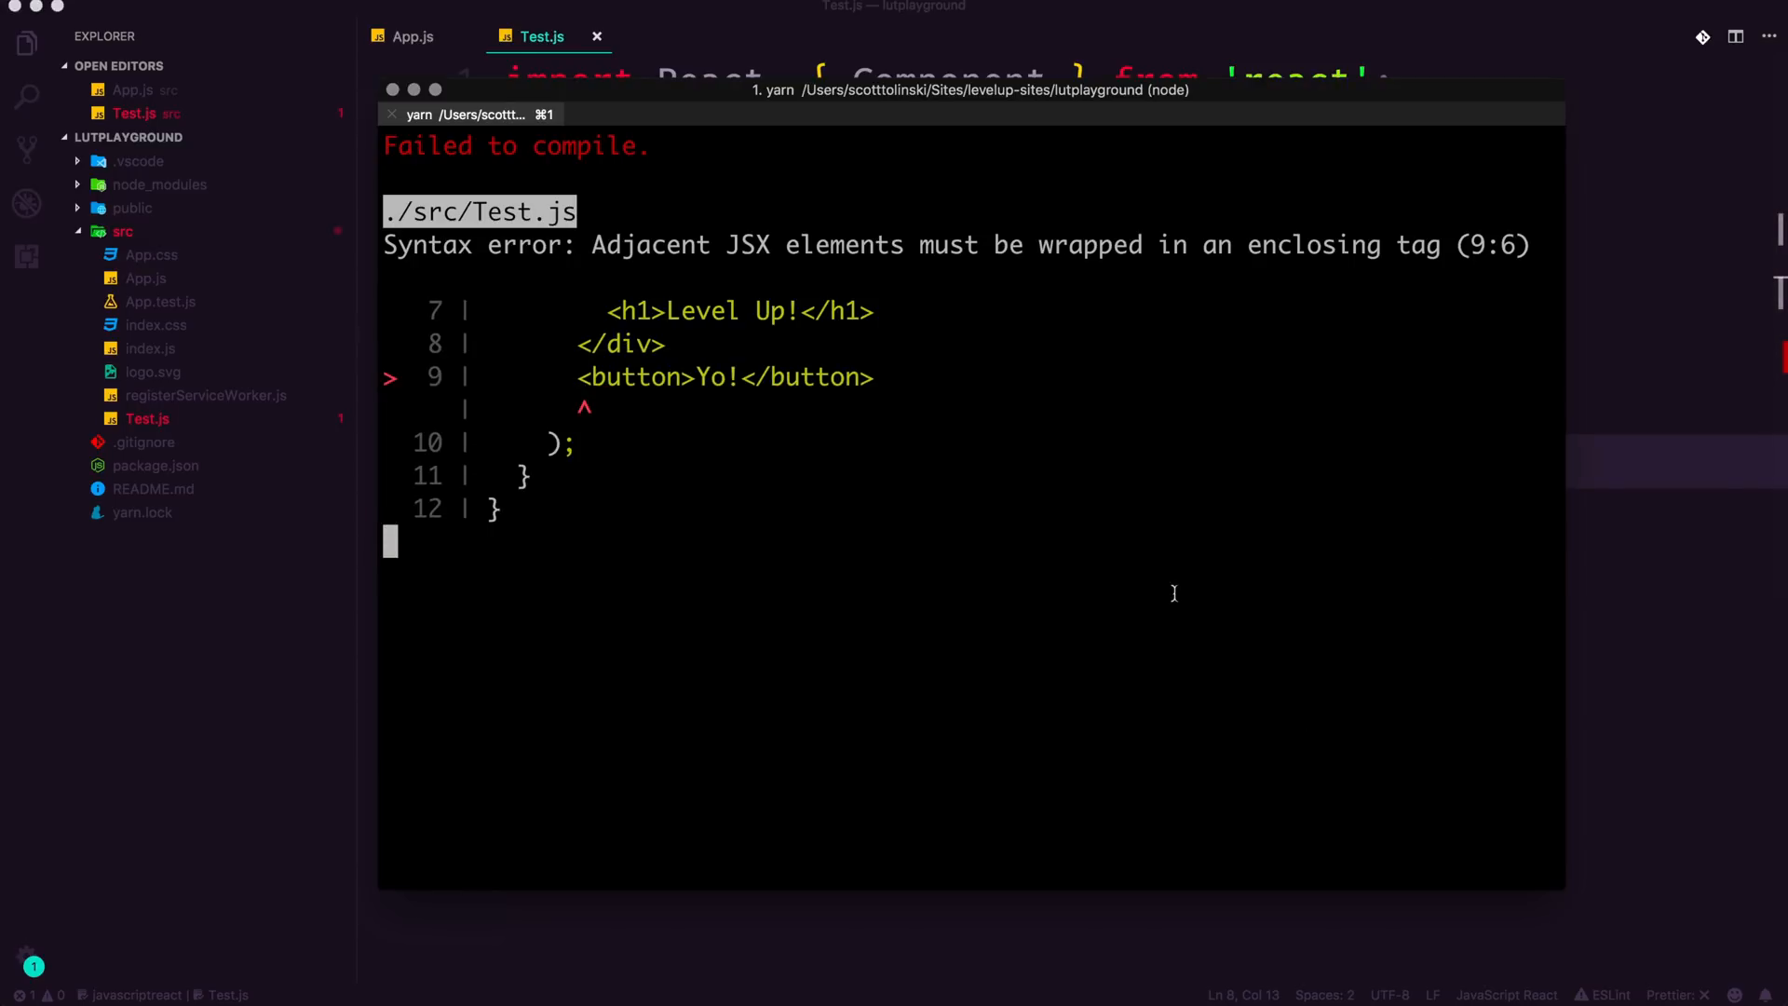
{"action": "mouse_move", "coordinate": [490, 544]}
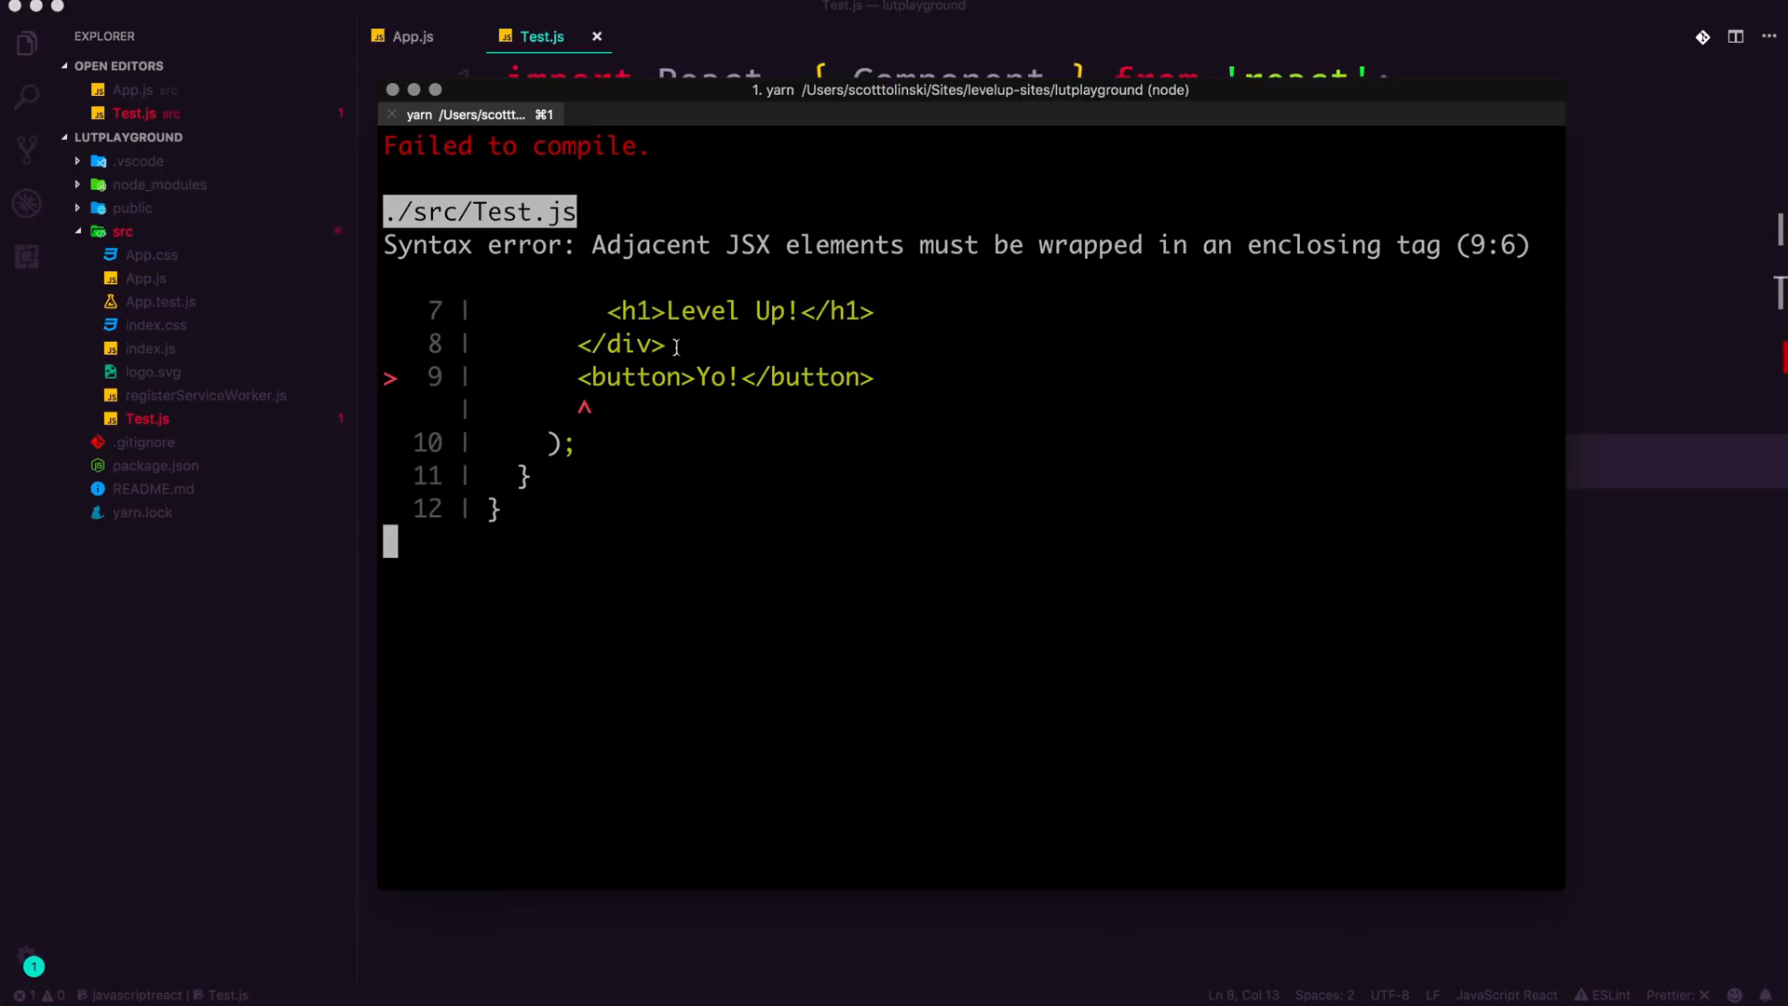
Step: Read the iTerm2 'Failed to compile' error saying adjacent JSX elements need an enclosing tag
{"action": "left_click_drag", "start_coordinate": [594, 244], "coordinate": [933, 244]}
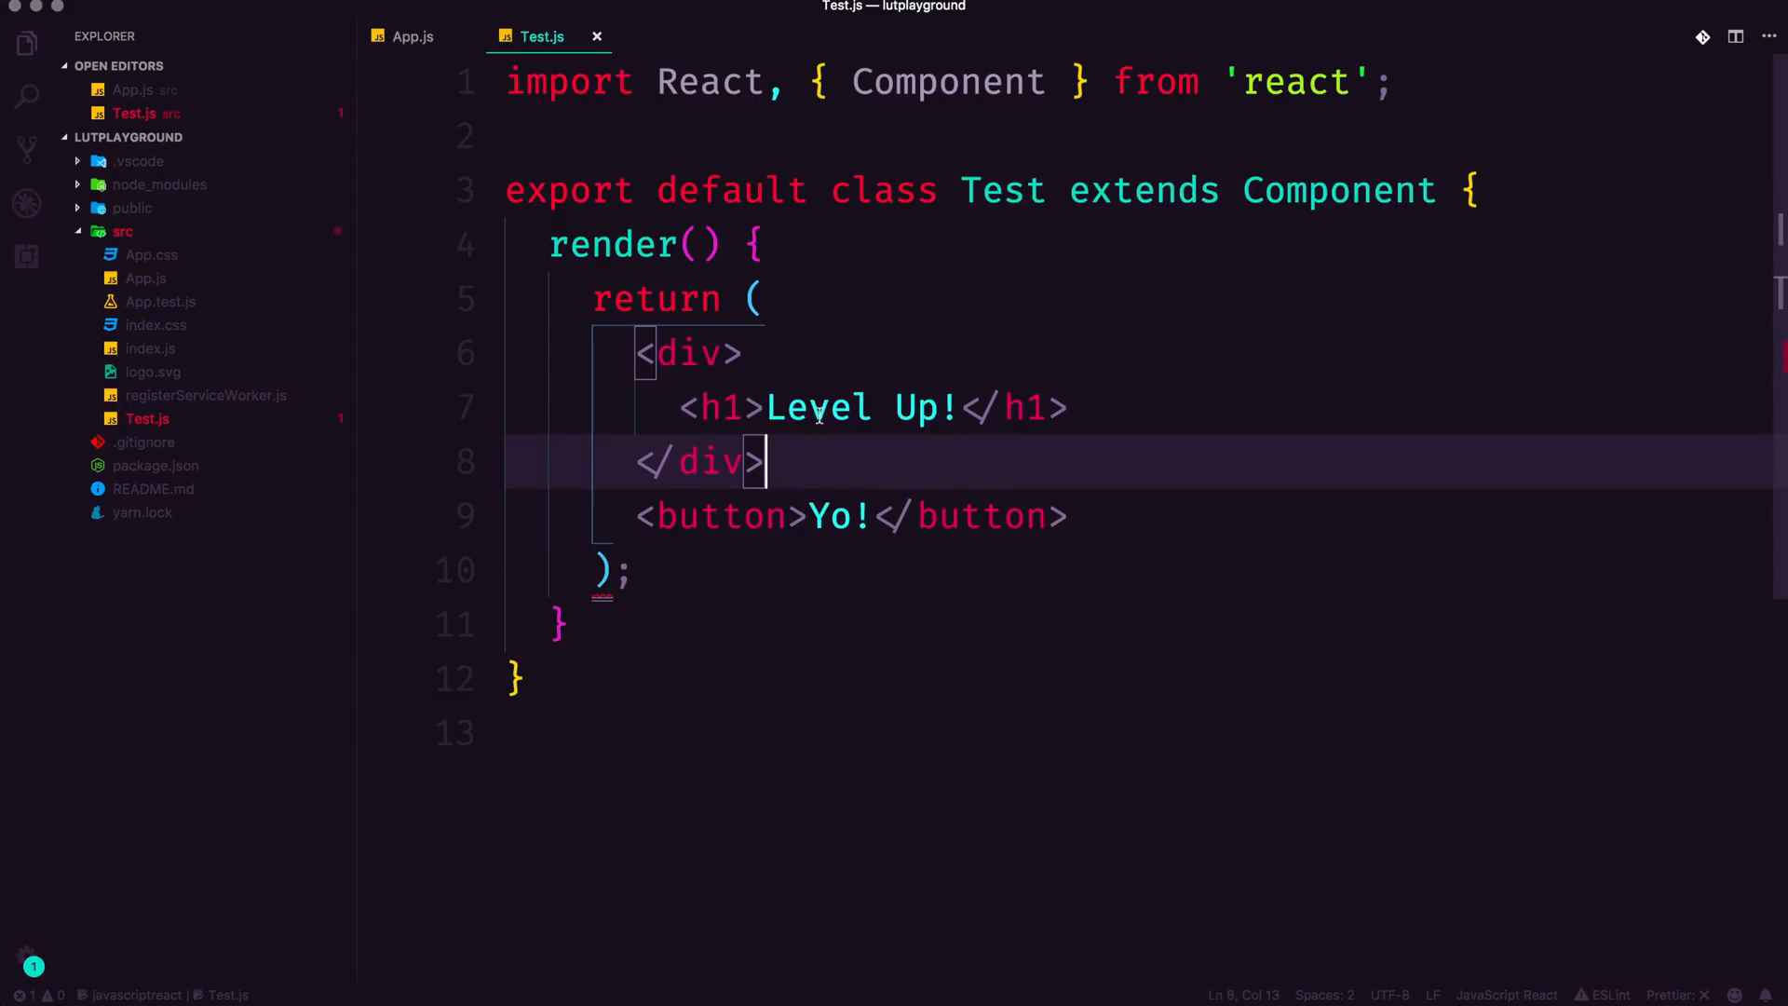
{"action": "mouse_move", "coordinate": [776, 461]}
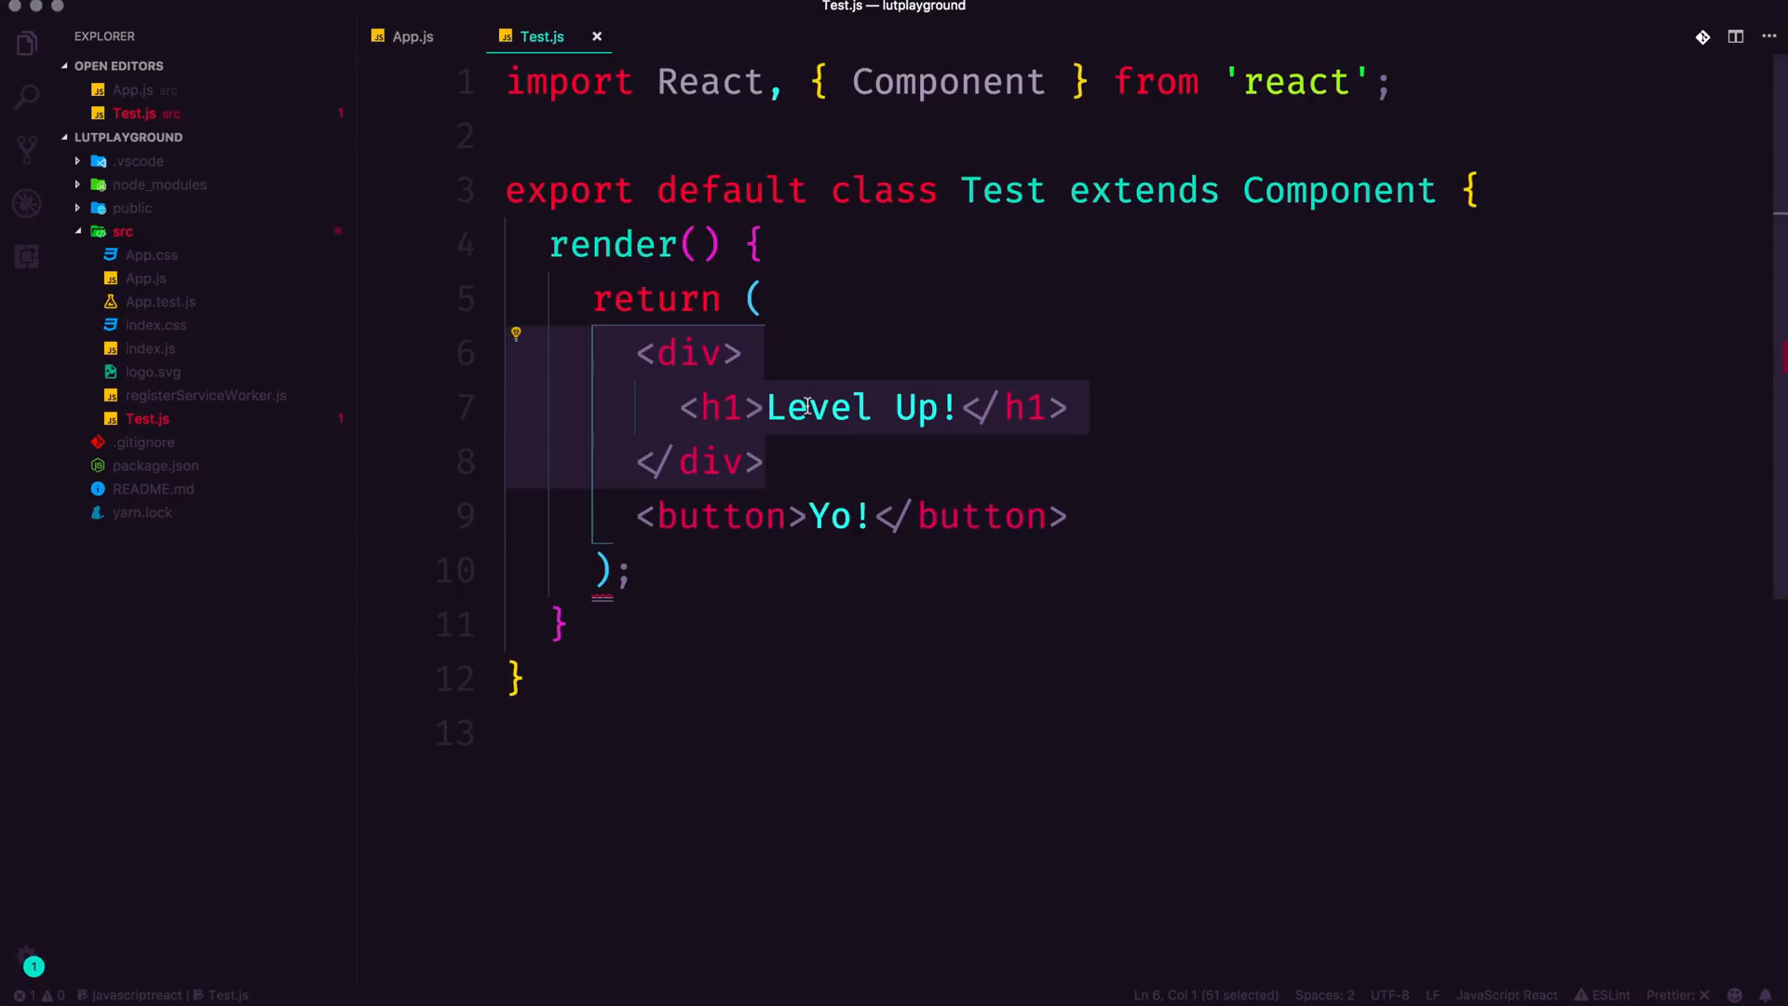
{"action": "mouse_move", "coordinate": [658, 717]}
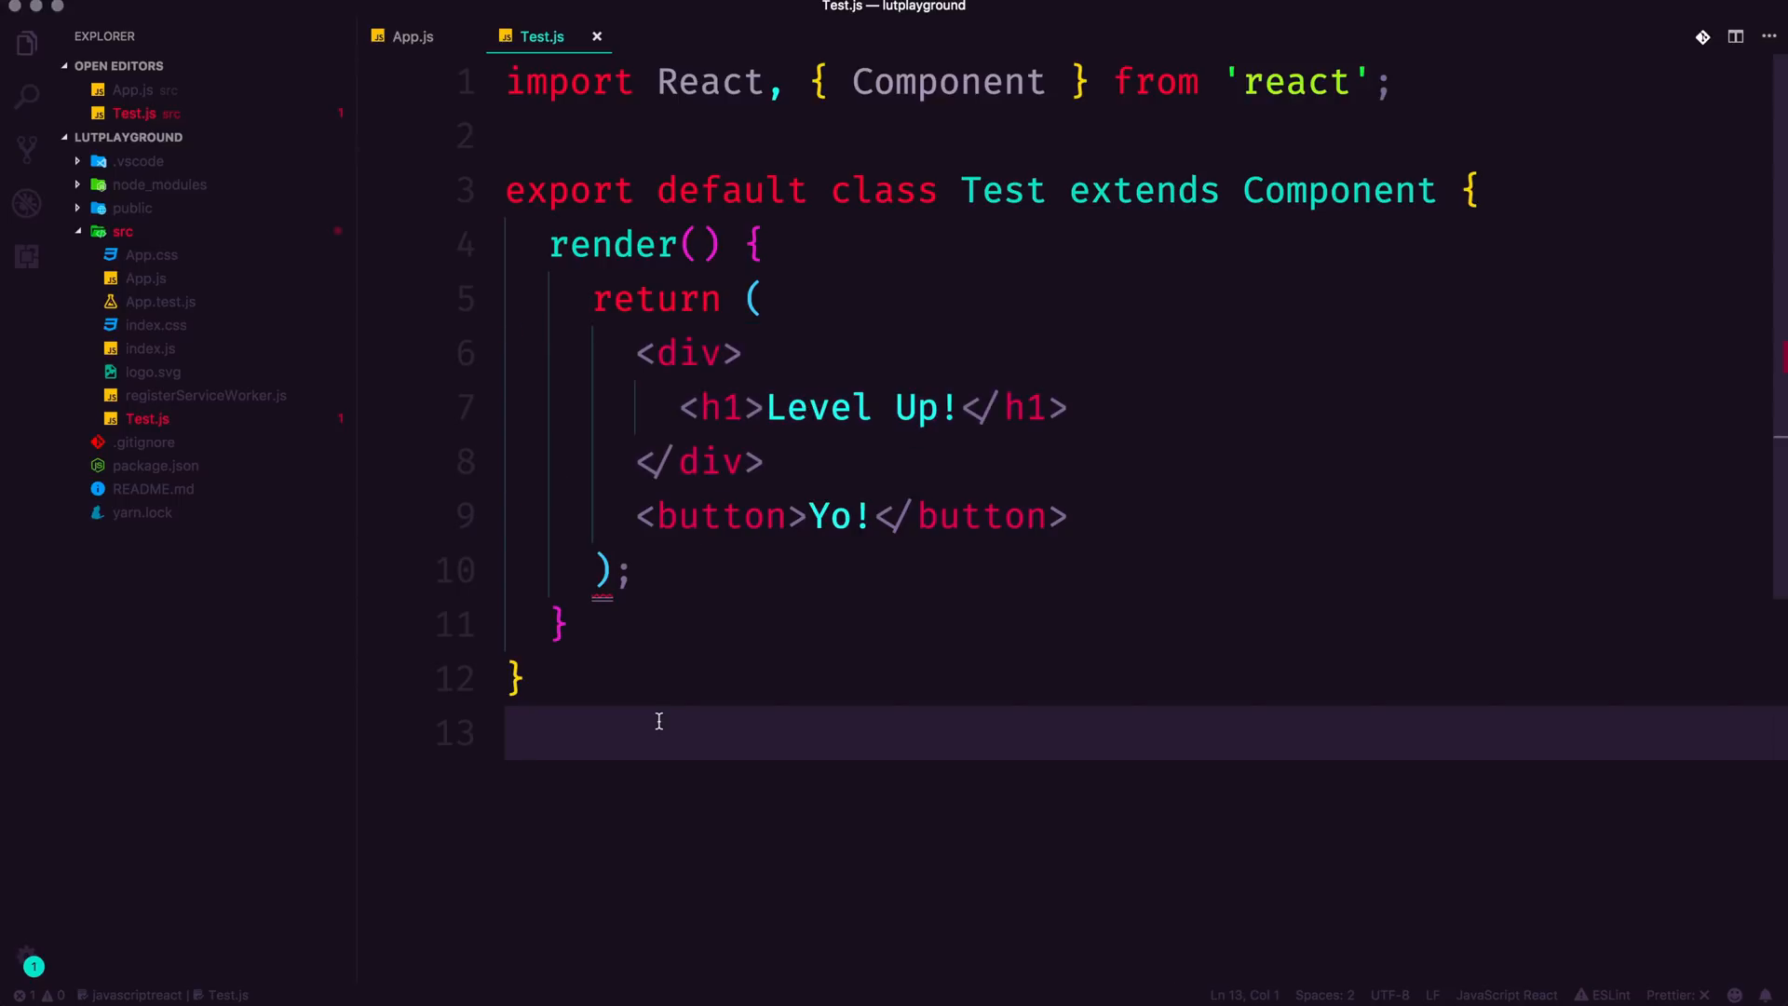
{"action": "mouse_move", "coordinate": [653, 595]}
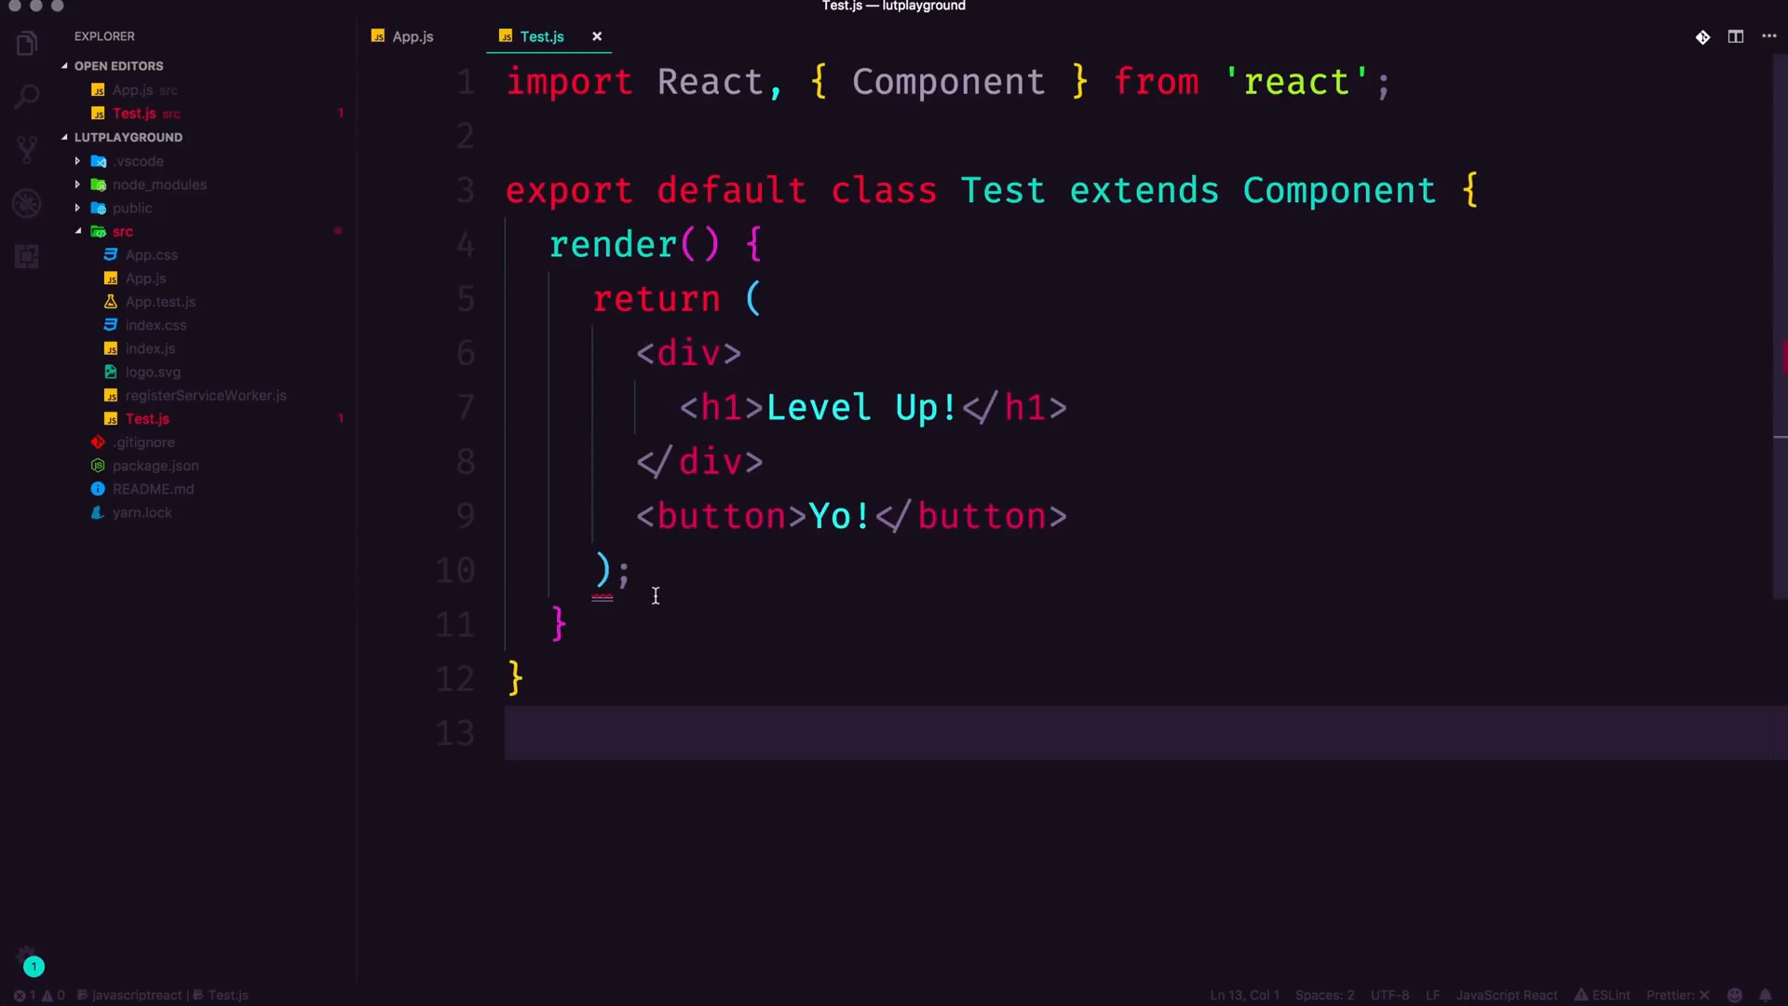
Step: Surround the Level Up! div and Yo! button with <React.Fragment> opening and closing tags
{"action": "left_click", "coordinate": [753, 298]}
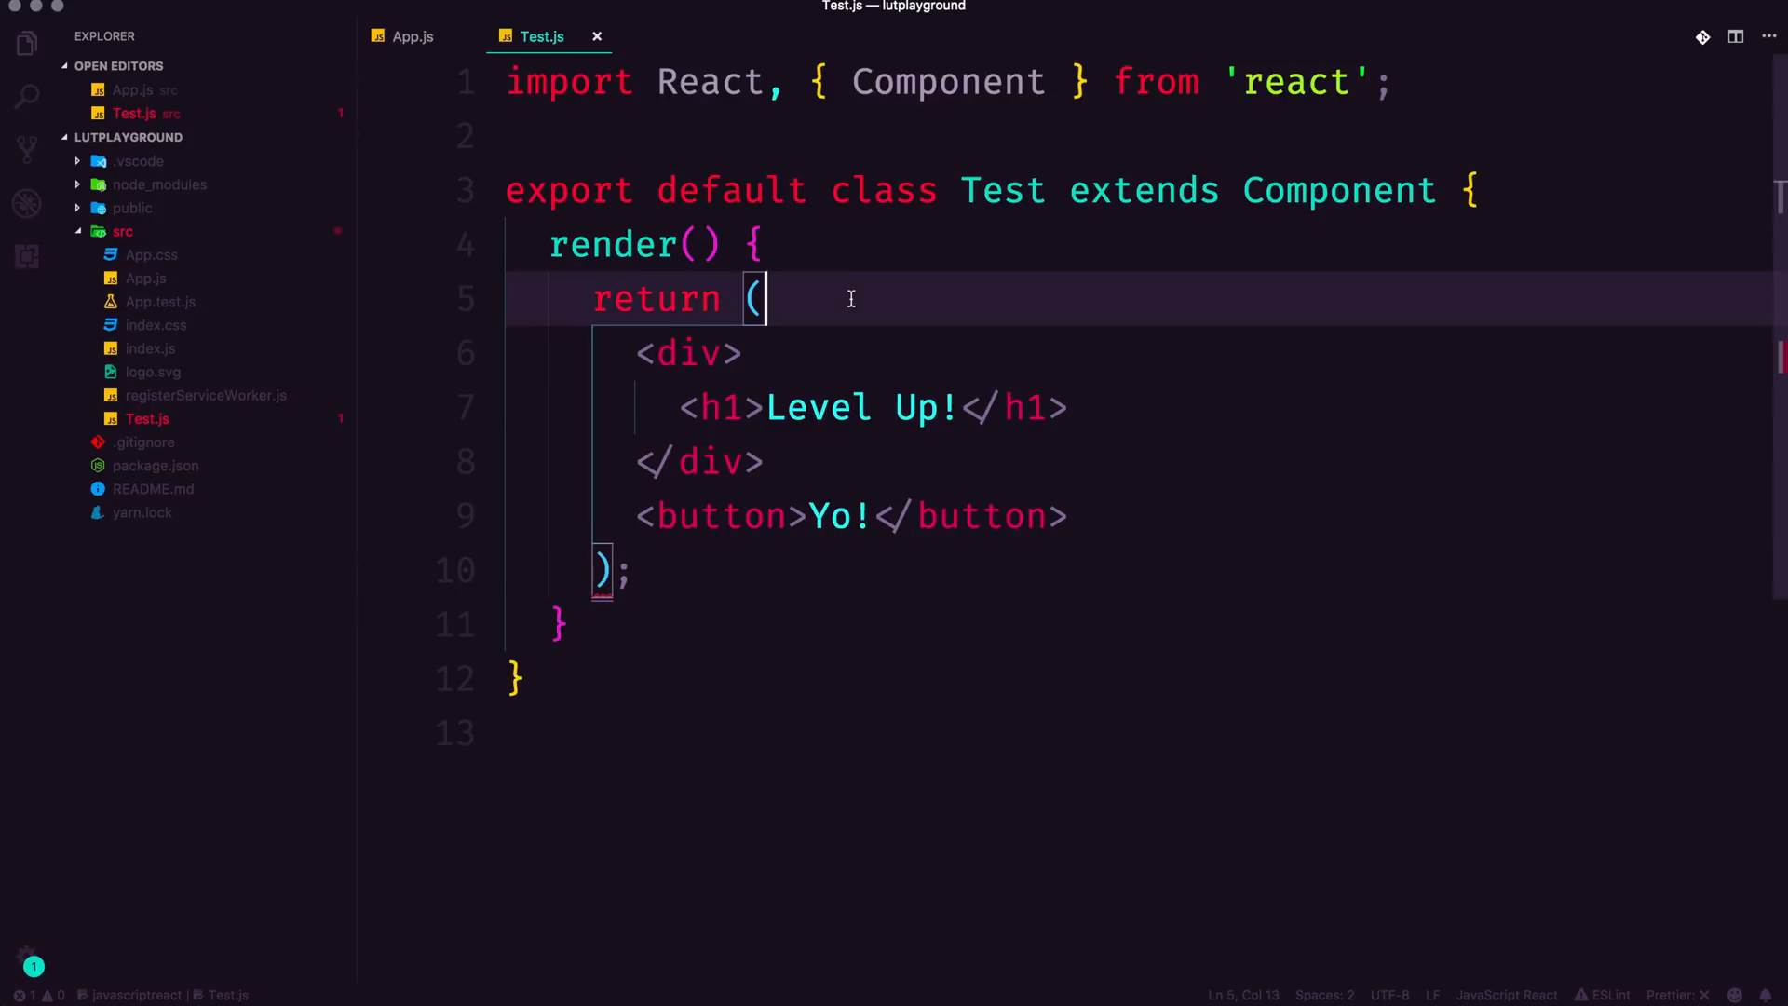
{"action": "type", "text": "div"}
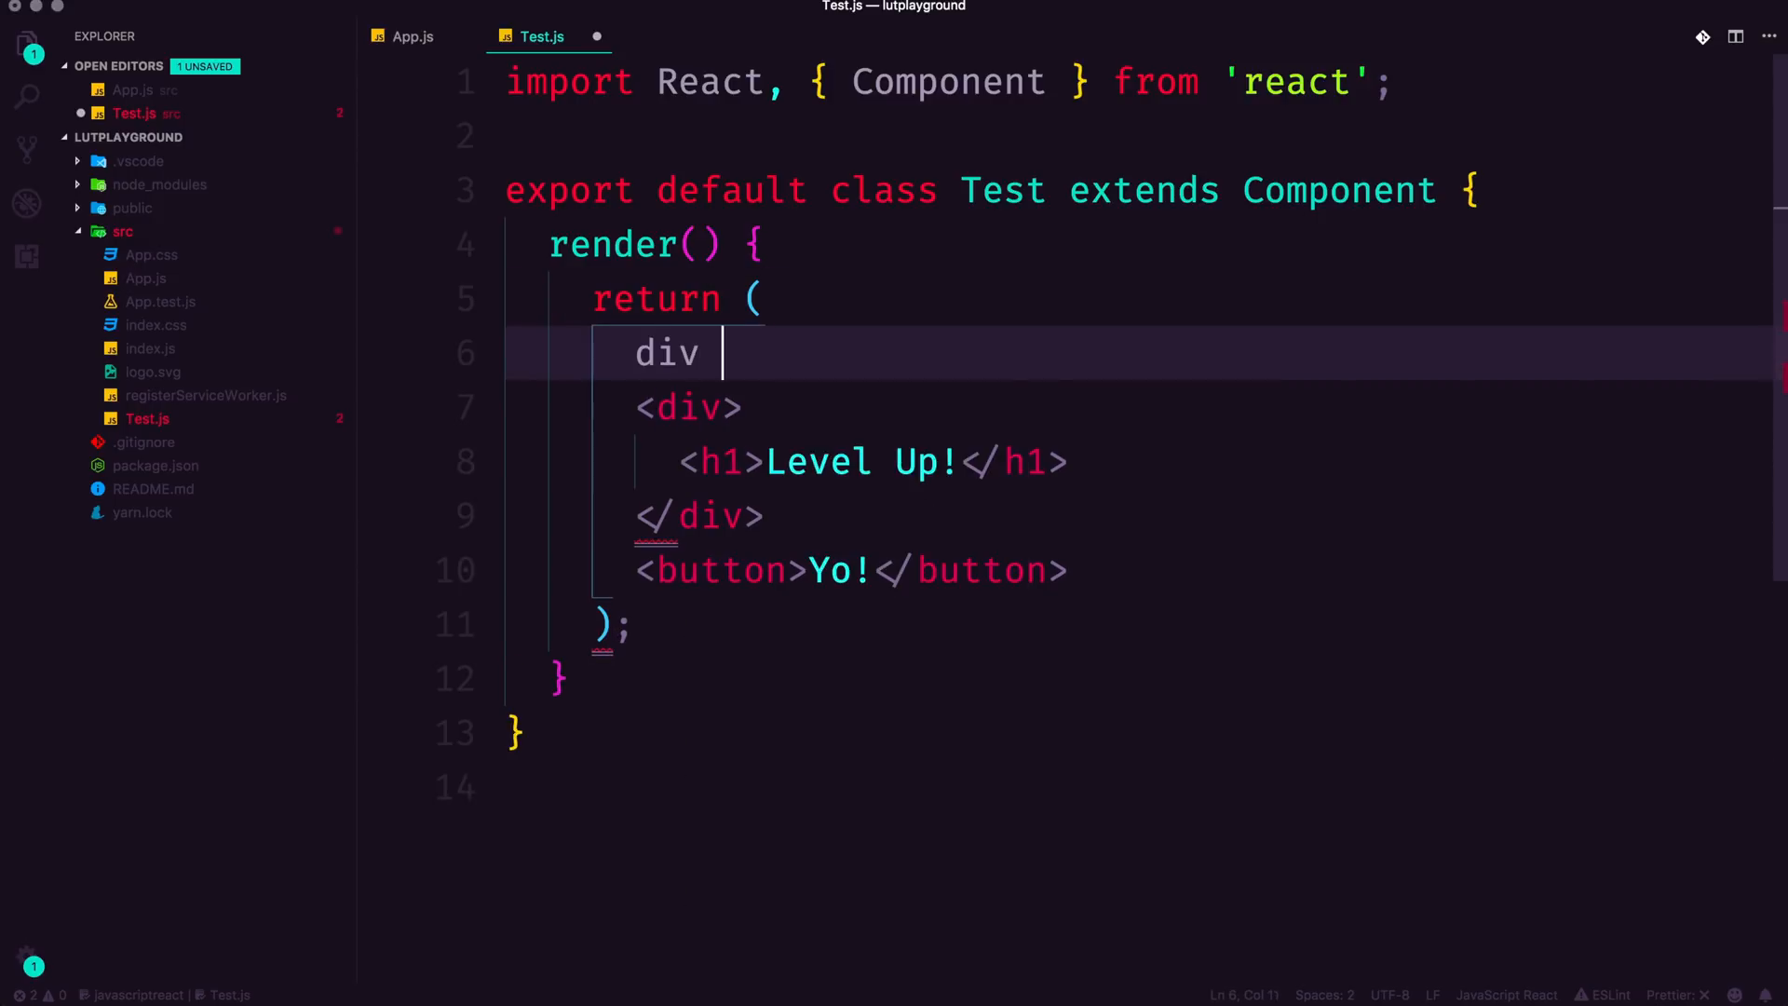
{"action": "key", "text": "Backspace"}
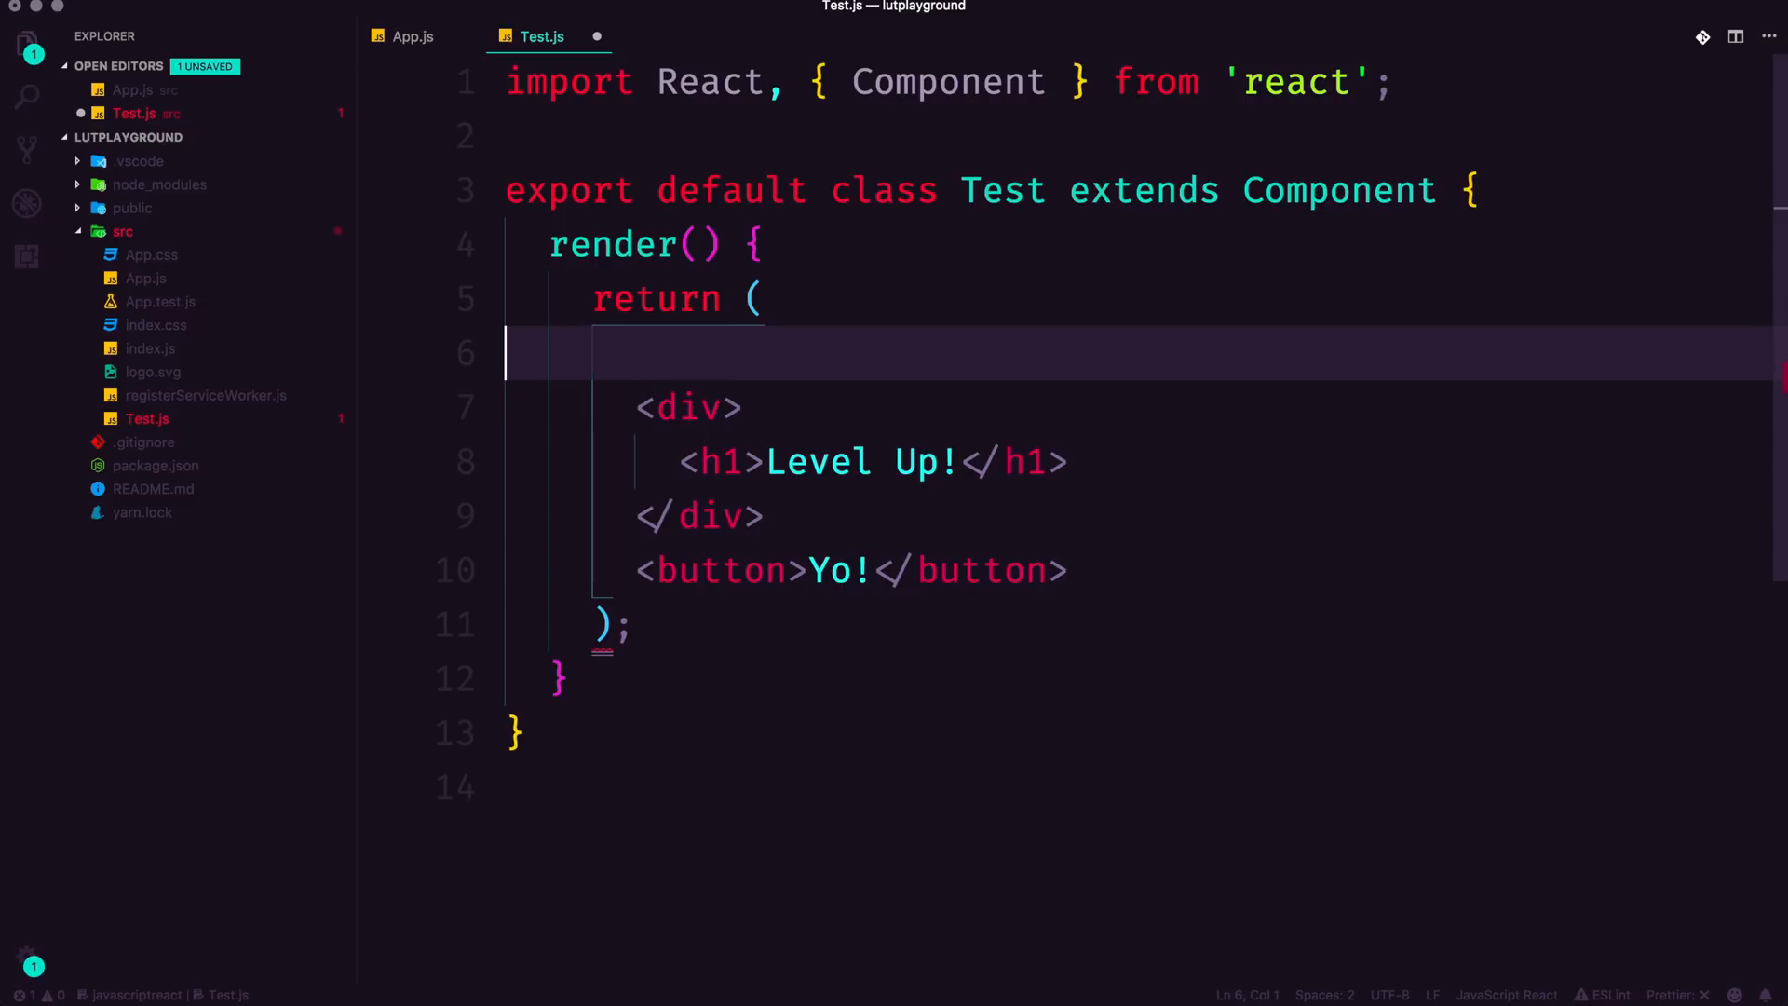
{"action": "key", "text": "Backspace"}
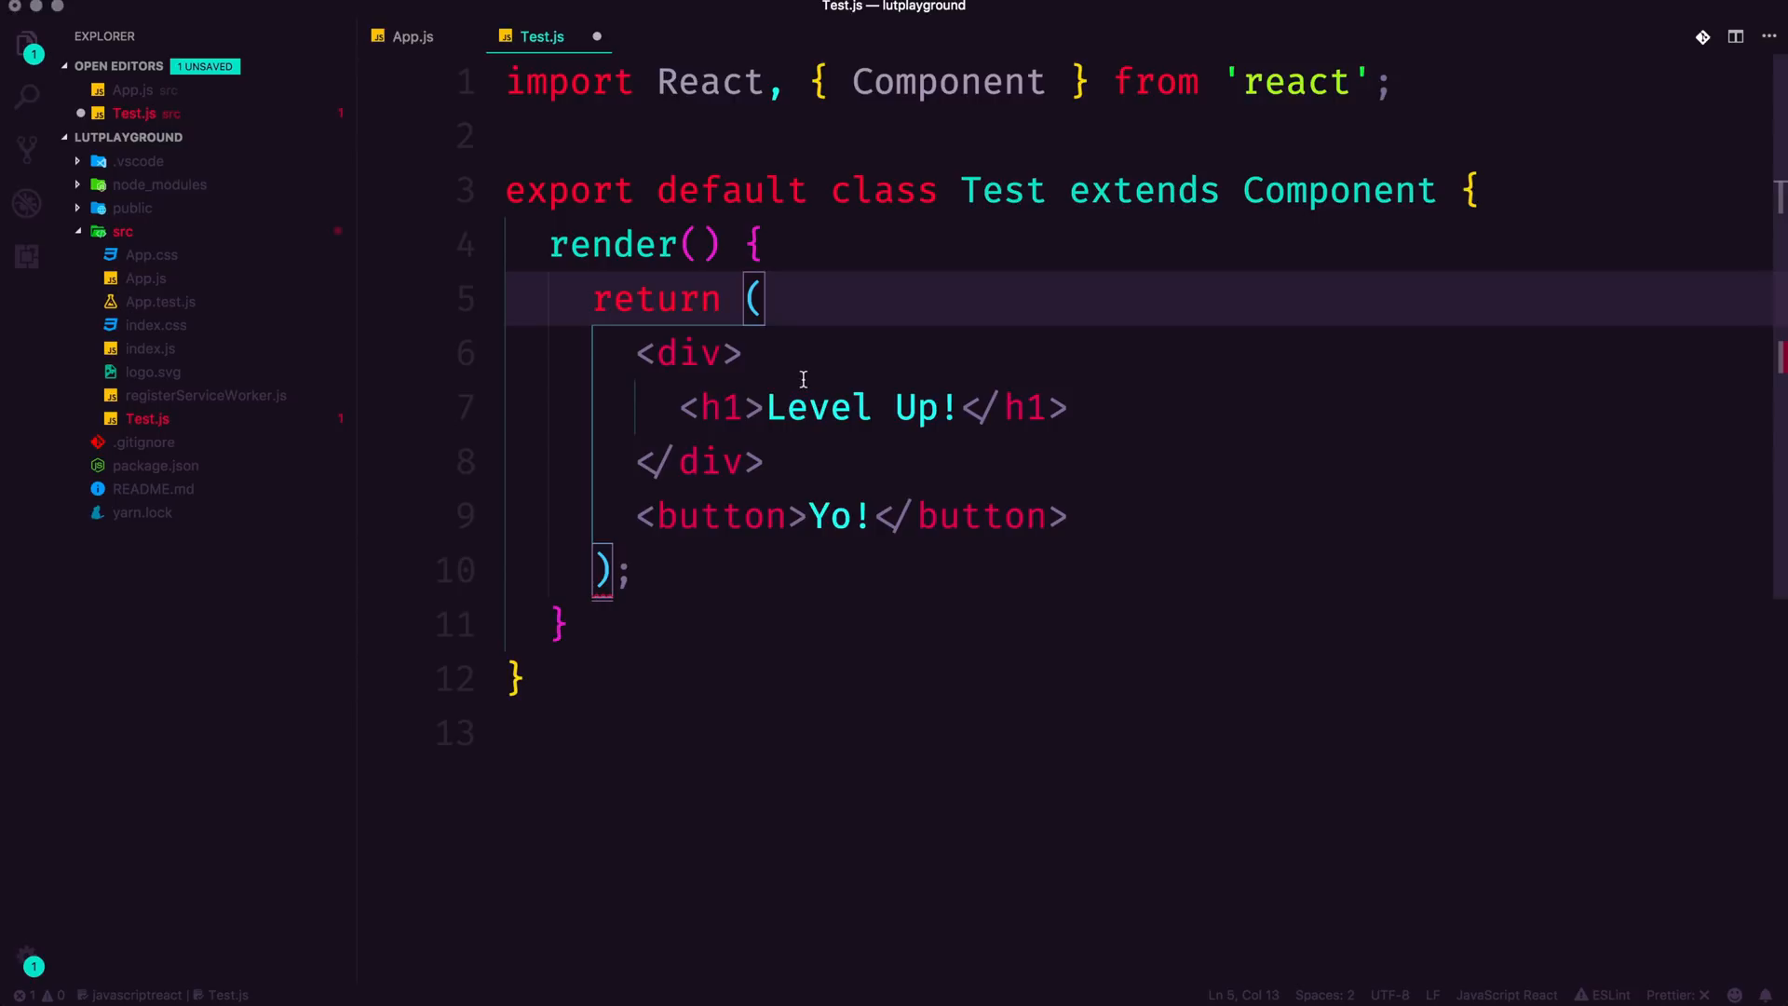
{"action": "key", "text": "enter"}
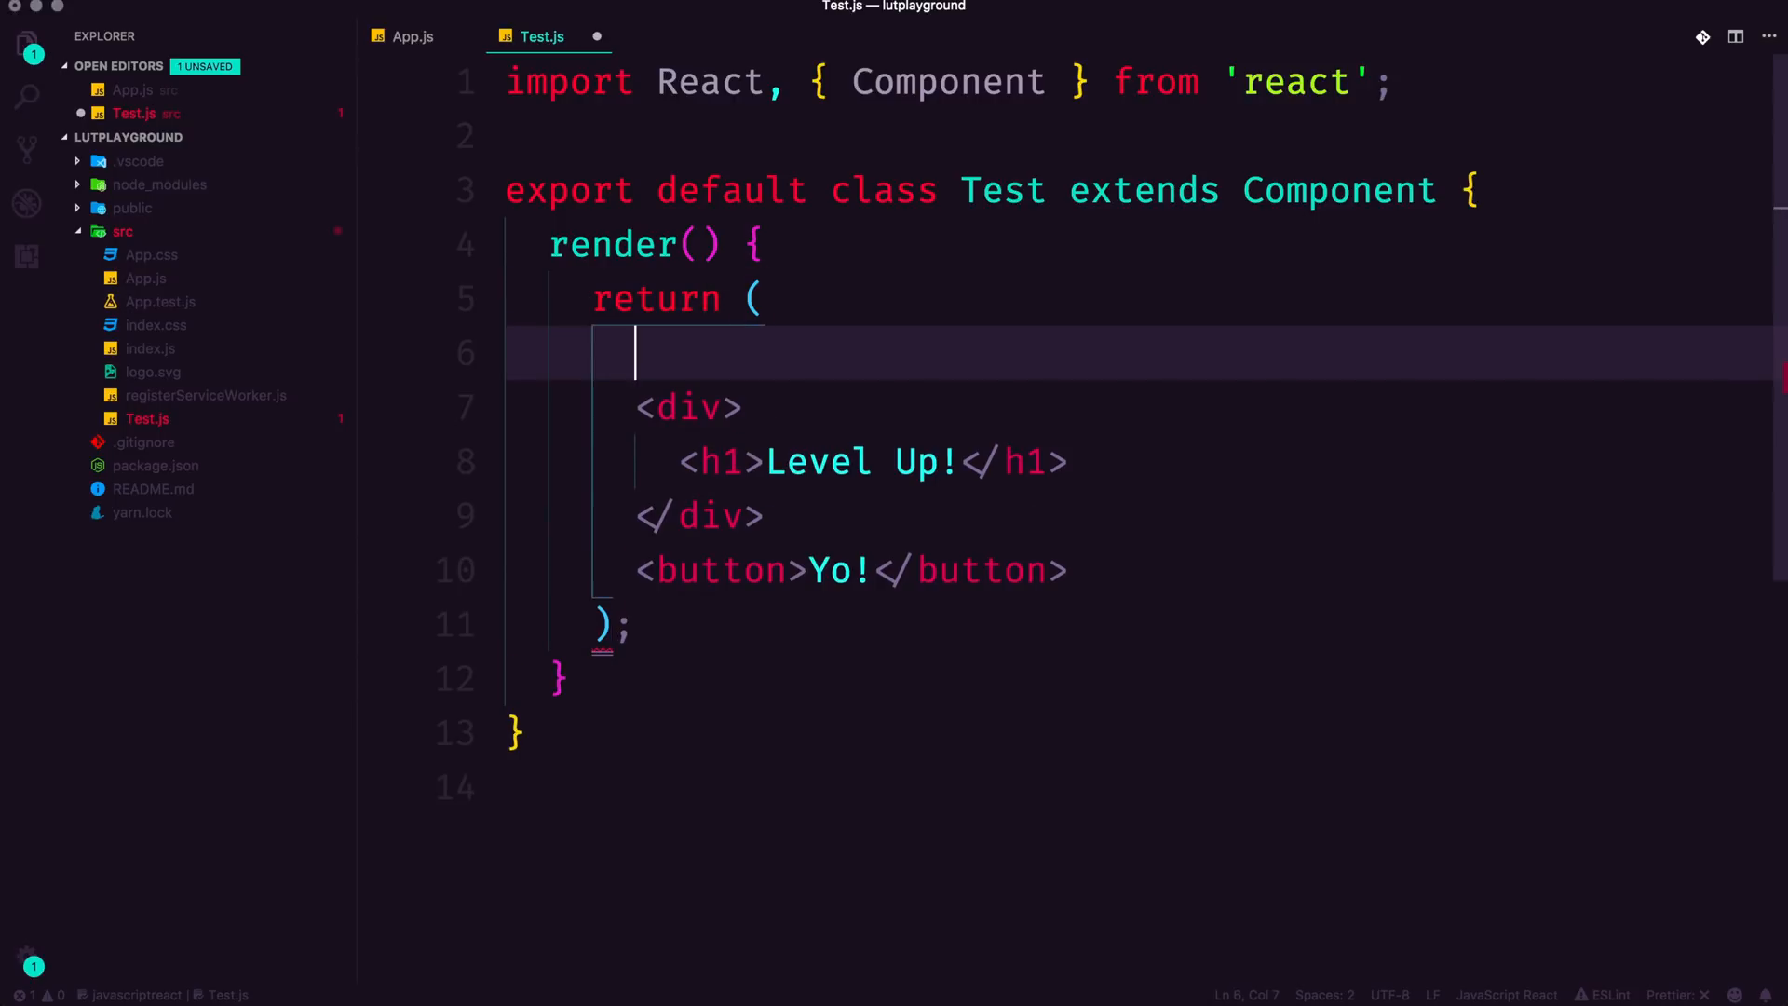
{"action": "type", "text": "<React"}
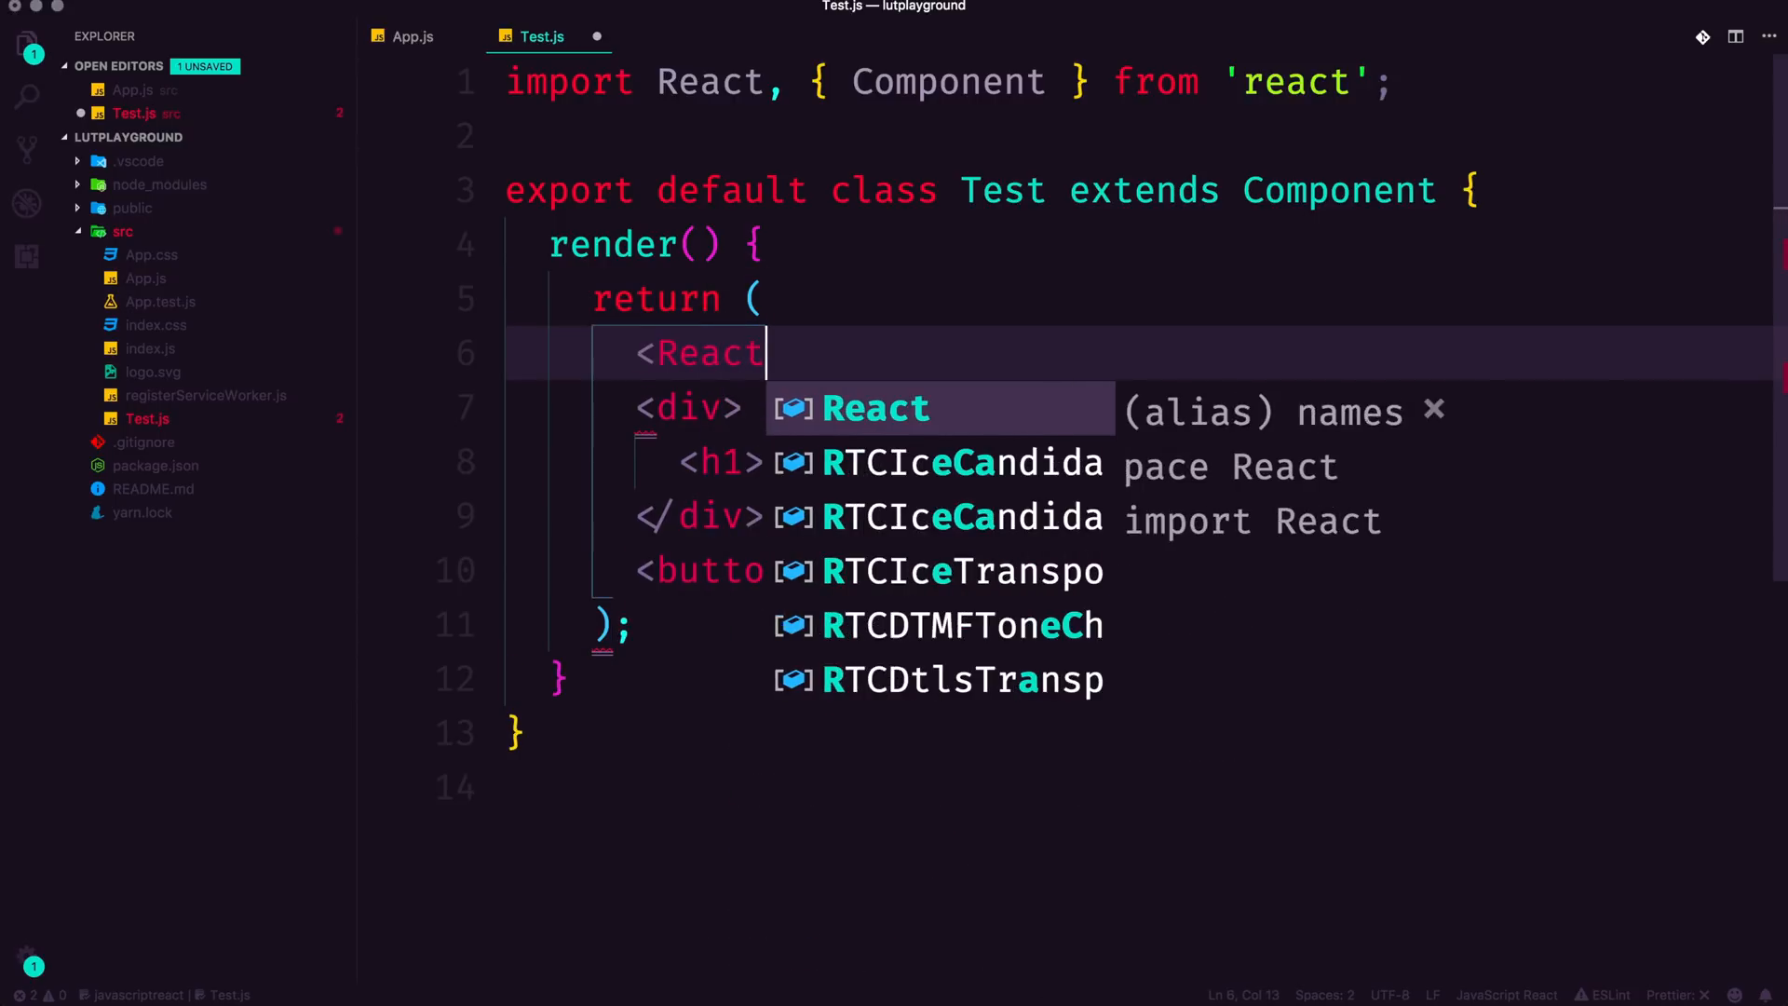
{"action": "type", "text": ".Fragment>"}
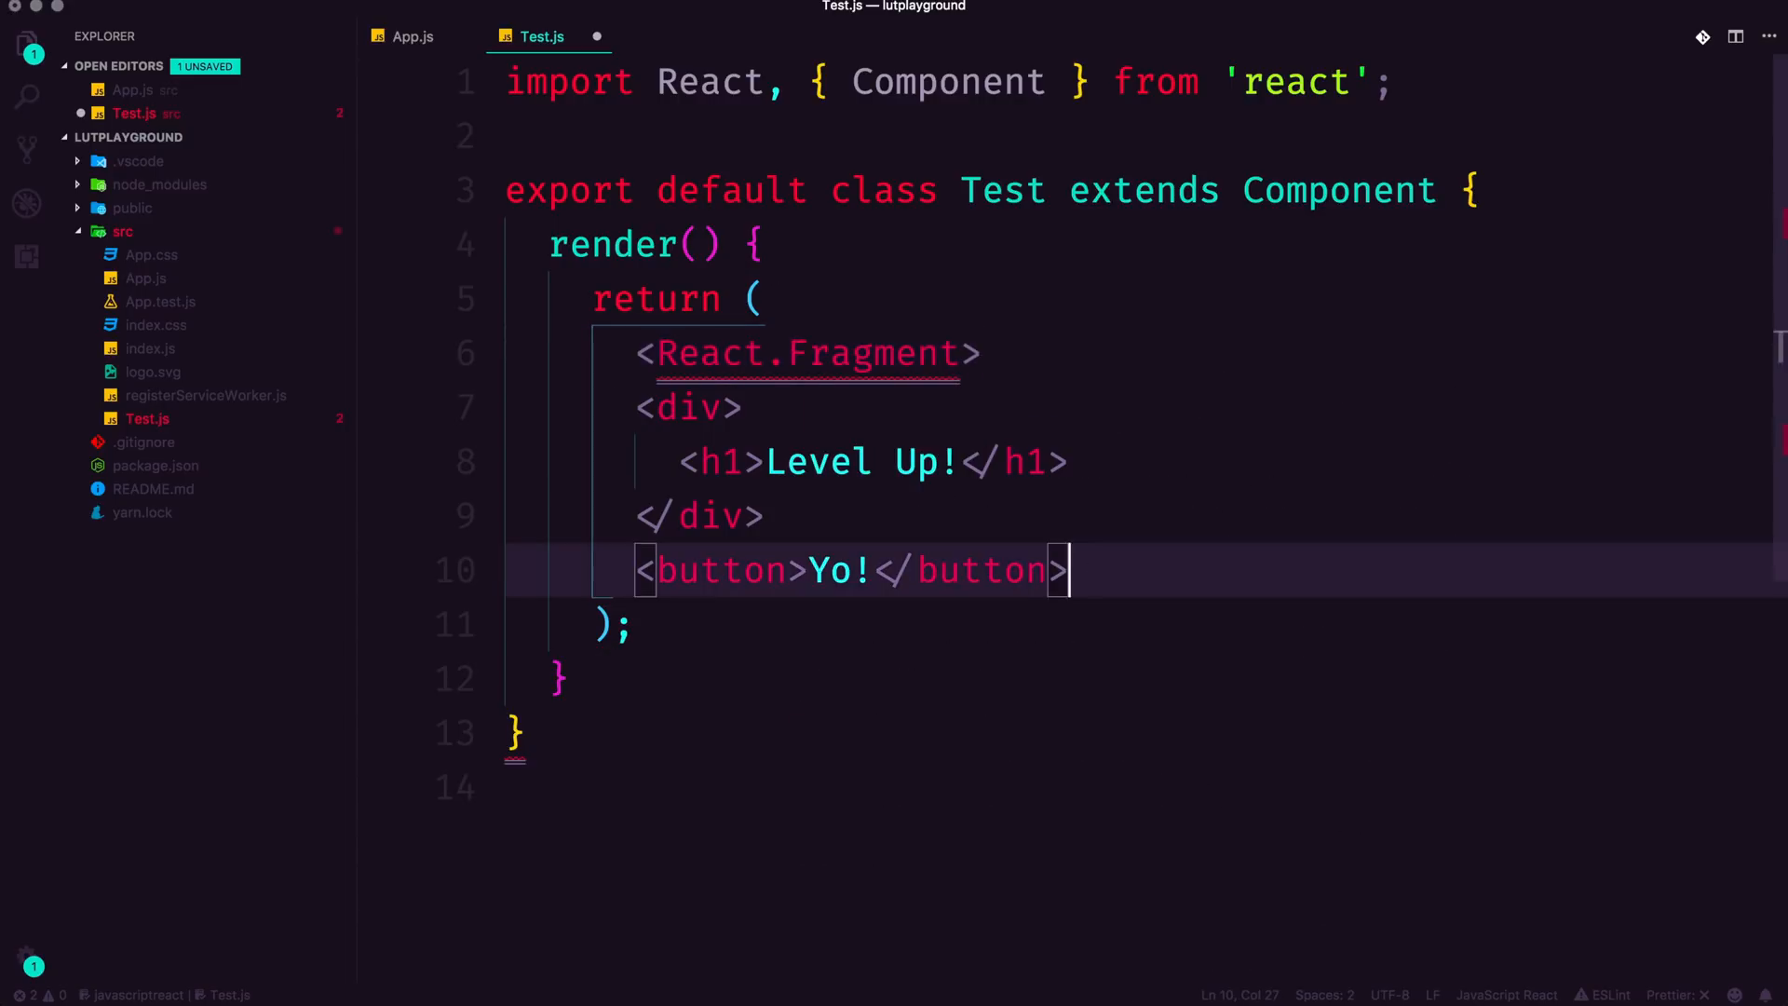
{"action": "type", "text": "<React.Fragment>"}
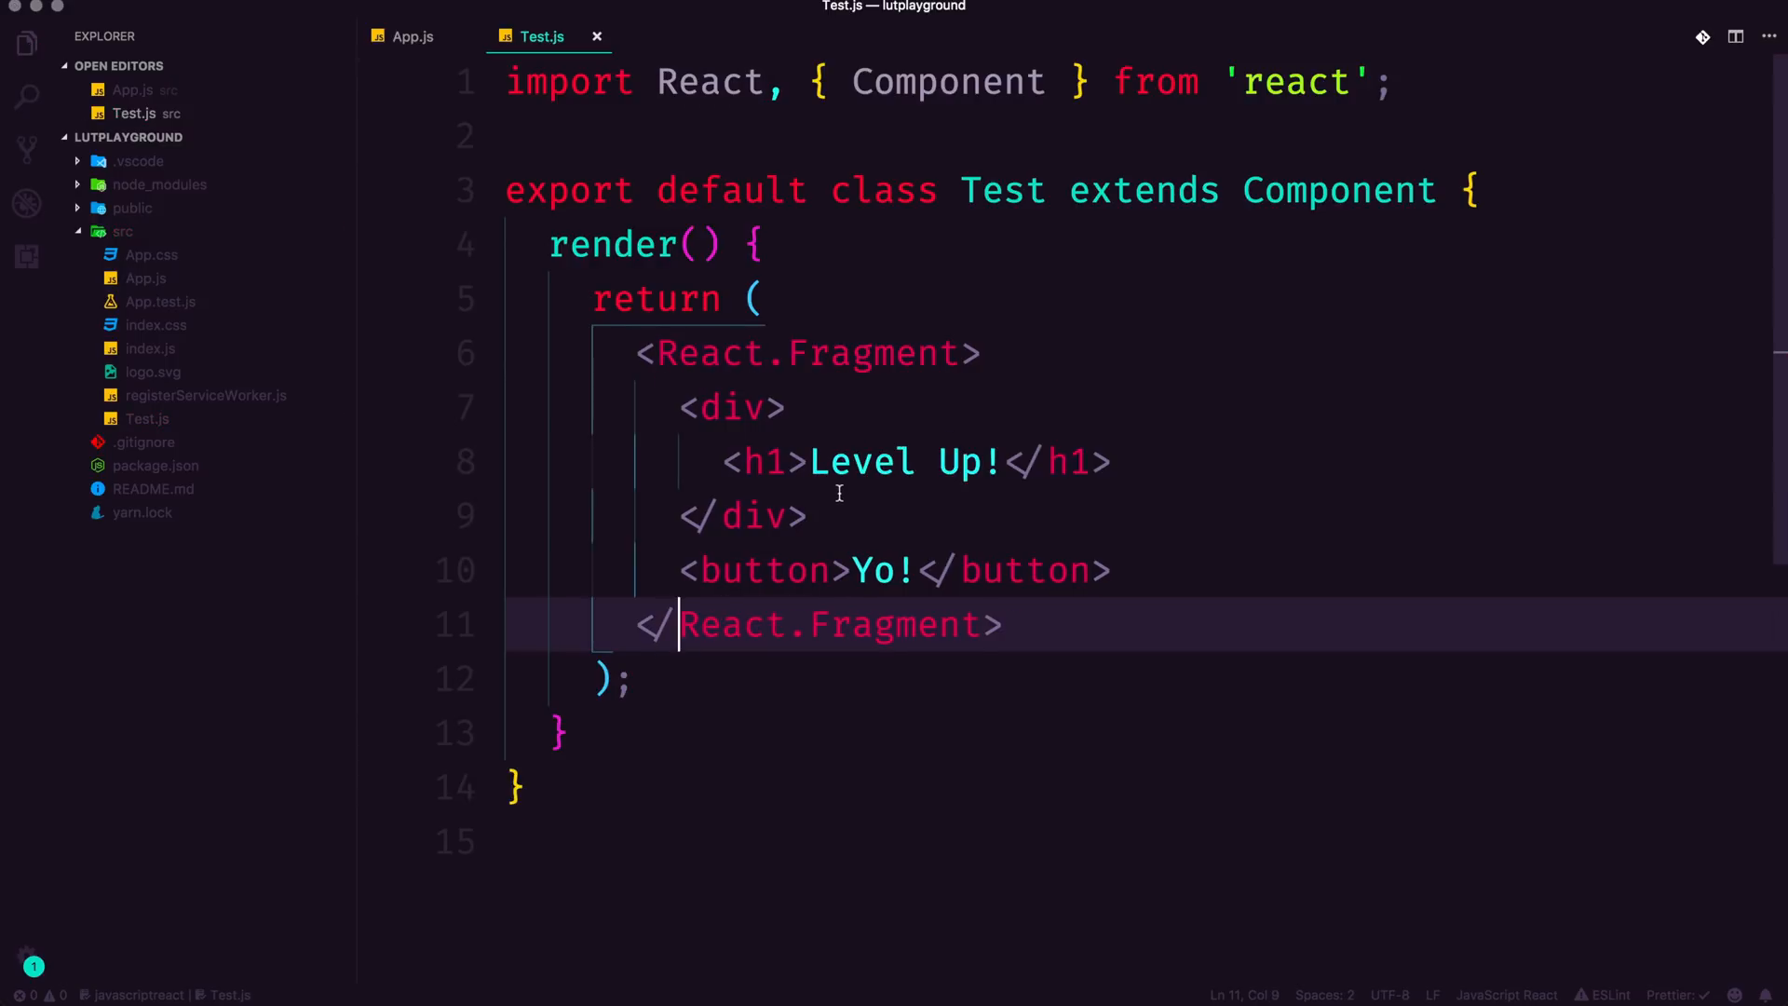
{"action": "mouse_move", "coordinate": [1036, 474]}
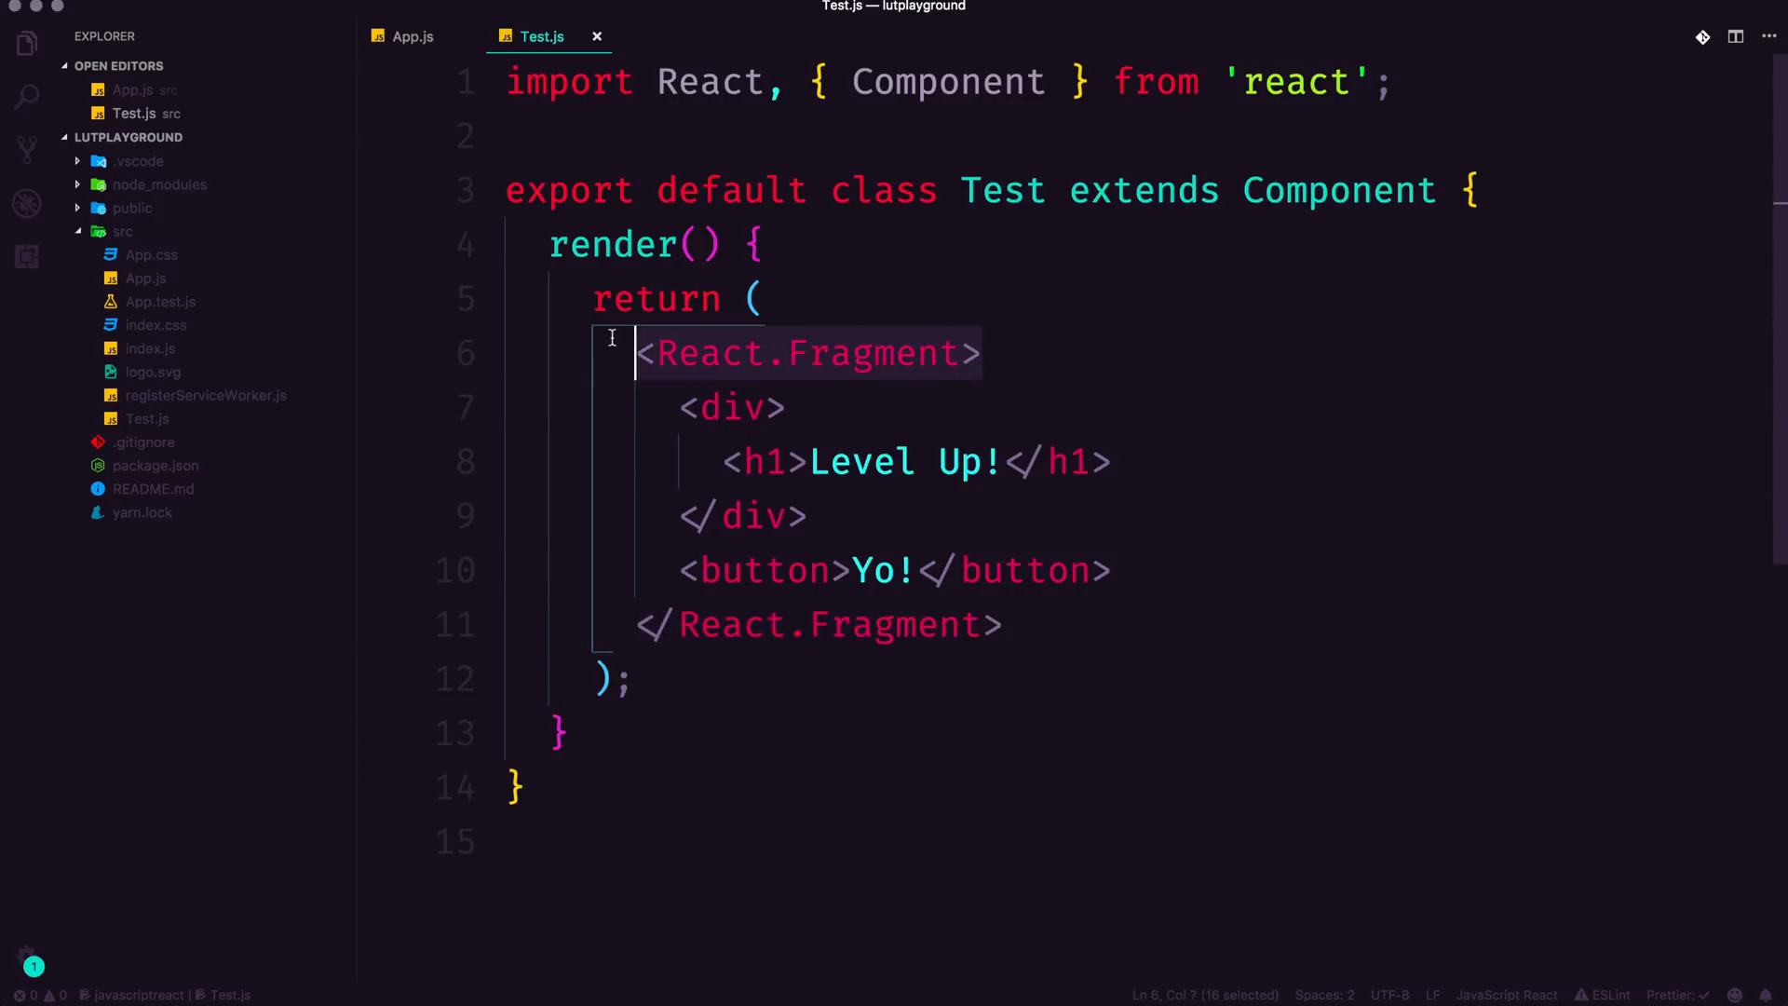
{"action": "left_click", "coordinate": [676, 352]}
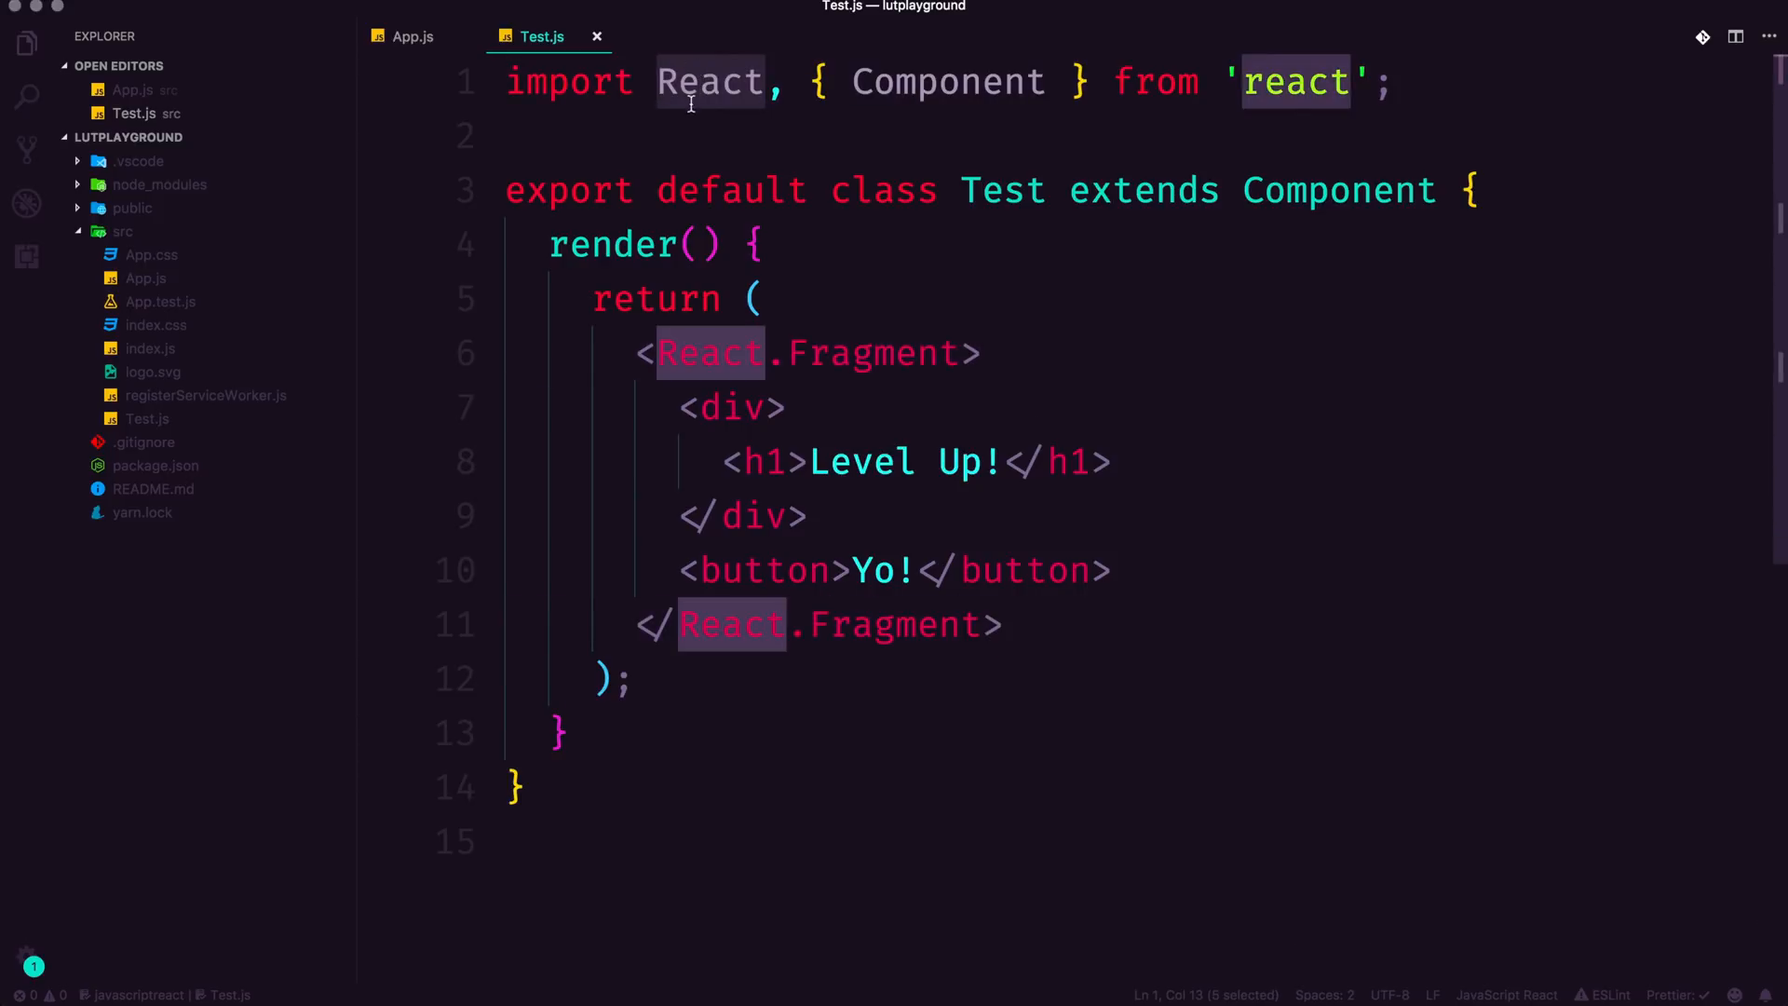
{"action": "double_click", "coordinate": [873, 352]}
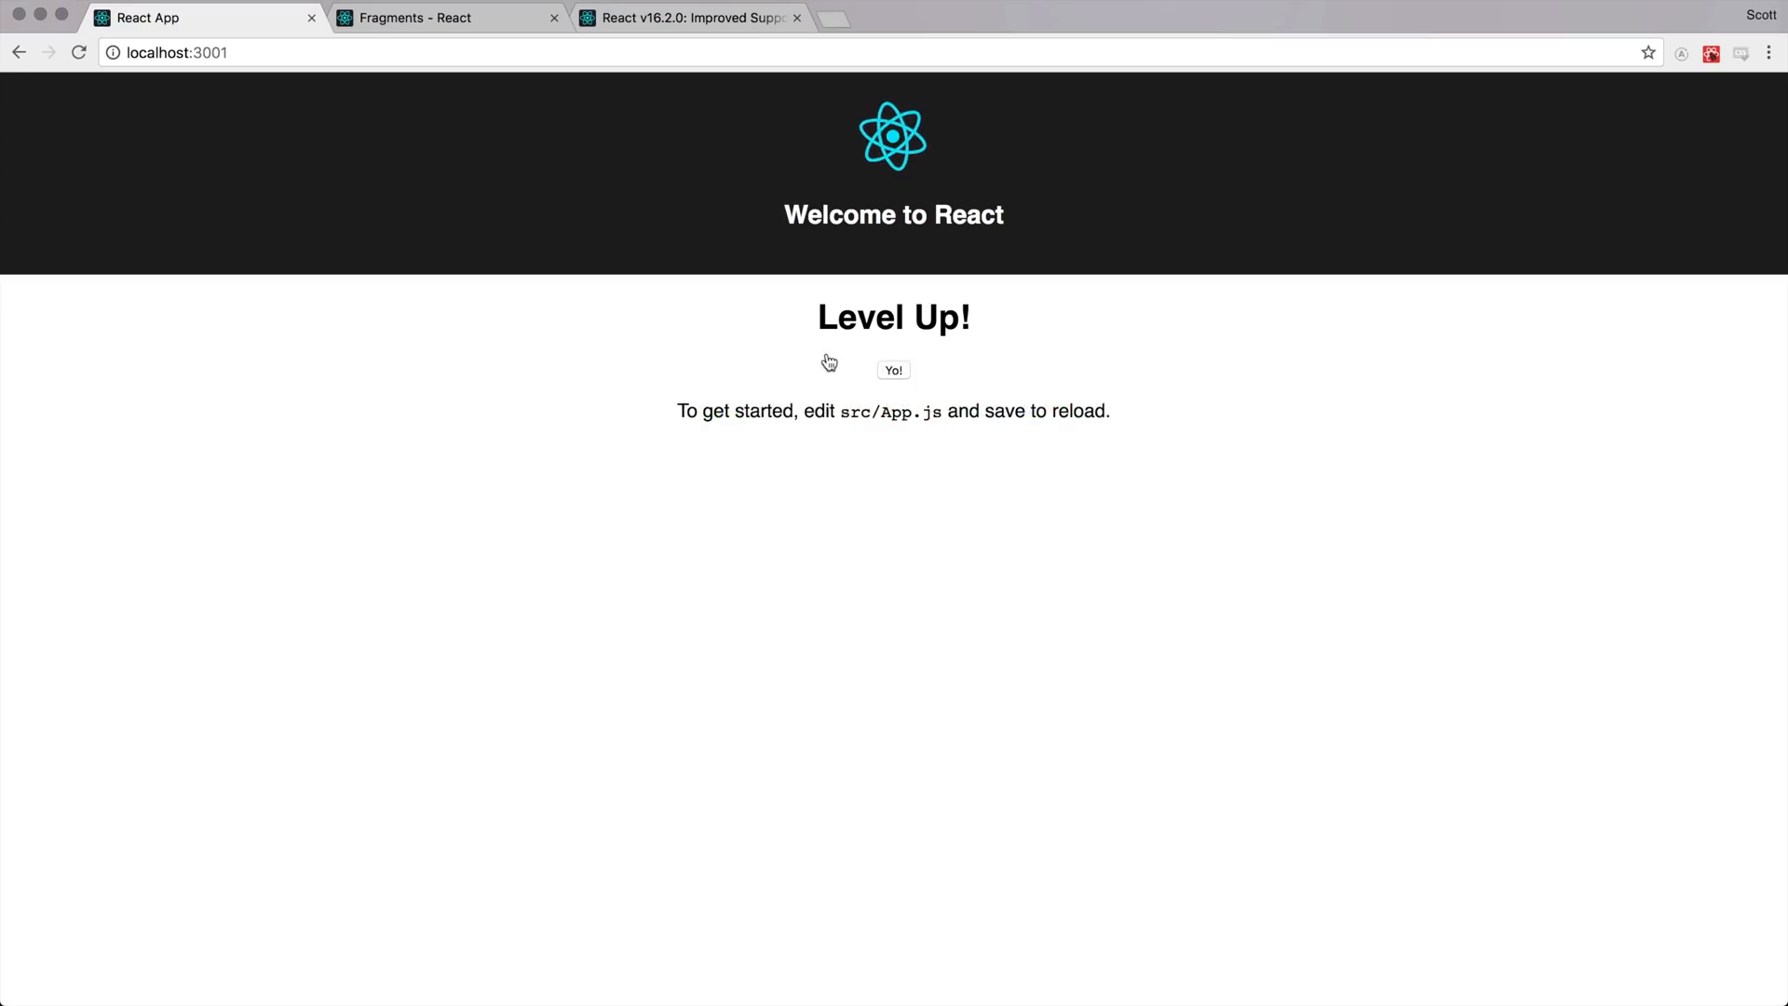
Step: Check that localhost:3001 shows the Level Up! heading with the Yo! button beneath
{"action": "double_click", "coordinate": [894, 316]}
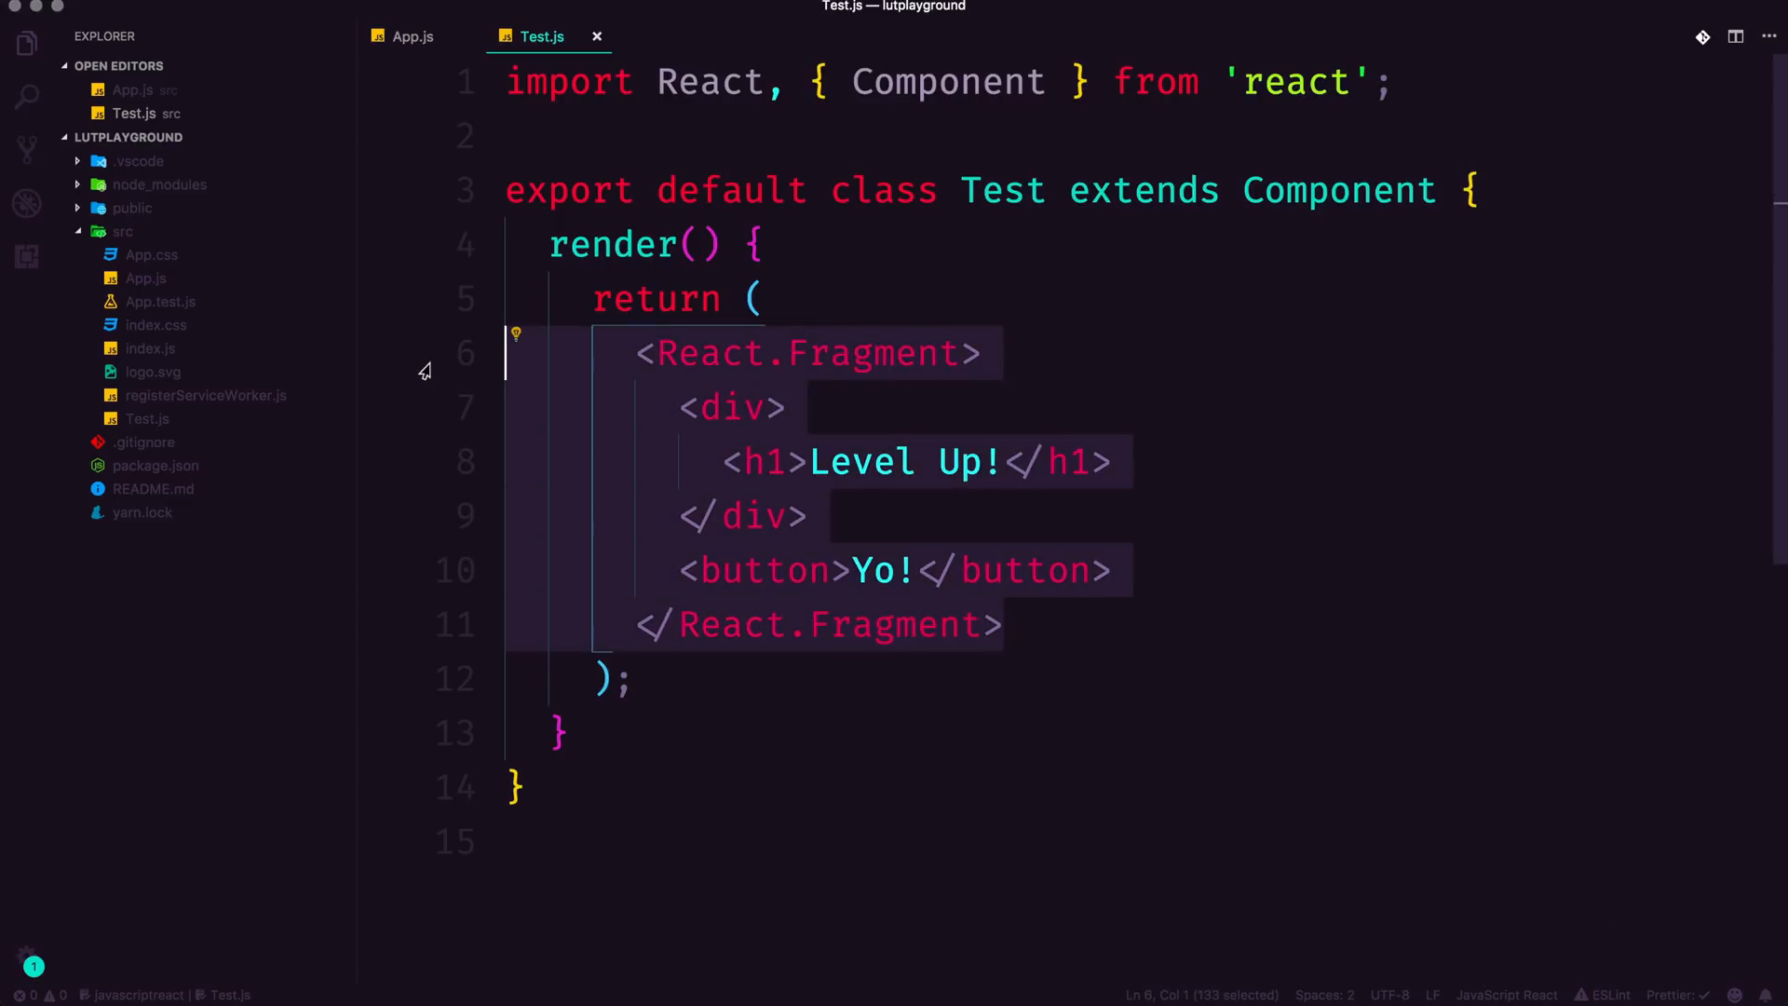
{"action": "mouse_move", "coordinate": [1149, 625]}
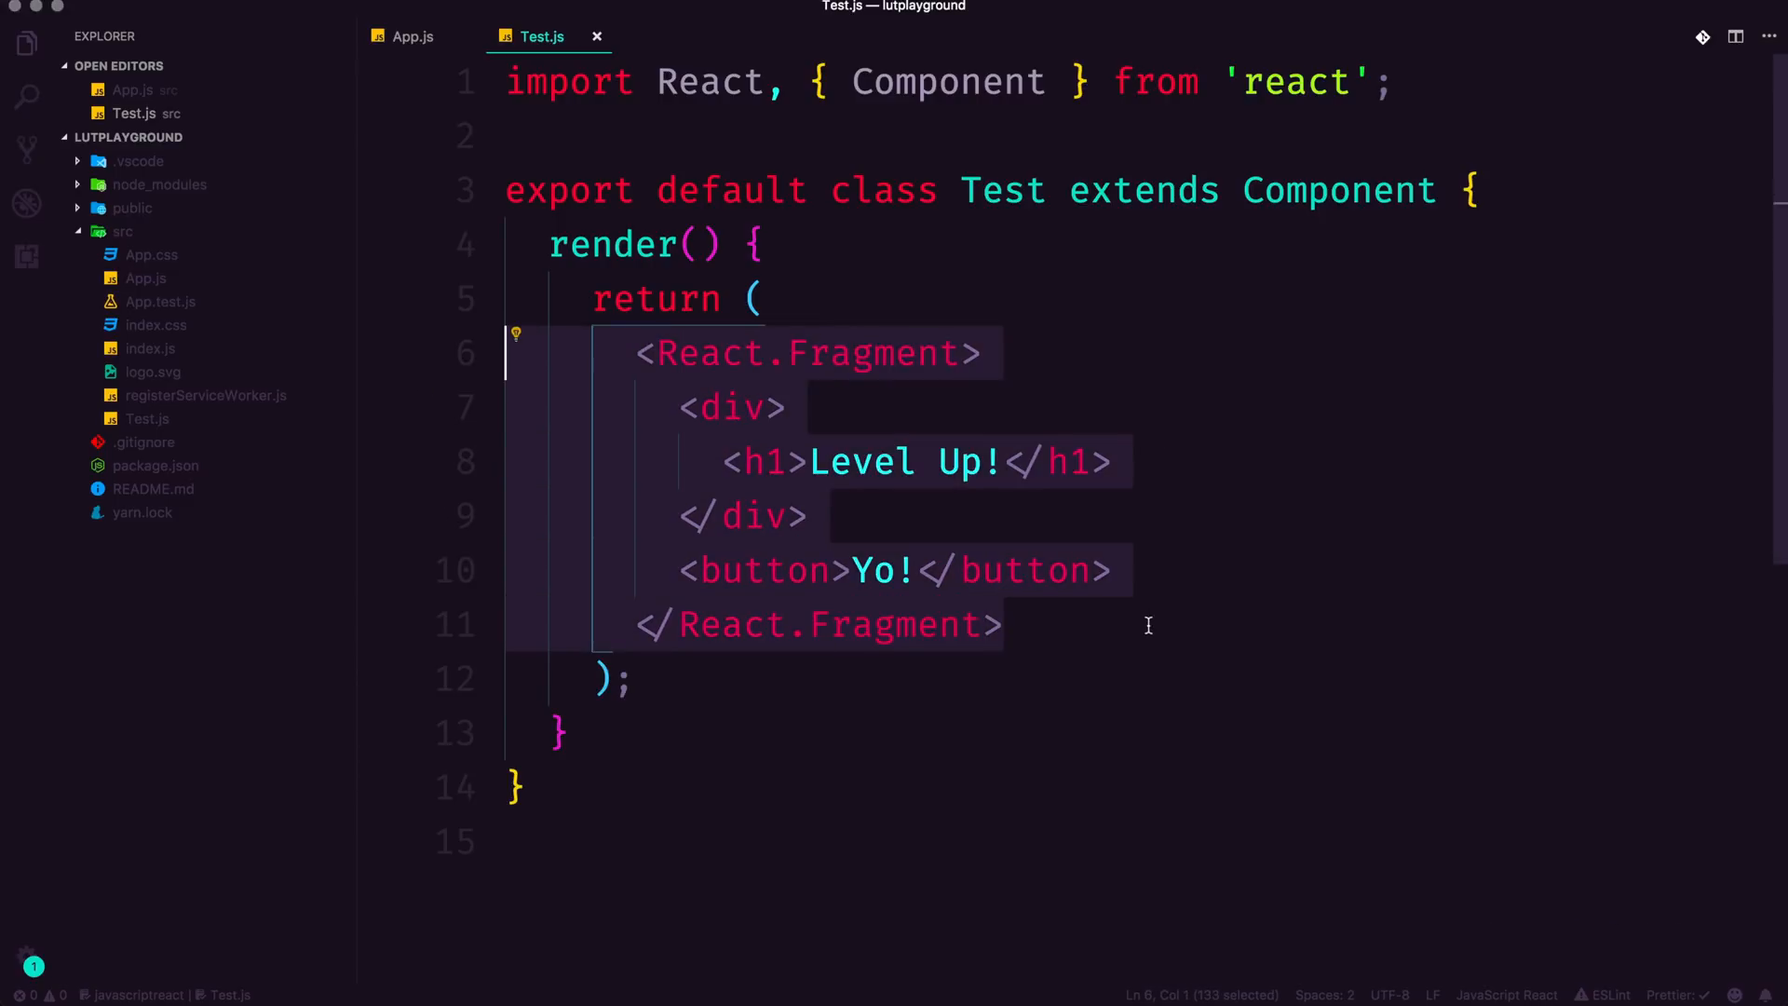
Step: Strip 'React.Fragment' from both wrapper tags, leaving <> and </>, and save Test.js
{"action": "left_click", "coordinate": [1002, 624]}
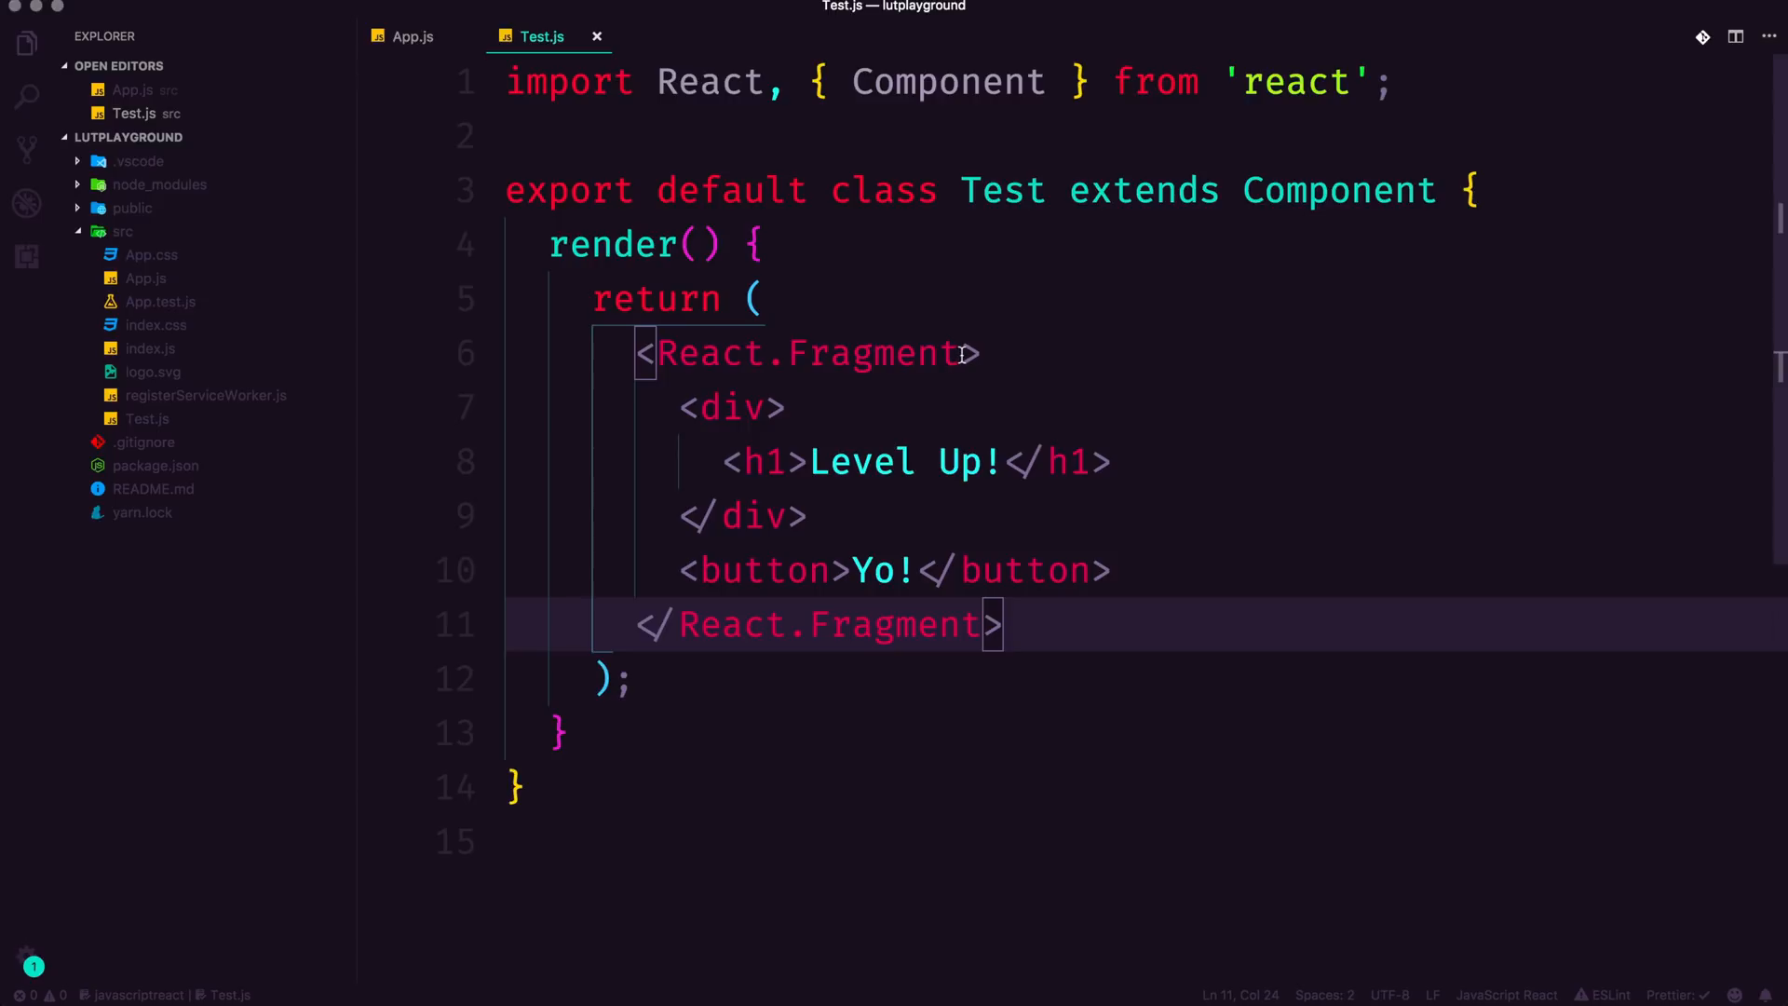
{"action": "mouse_move", "coordinate": [821, 396]}
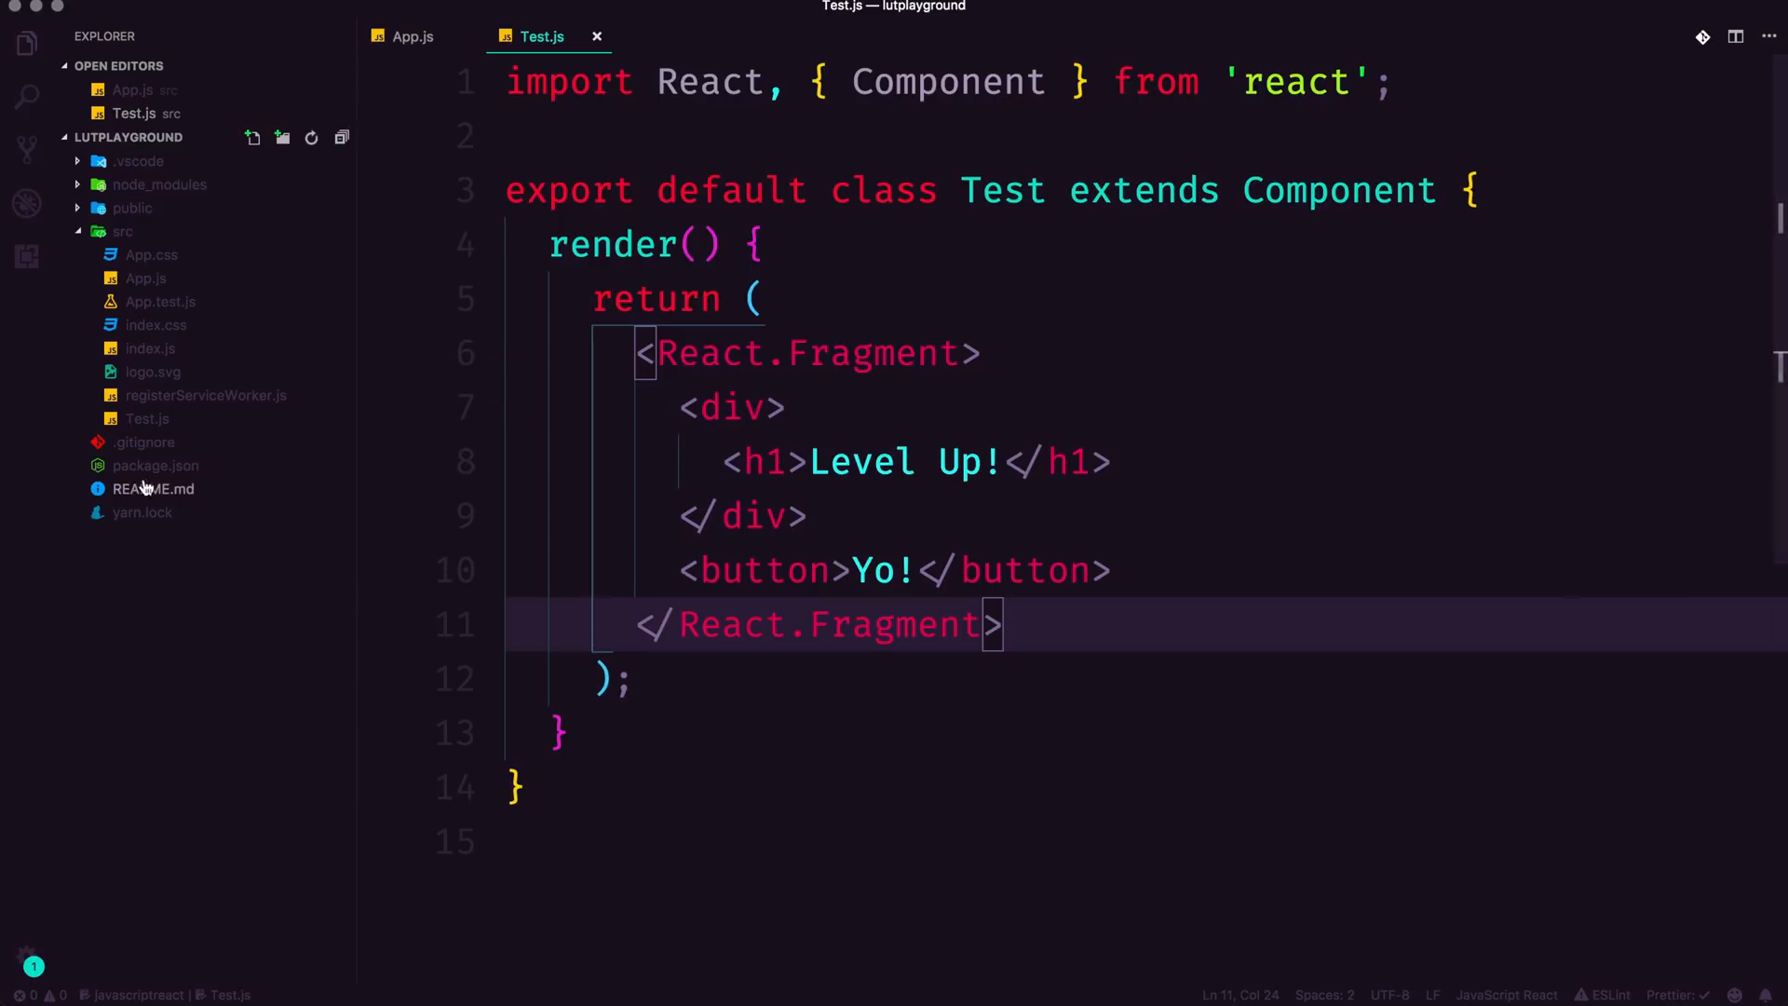
{"action": "left_click", "coordinate": [802, 515]}
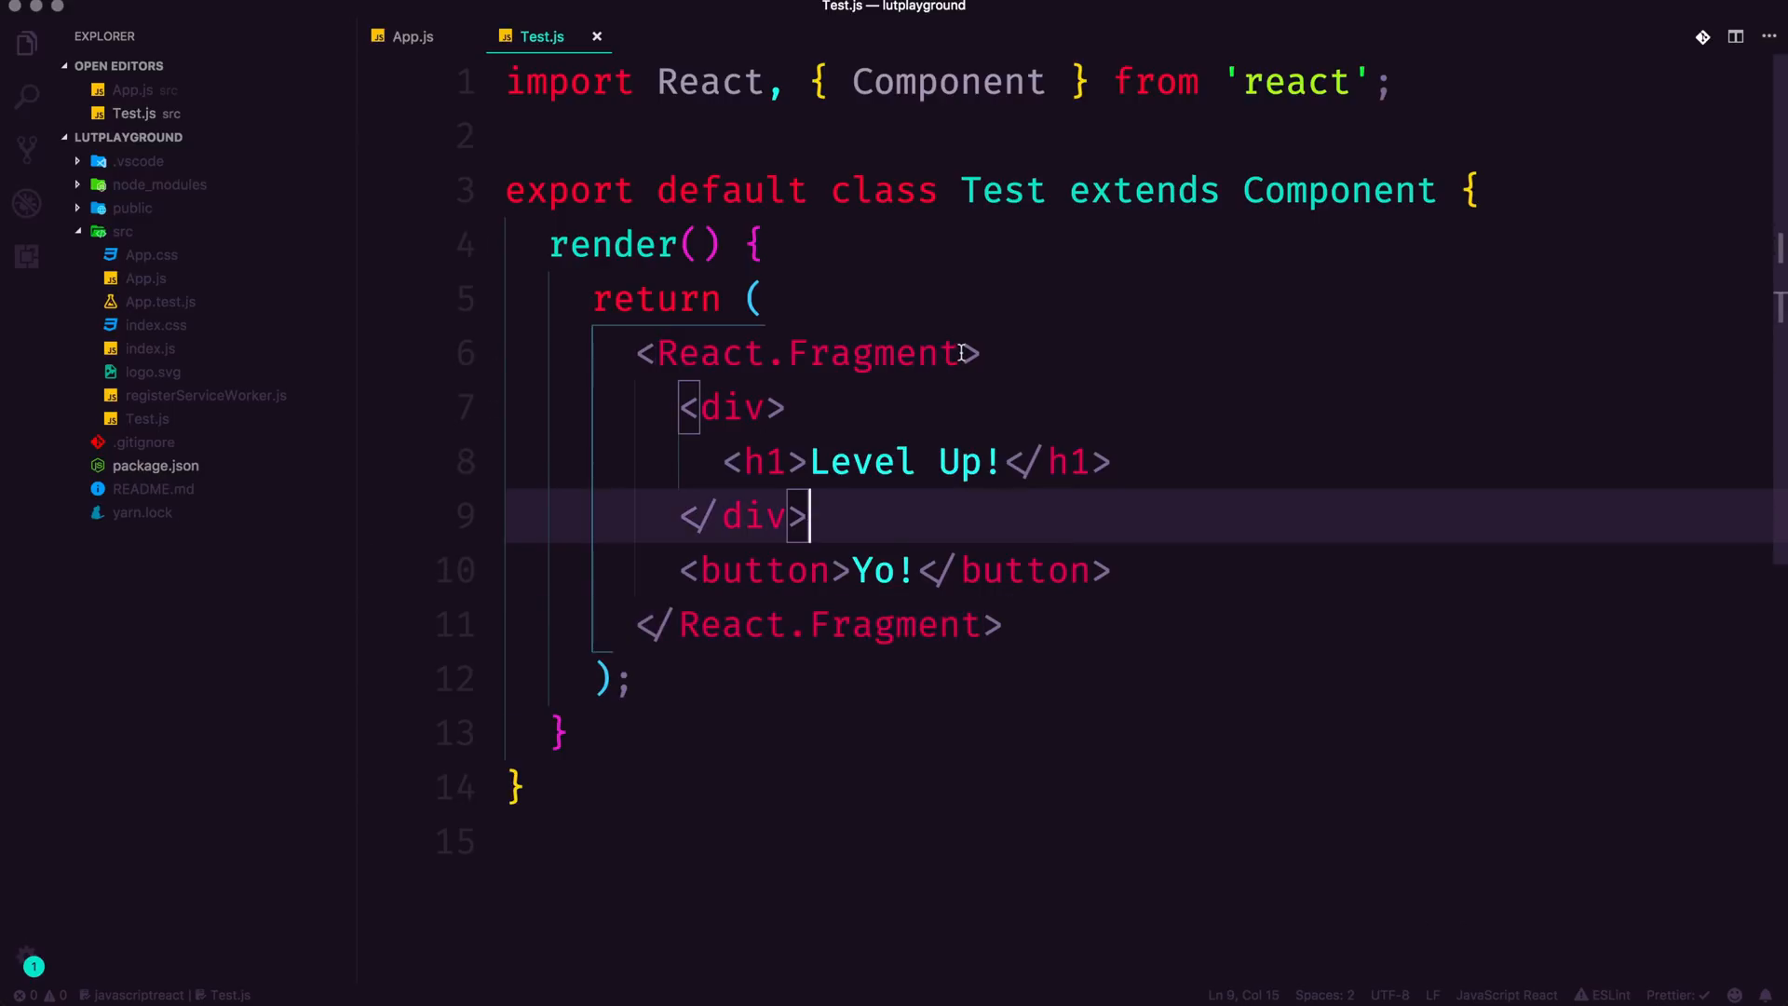
{"action": "double_click", "coordinate": [809, 352]}
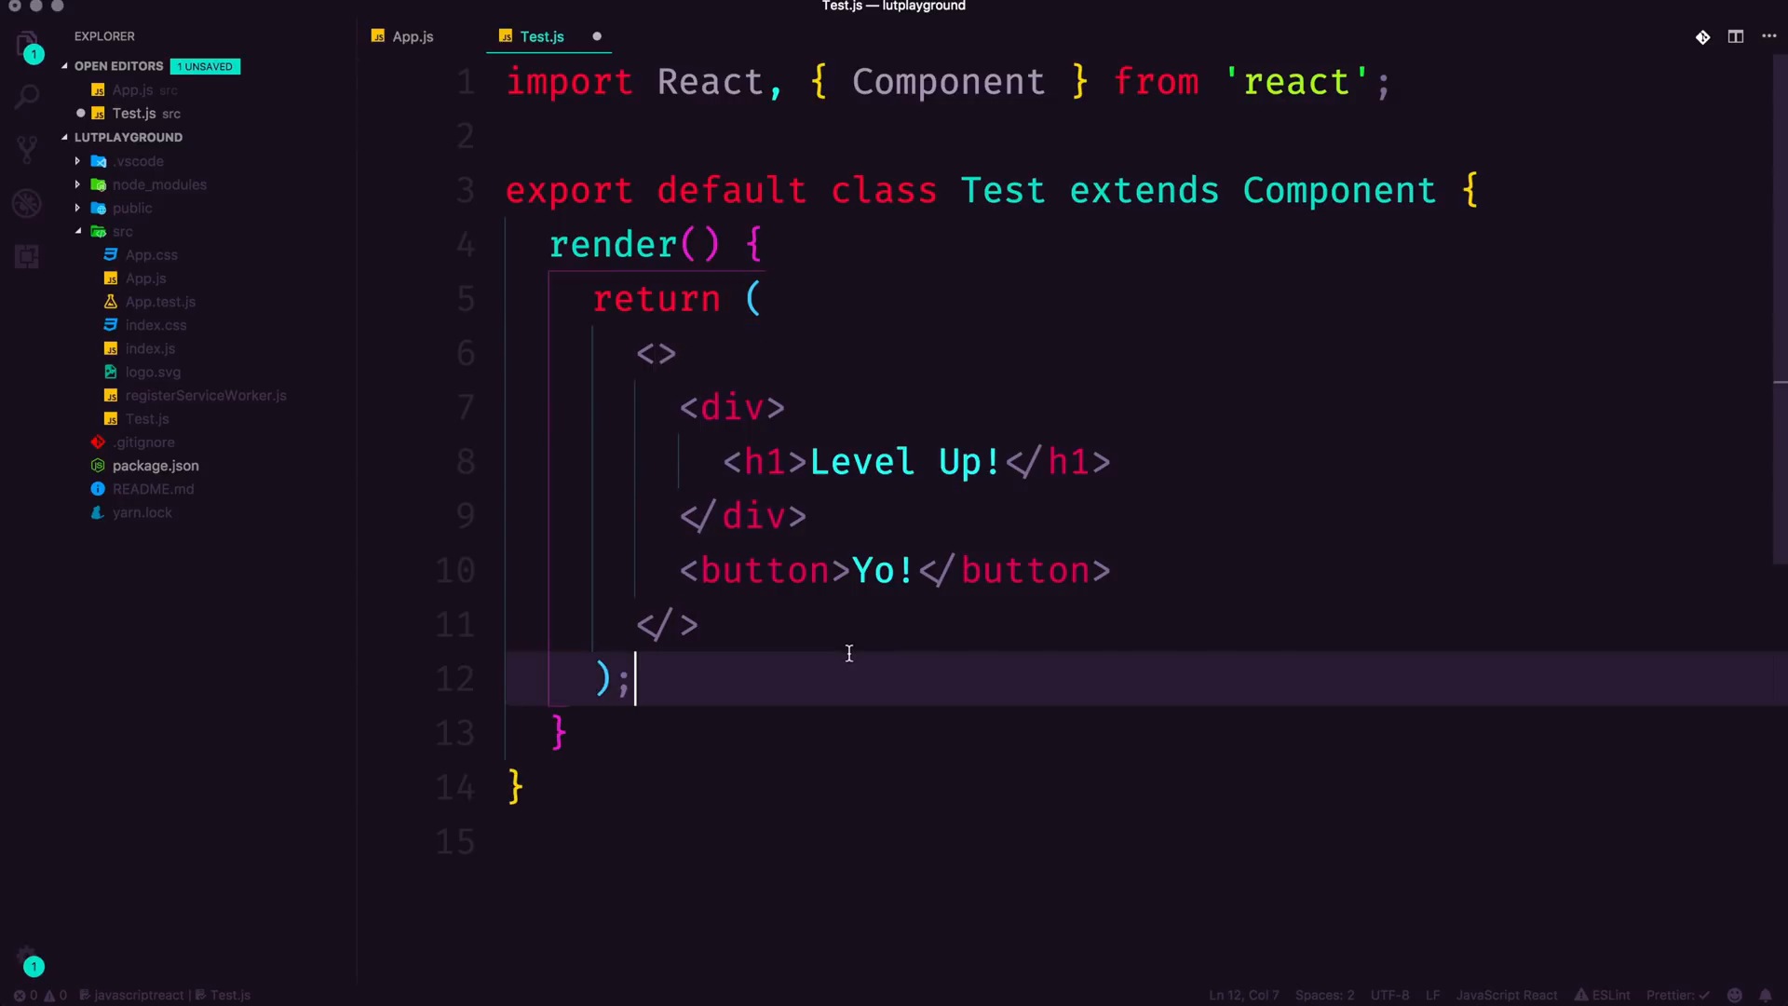
{"action": "key", "text": "cmd+s"}
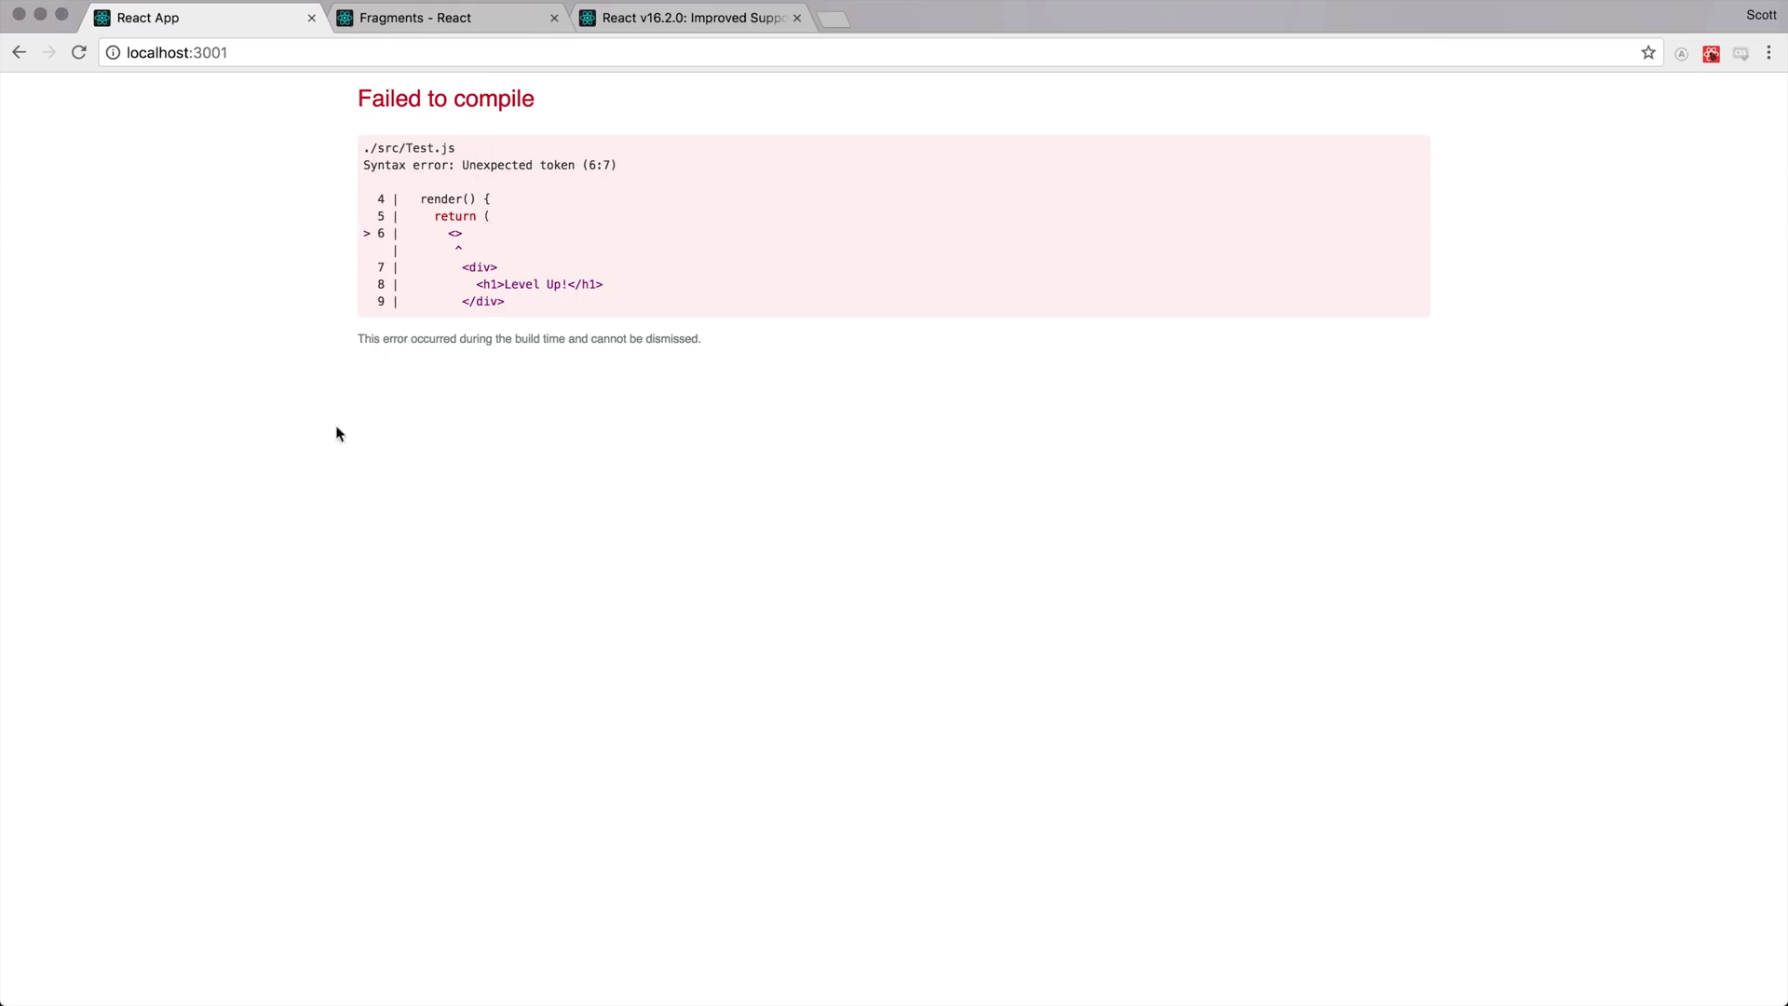
{"action": "mouse_move", "coordinate": [559, 330]}
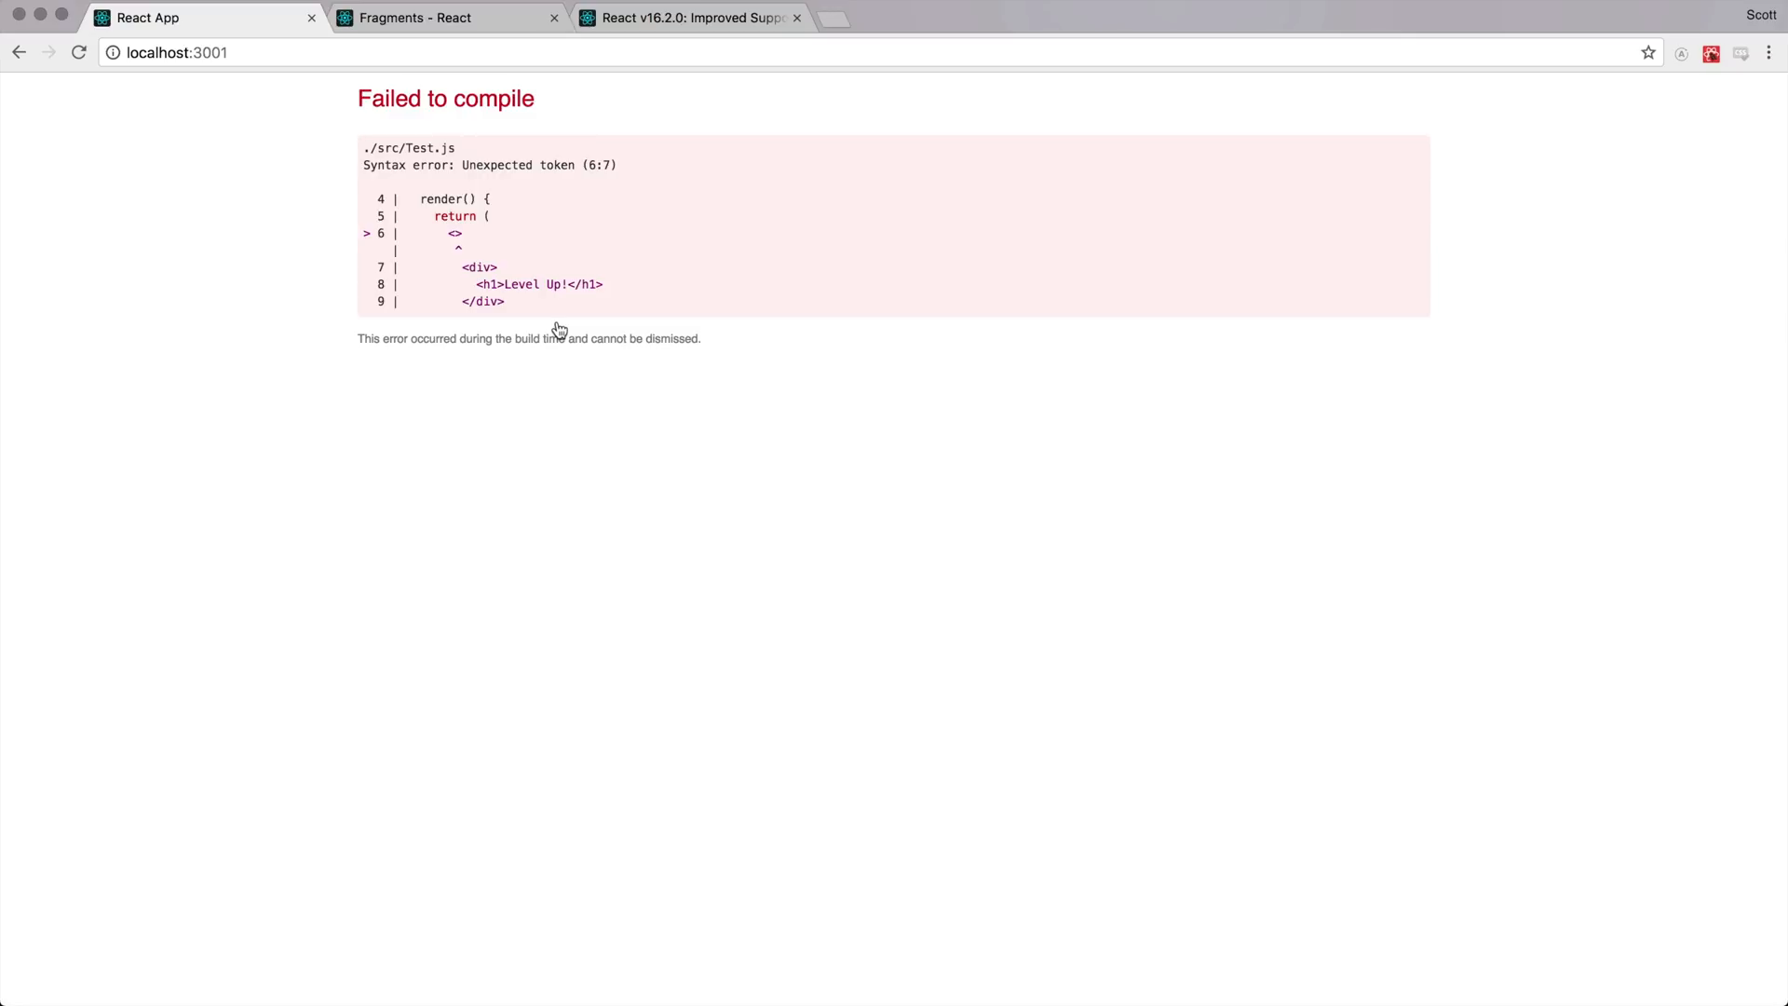
Step: Go to the 'Fragments - React' docs tab and follow the 'short syntax' link
{"action": "left_click", "coordinate": [445, 17]}
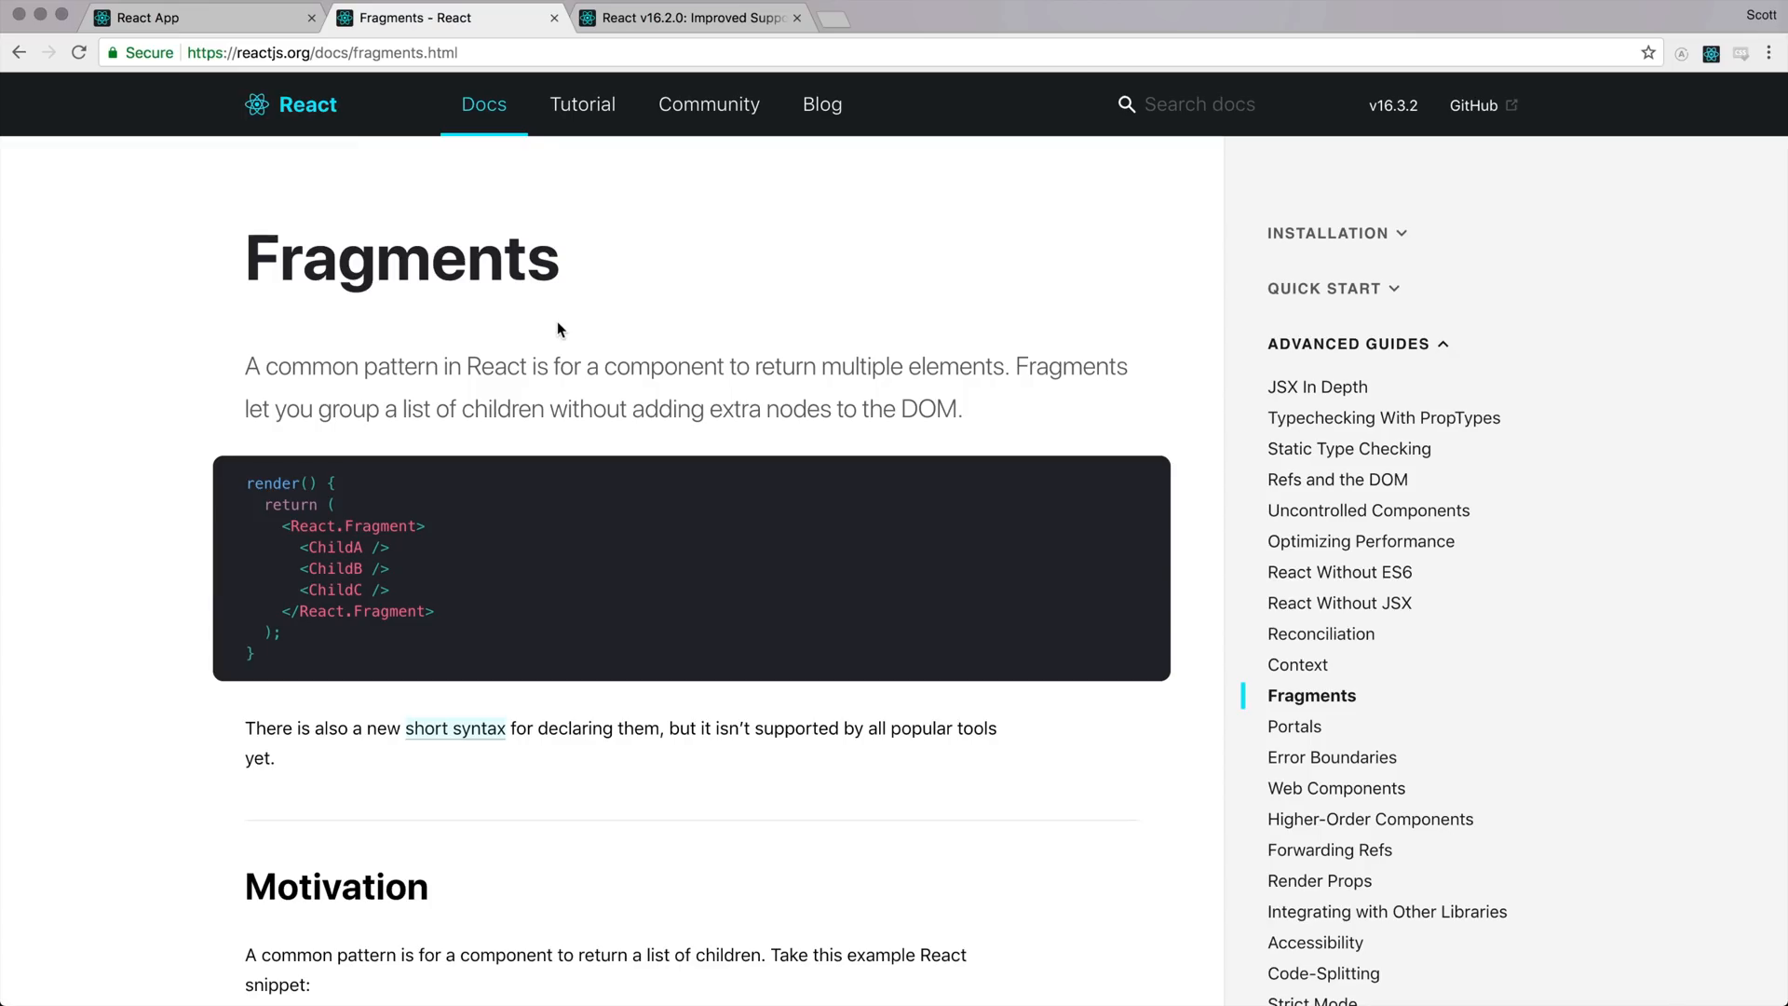
{"action": "mouse_move", "coordinate": [466, 453]}
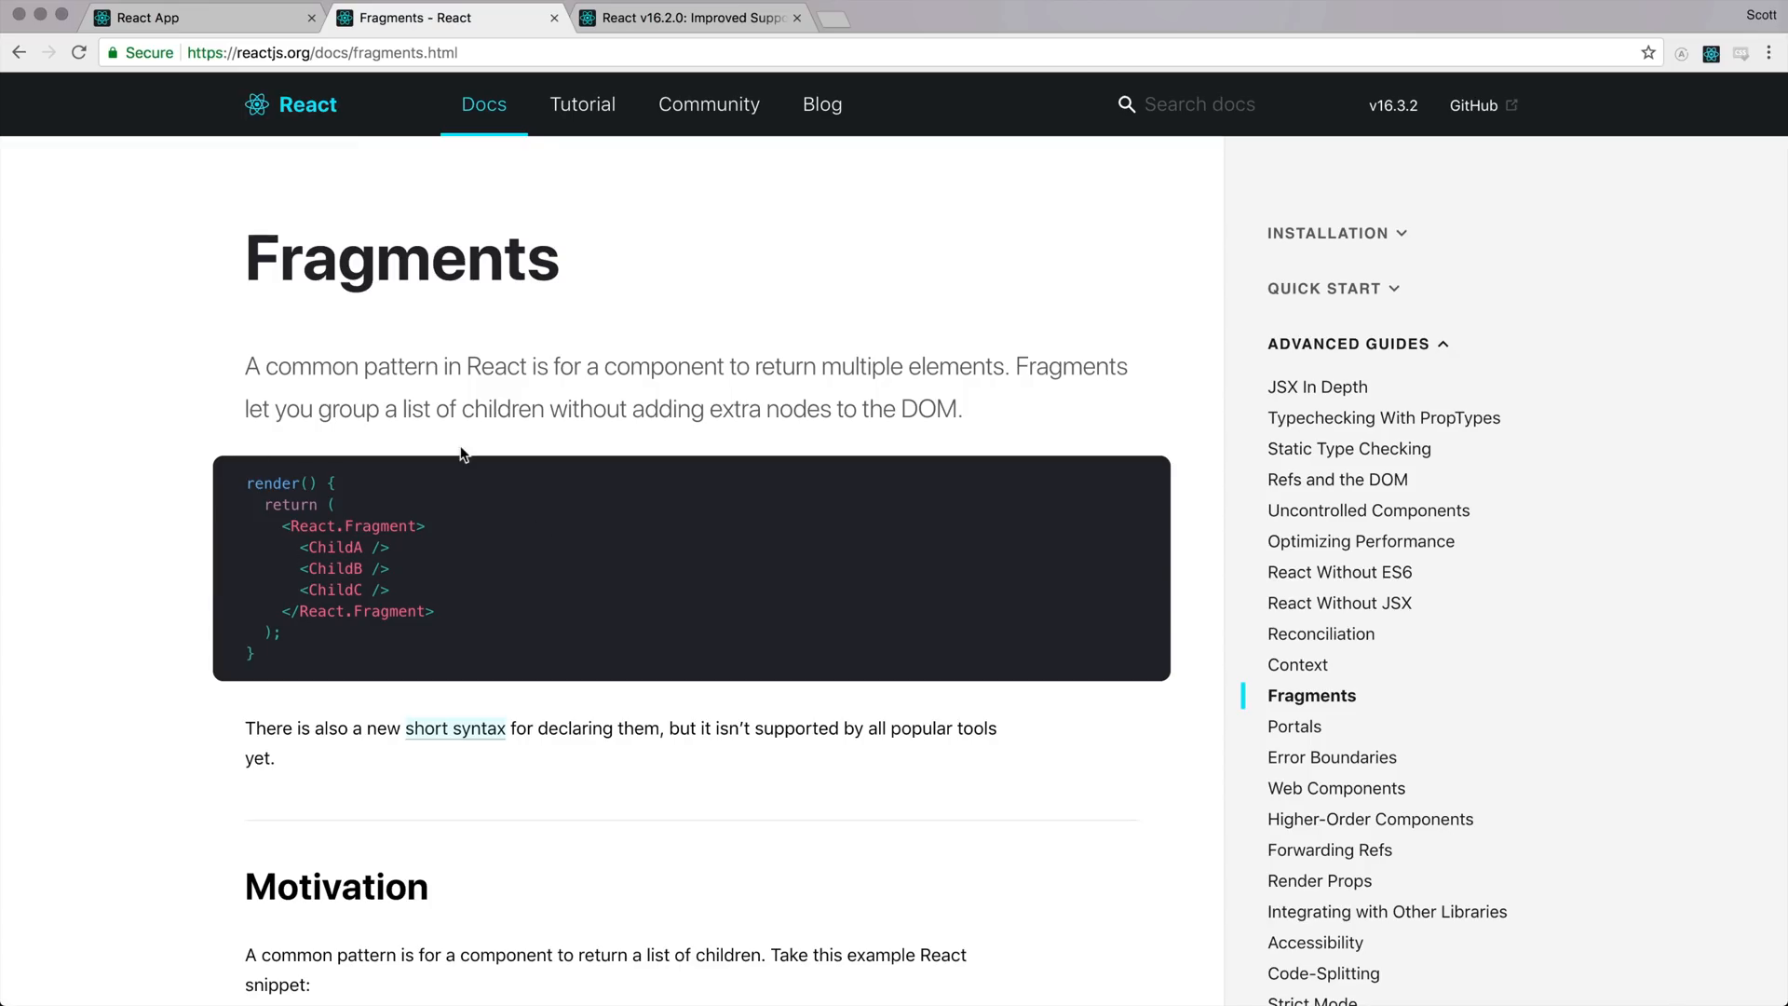
{"action": "mouse_move", "coordinate": [705, 513]}
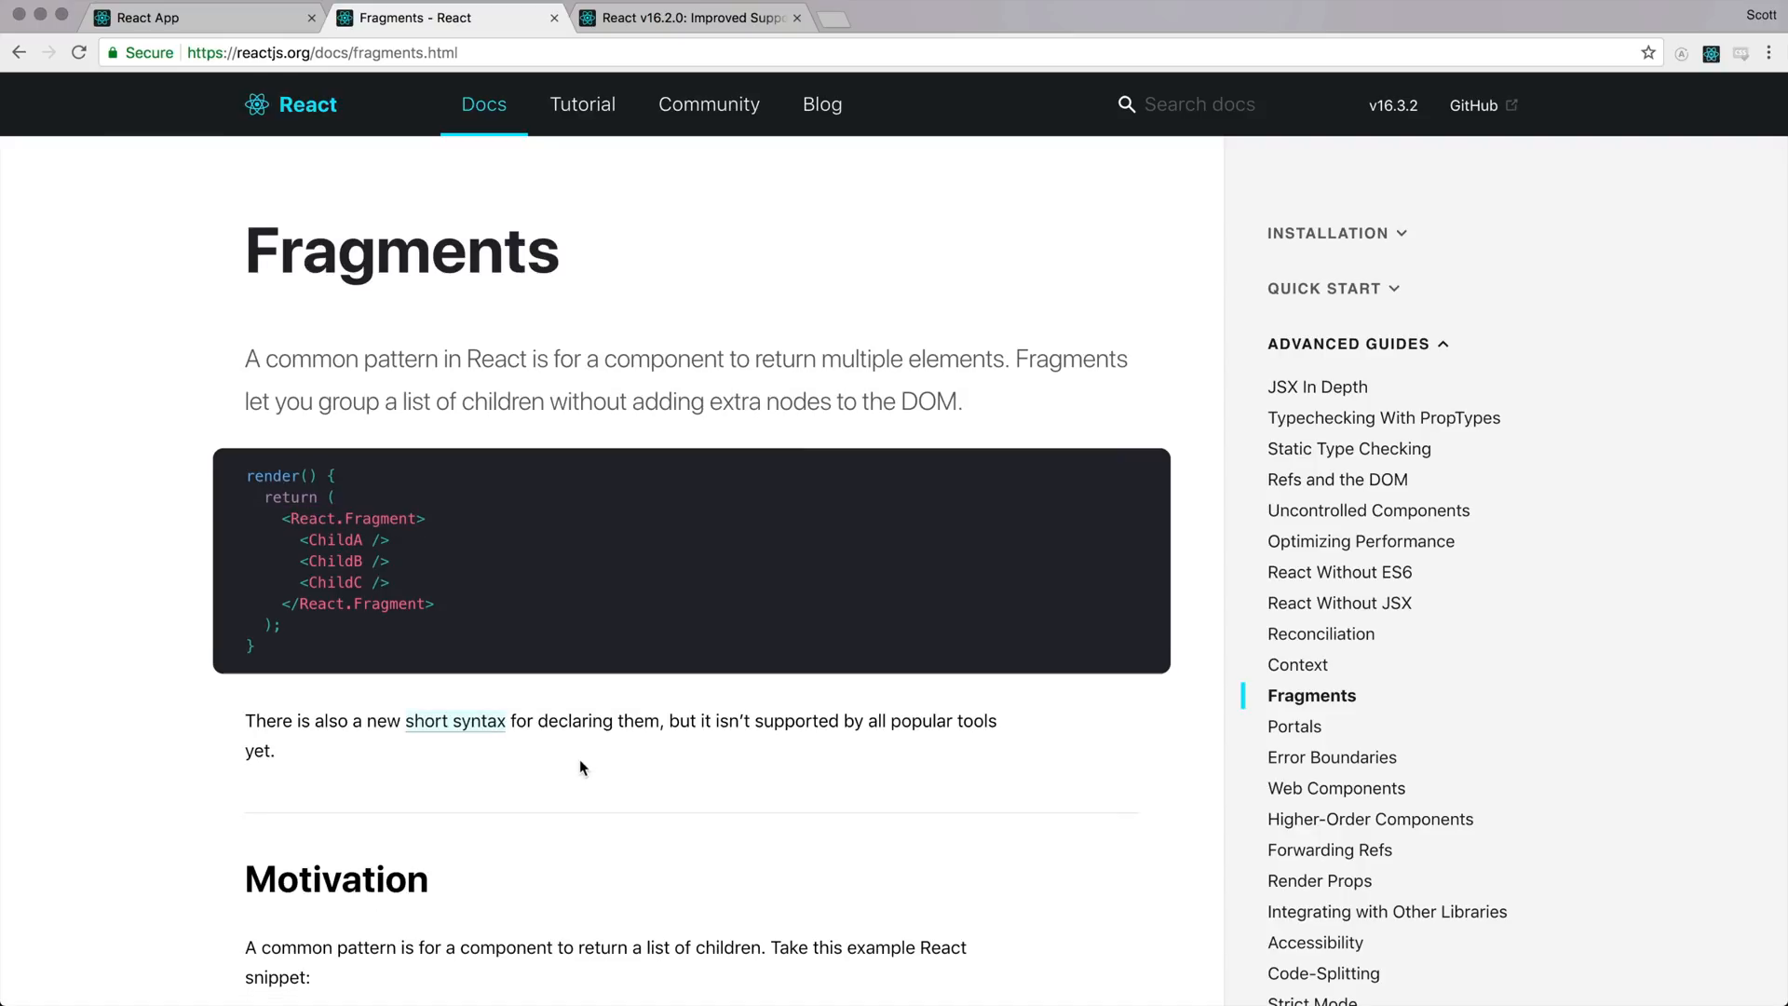
{"action": "mouse_move", "coordinate": [489, 721]}
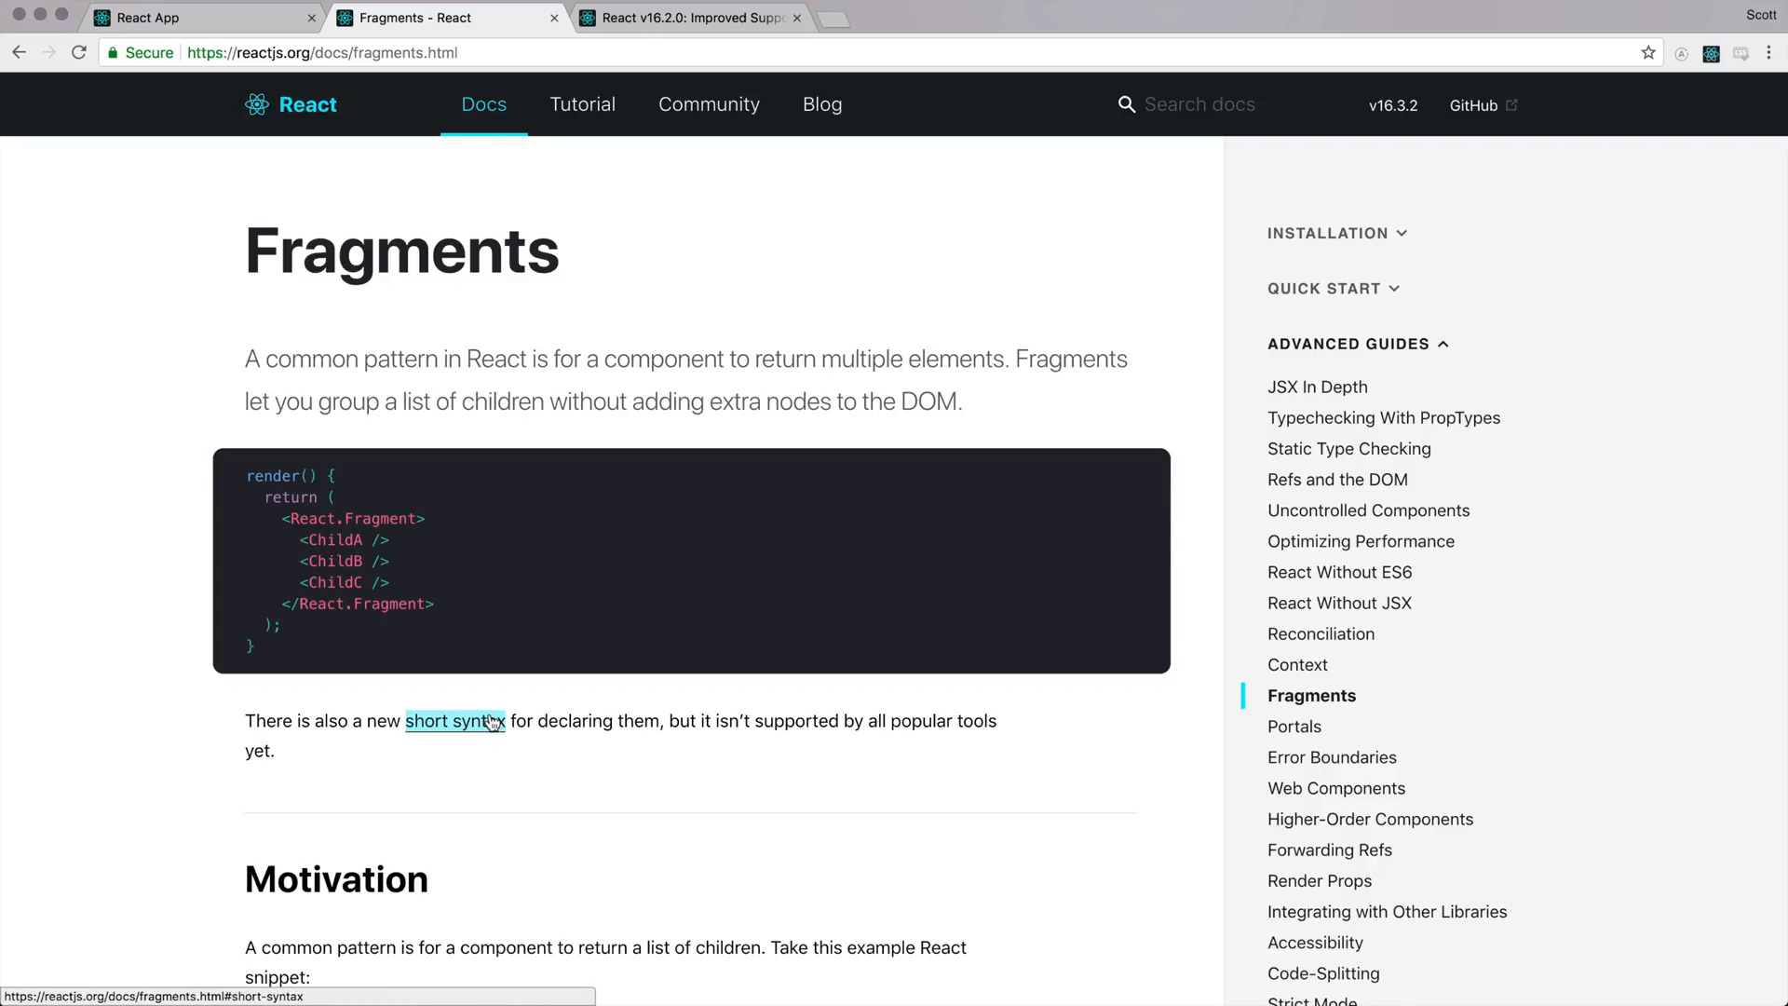
{"action": "left_click", "coordinate": [453, 721]}
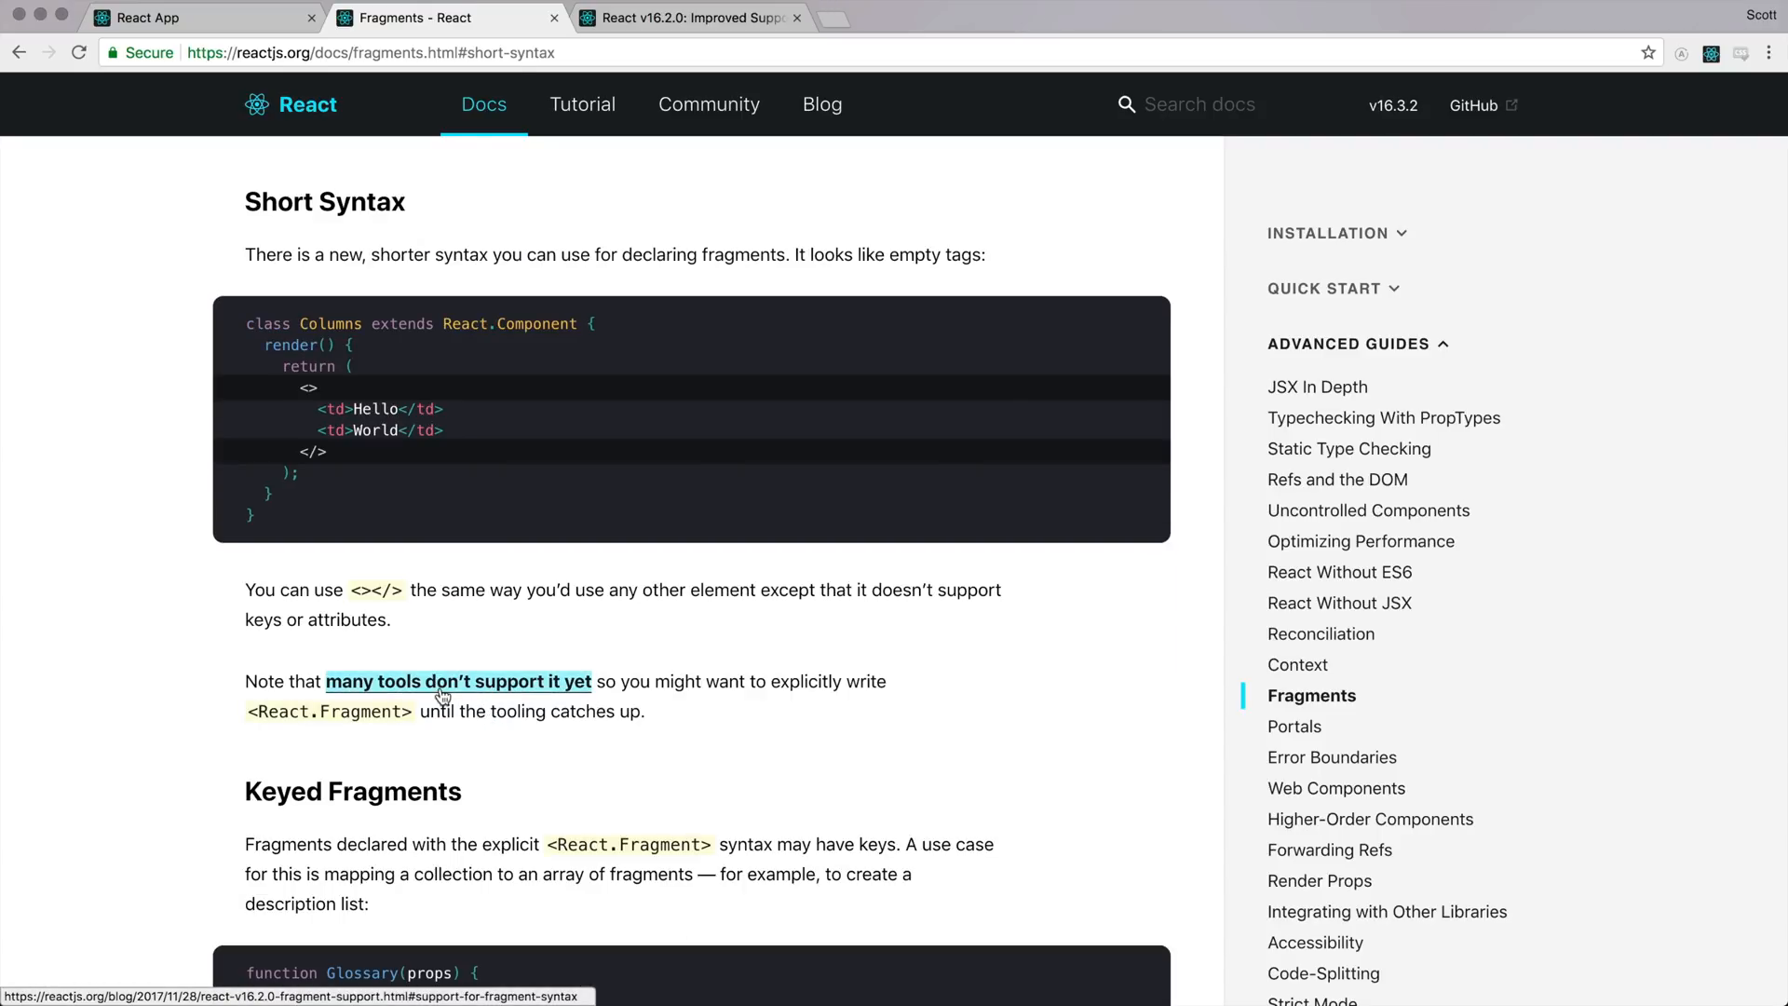
Step: Follow the 'many tools don't support it yet' link and scroll the v16.2.0 post to Babel
{"action": "left_click", "coordinate": [457, 681]}
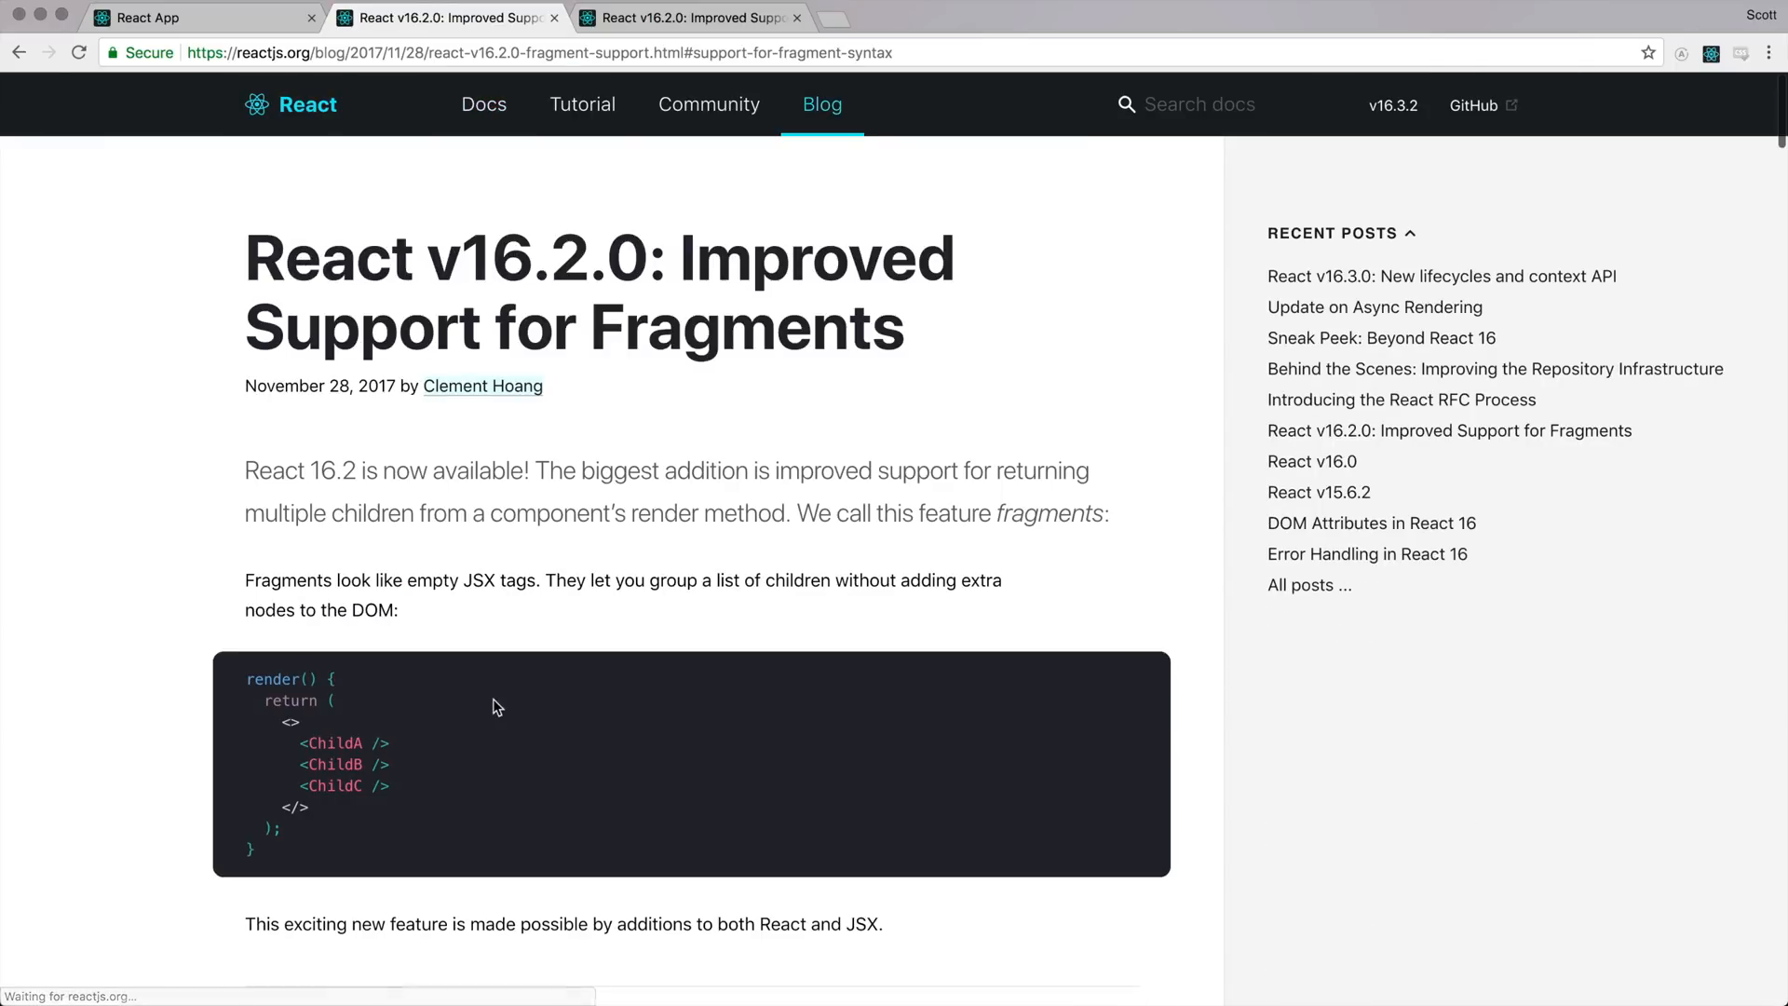
{"action": "scroll", "scroll_direction": "down", "scroll_amount": 3}
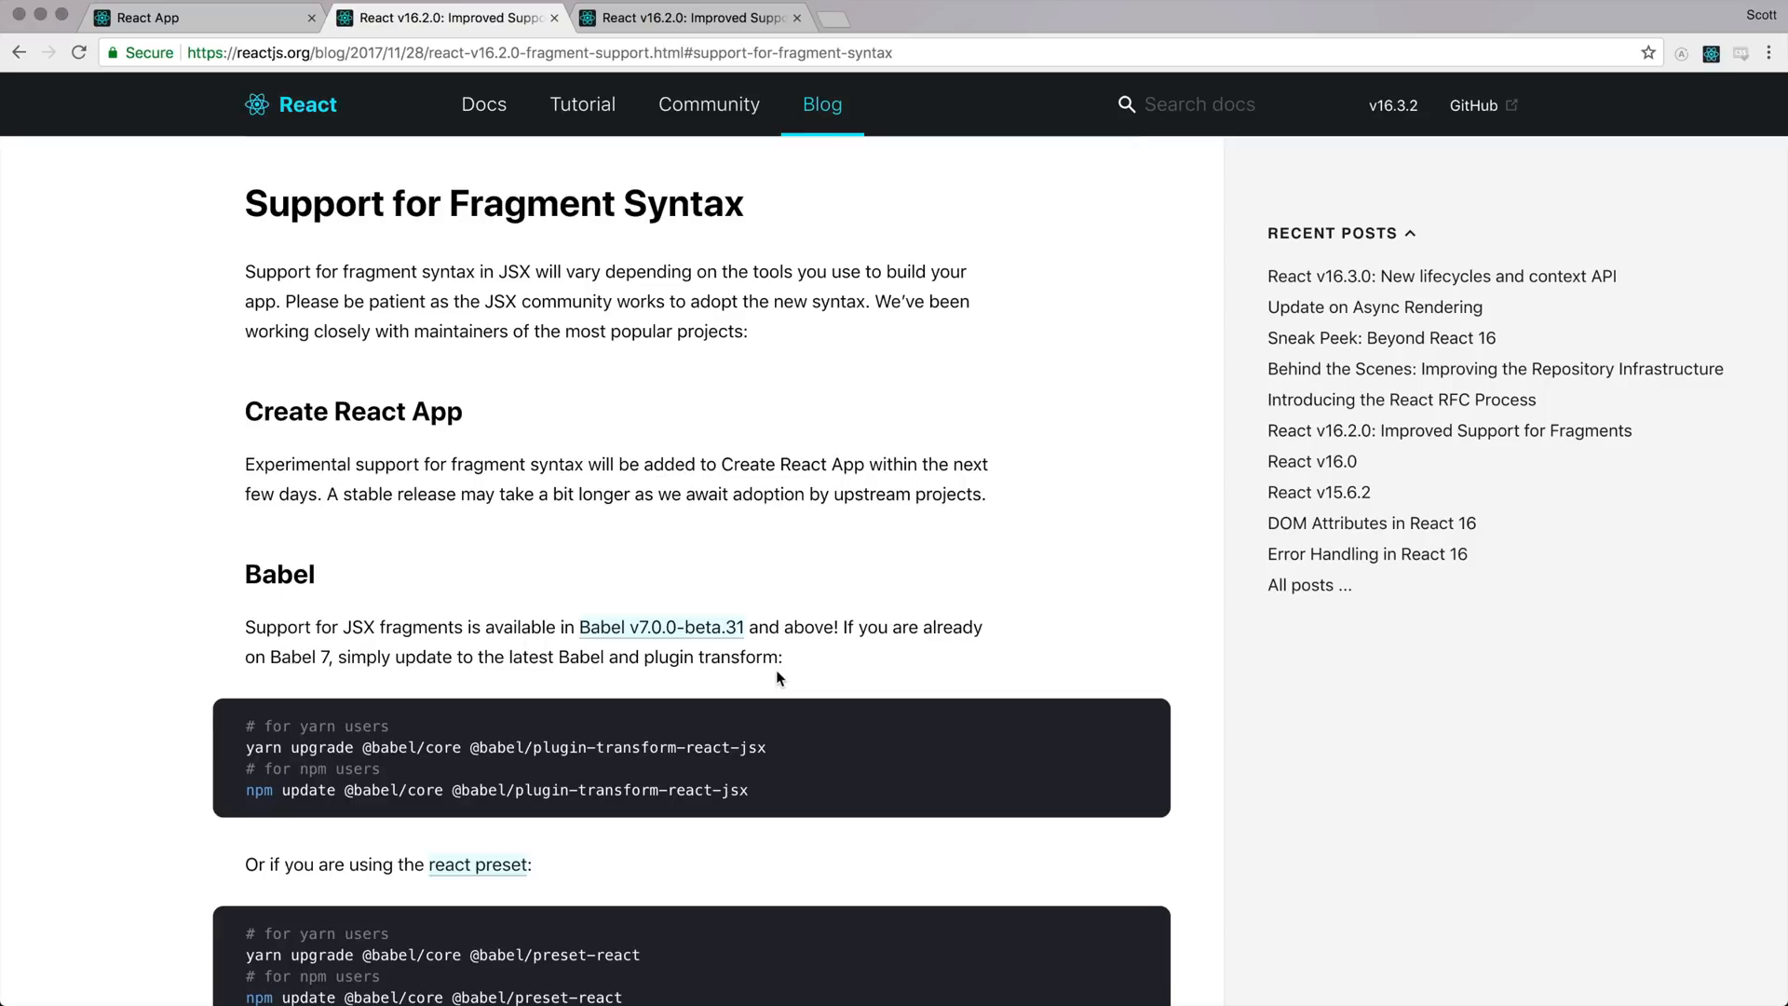
{"action": "mouse_move", "coordinate": [797, 649]}
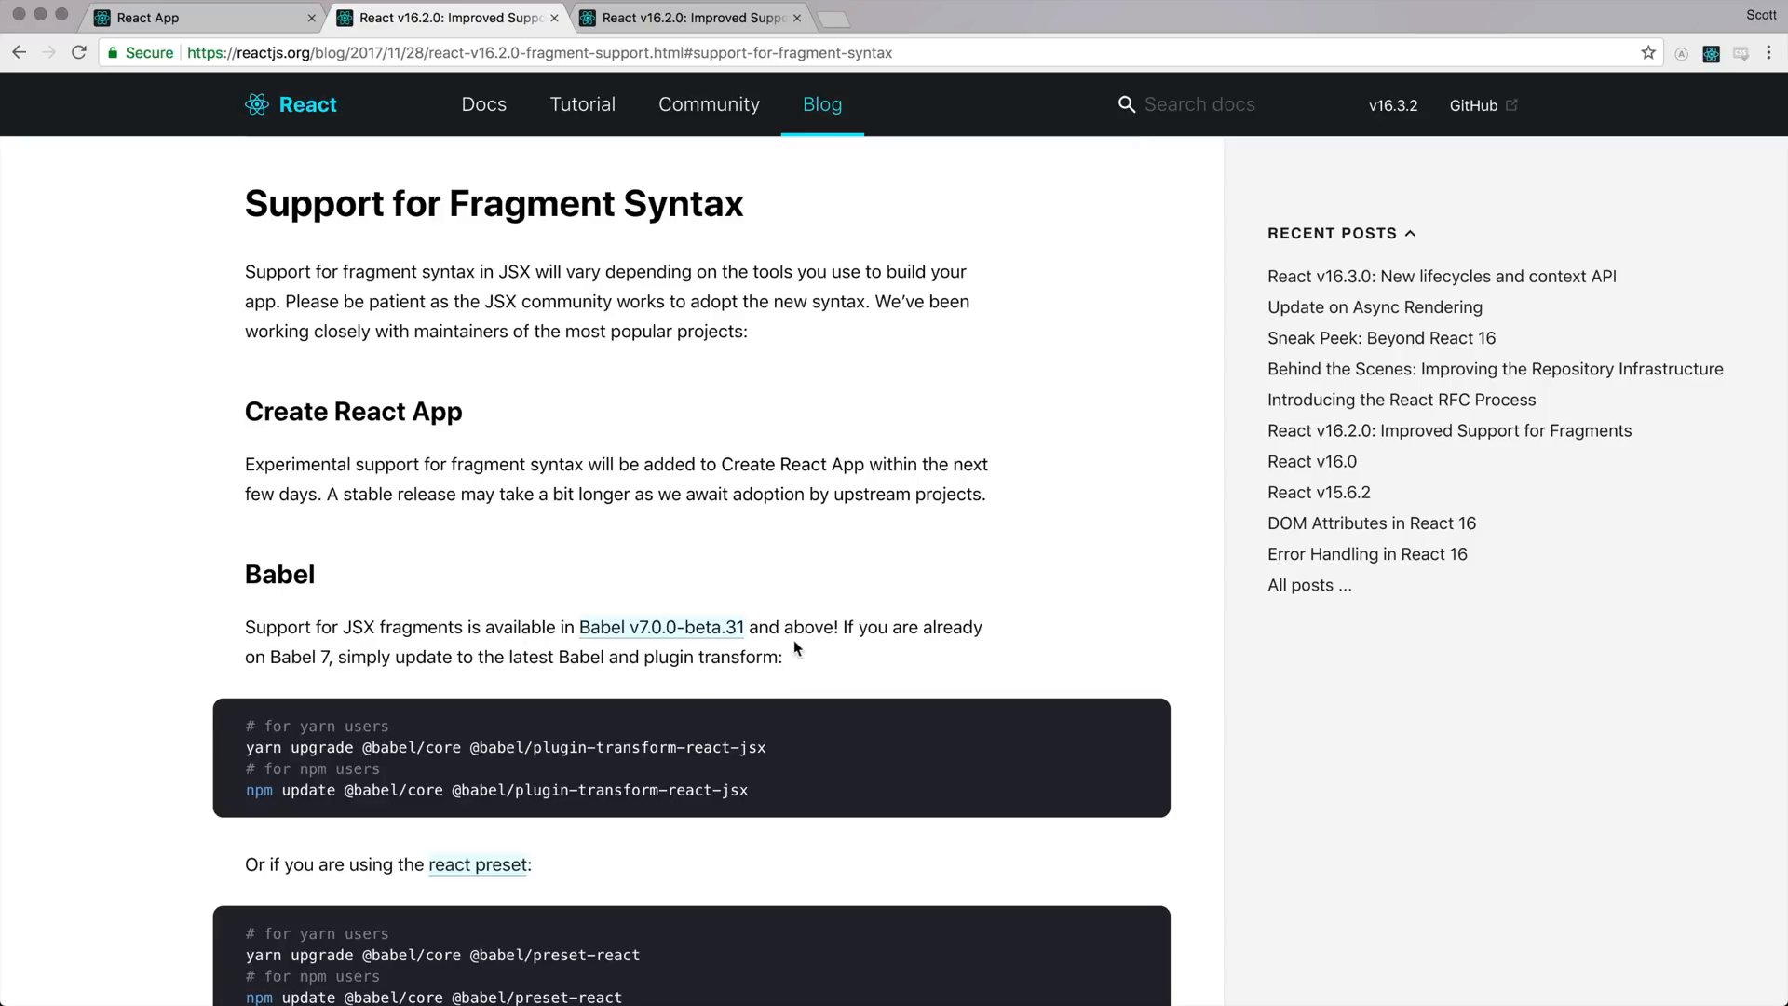
{"action": "mouse_move", "coordinate": [292, 574]}
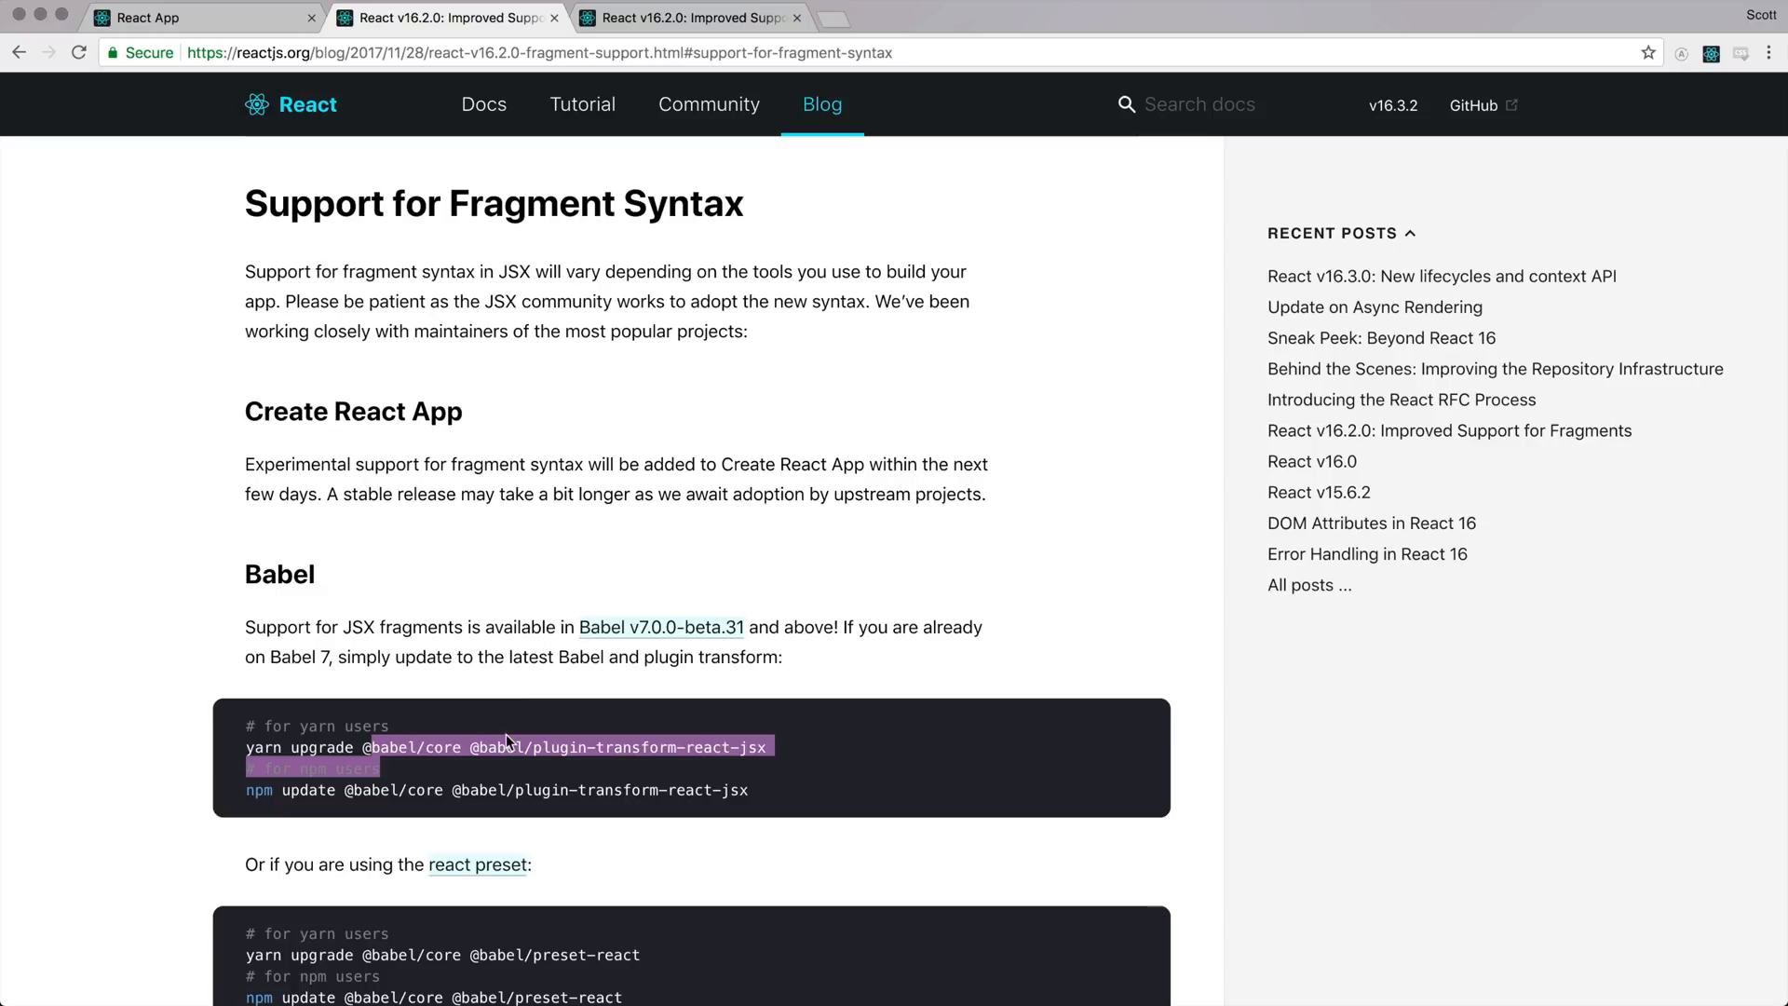
{"action": "scroll", "scroll_direction": "down", "scroll_amount": 3}
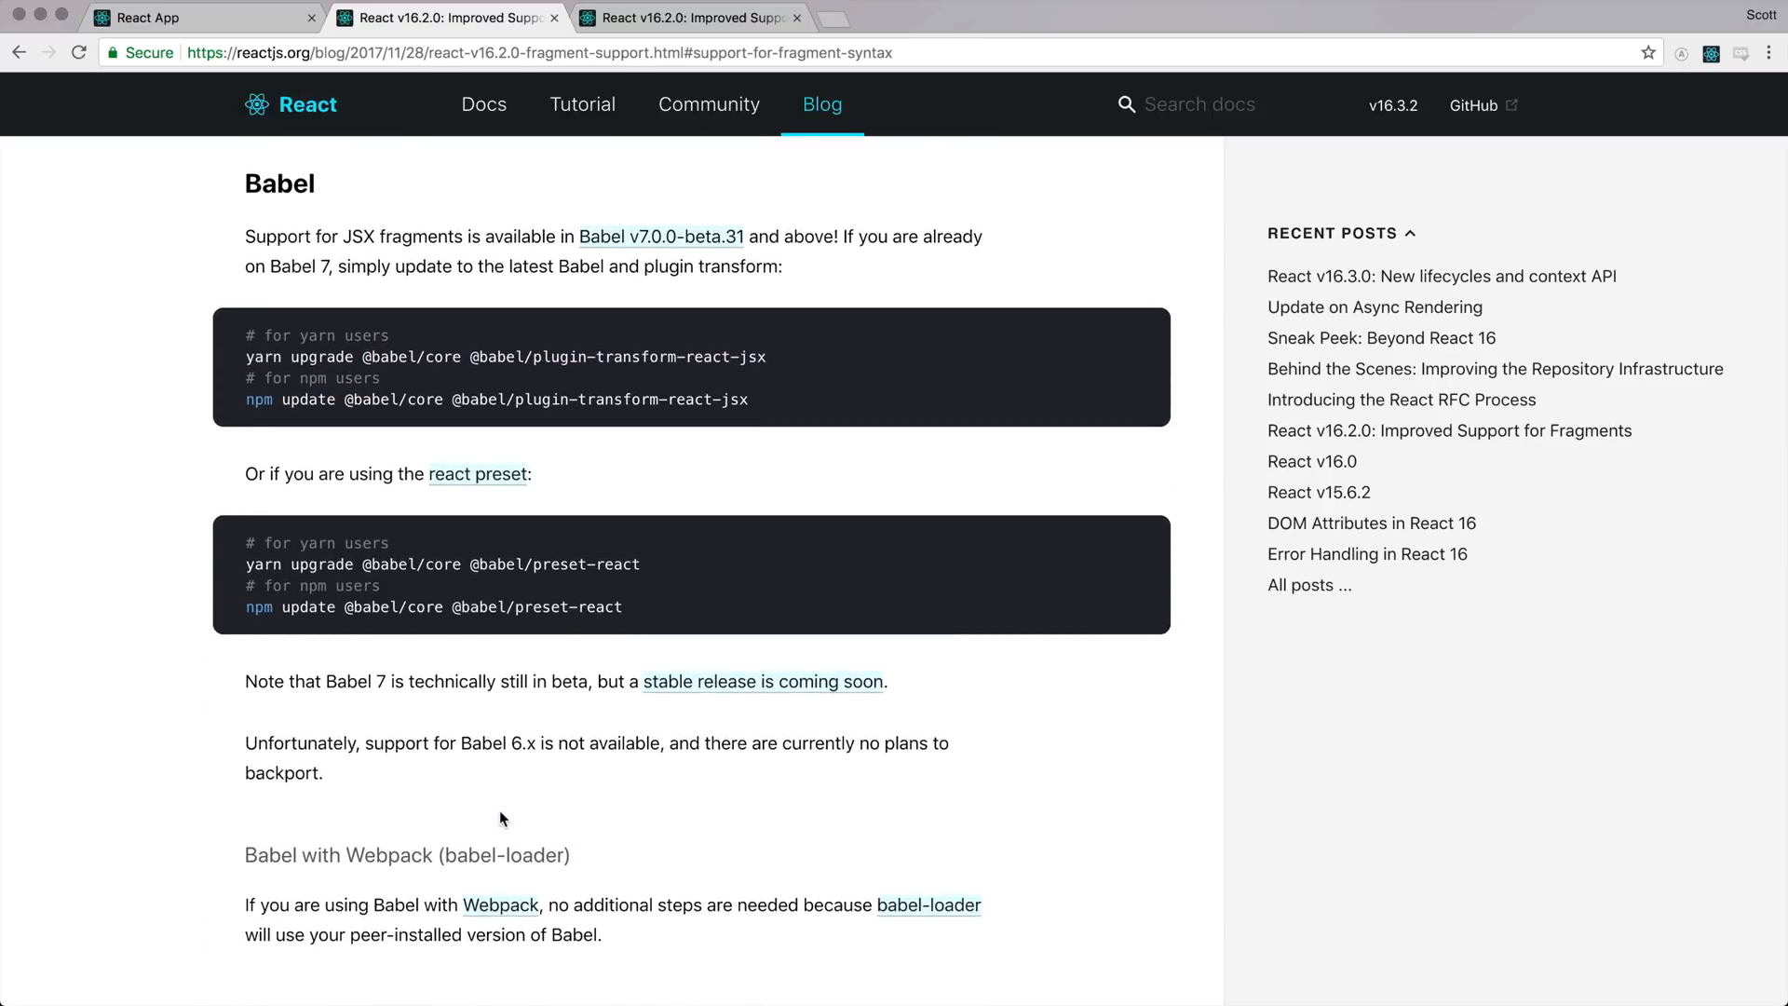
{"action": "scroll", "scroll_direction": "down", "scroll_amount": 3}
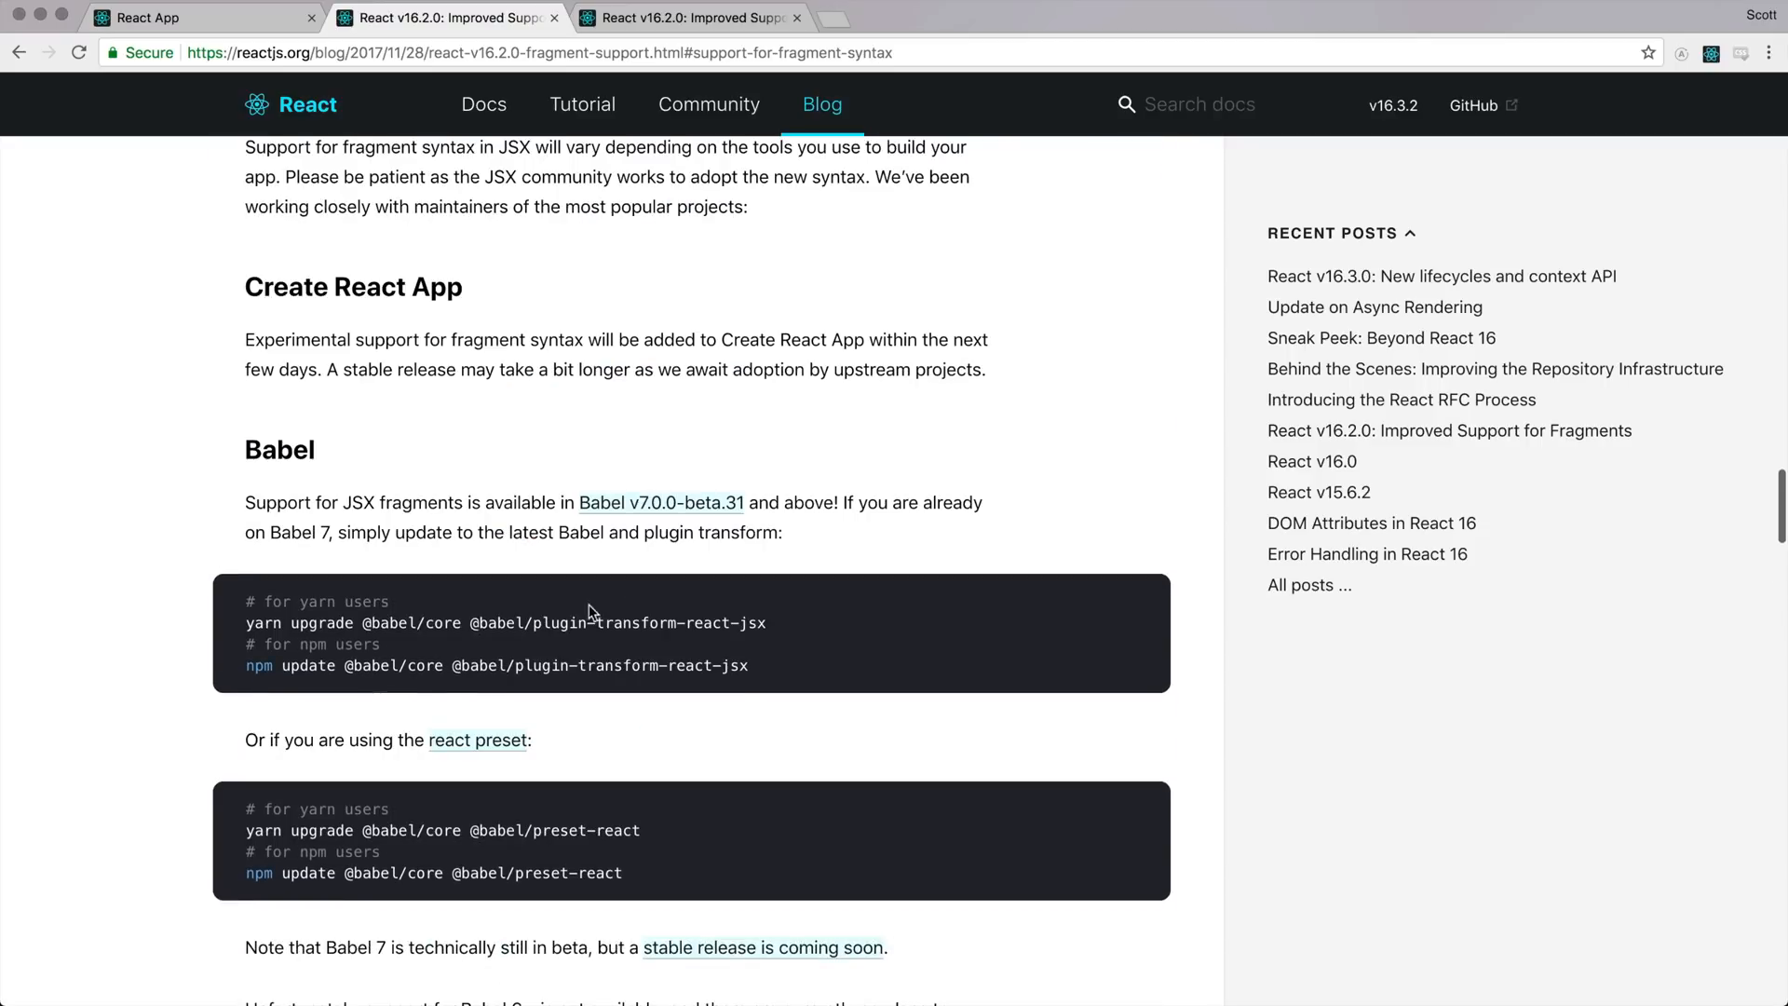
{"action": "mouse_move", "coordinate": [545, 482]}
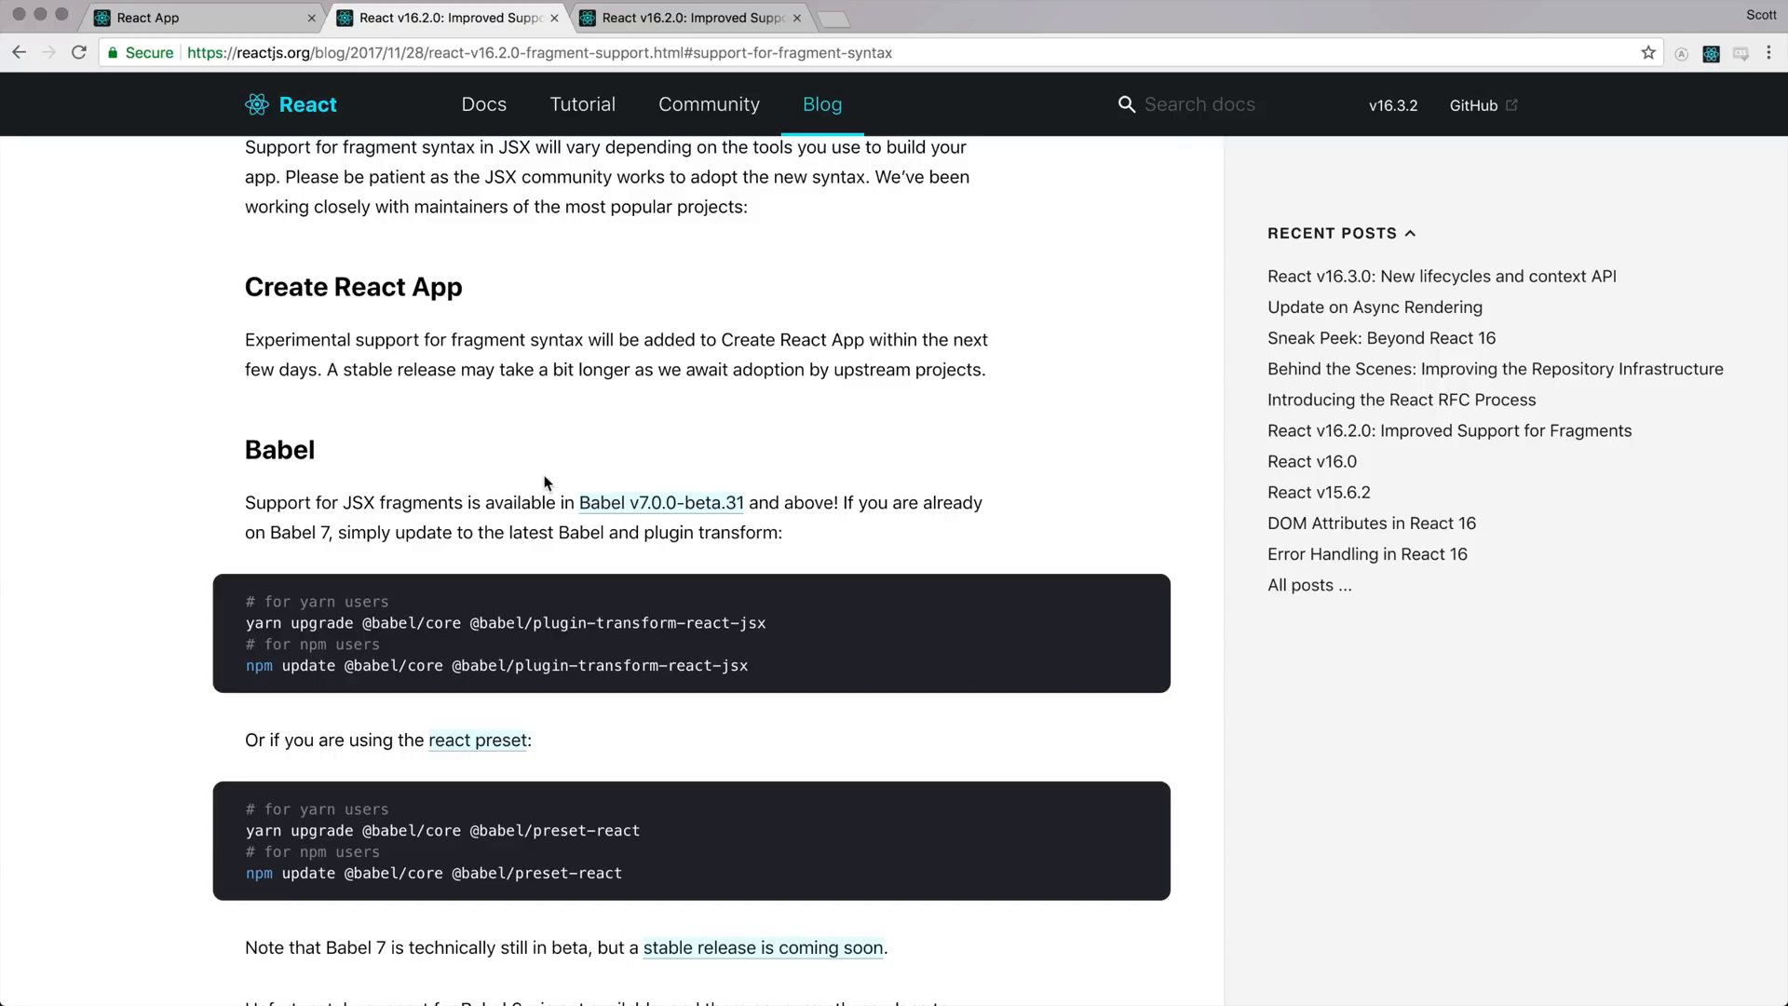
{"action": "mouse_move", "coordinate": [592, 604]}
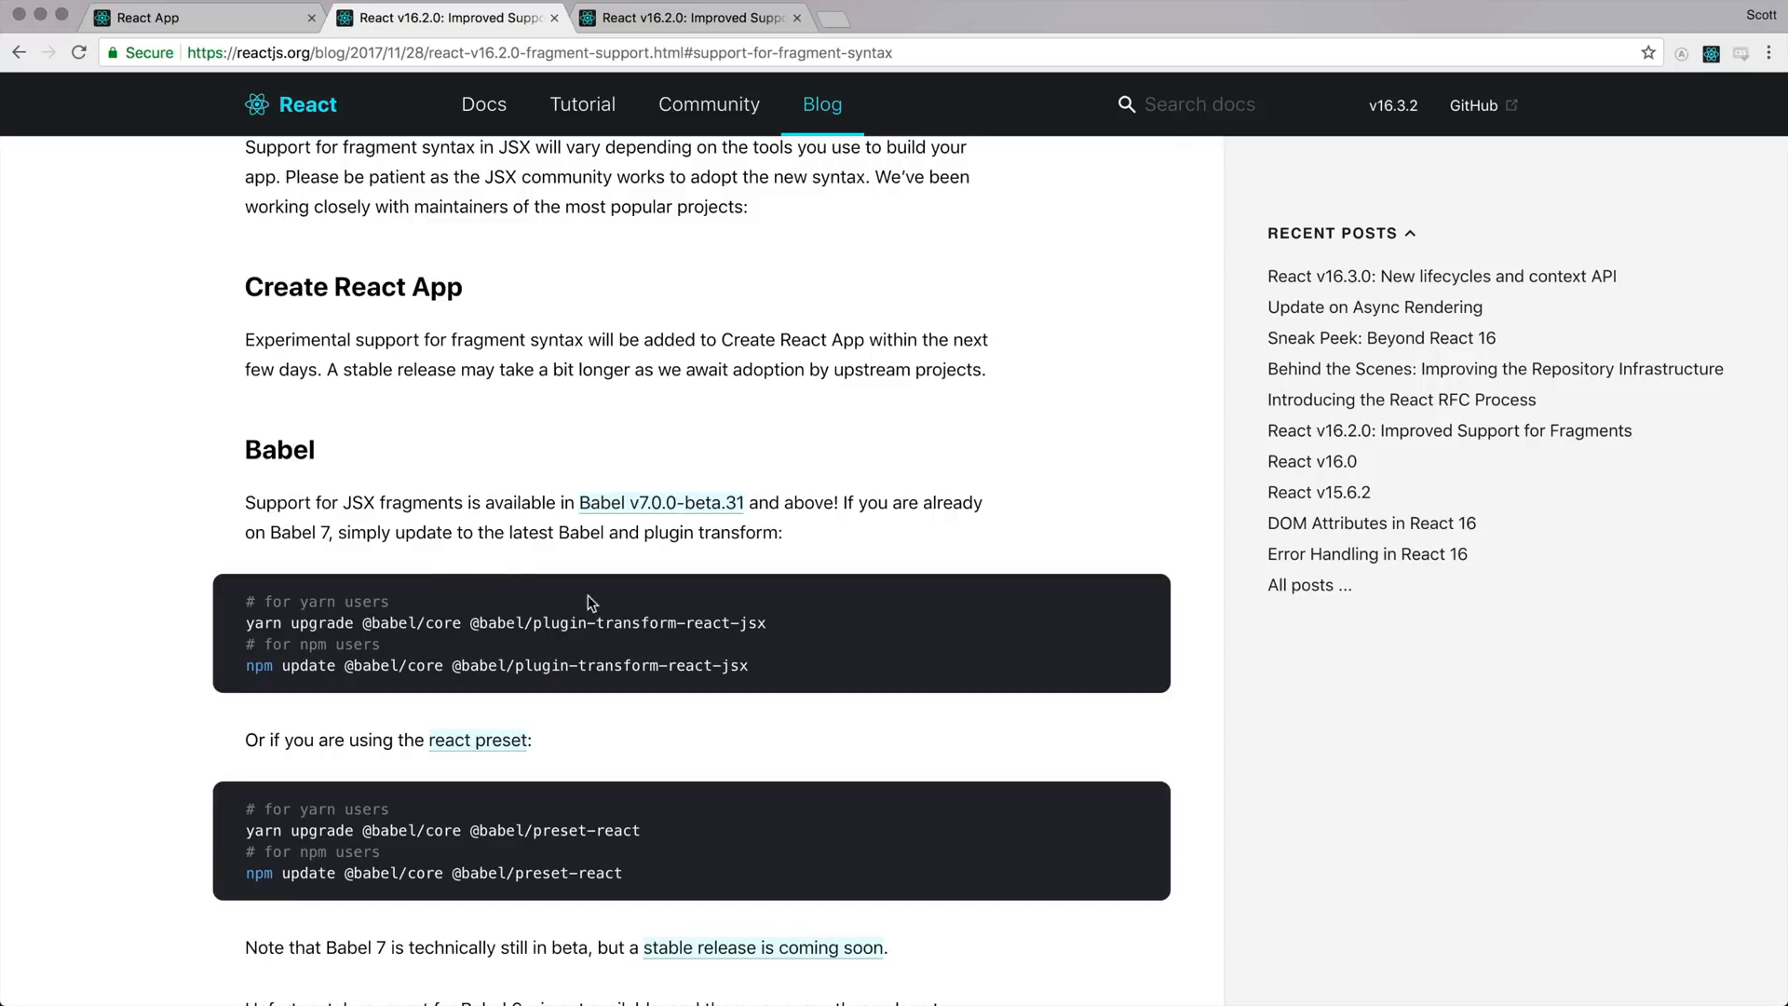
{"action": "mouse_move", "coordinate": [773, 494]}
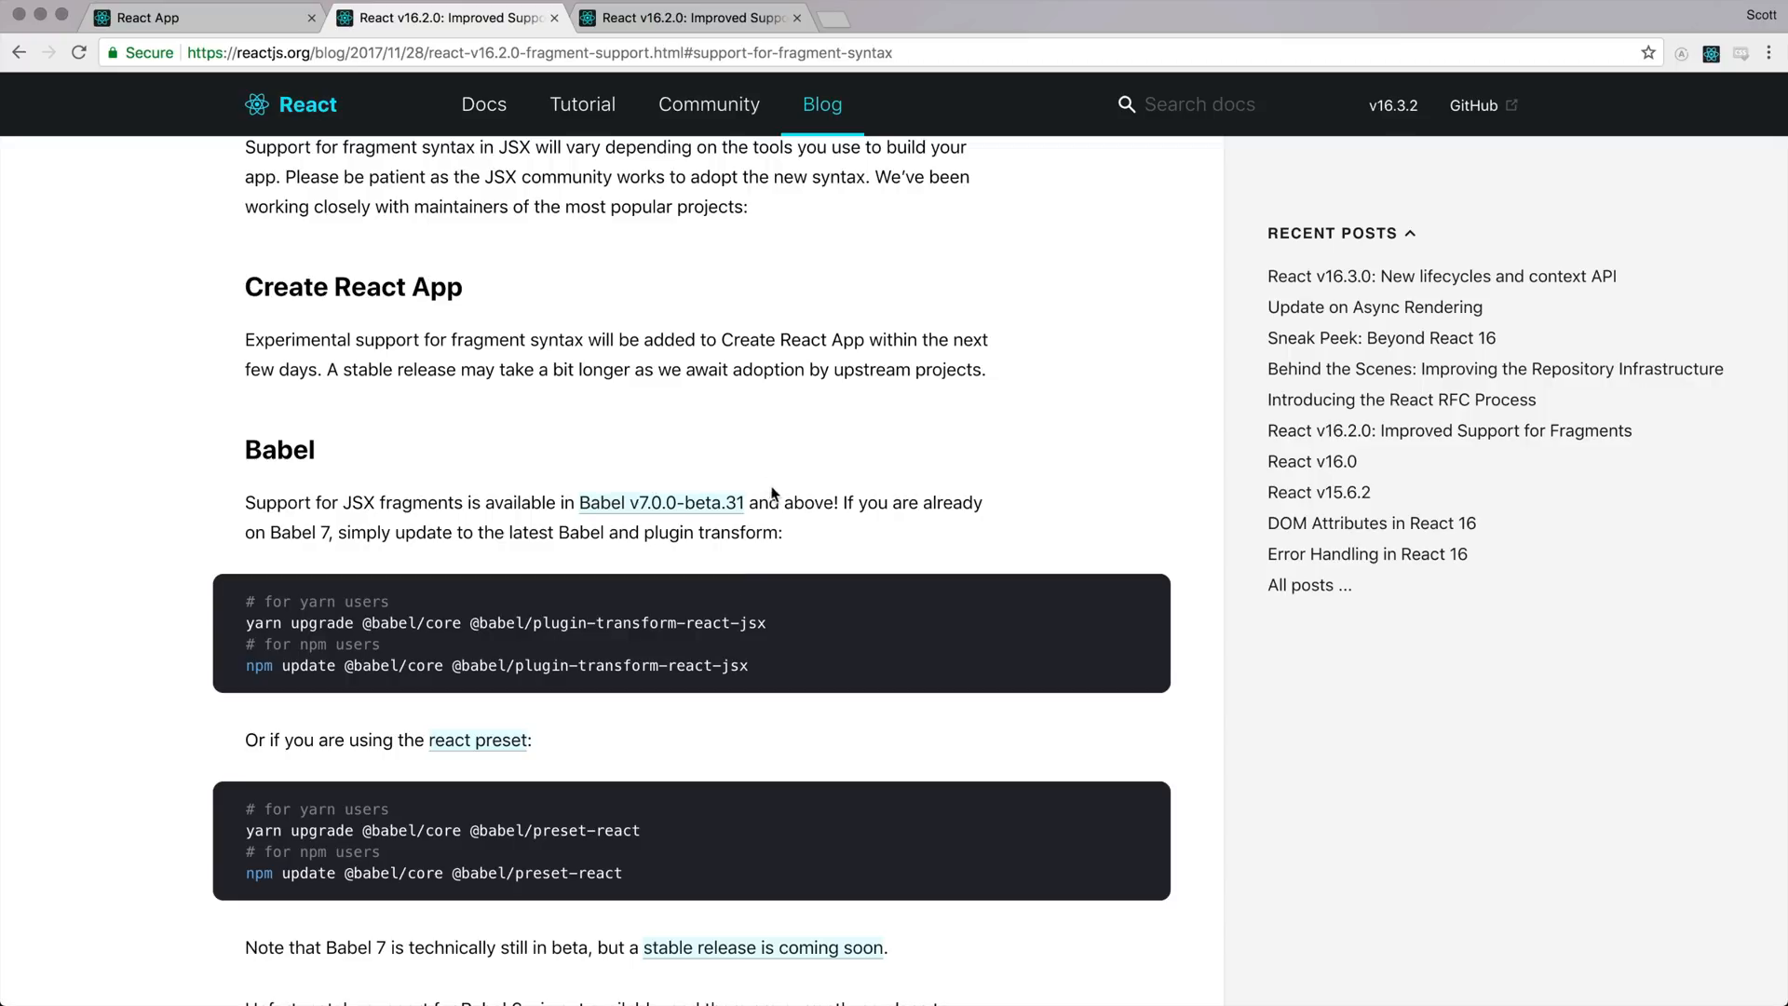
{"action": "mouse_move", "coordinate": [329, 275]}
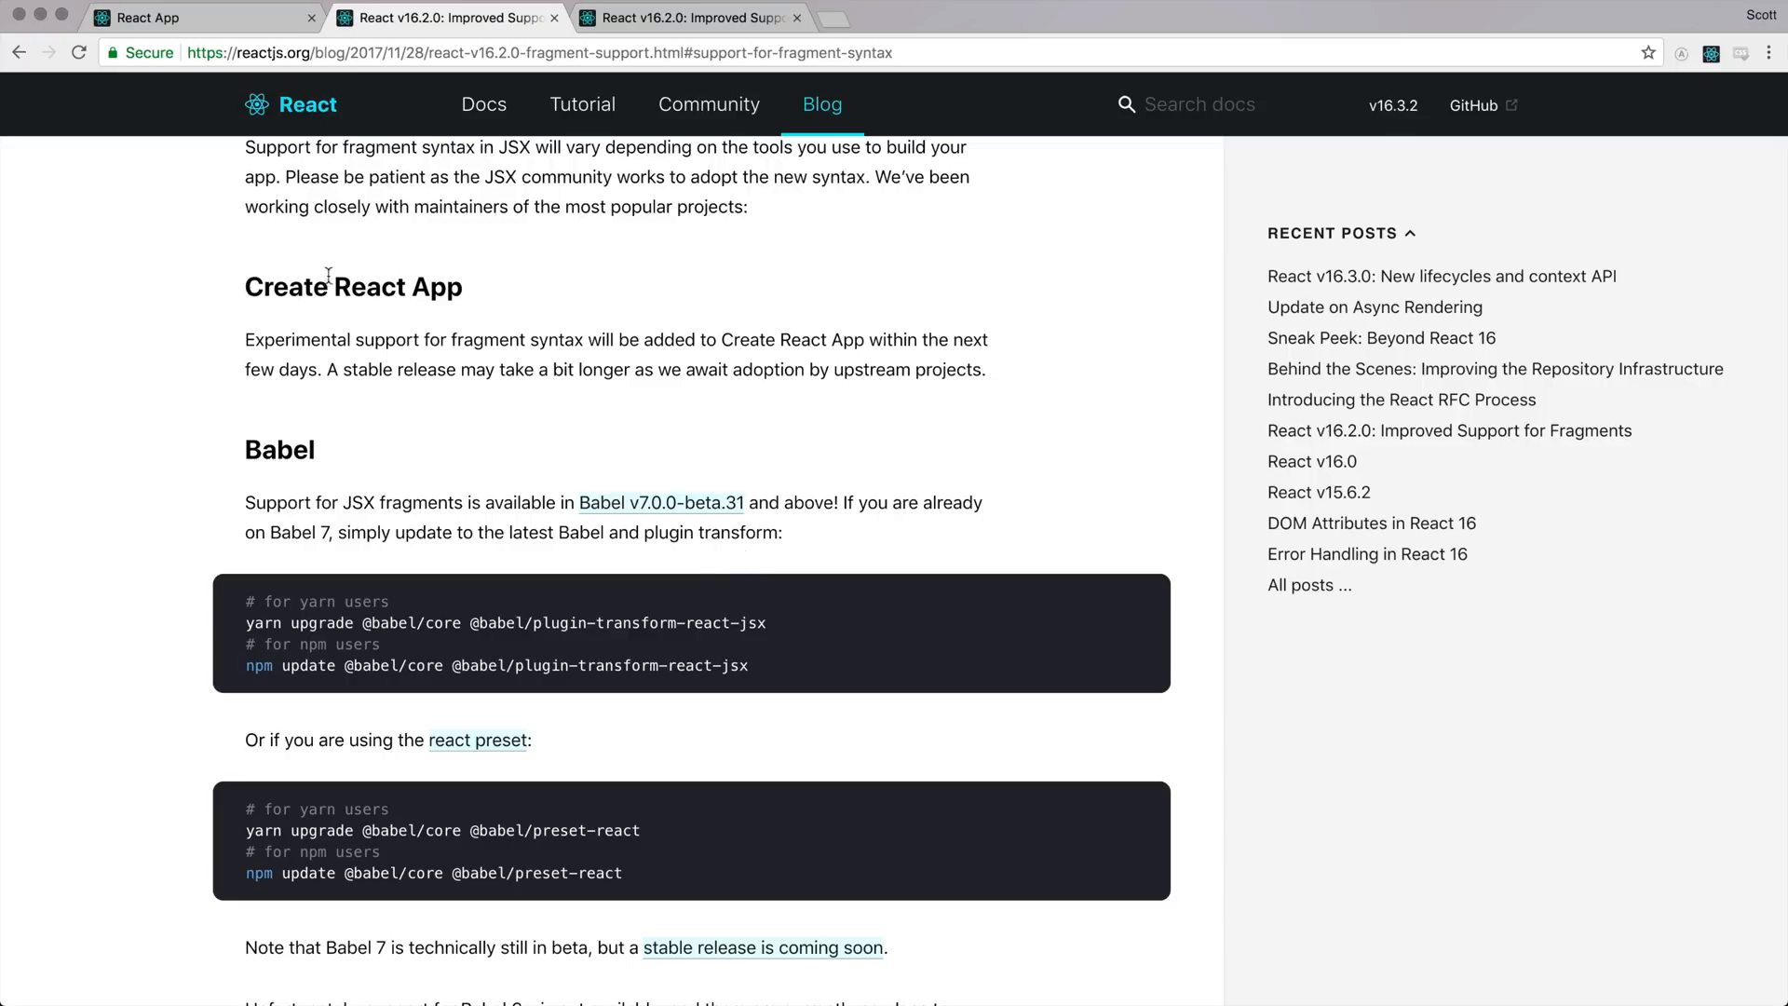
{"action": "left_click", "coordinate": [193, 17]}
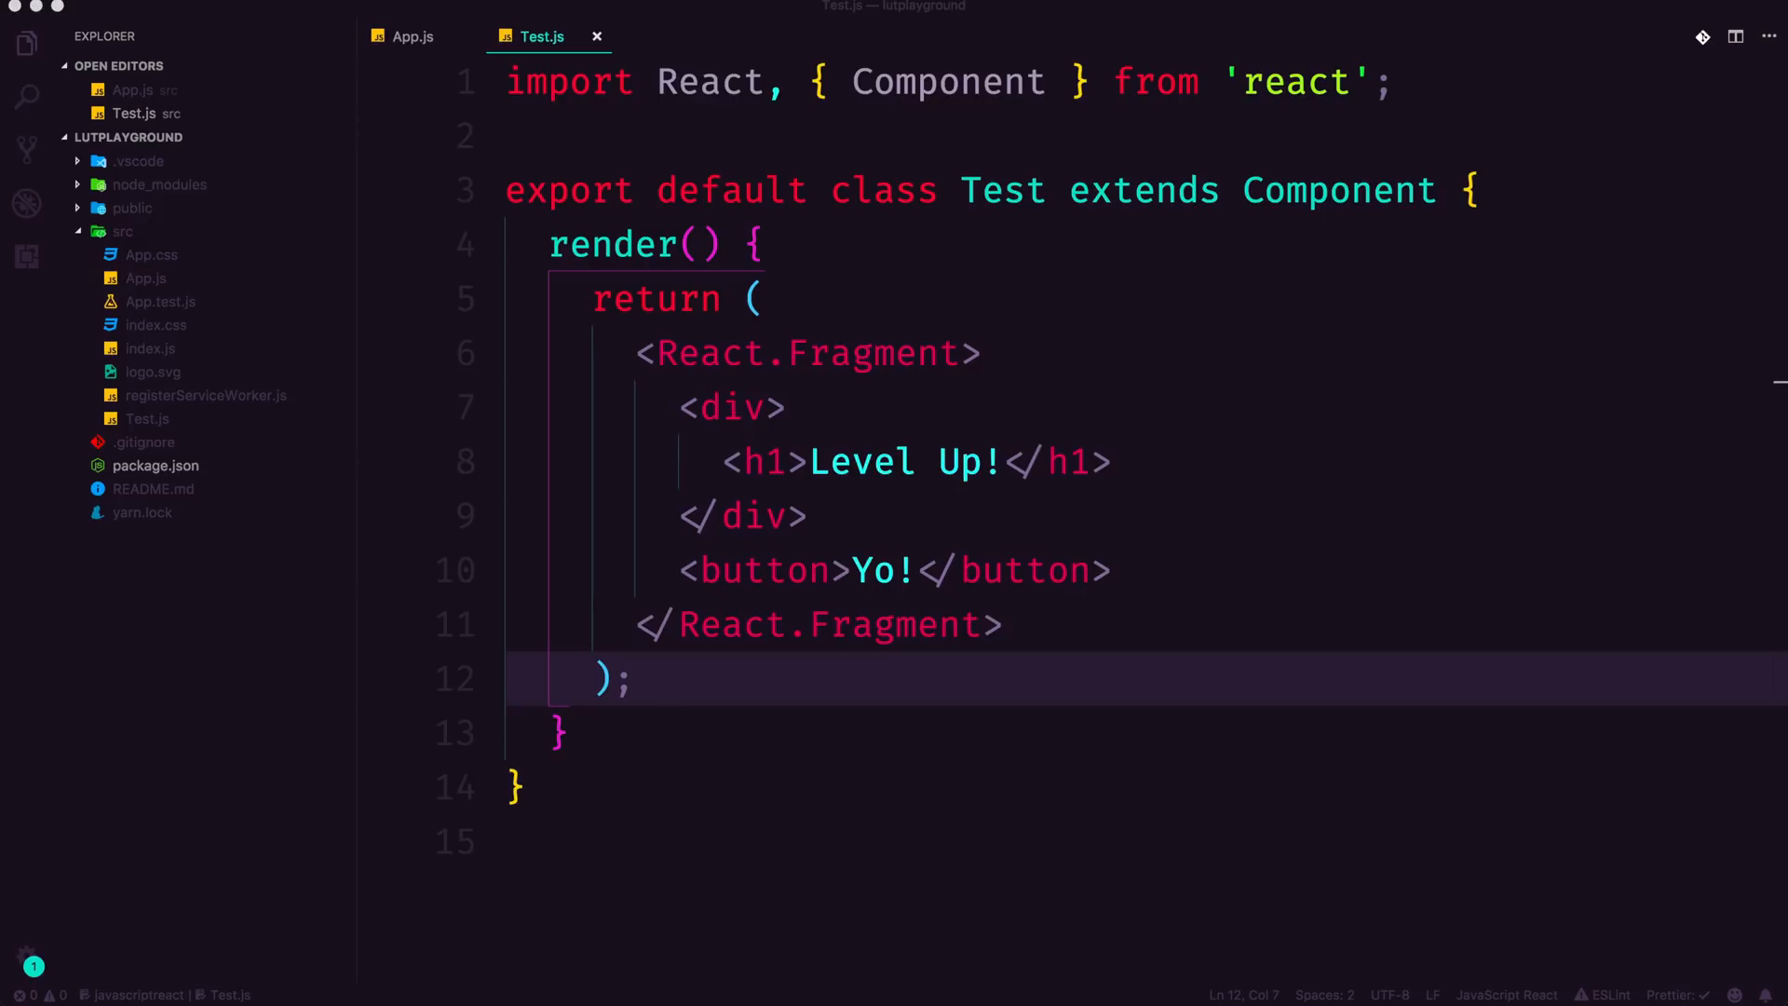
{"action": "mouse_move", "coordinate": [707, 405]}
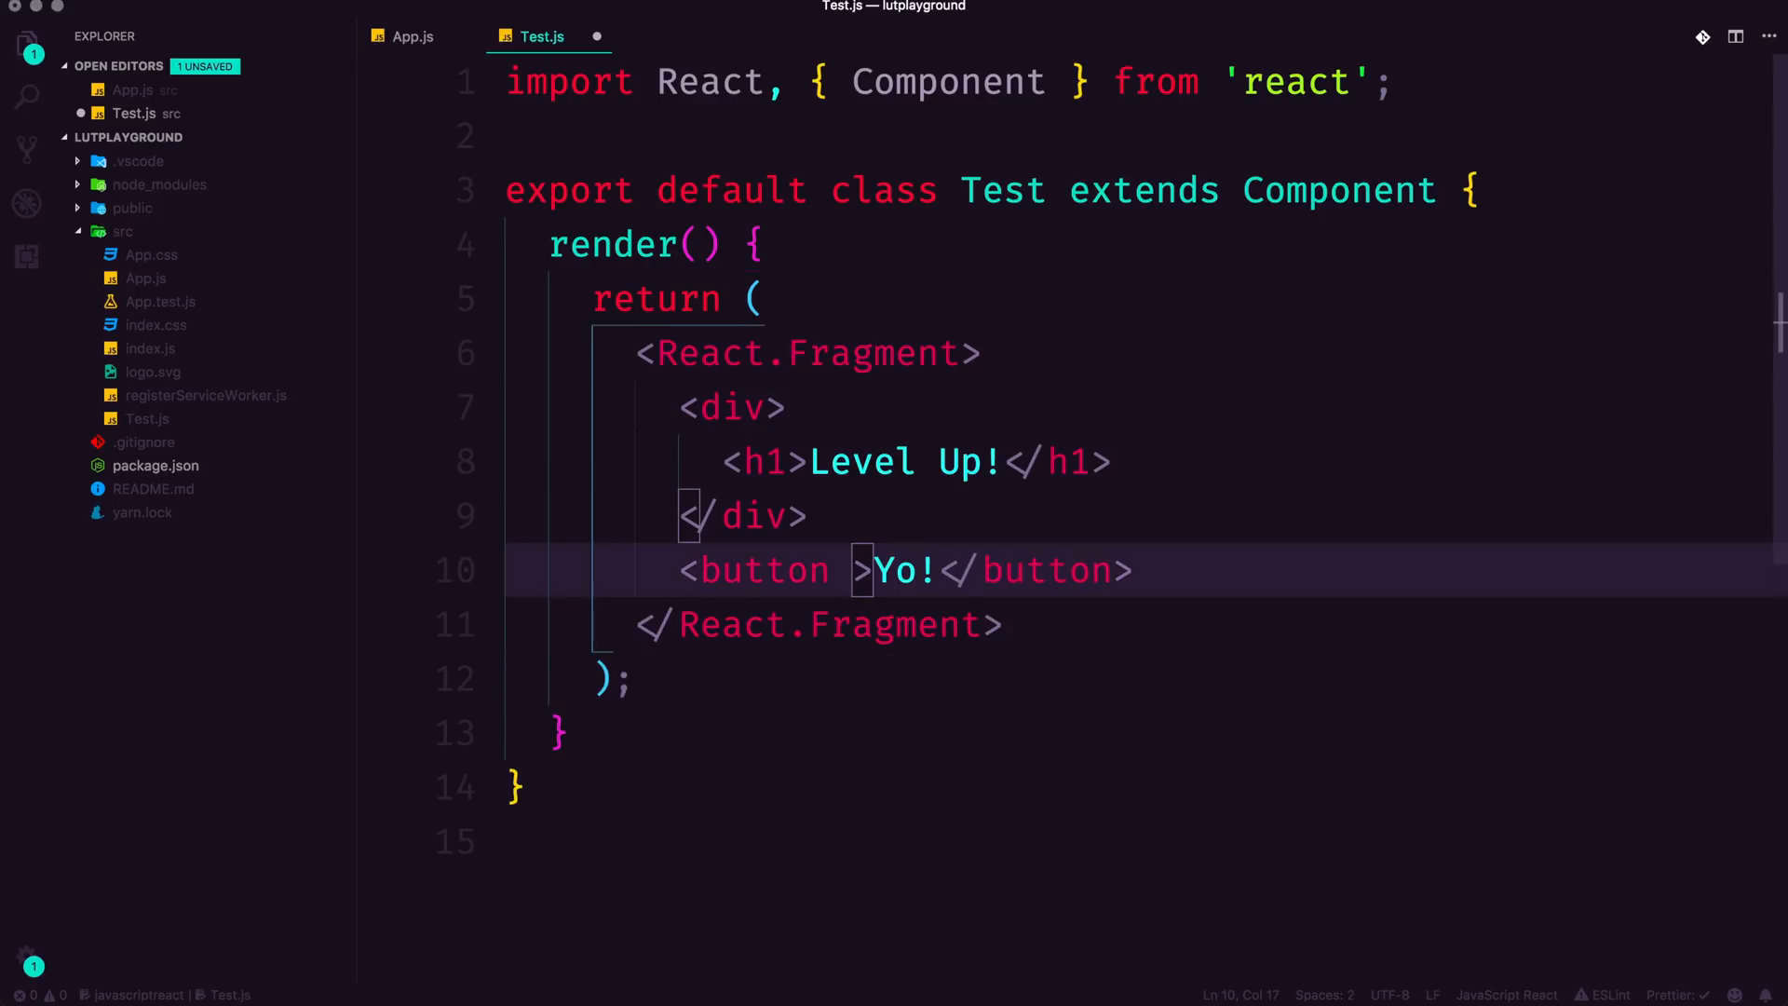
Step: Define runFunc calling this.setState({ open: true }) and set the Yo! button's onClick to this.runFunc
{"action": "type", "text": "onClick={"}
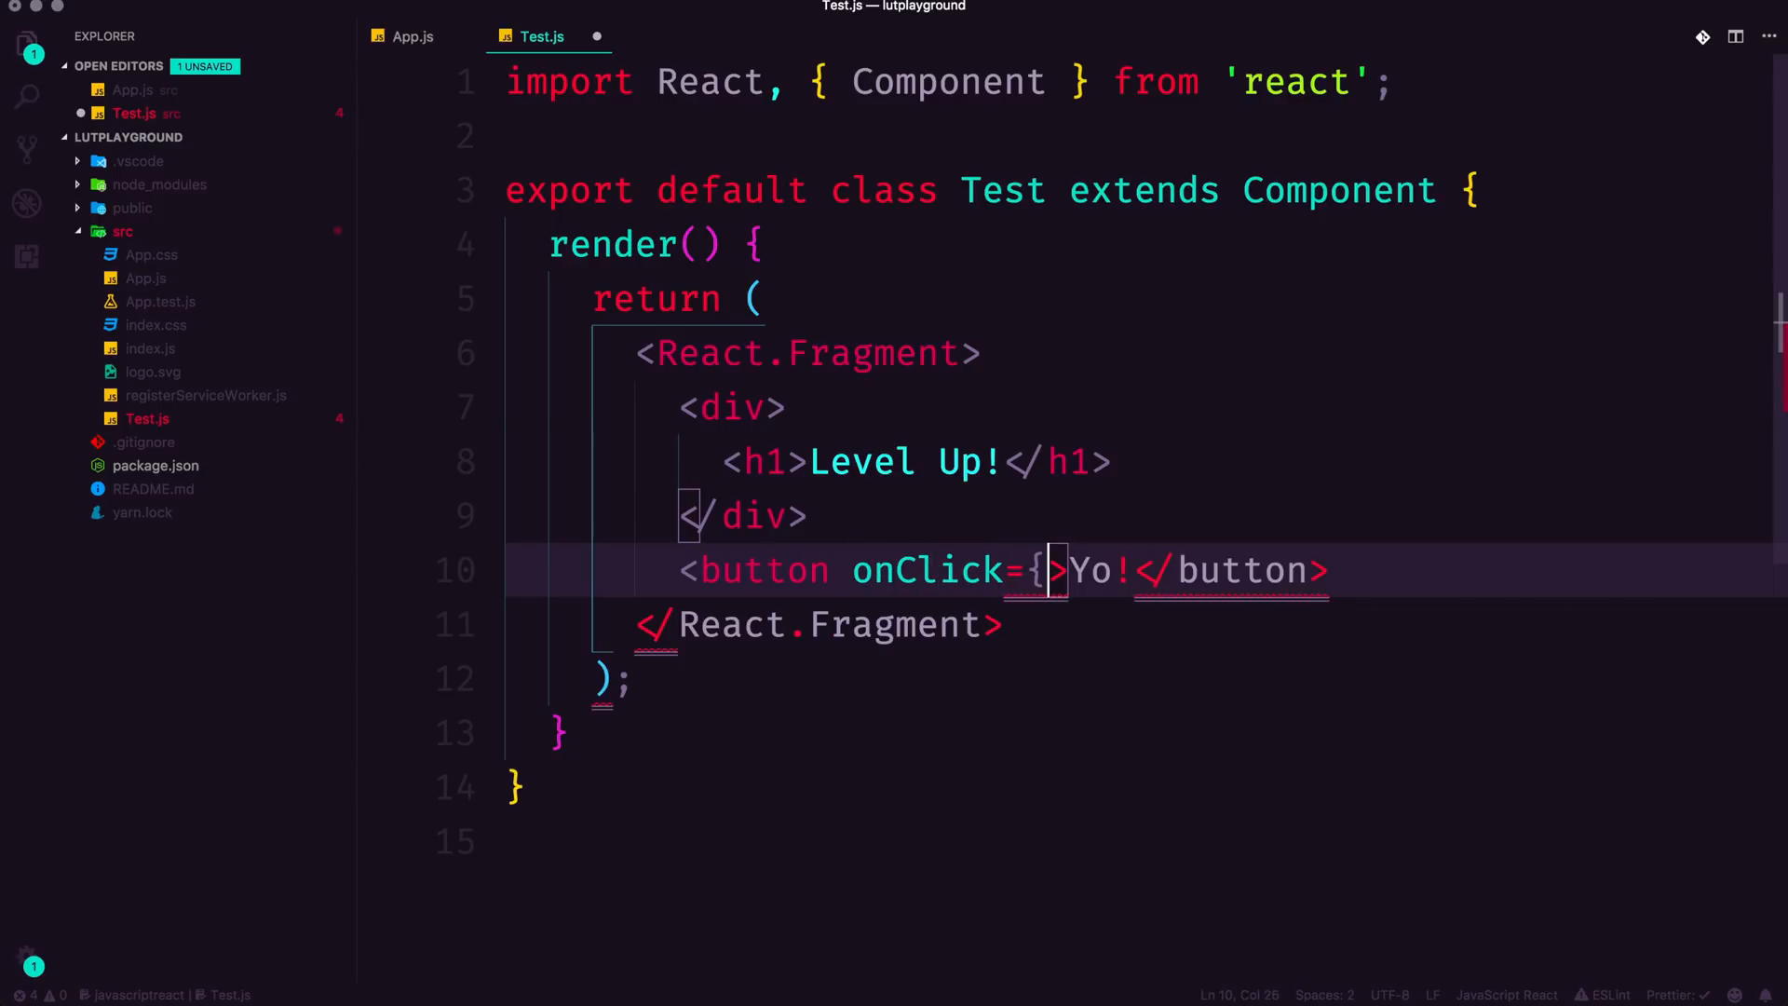
{"action": "type", "text": "}"}
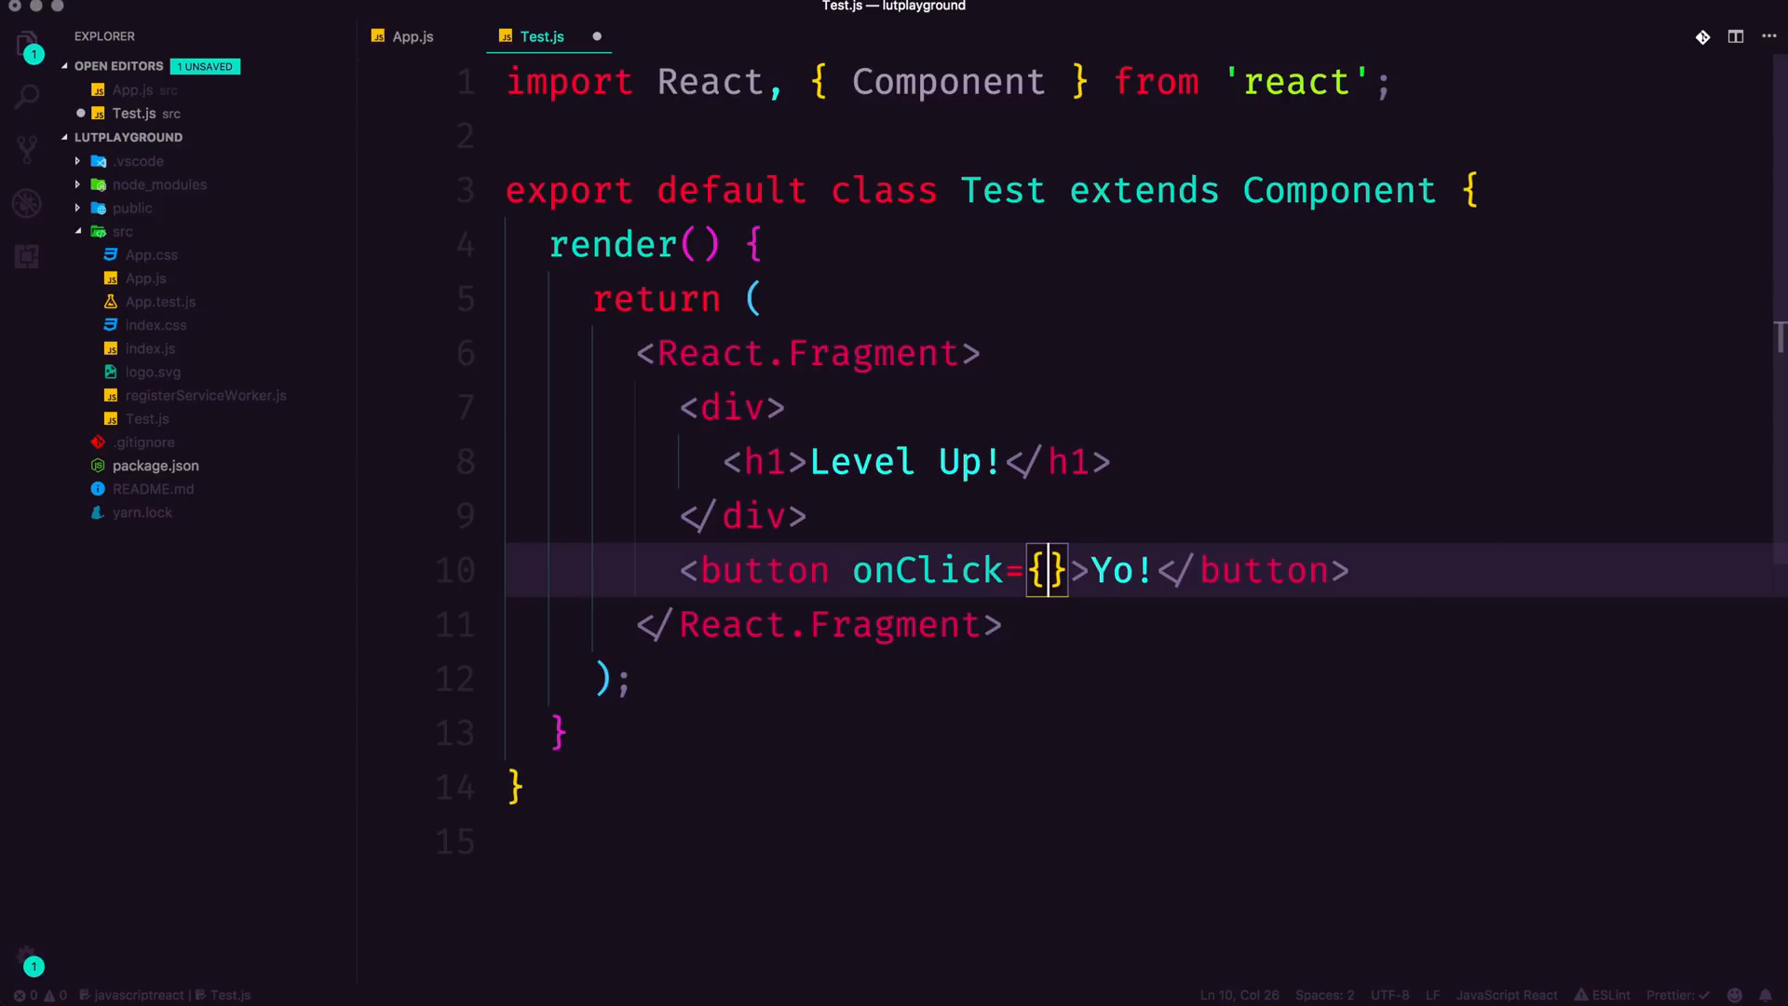
{"action": "type", "text": "runFunc"}
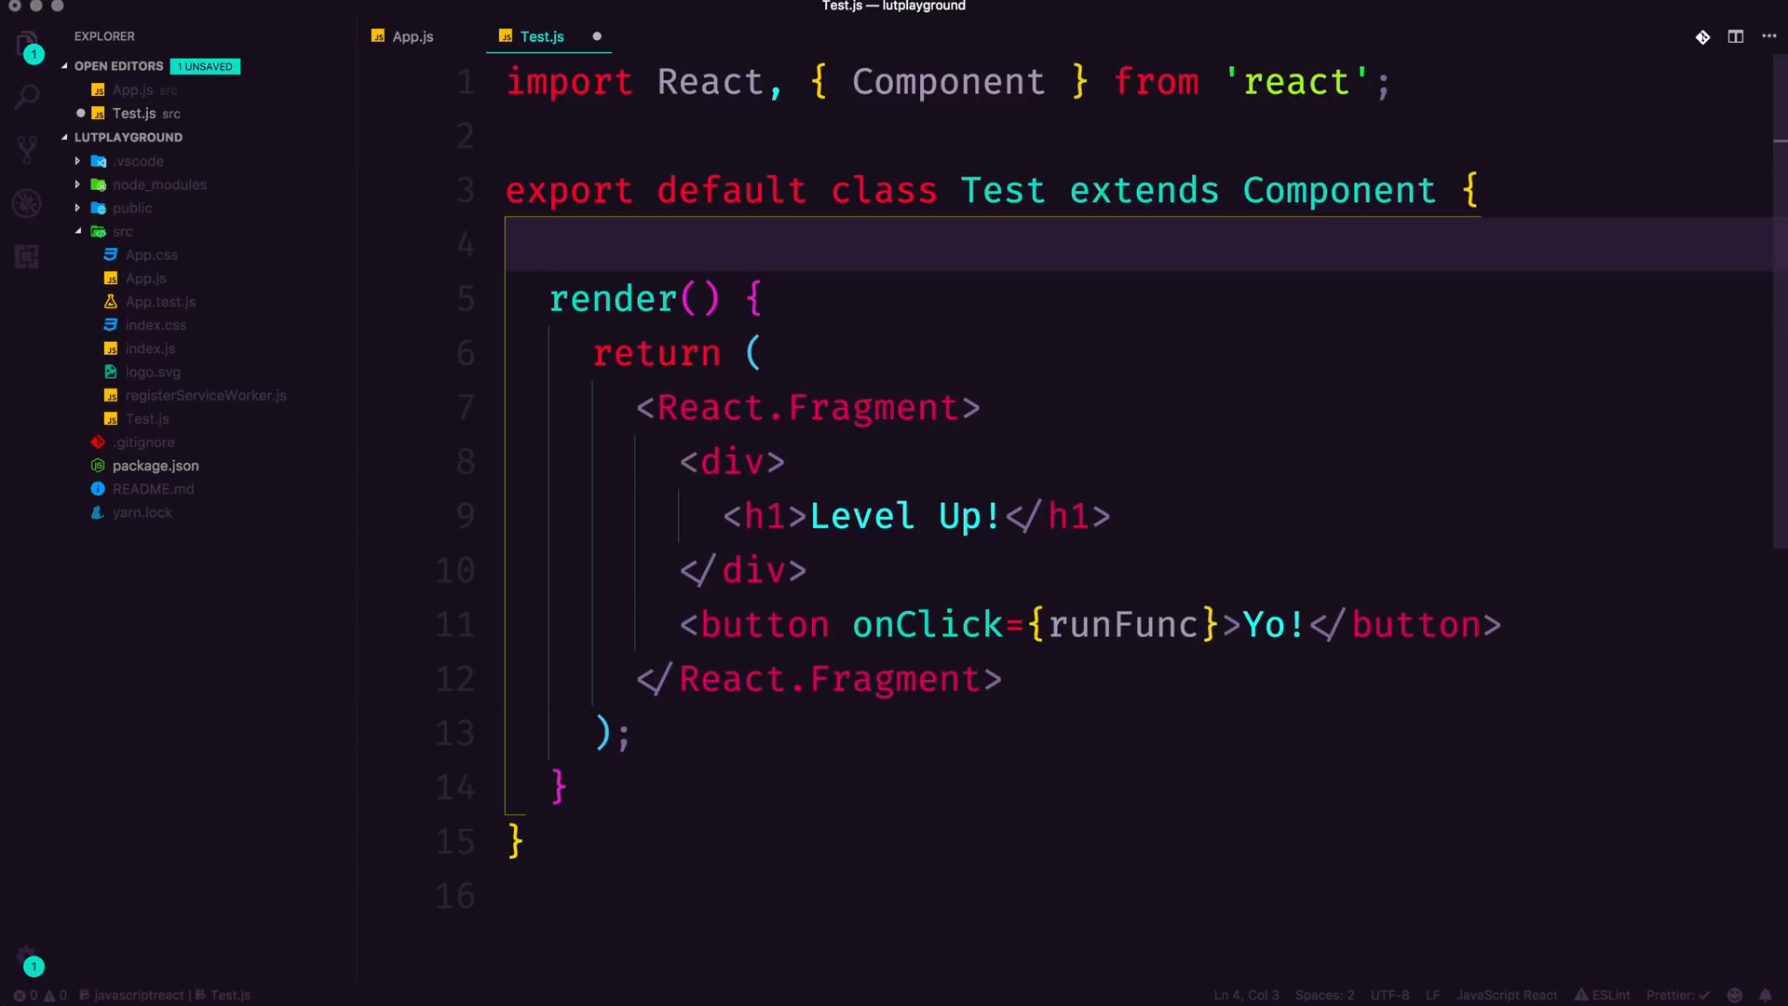
{"action": "type", "text": "runFunc()"}
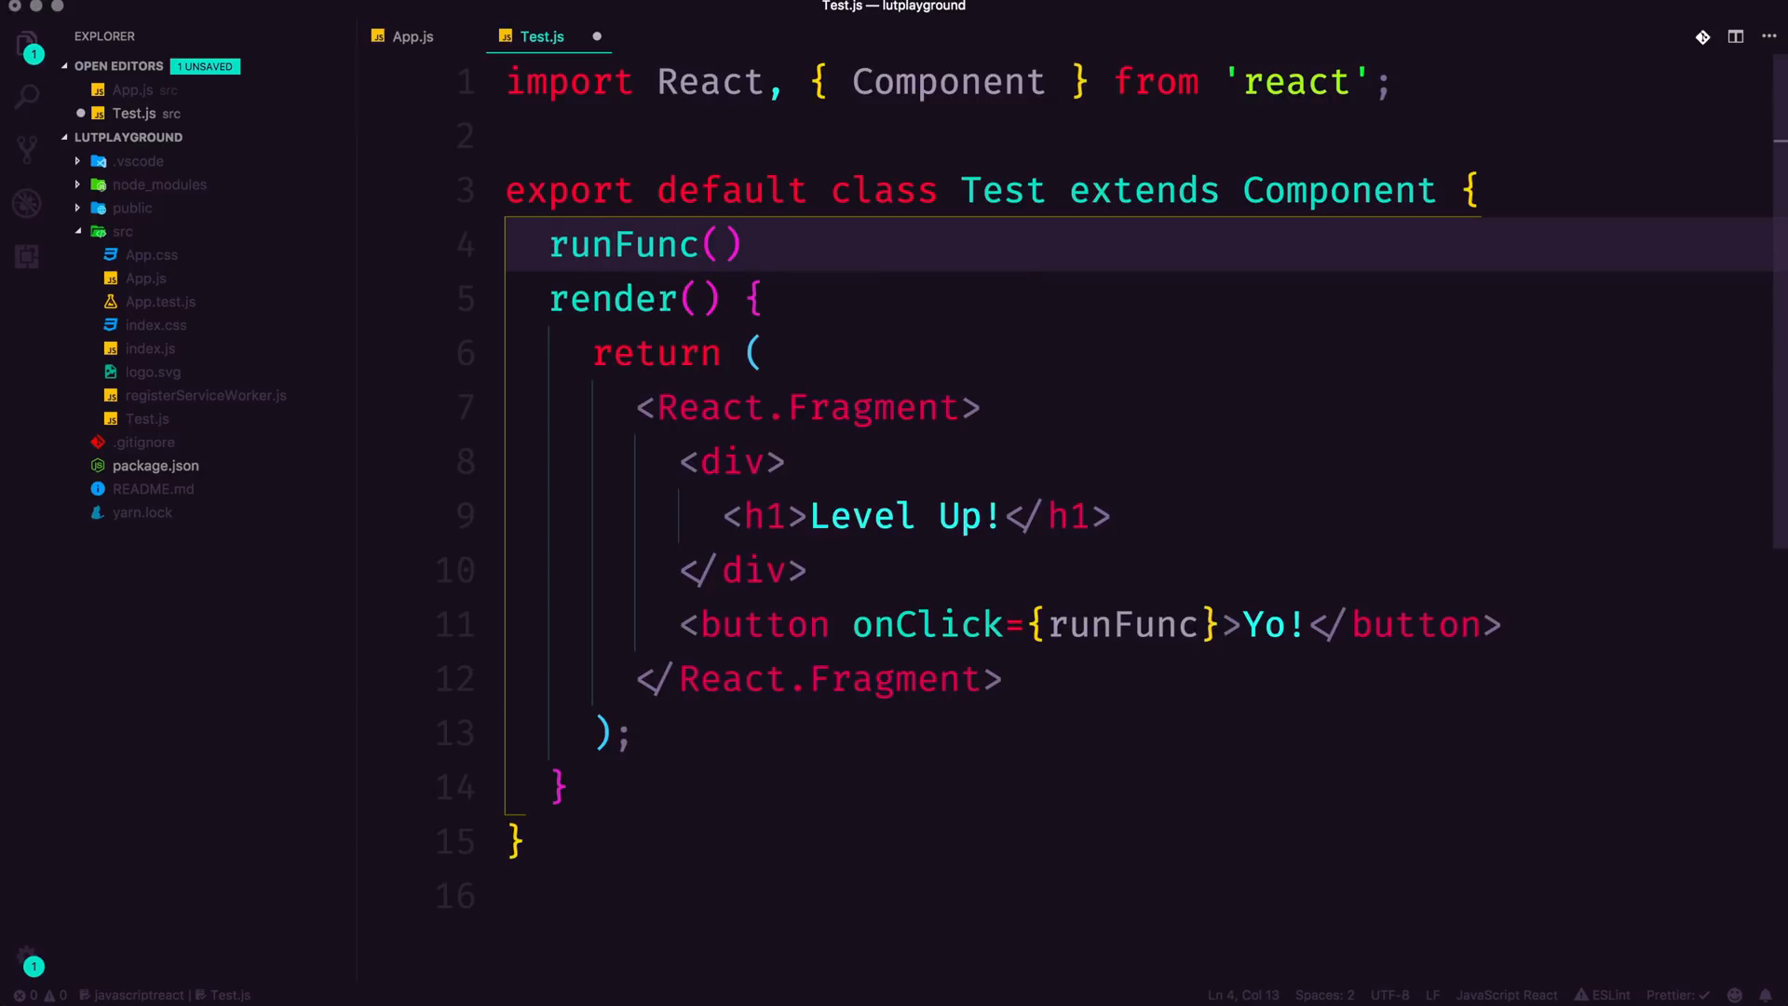
{"action": "type", "text": "{"}
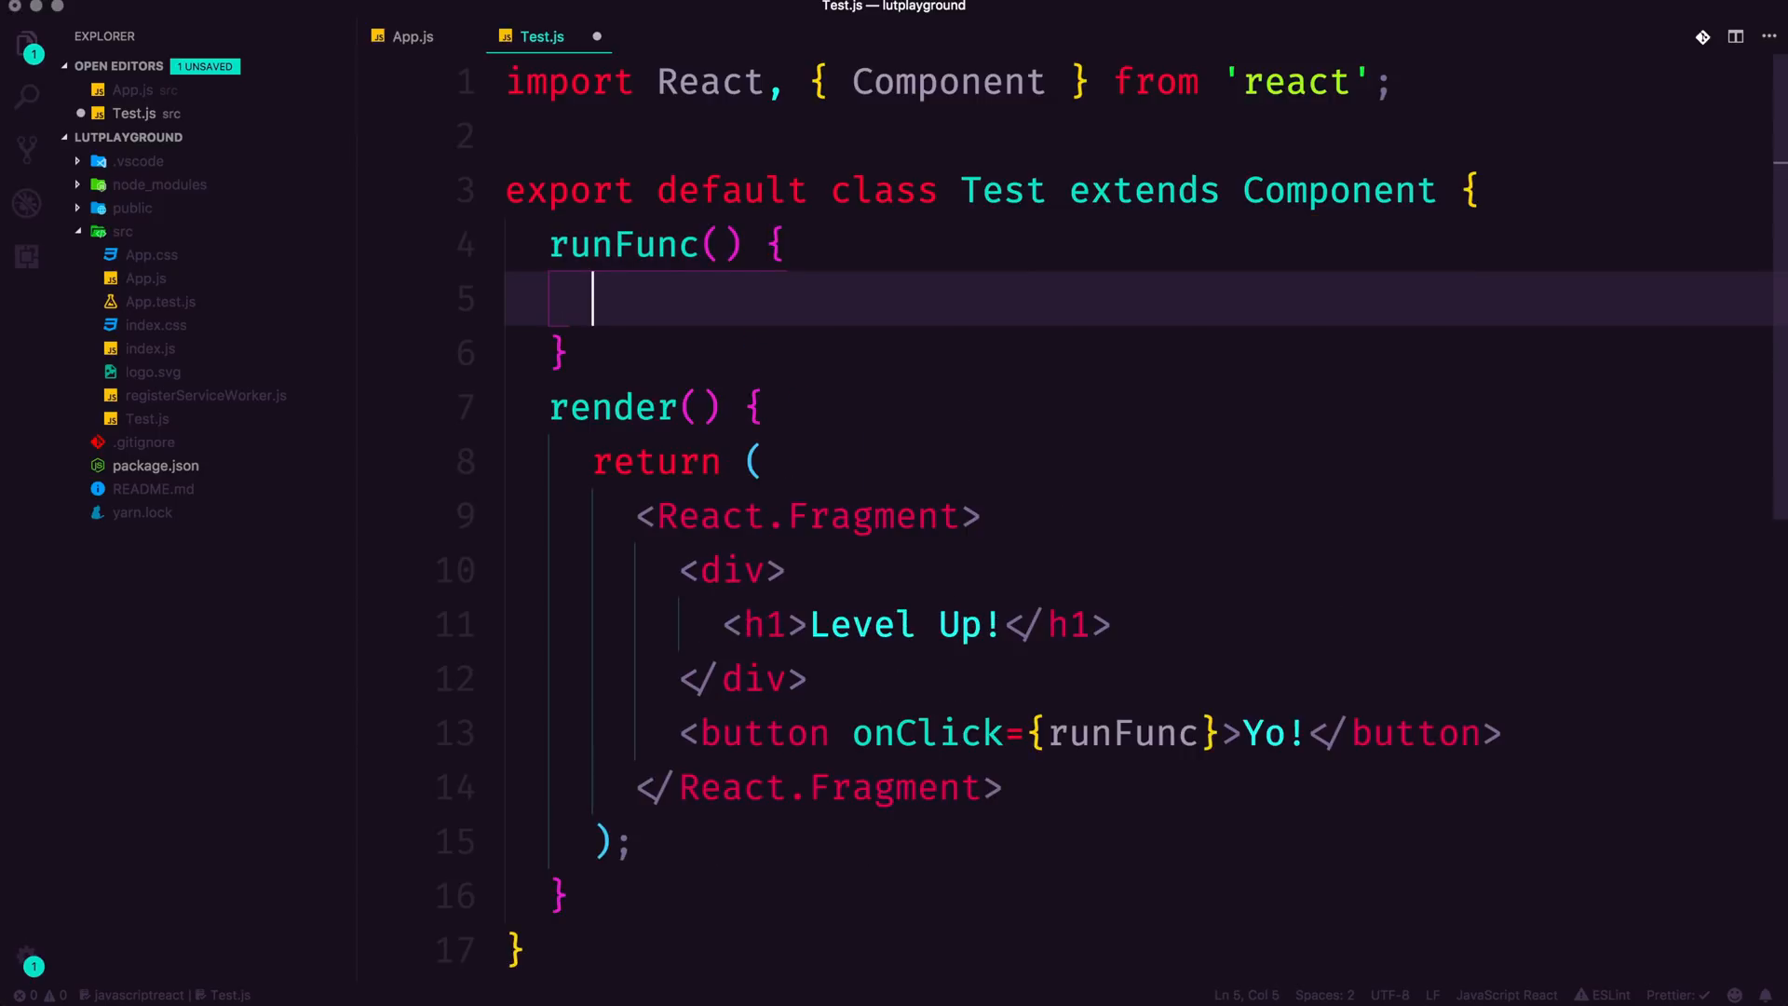
{"action": "type", "text": "this.set"}
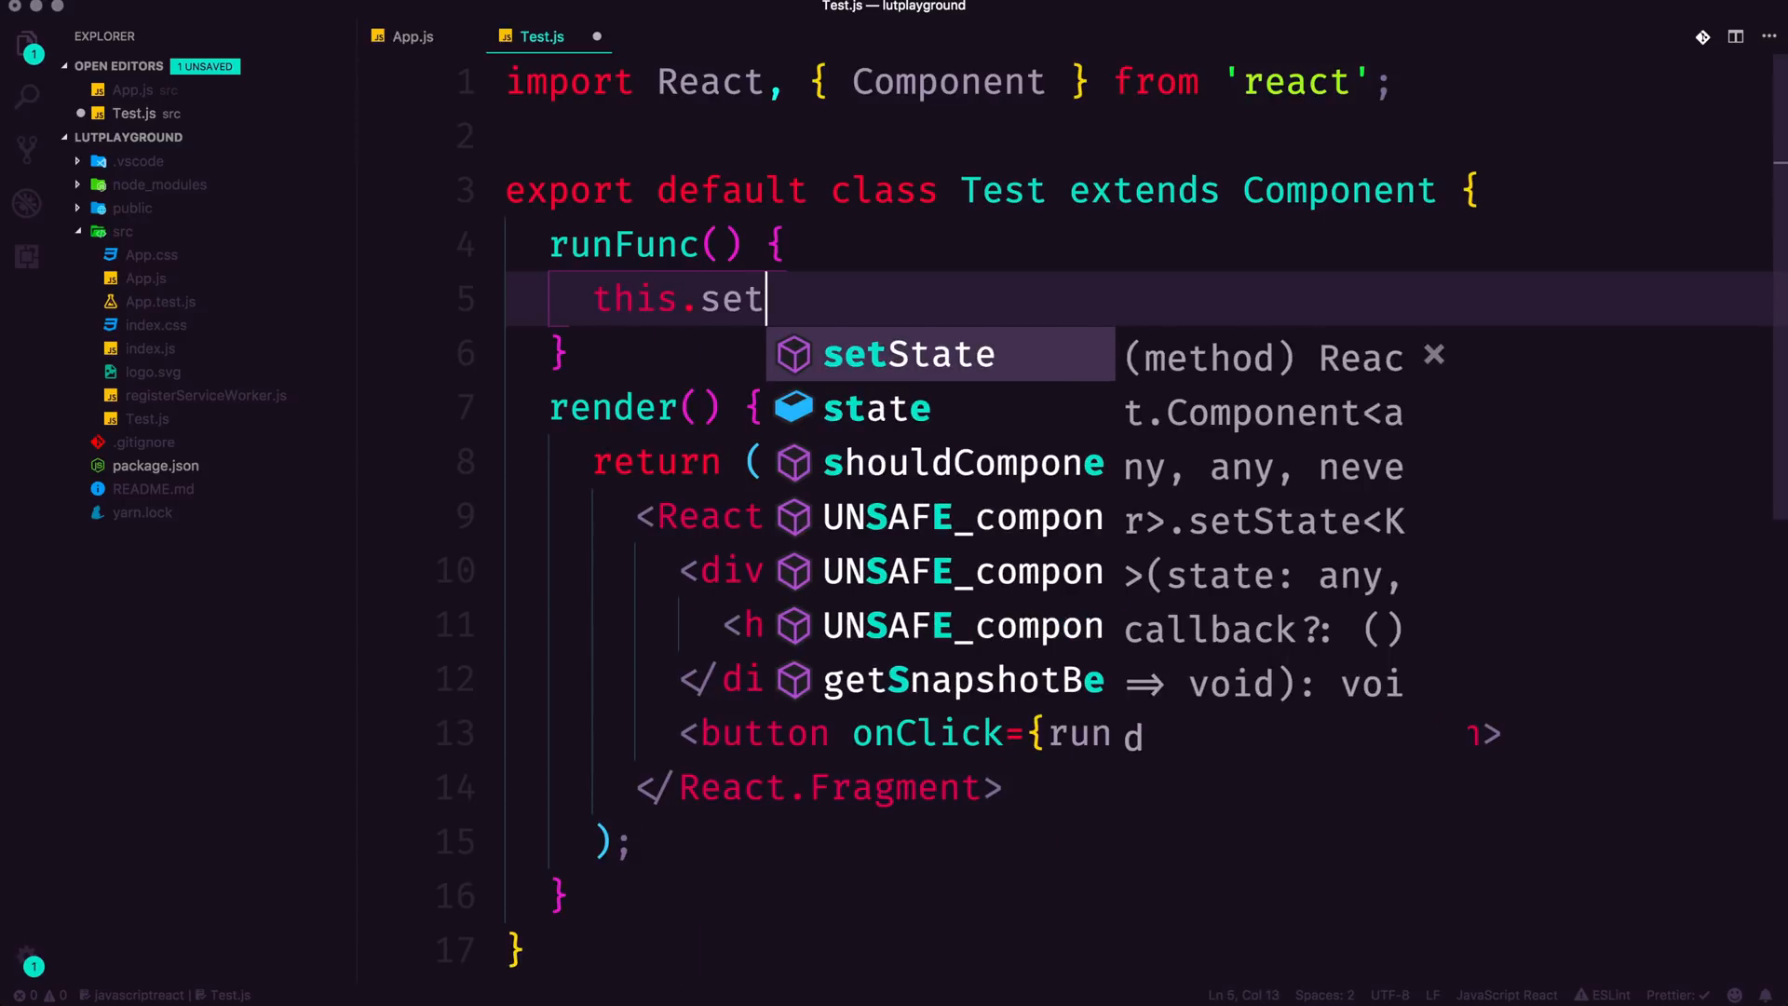
{"action": "type", "text": "State({})"}
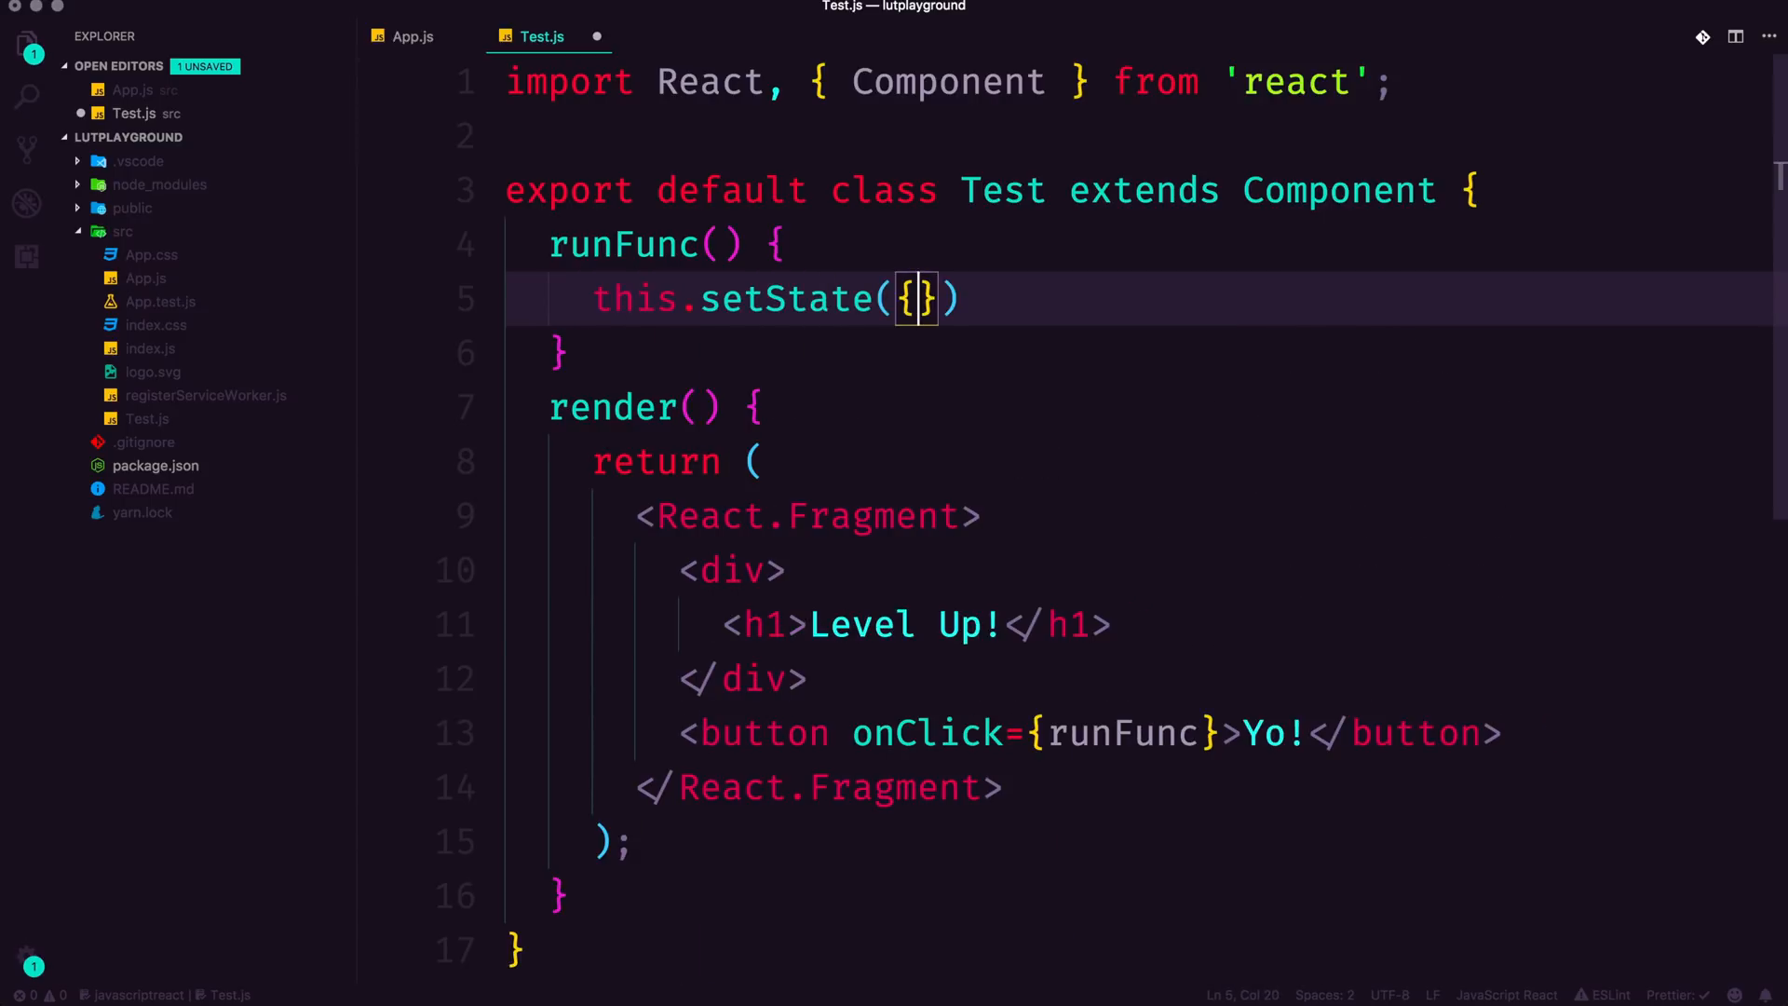
{"action": "type", "text": "open: true"}
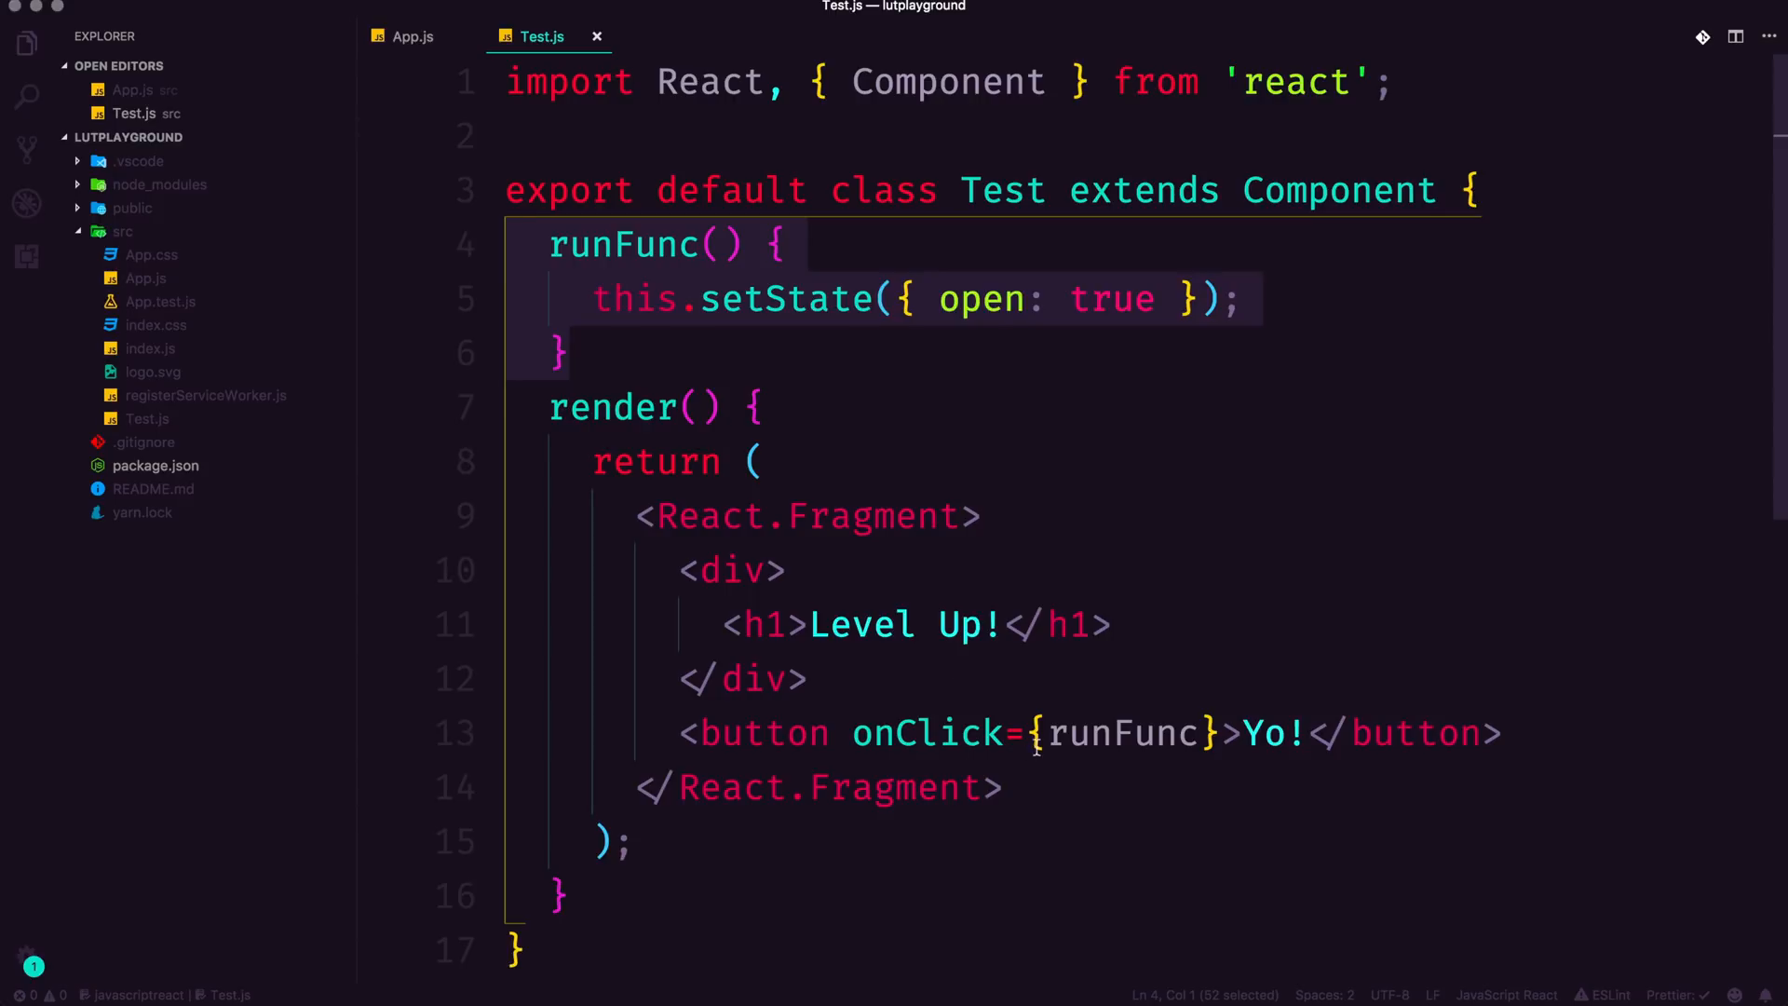
{"action": "type", "text": "this."}
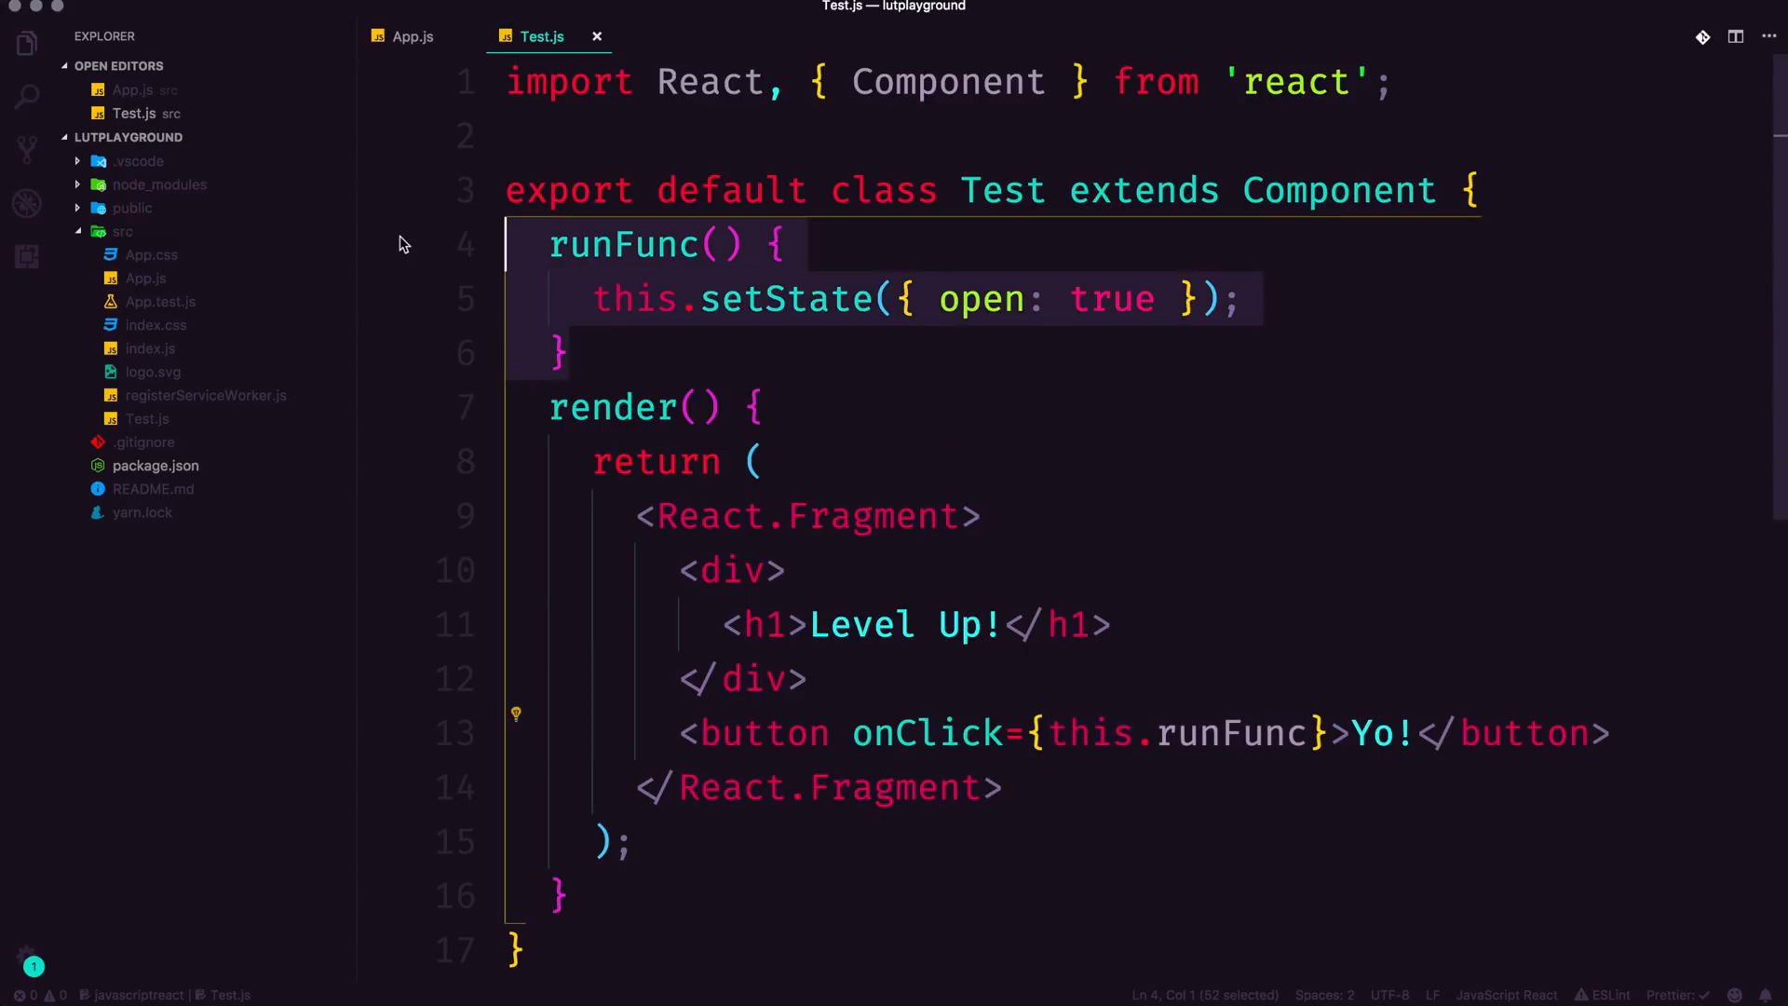
{"action": "left_click", "coordinate": [570, 298]}
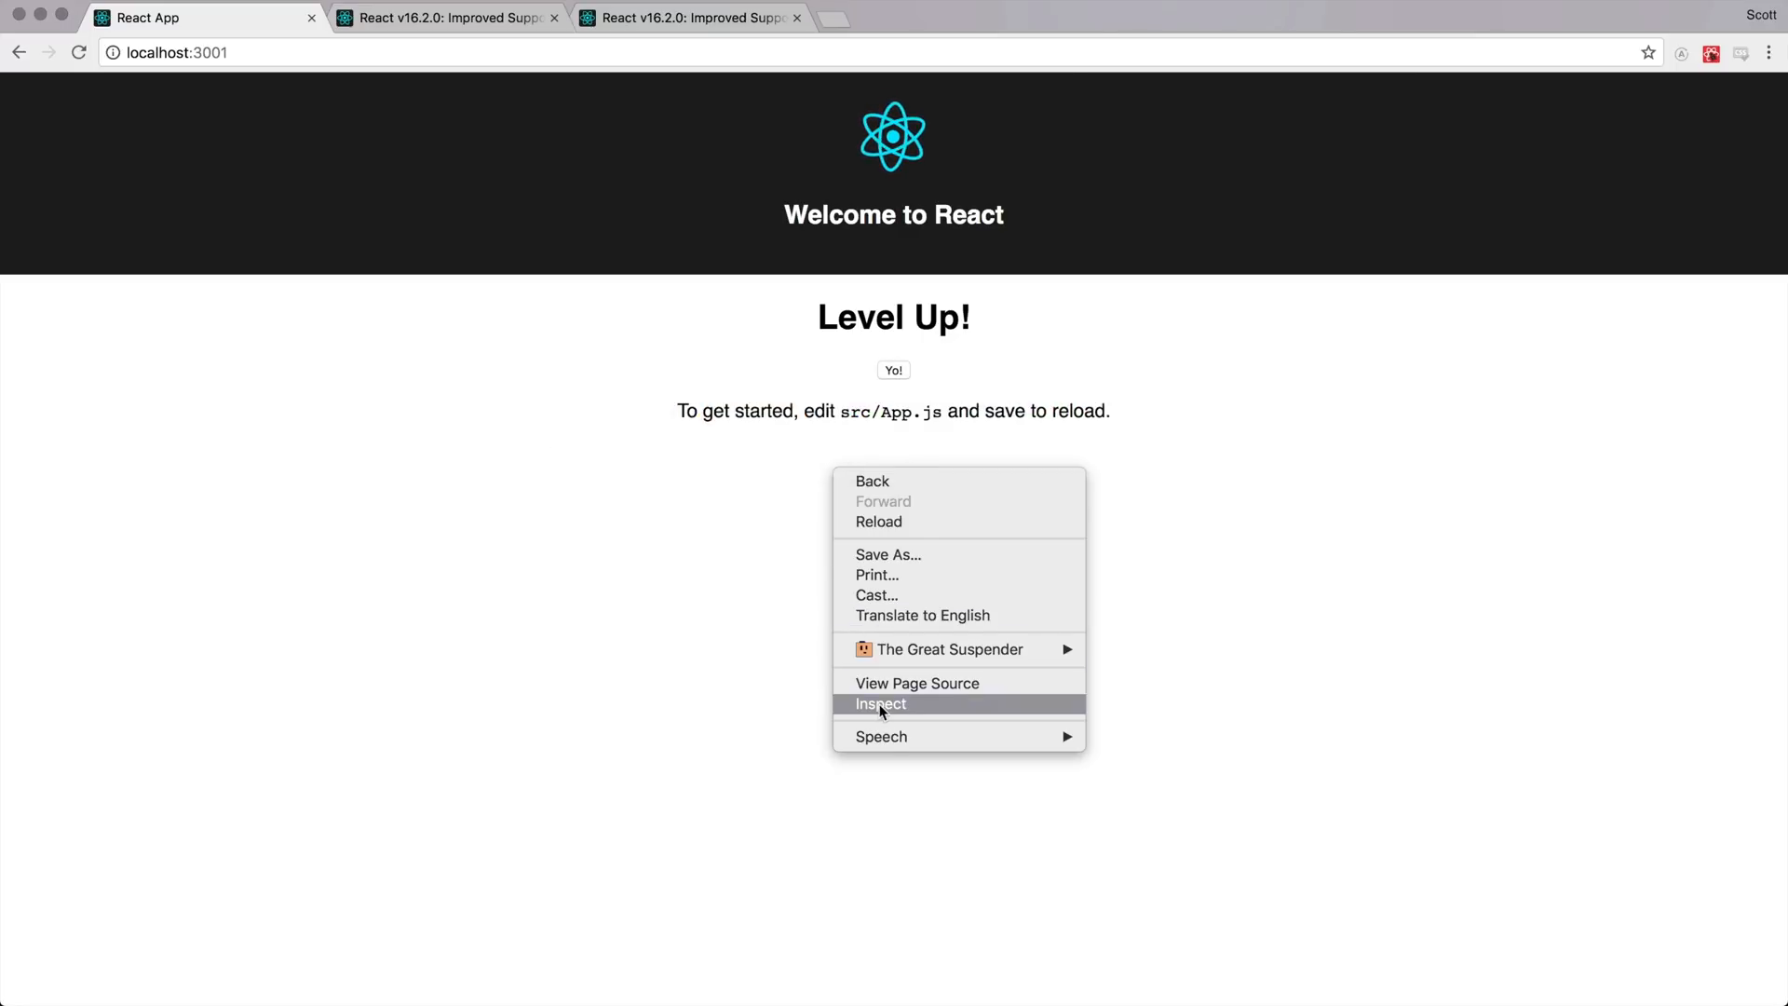
Step: Open DevTools via Inspect and click Yo!, revealing the 'cannot read setState of undefined' TypeError
{"action": "left_click", "coordinate": [880, 704]}
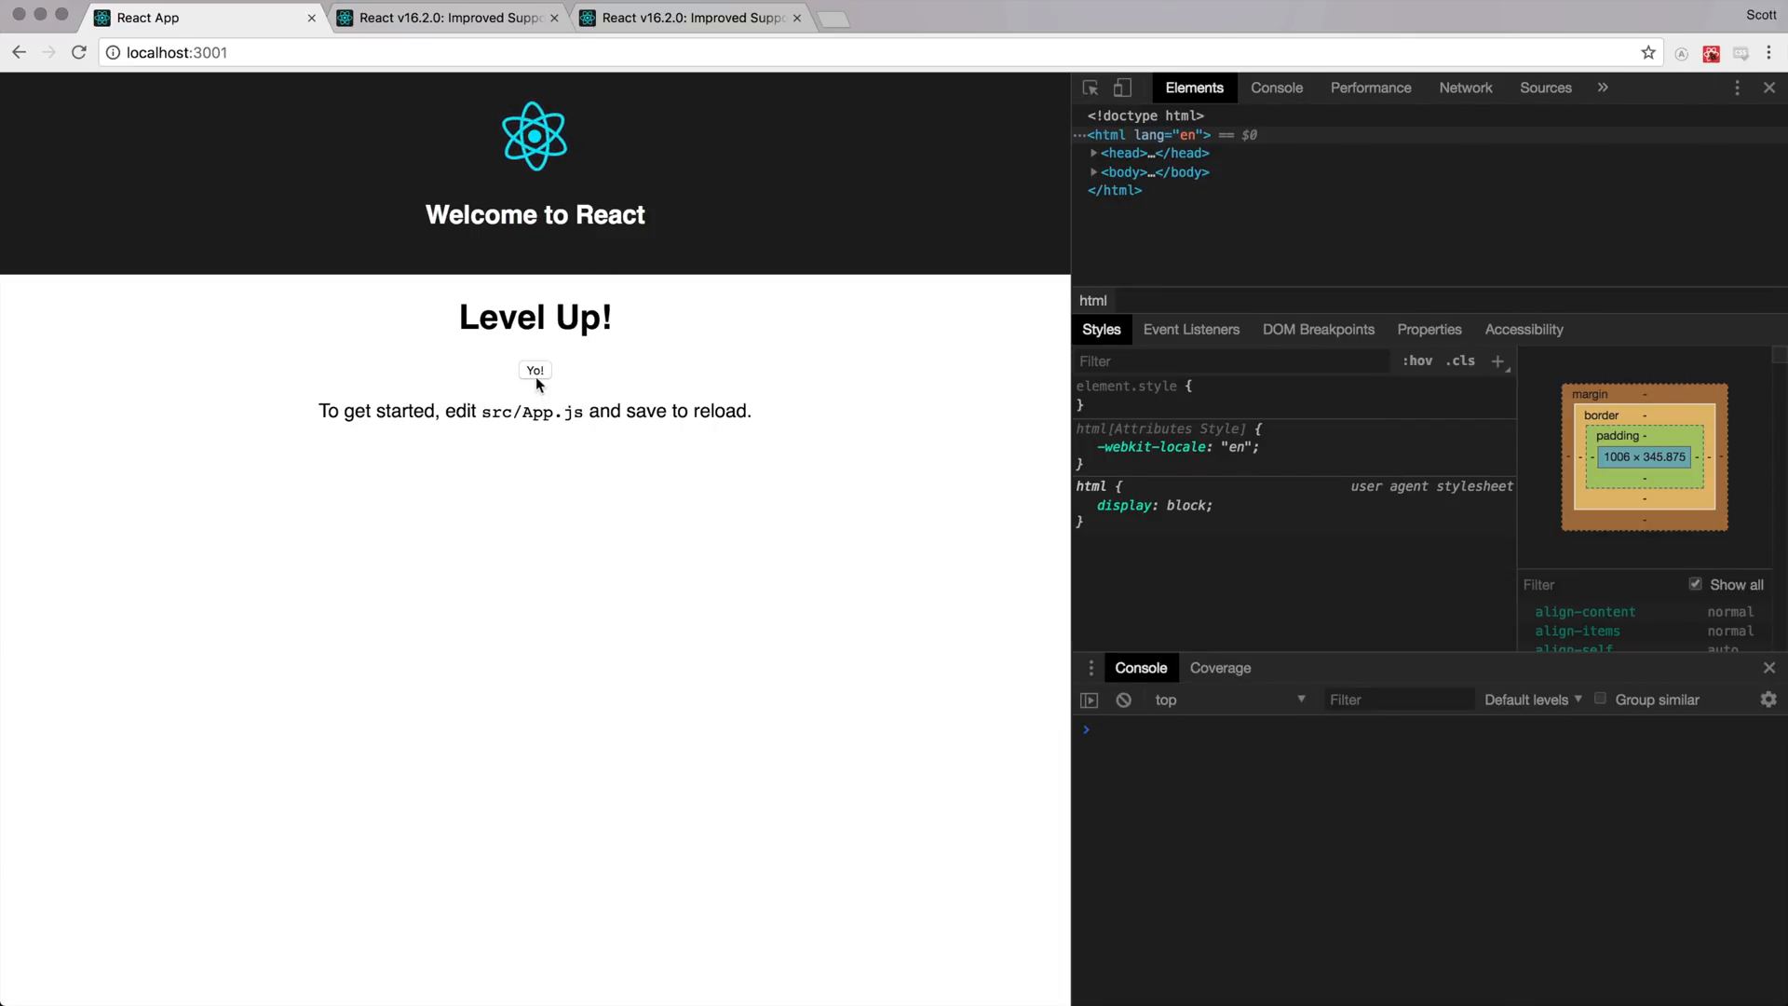
{"action": "left_click", "coordinate": [534, 370]}
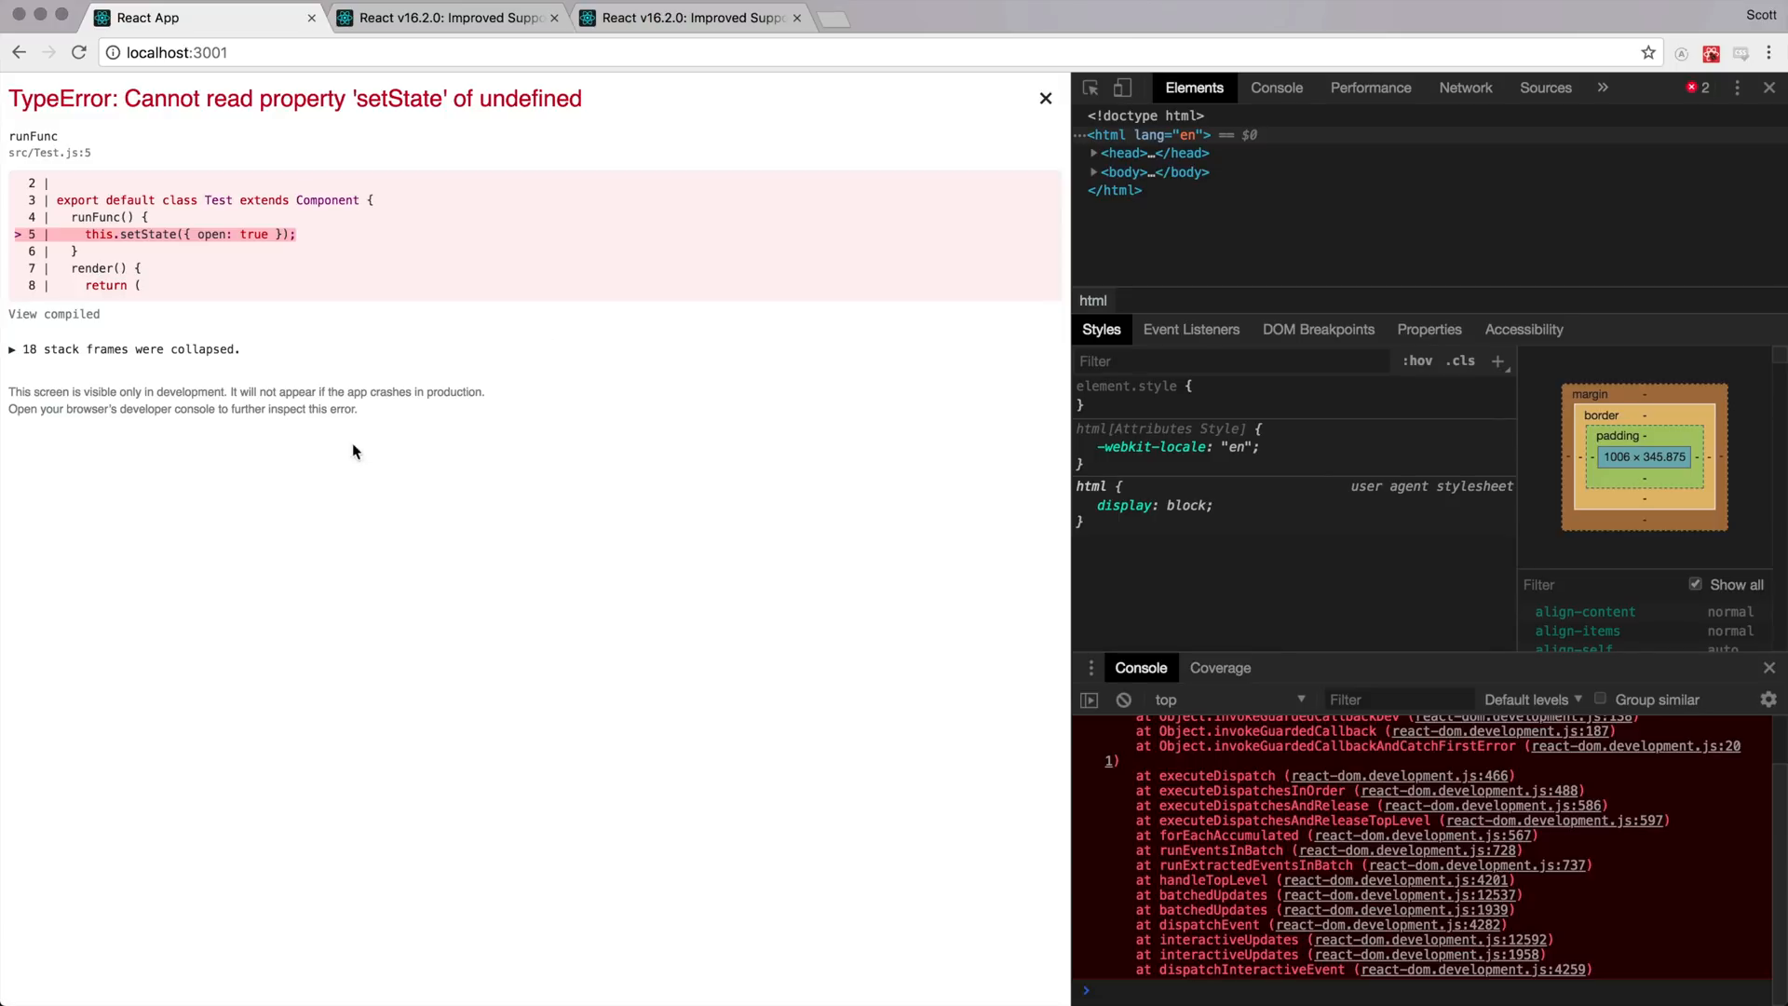
{"action": "left_click_drag", "start_coordinate": [126, 98], "coordinate": [580, 98]}
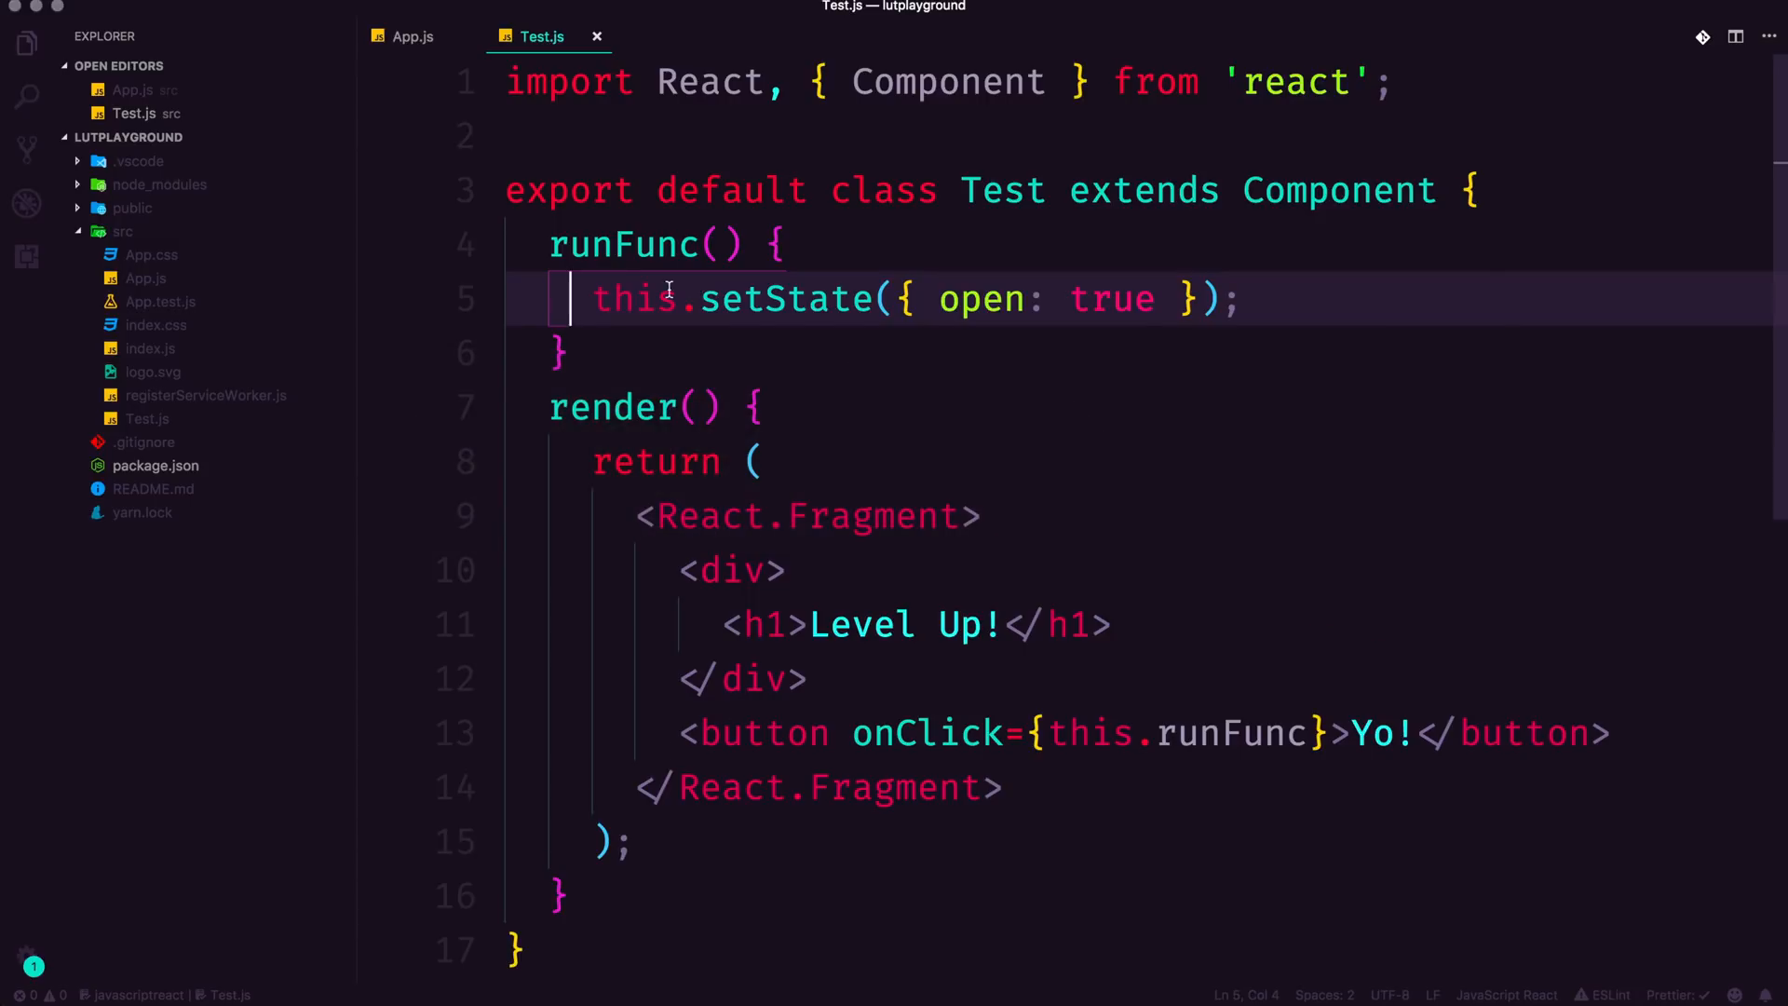
{"action": "double_click", "coordinate": [634, 299]}
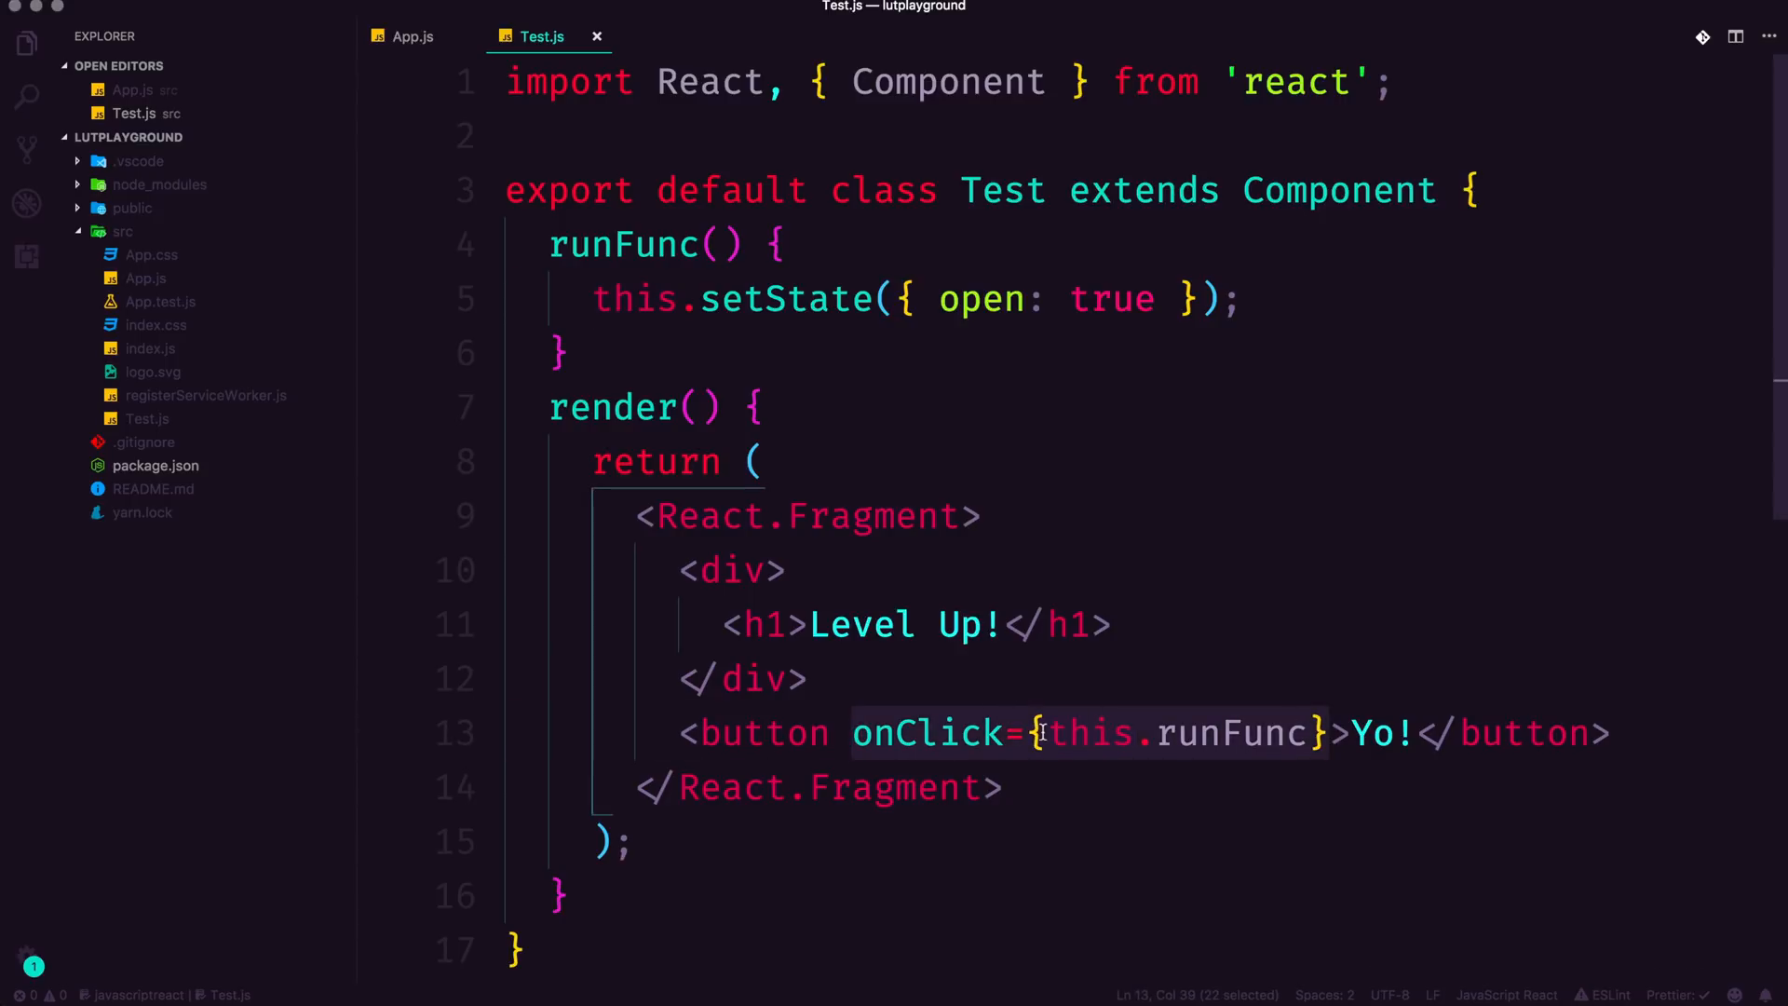
{"action": "left_click", "coordinate": [1341, 732]}
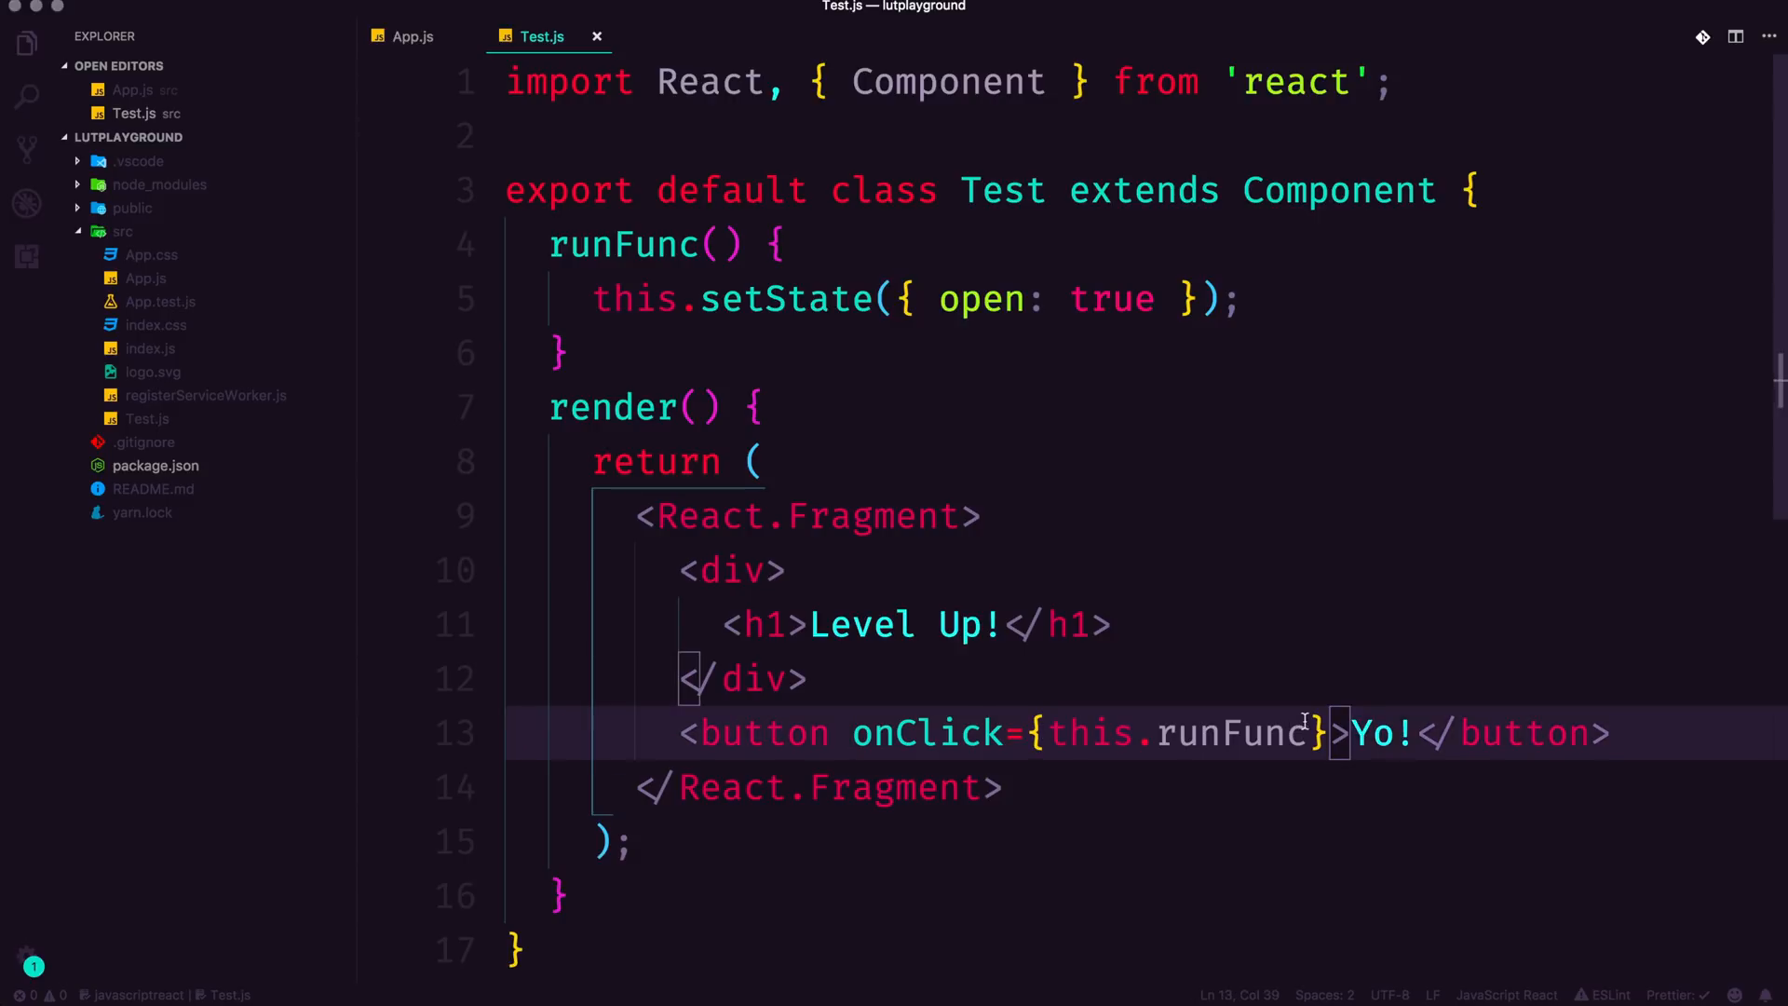
{"action": "type", "text": ".bind"}
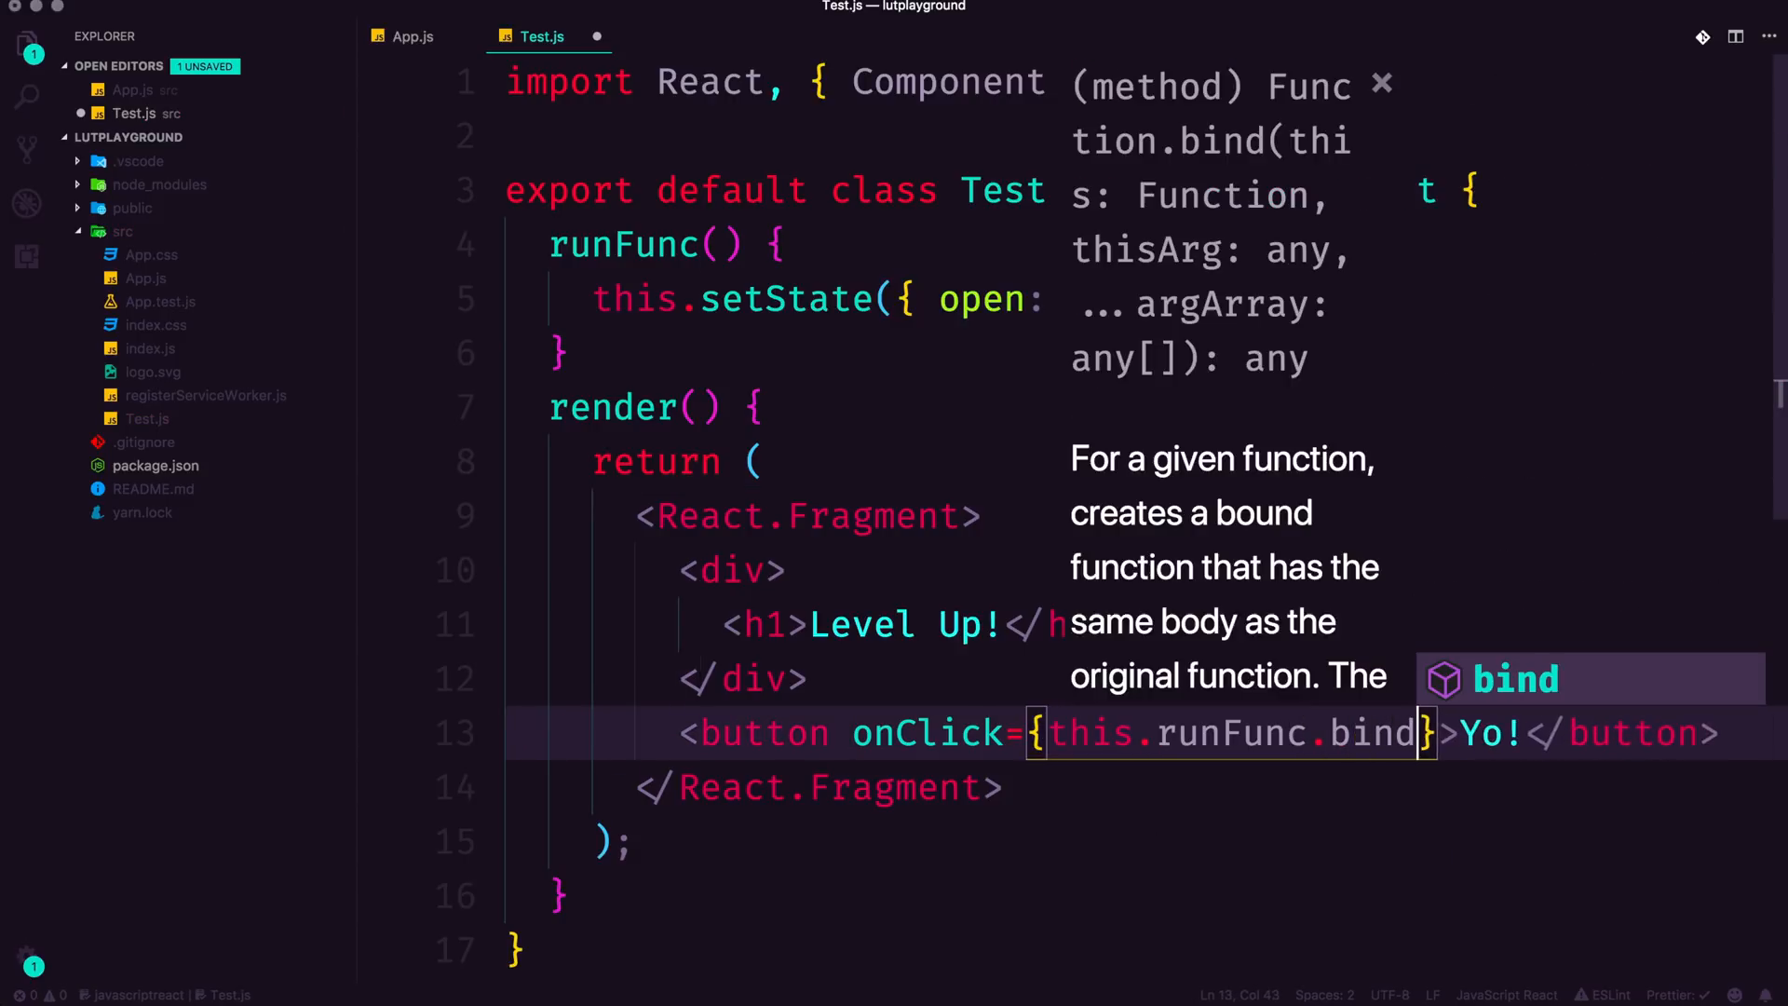
{"action": "type", "text": "(thi"}
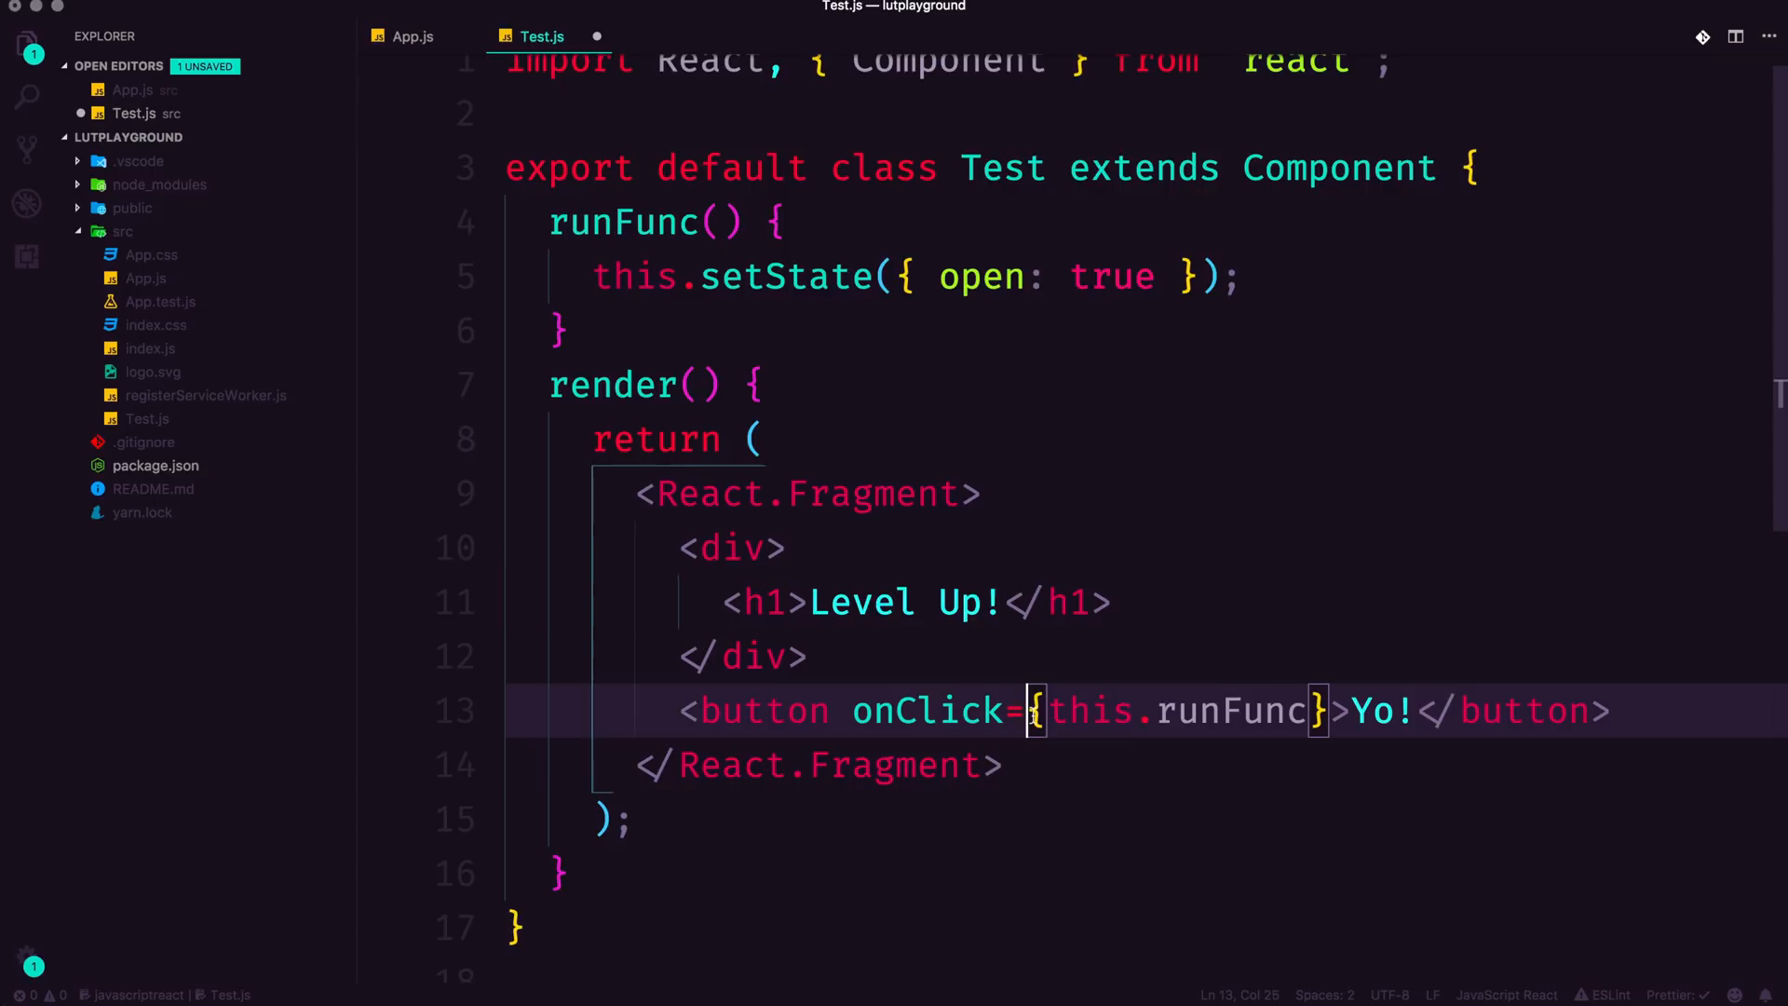
{"action": "type", "text": "() =>"}
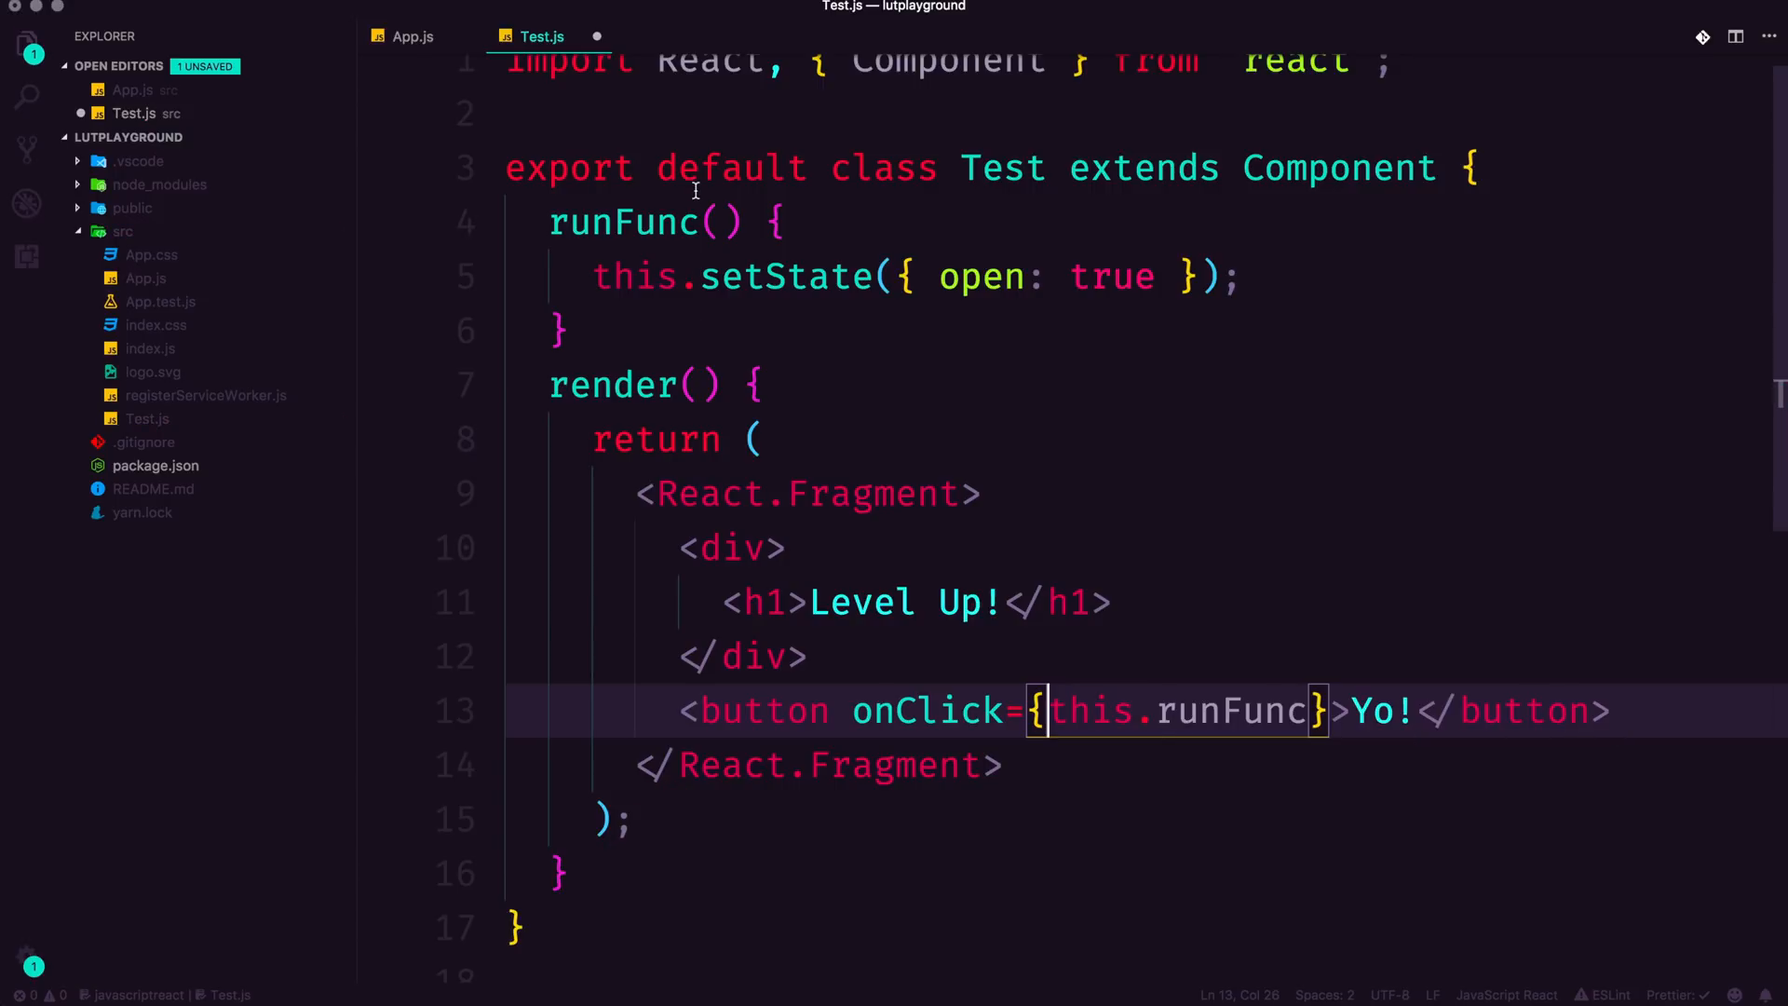
Step: Rewrite runFunc() { as the arrow property runFunc = () => { and select its block
{"action": "left_click", "coordinate": [713, 222]}
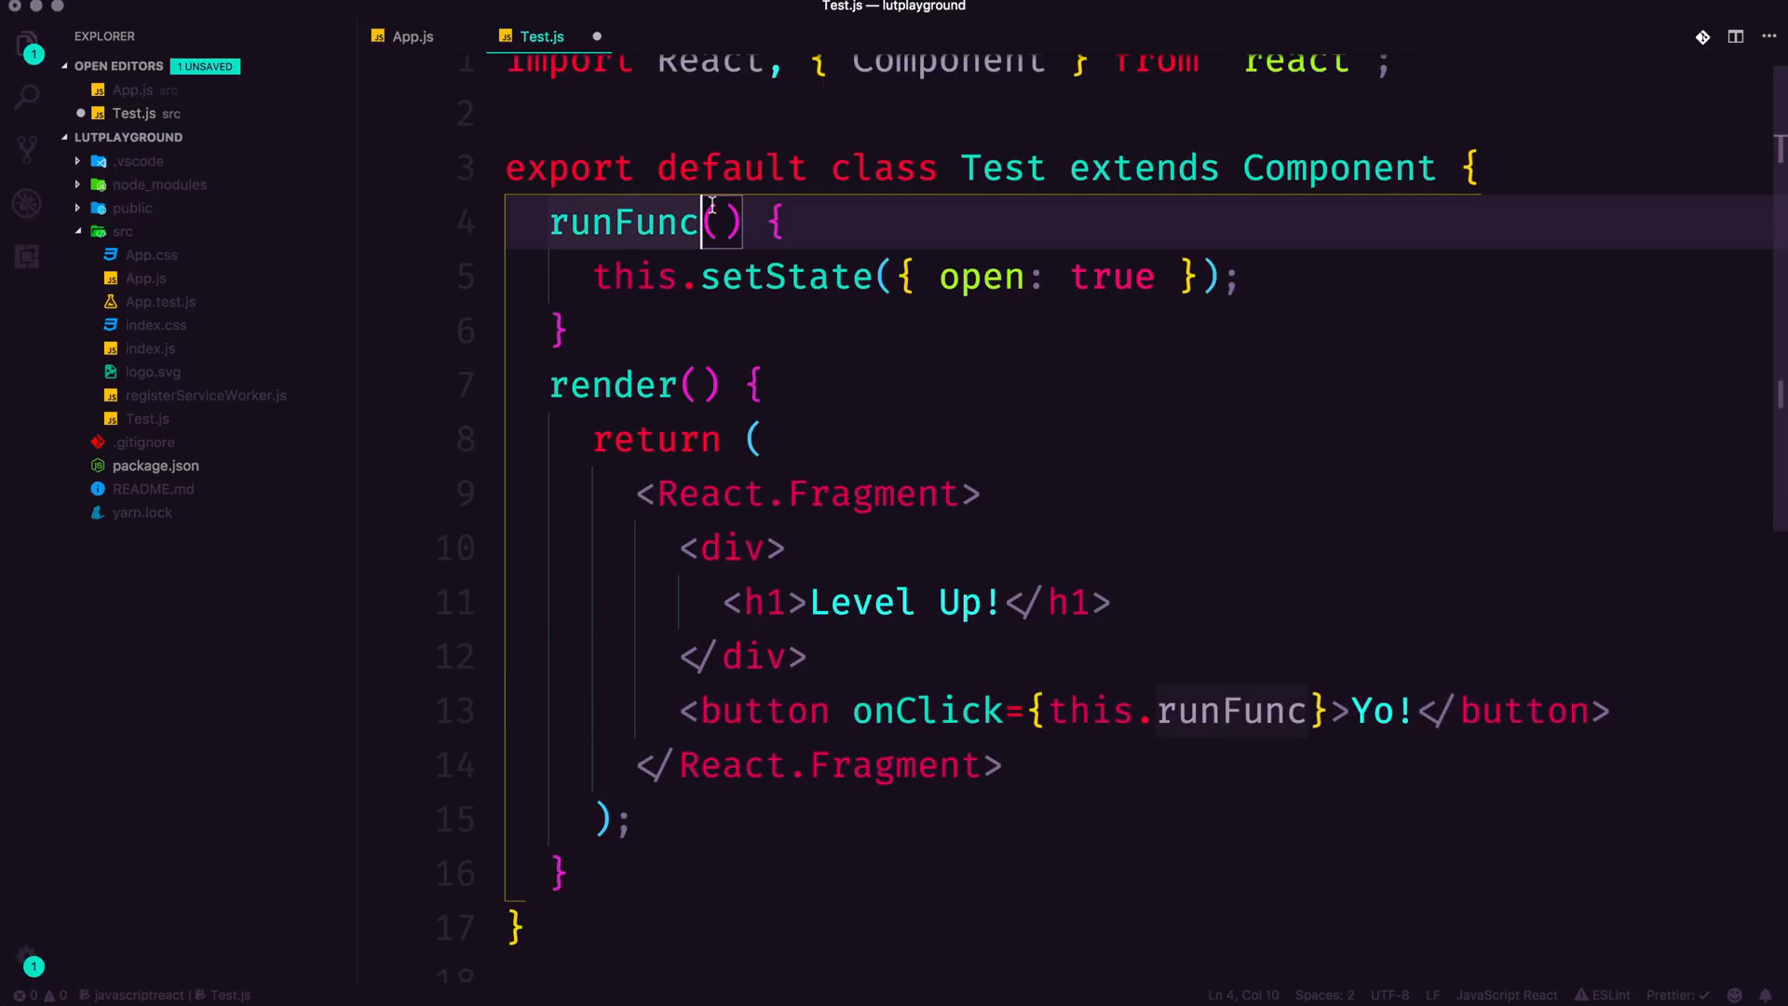
{"action": "type", "text": "="}
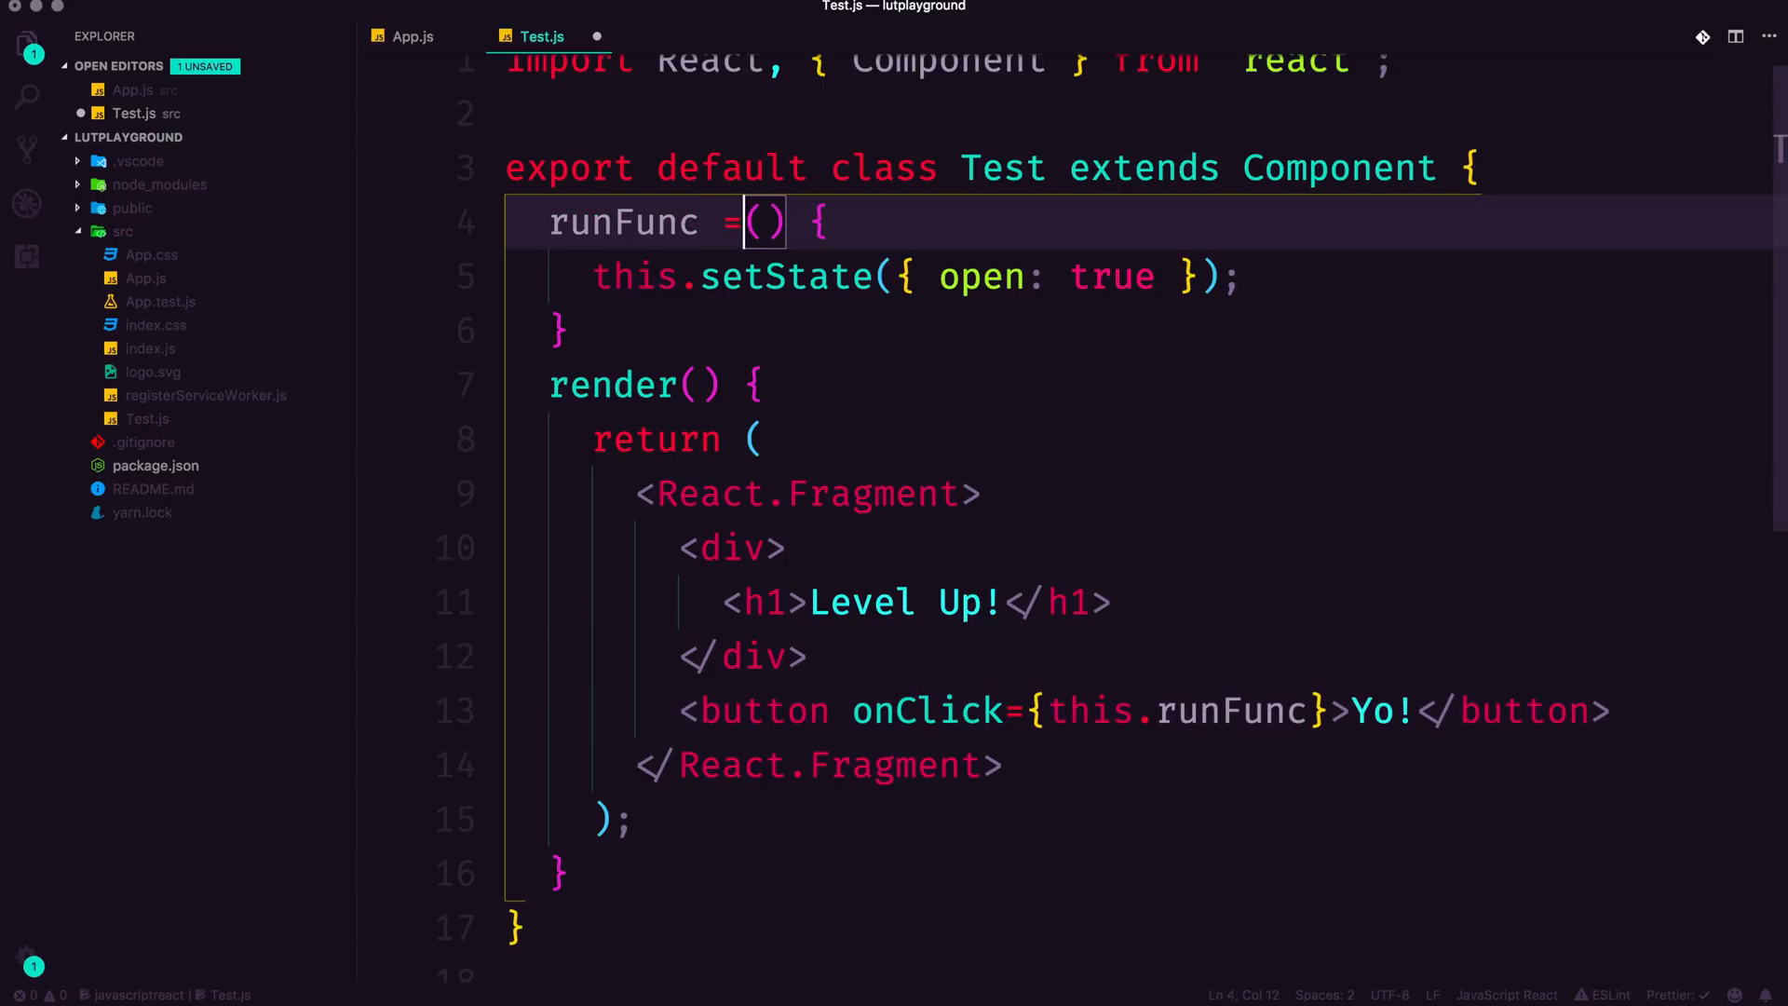
{"action": "type", "text": "=>"}
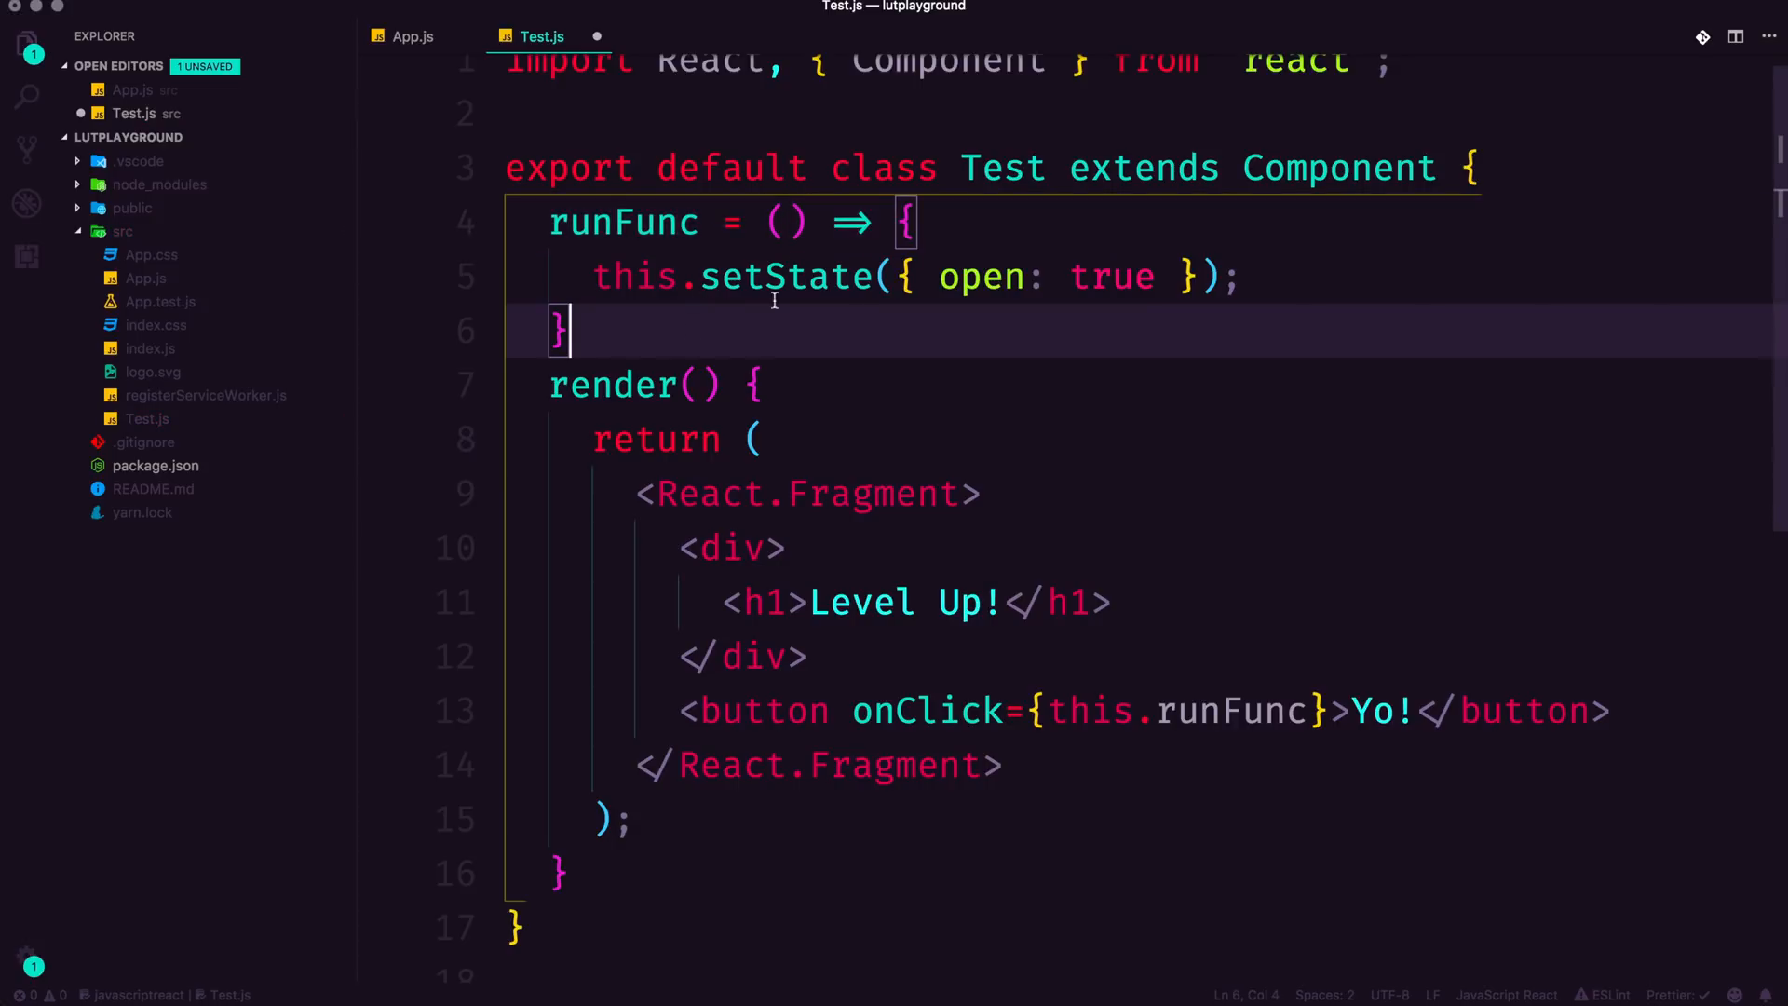
{"action": "left_click_drag", "start_coordinate": [548, 222], "coordinate": [567, 329]}
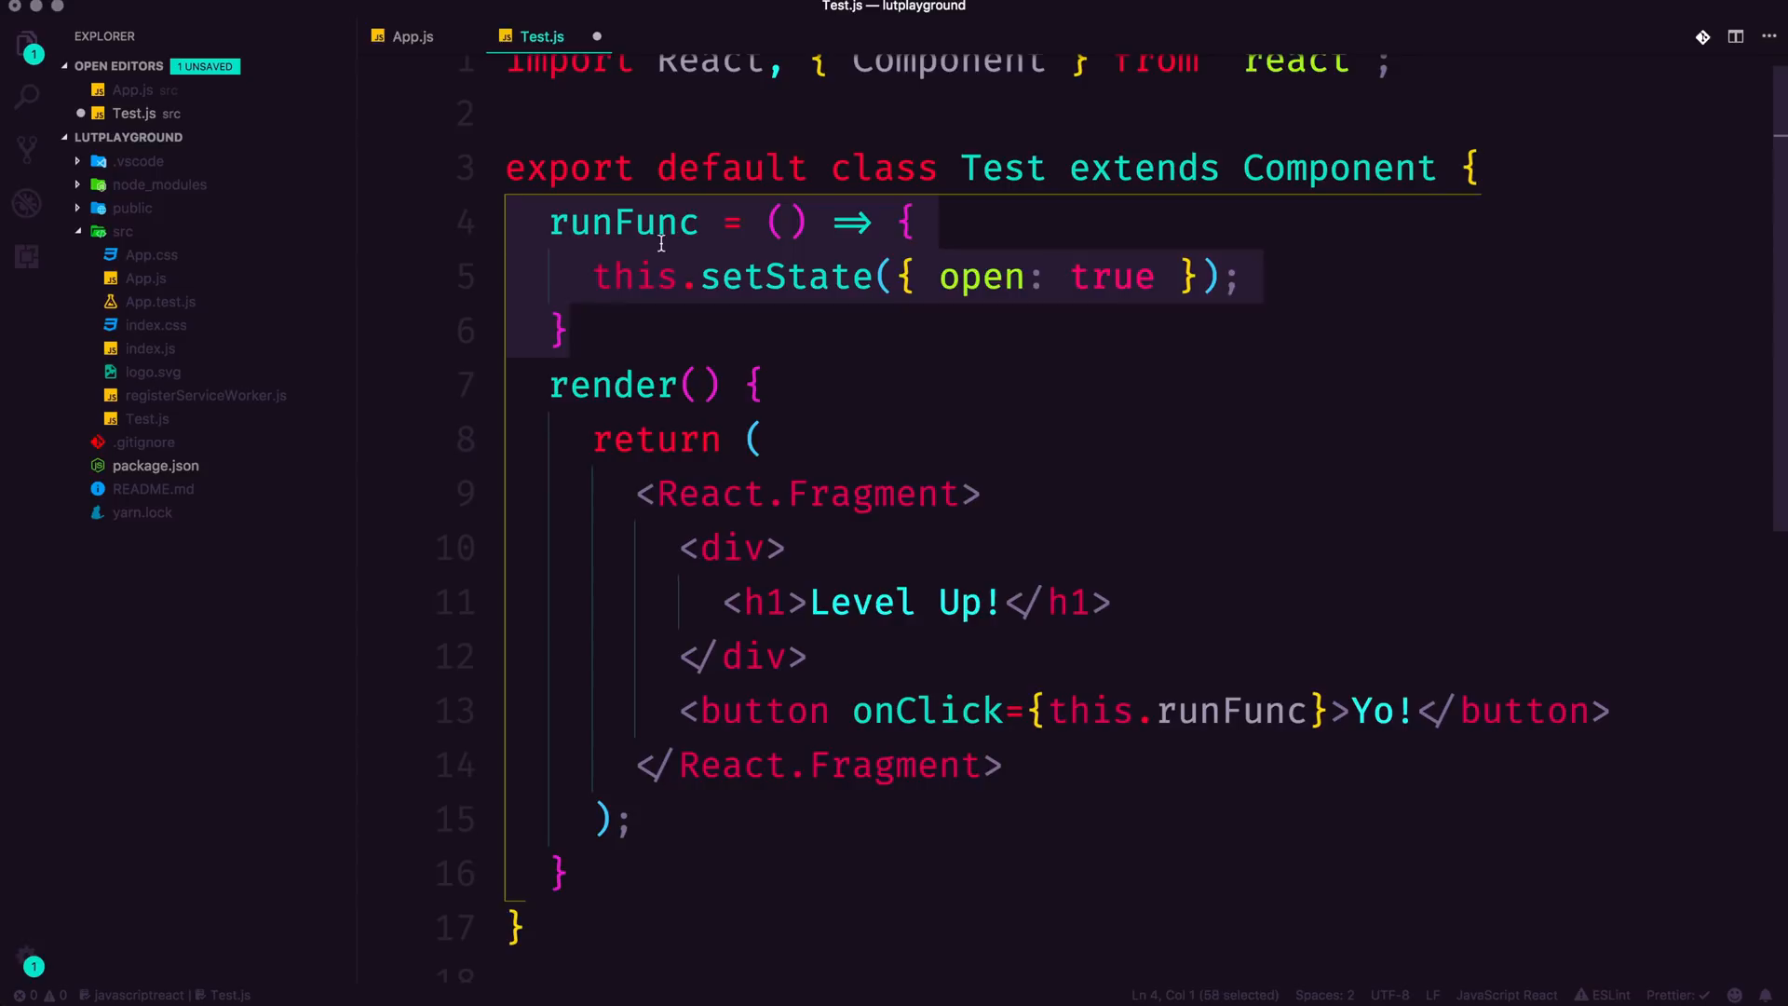
{"action": "left_click", "coordinate": [738, 223]}
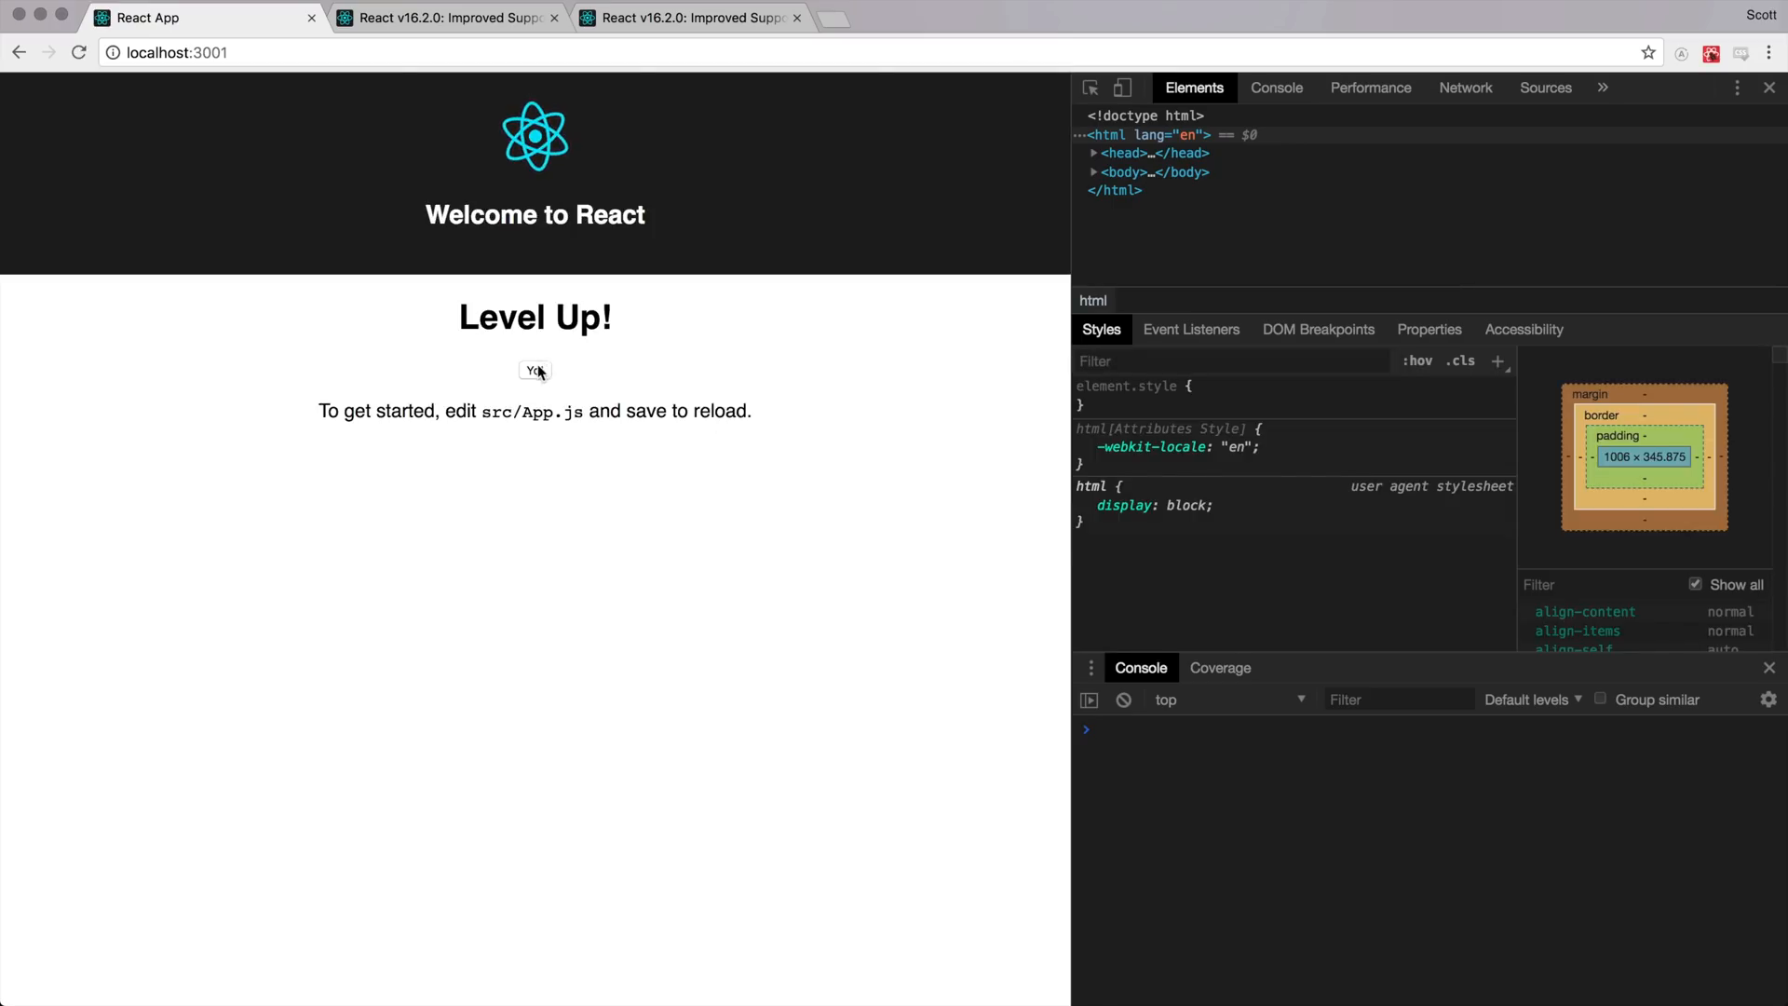
Step: Right-click near the rendered Yo! button in Chrome with DevTools open
{"action": "right_click", "coordinate": [535, 371]}
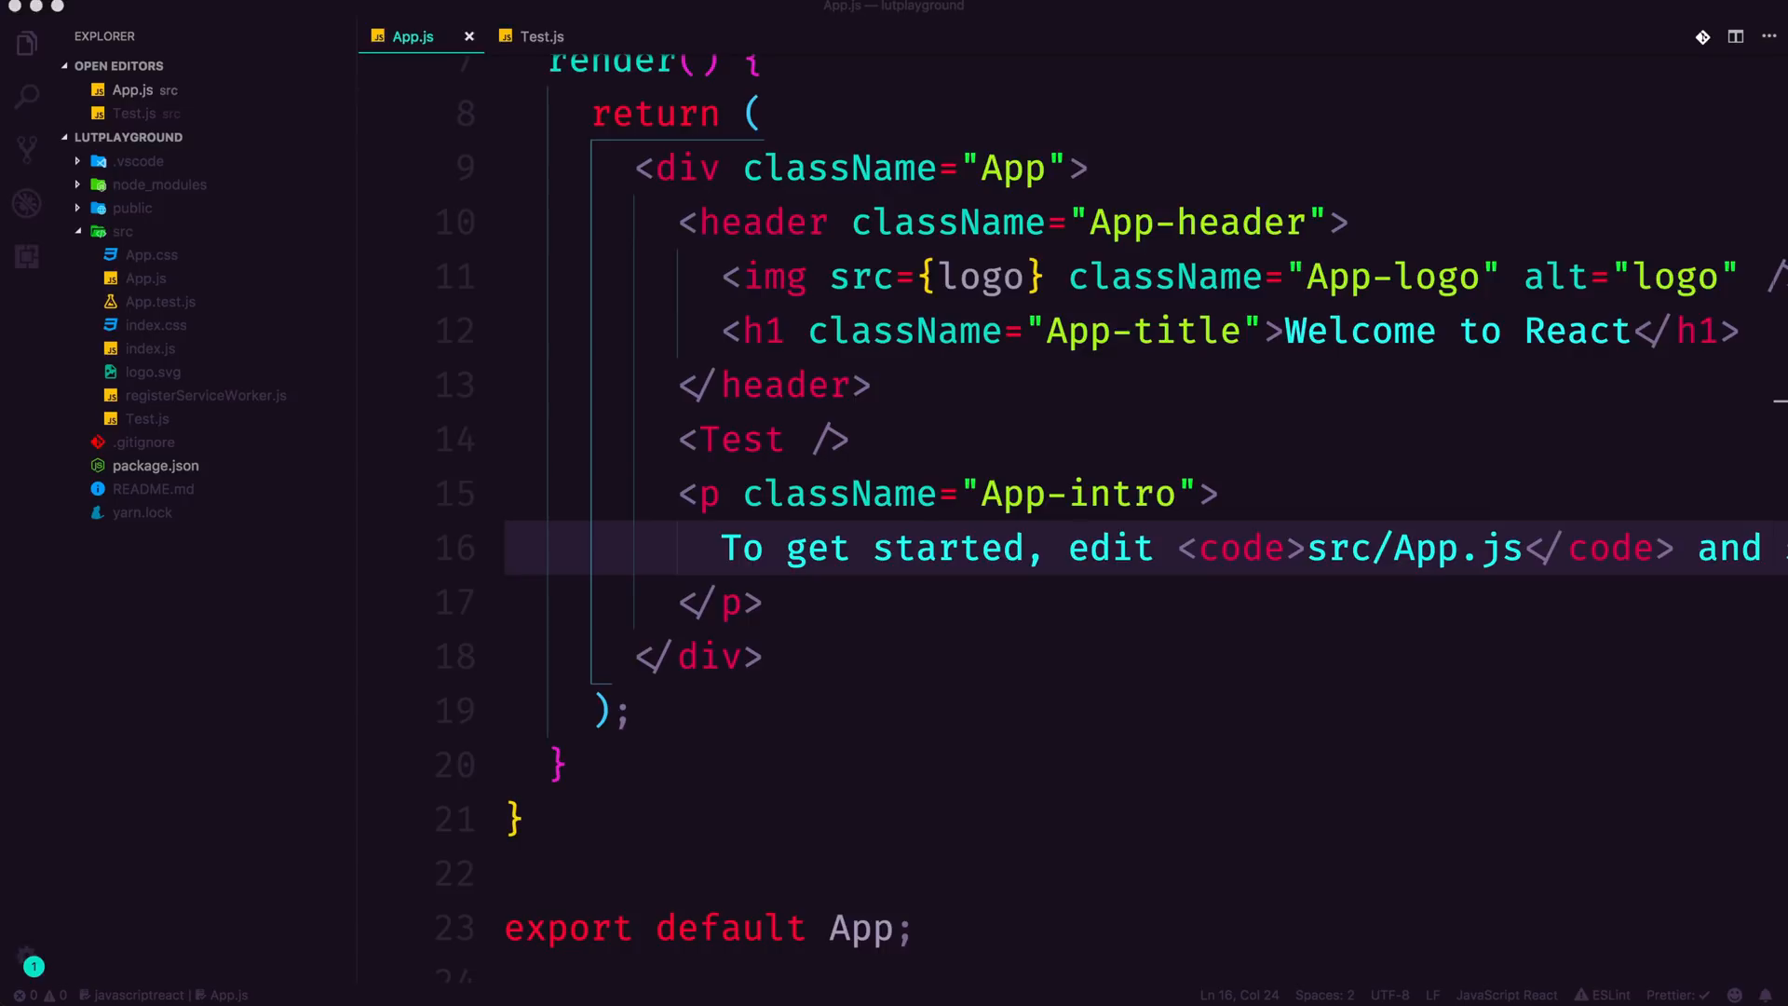
{"action": "mouse_move", "coordinate": [921, 652]}
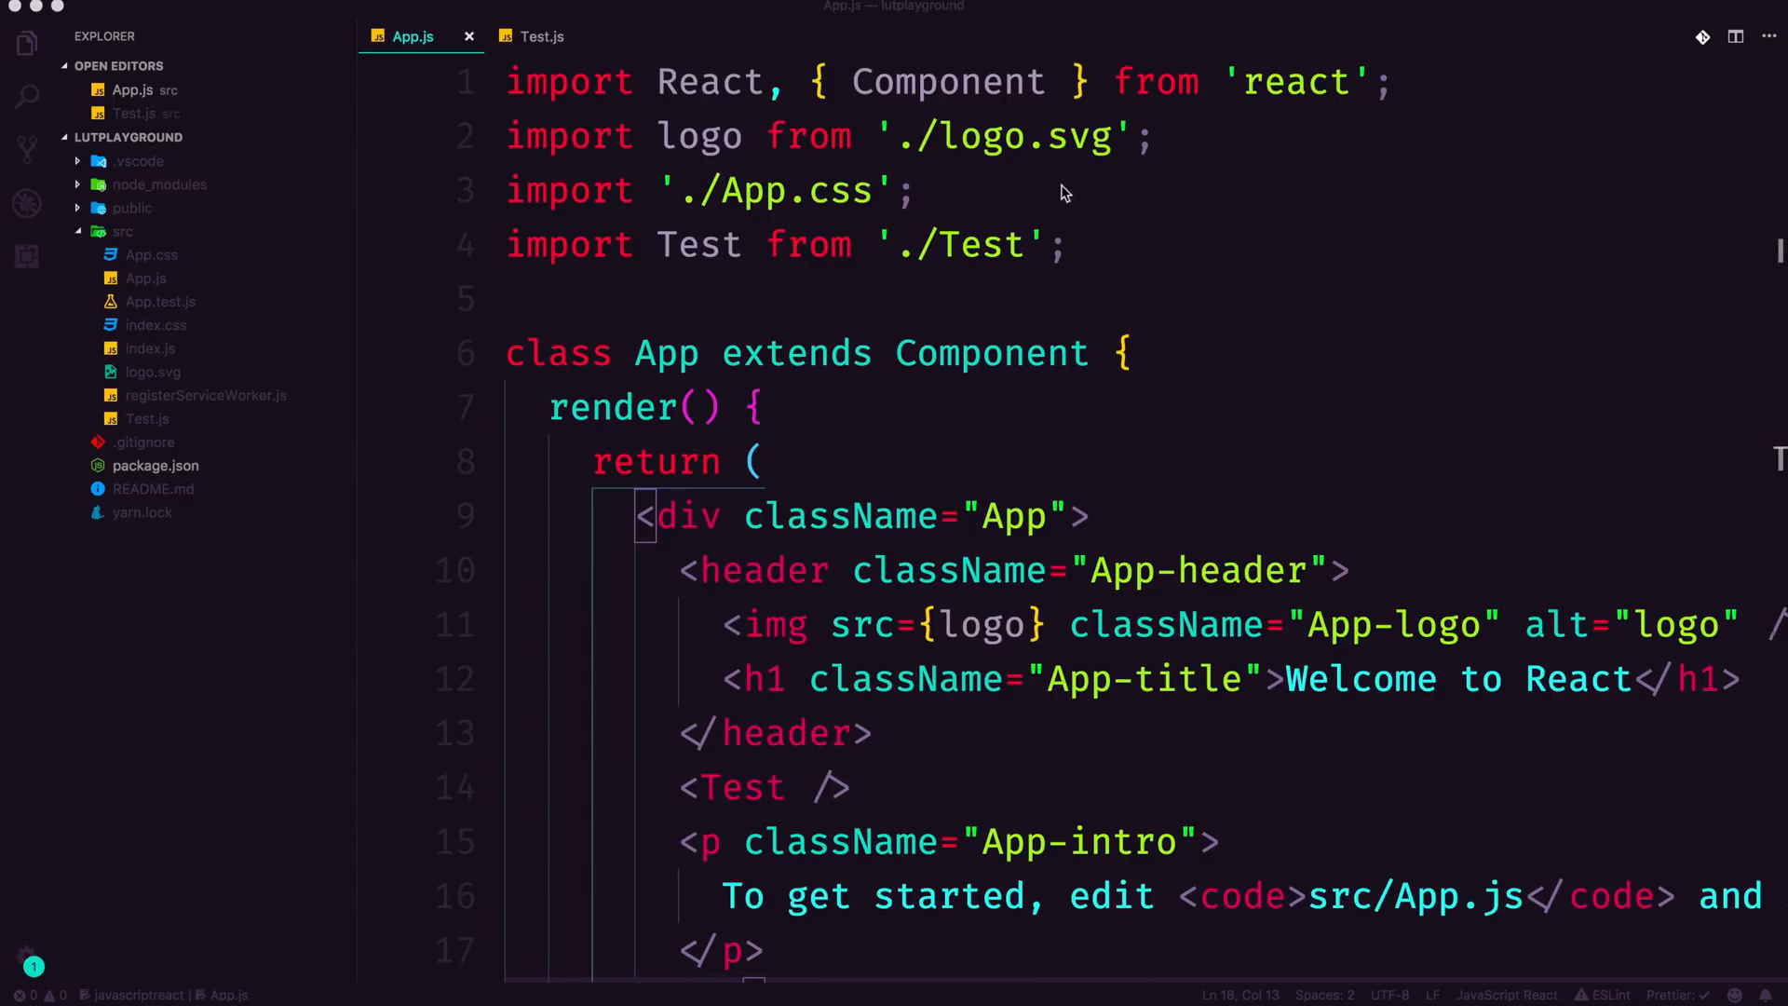
Step: Point out App.js's default Test import, then type React.createClass({ render() { in Test.js
{"action": "left_click", "coordinate": [1061, 244]}
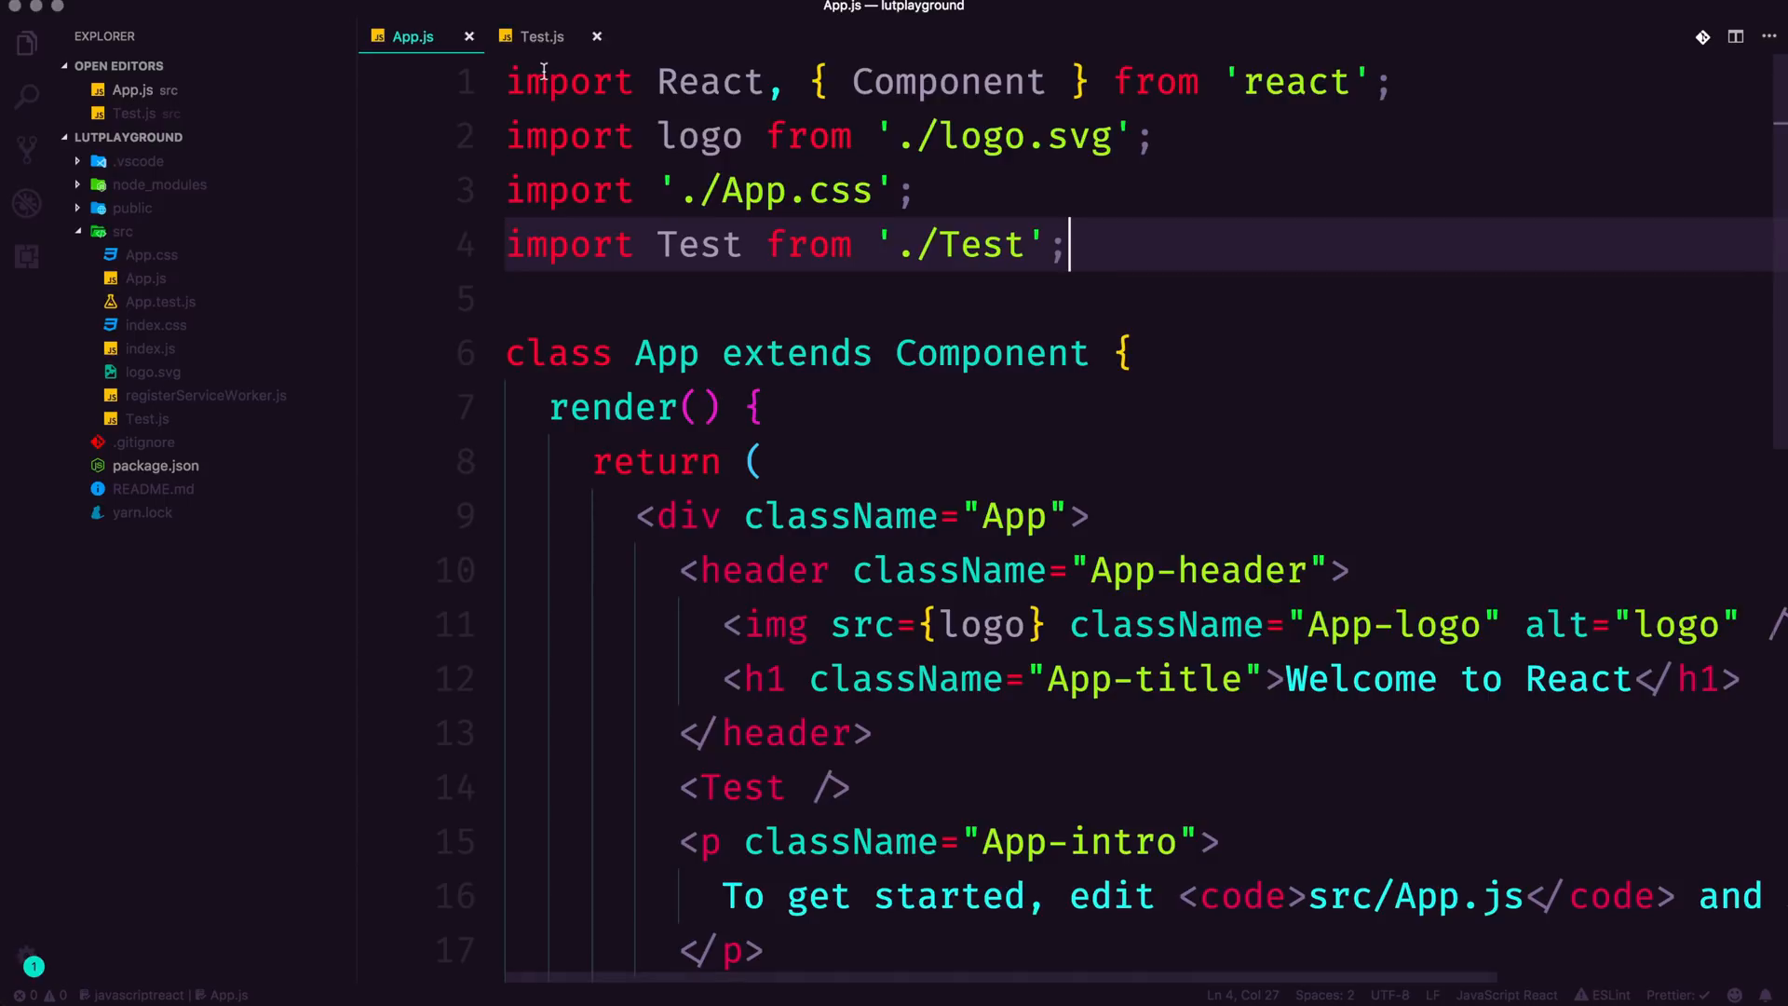
{"action": "left_click", "coordinate": [542, 36]}
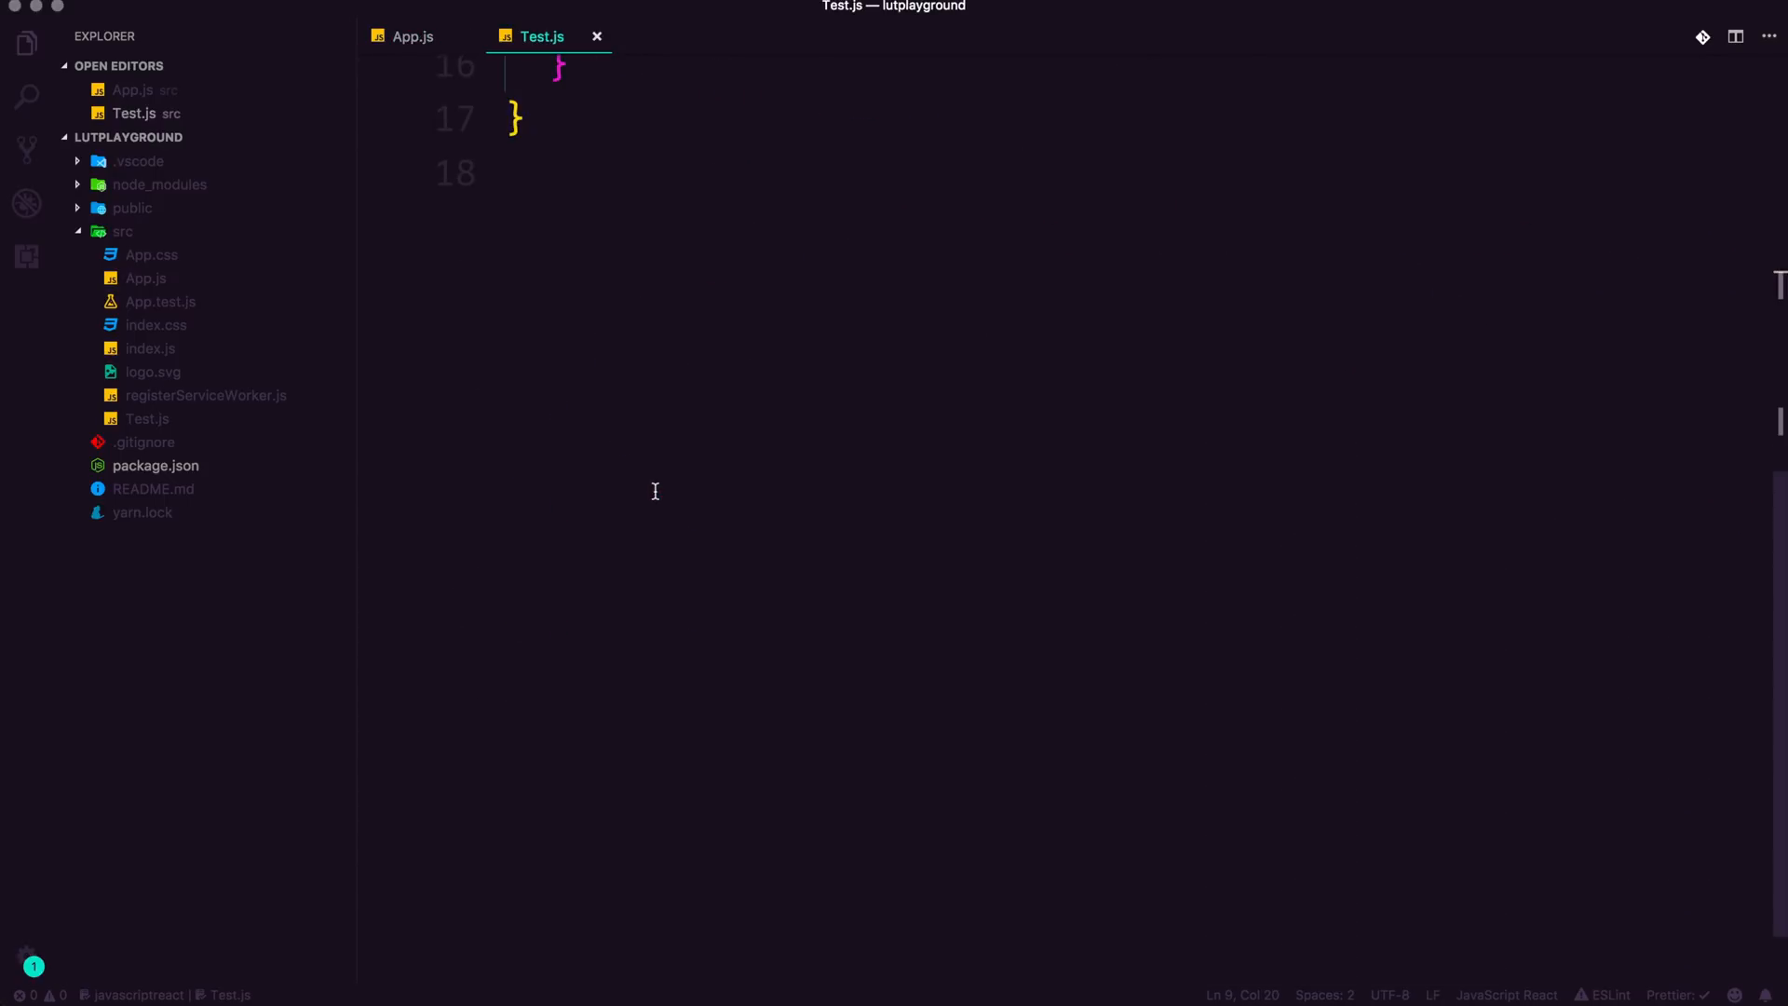
{"action": "type", "text": "React"}
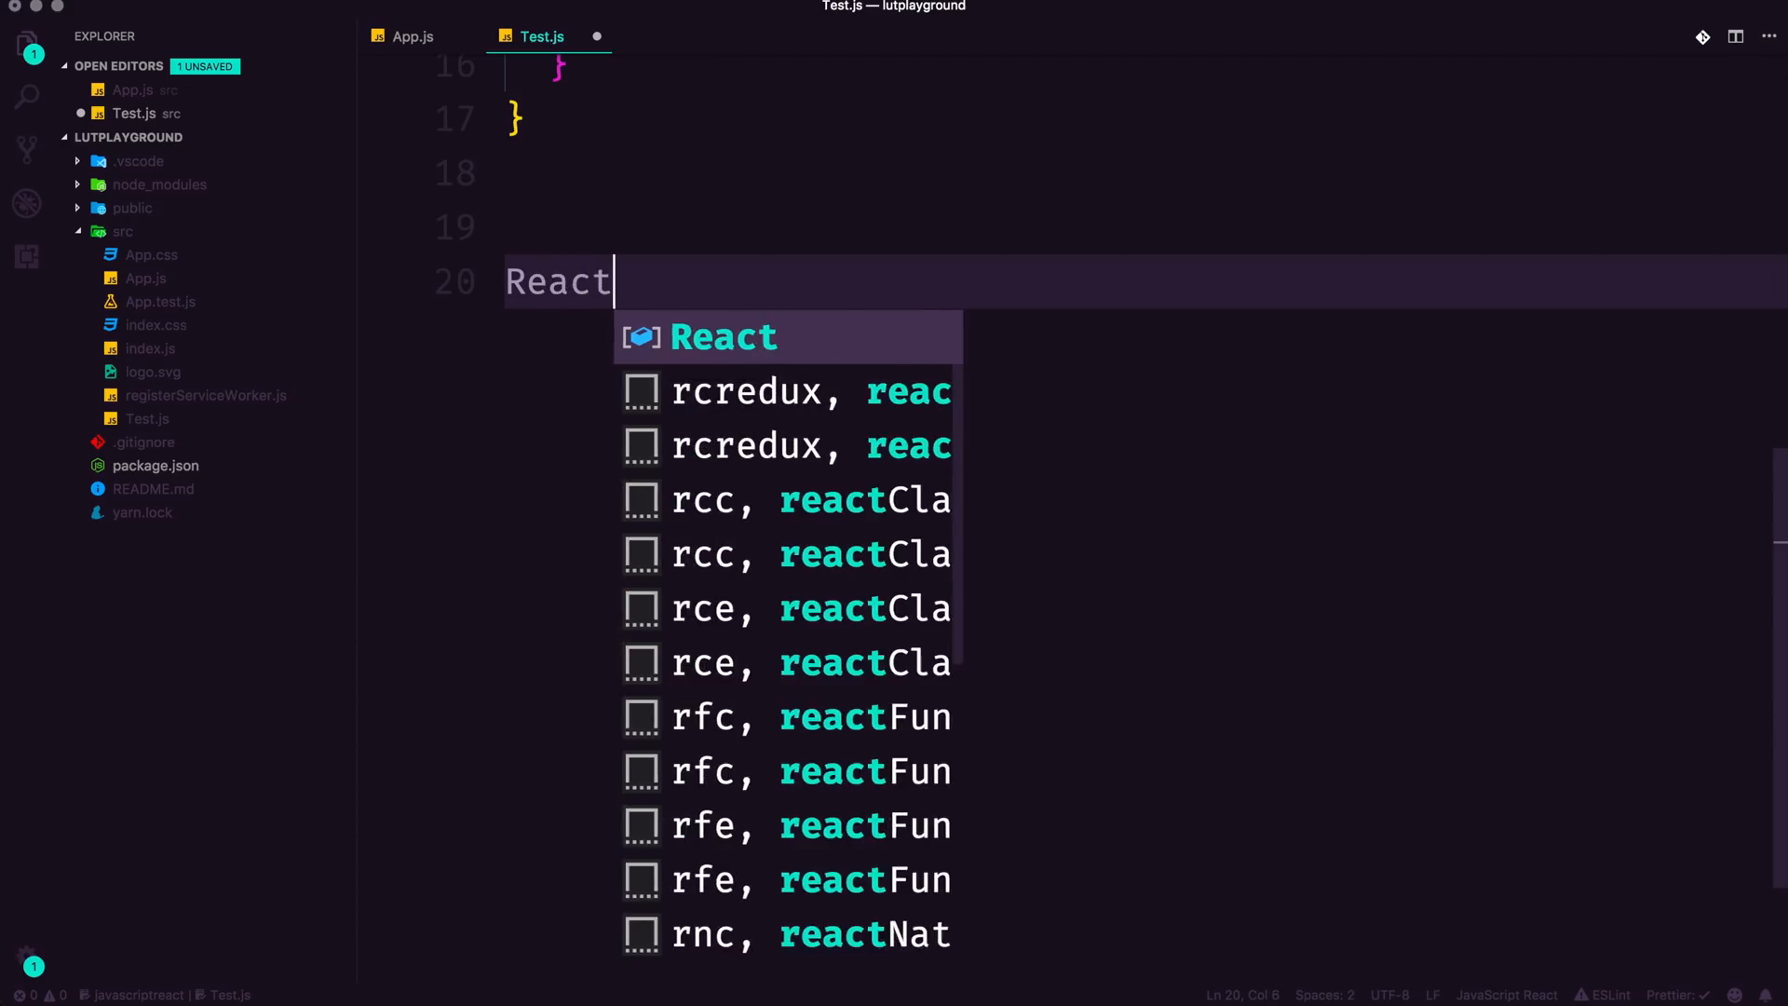
{"action": "type", "text": ".createClass"}
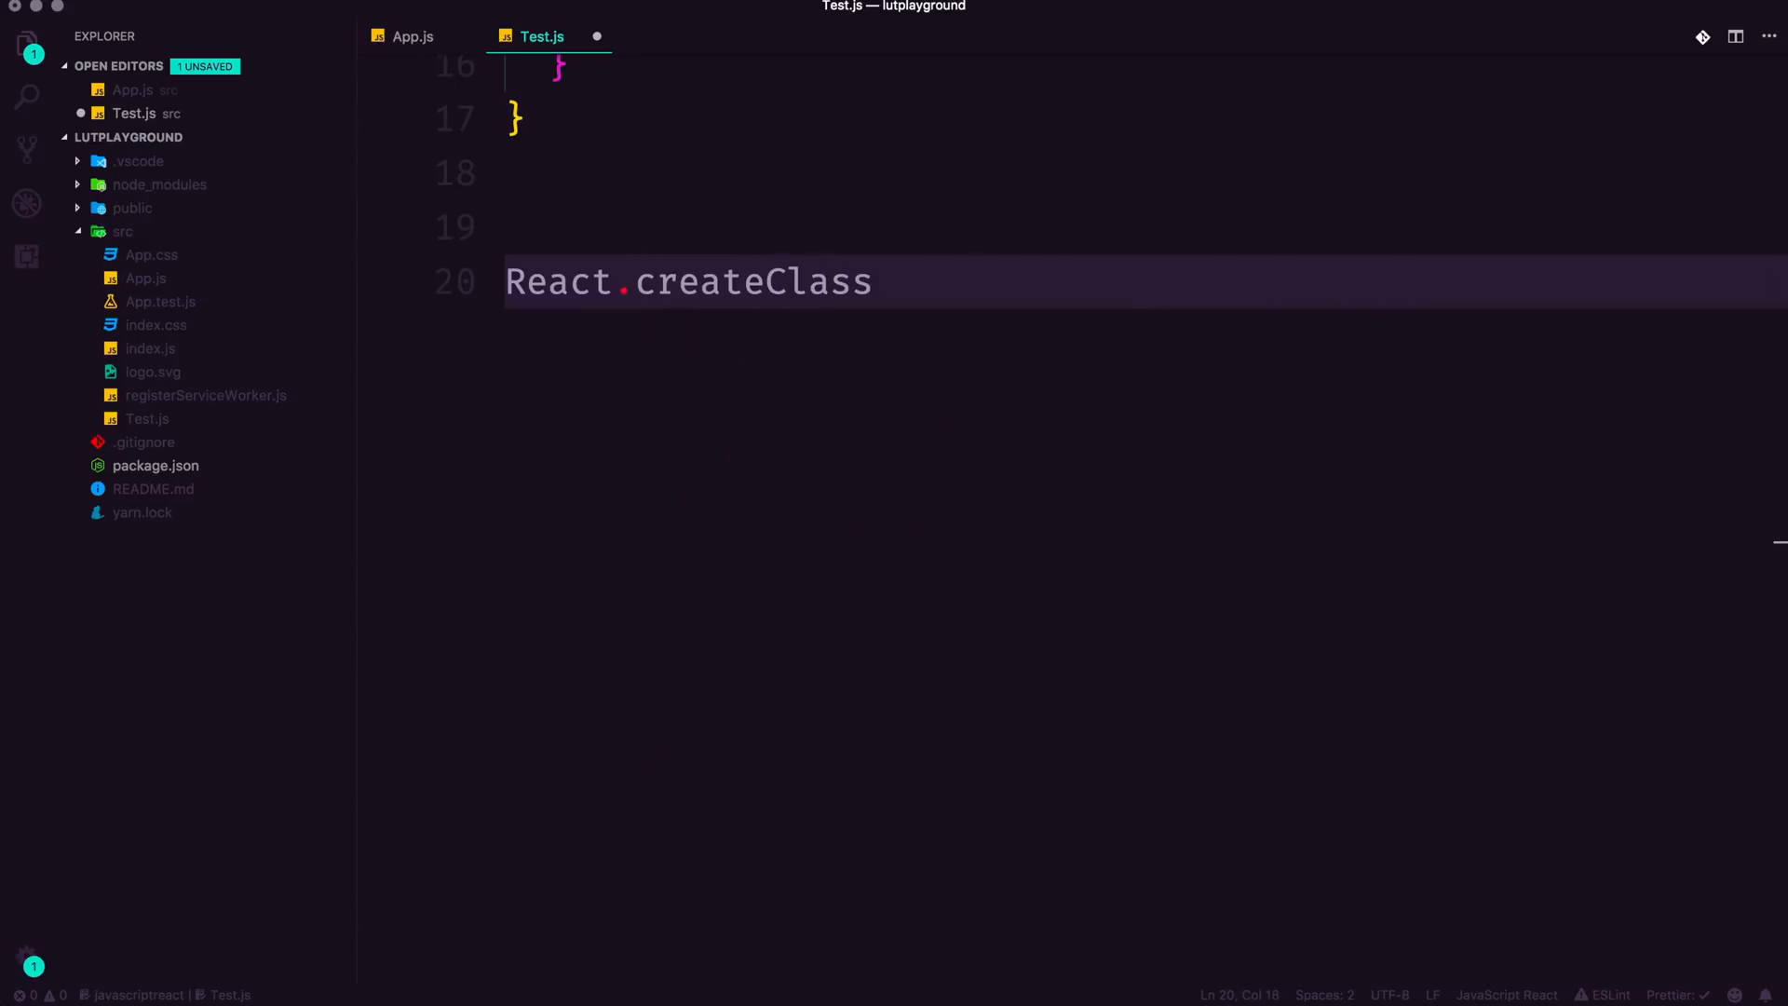
{"action": "type", "text": "({"}
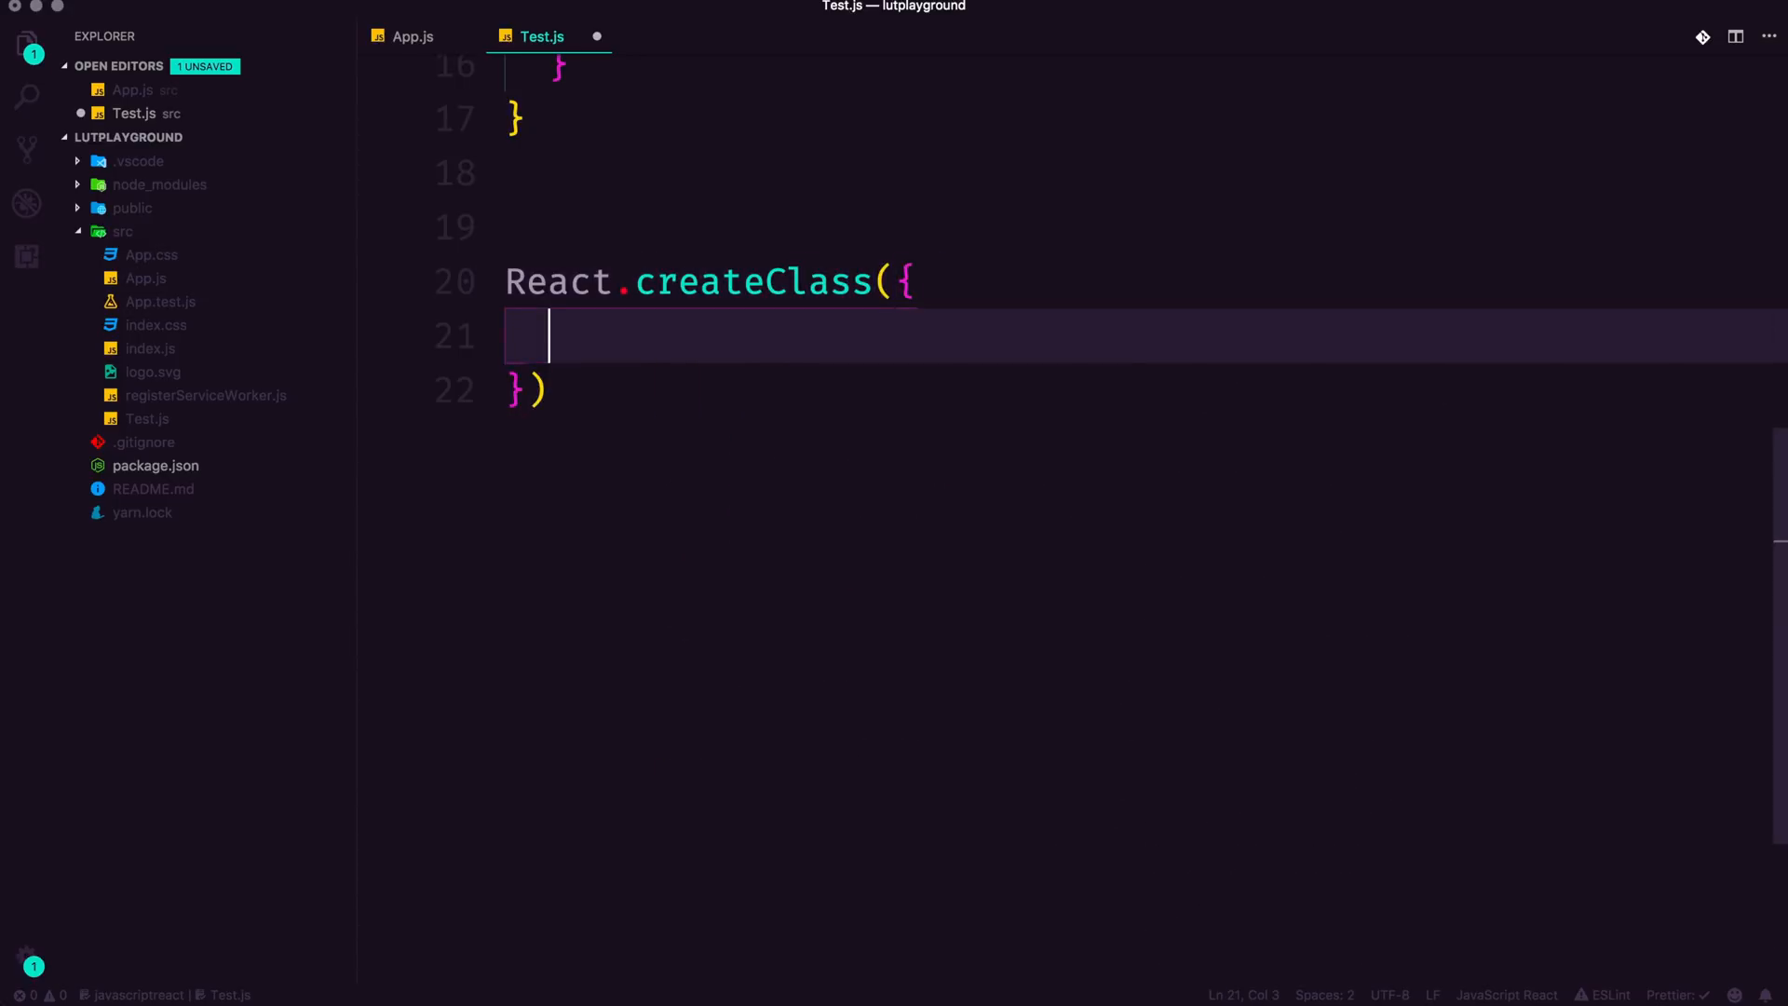
{"action": "type", "text": "render() {"}
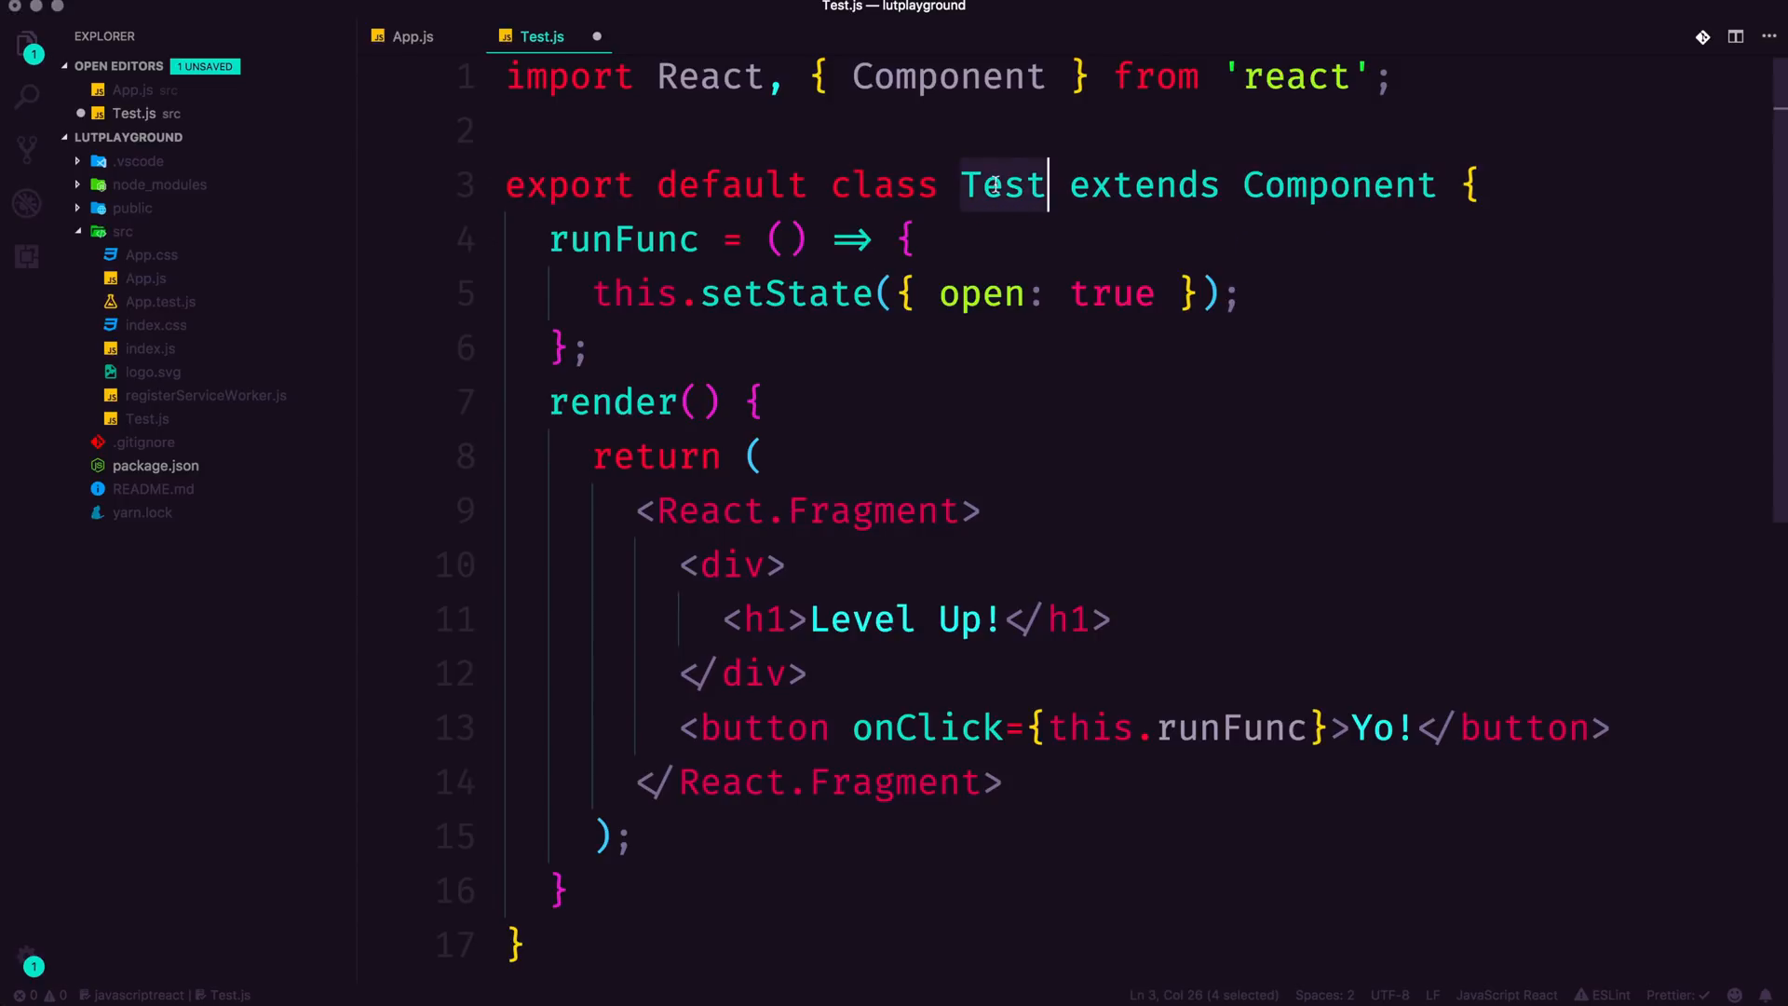
{"action": "double_click", "coordinate": [1340, 185]}
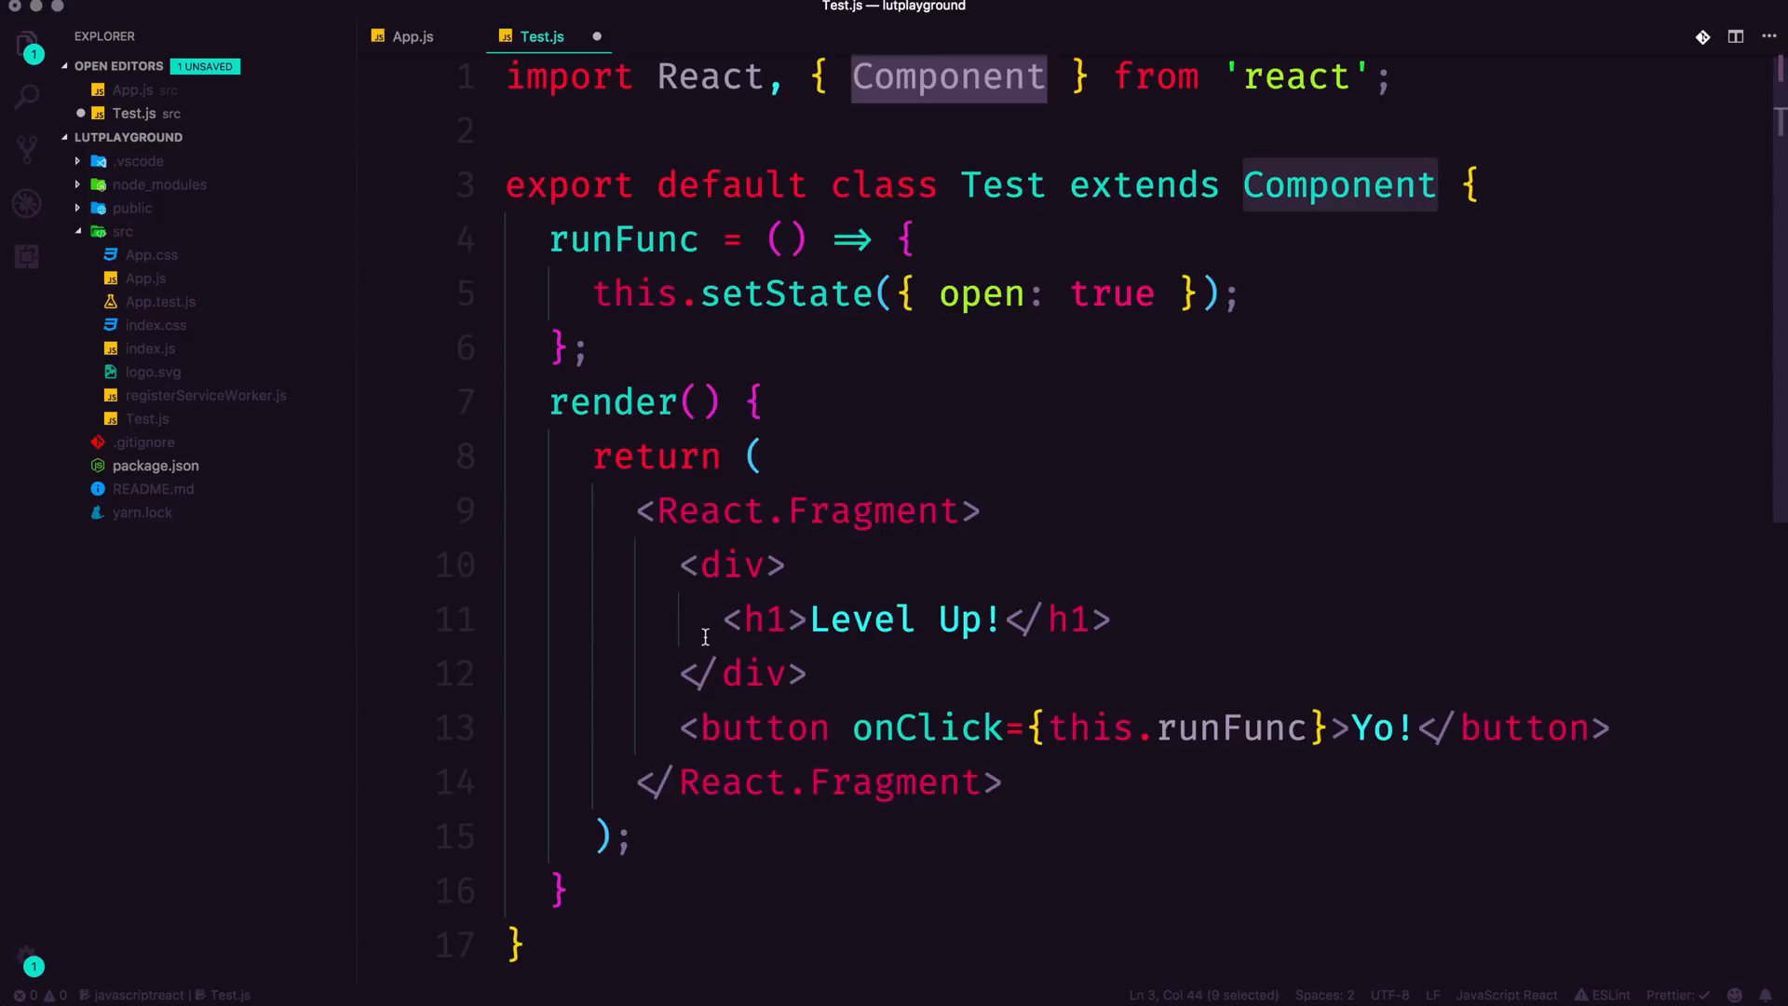
{"action": "left_click", "coordinate": [1438, 183]}
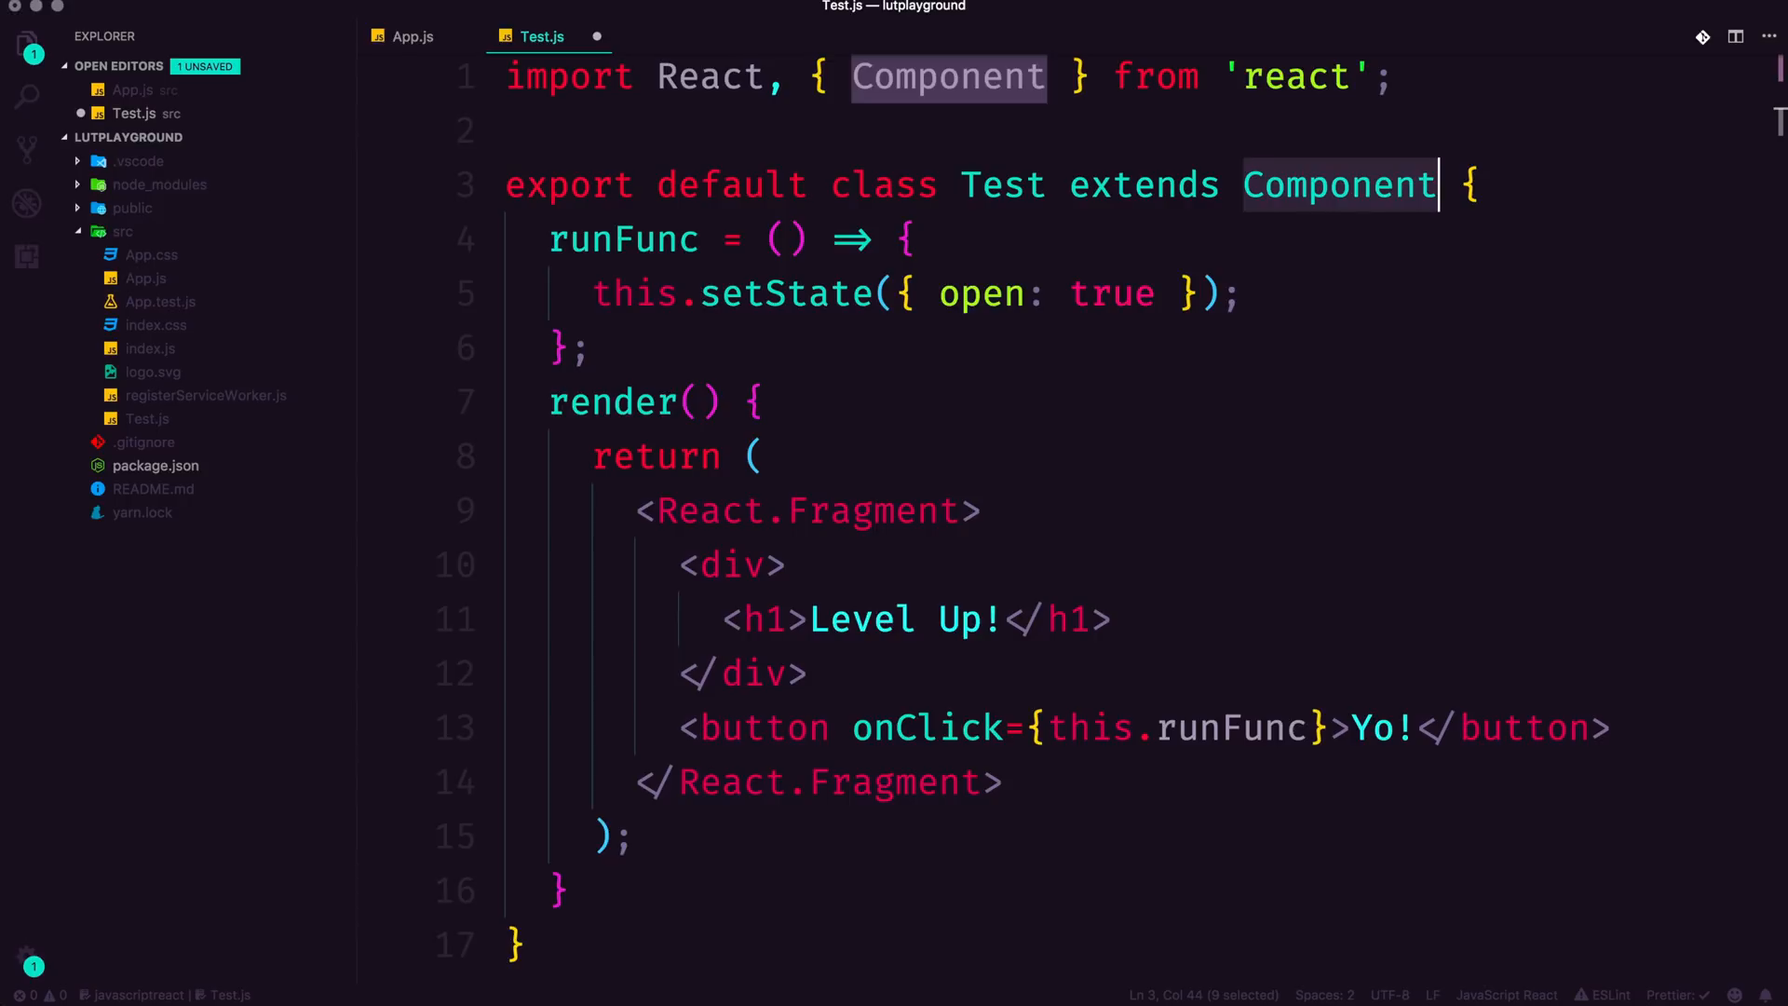
{"action": "left_click", "coordinate": [756, 455]}
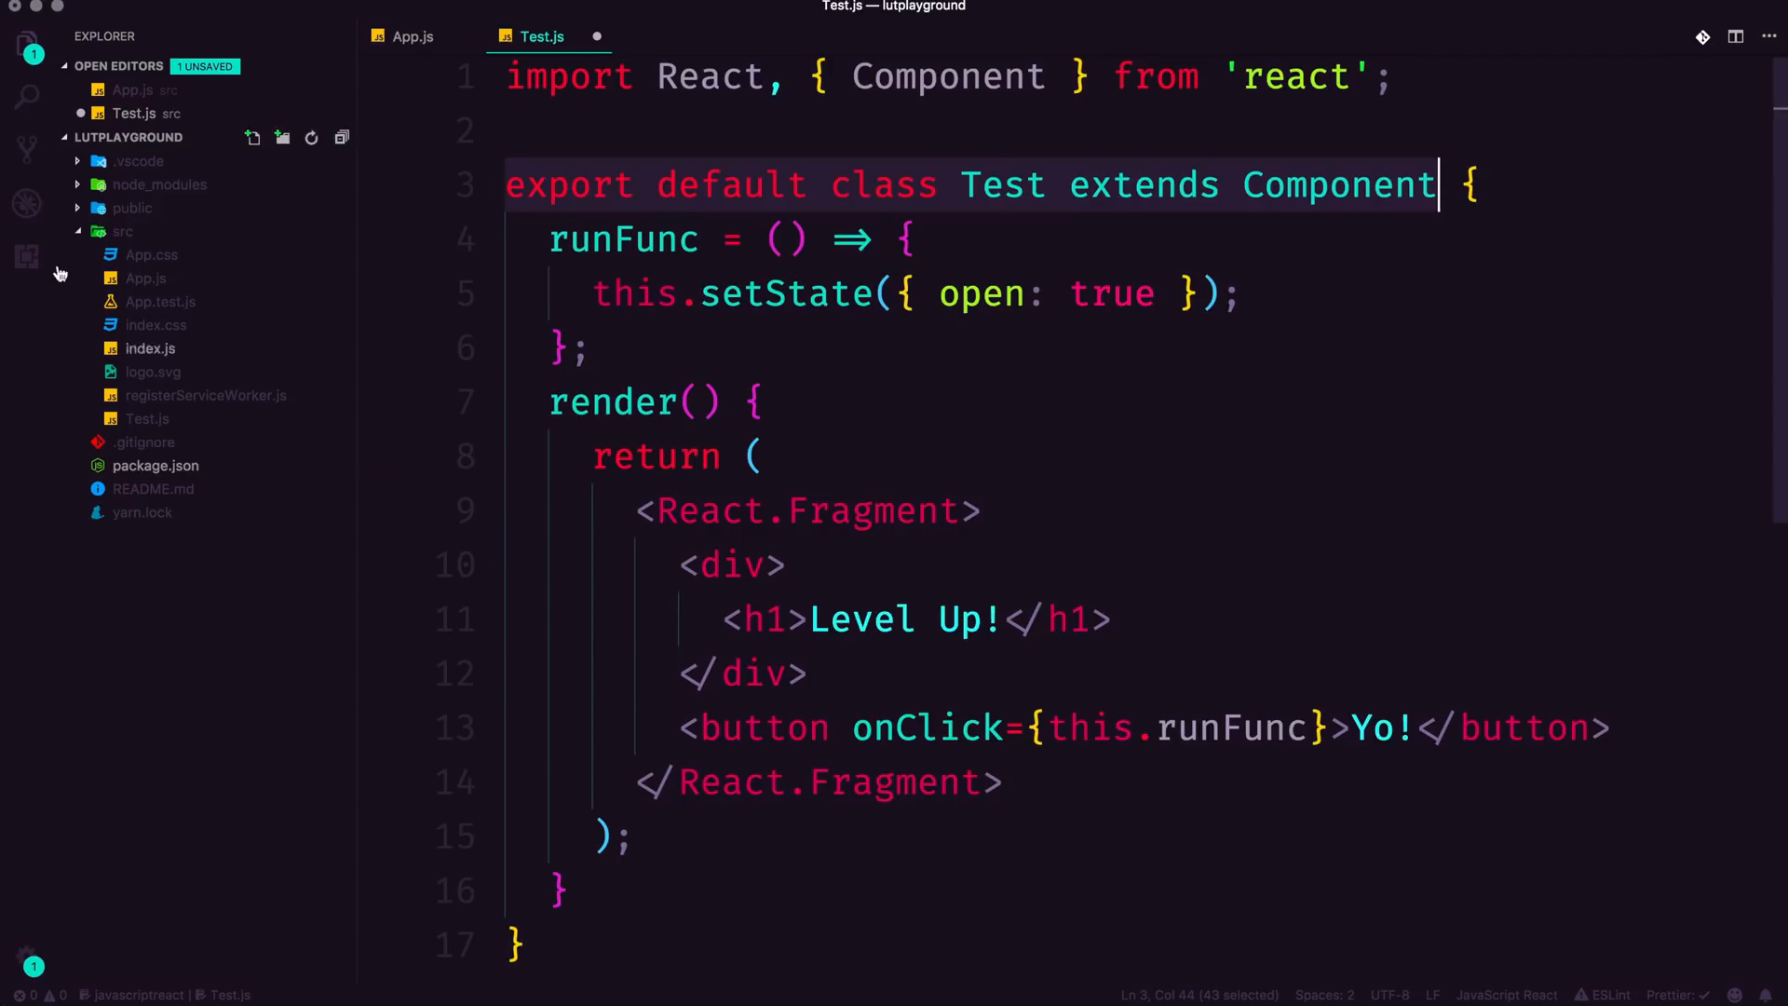
Step: Search 'react' in Extensions and view the ES7 React/Redux/GraphQL/React-Native snippets page
{"action": "left_click", "coordinate": [25, 258]}
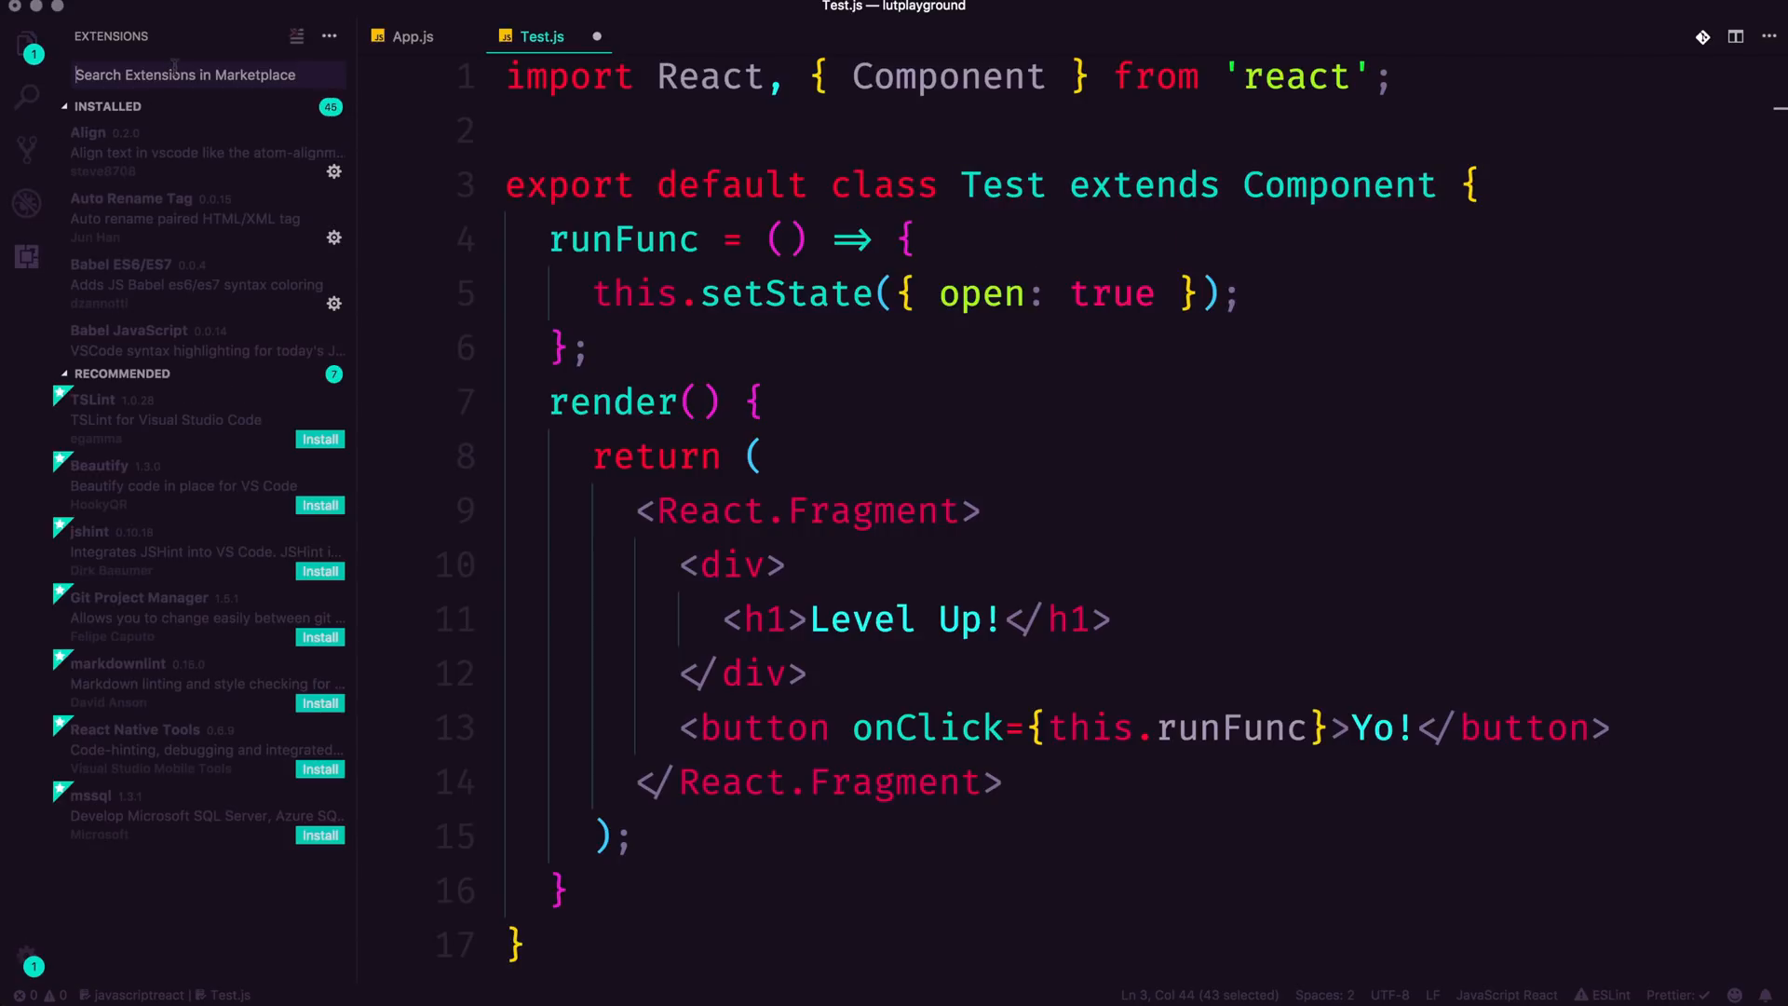
{"action": "type", "text": "react"}
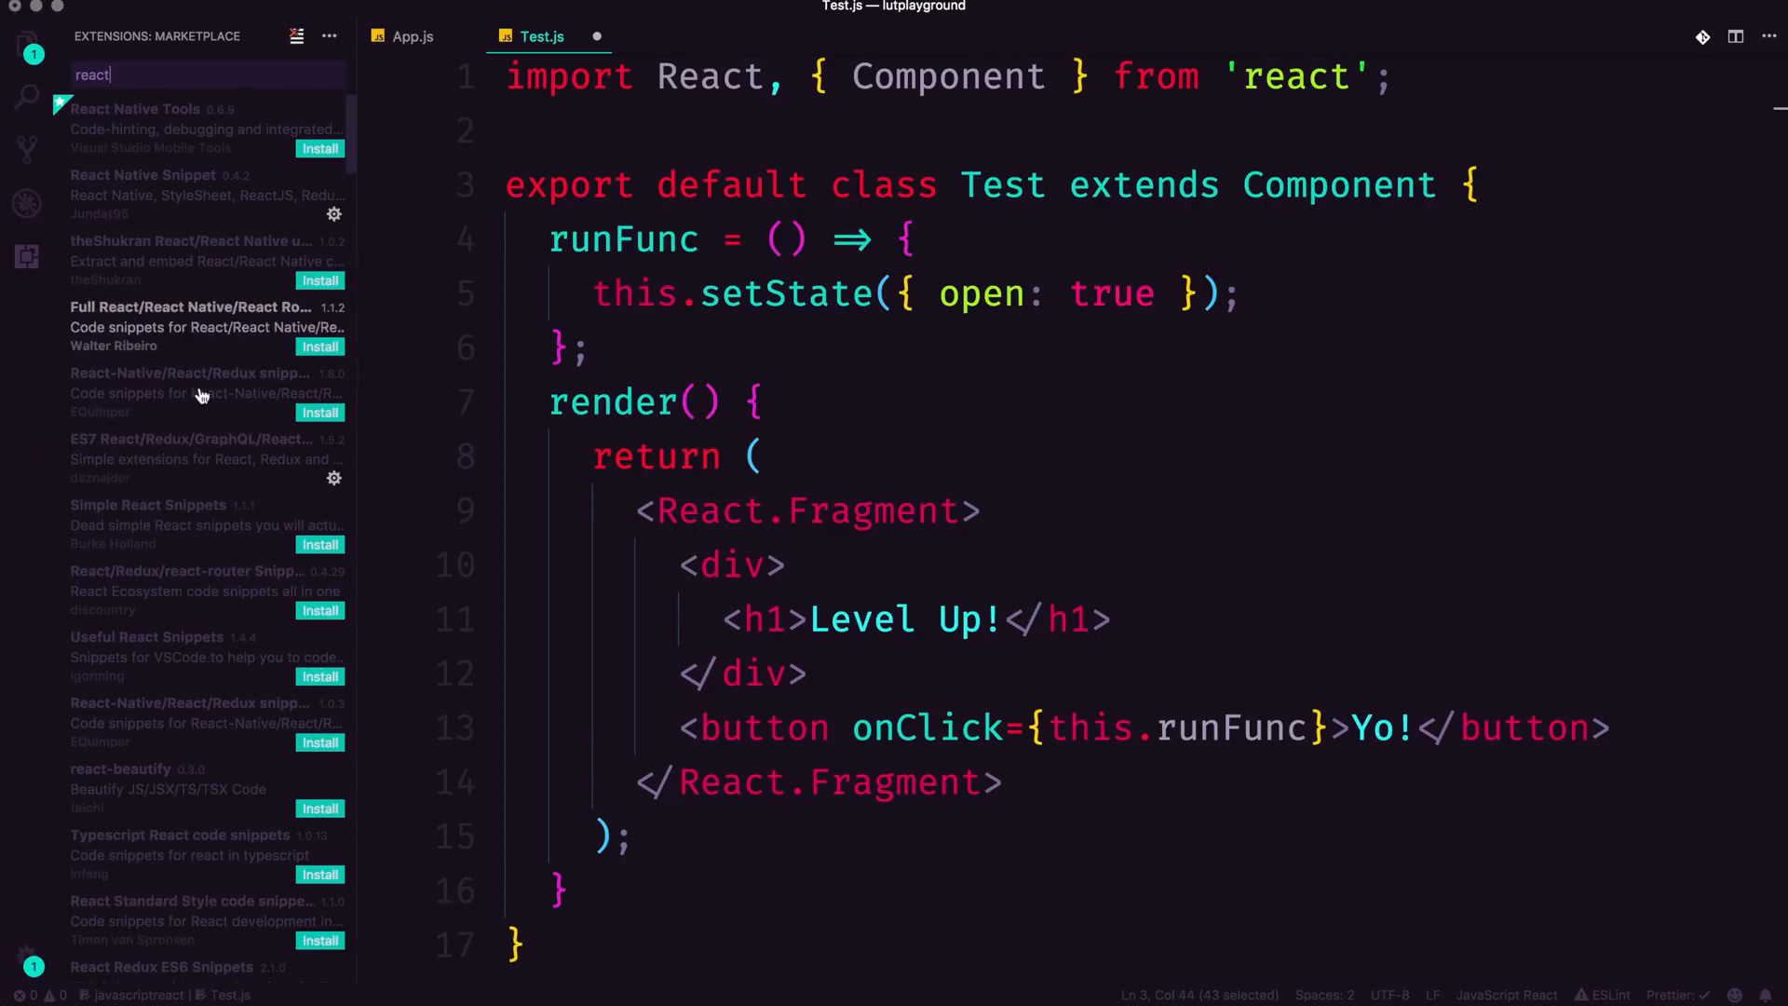
{"action": "mouse_move", "coordinate": [142, 495]}
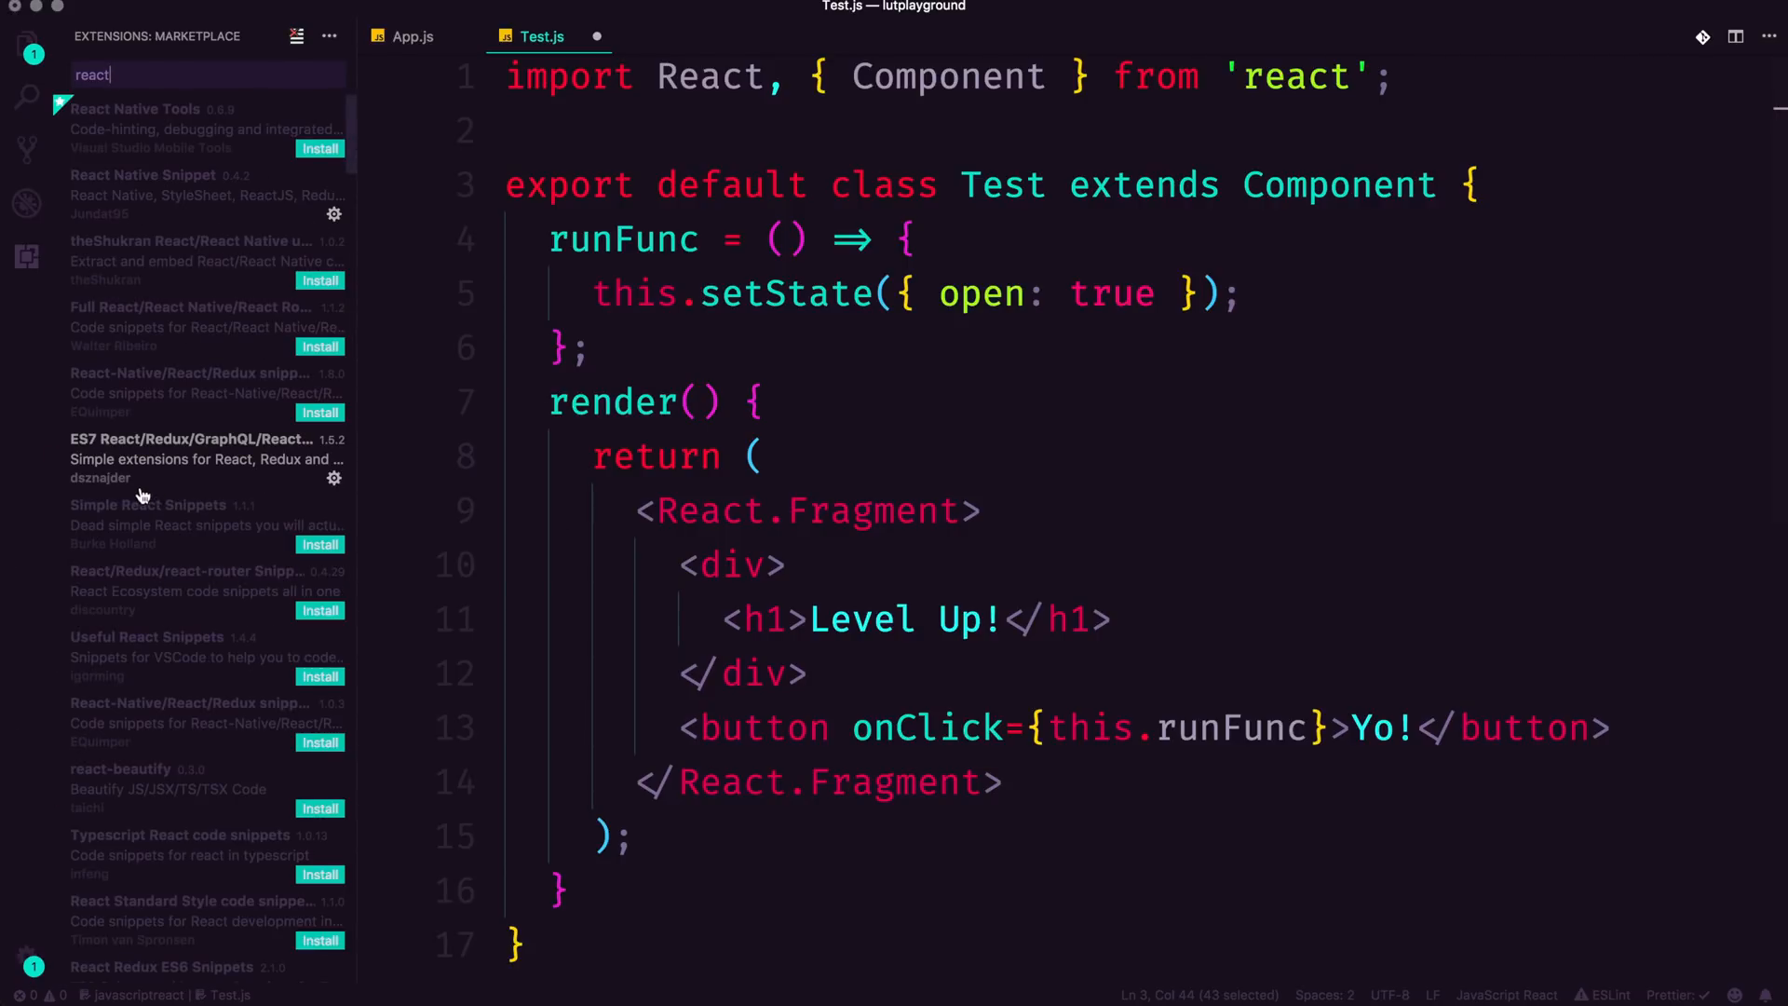
{"action": "mouse_move", "coordinate": [224, 473]}
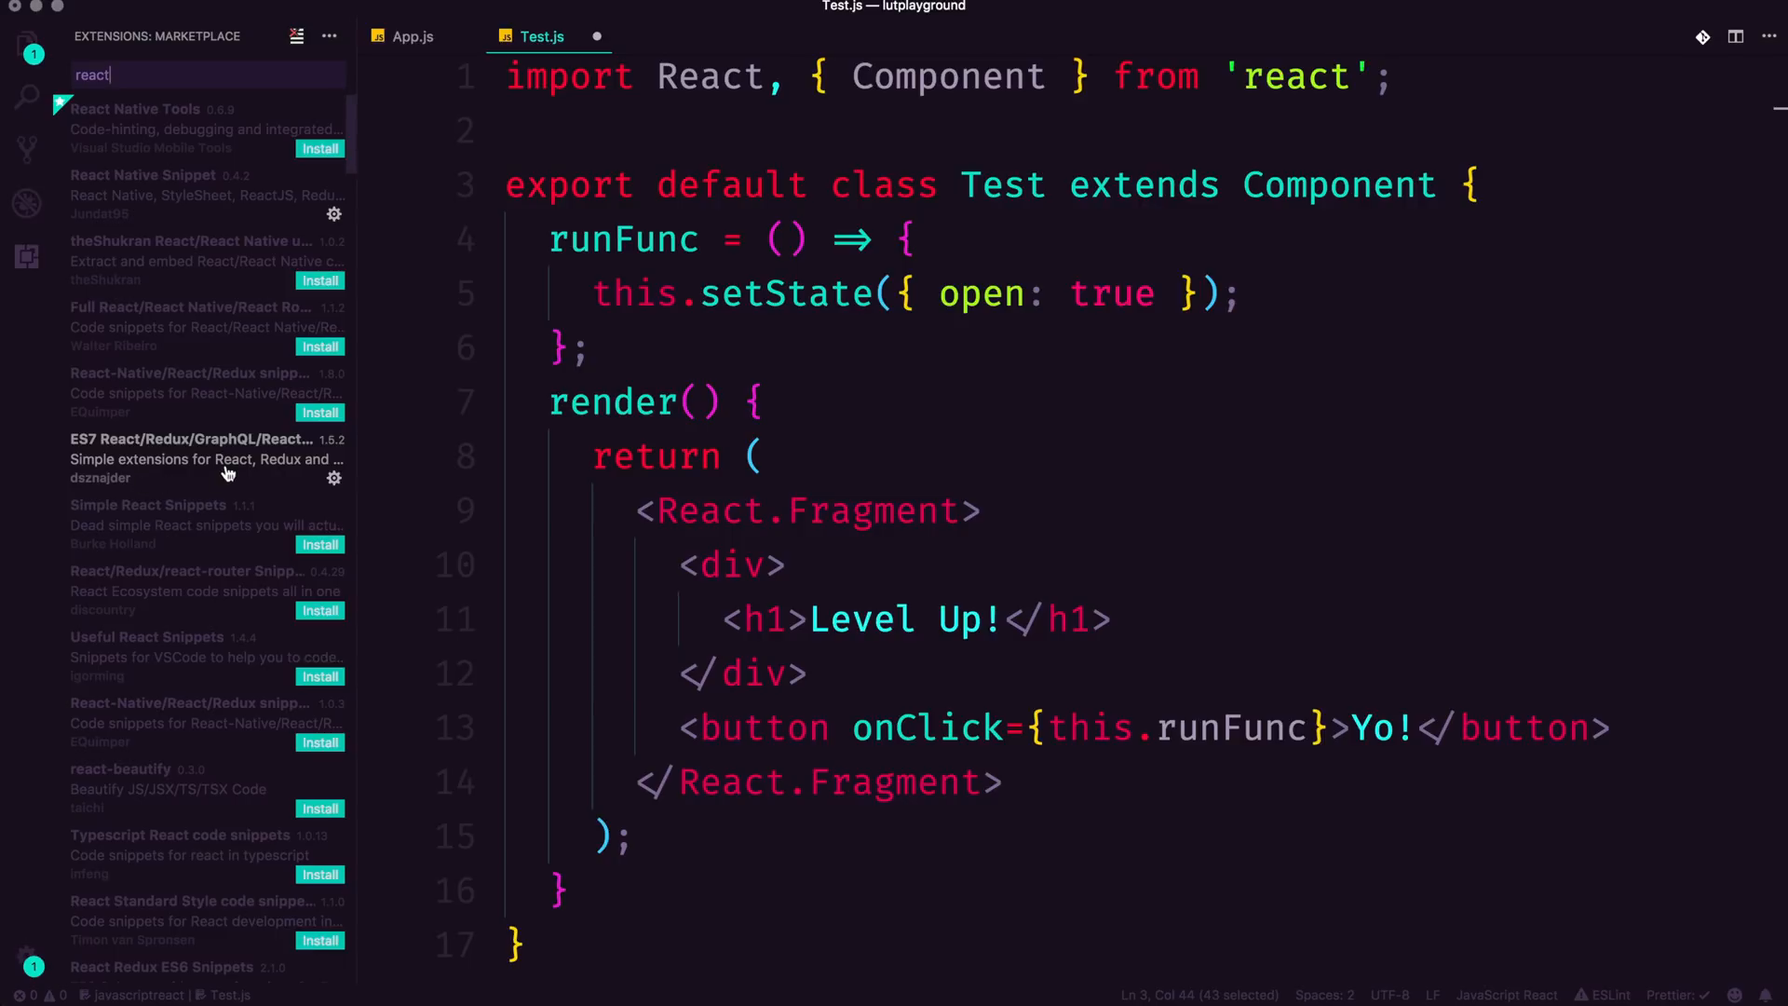
{"action": "left_click", "coordinate": [192, 458]}
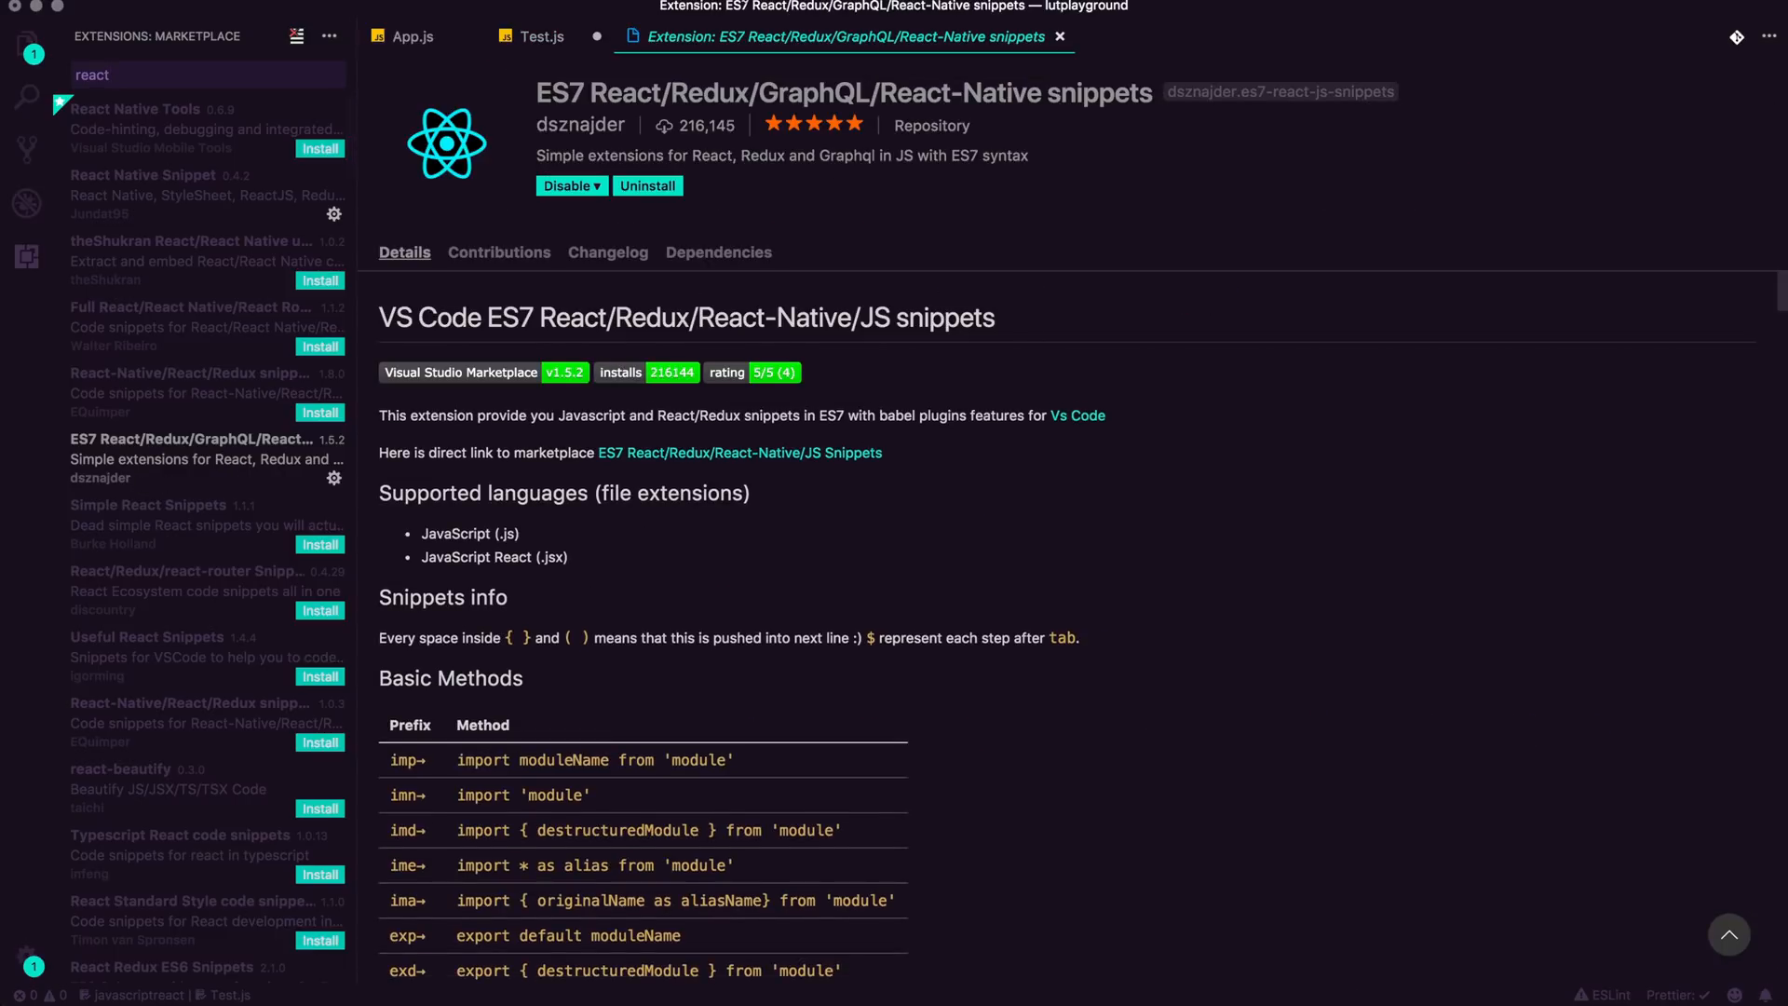
Step: Try the rcc class-component snippet in Test.js
{"action": "left_click", "coordinate": [537, 36]}
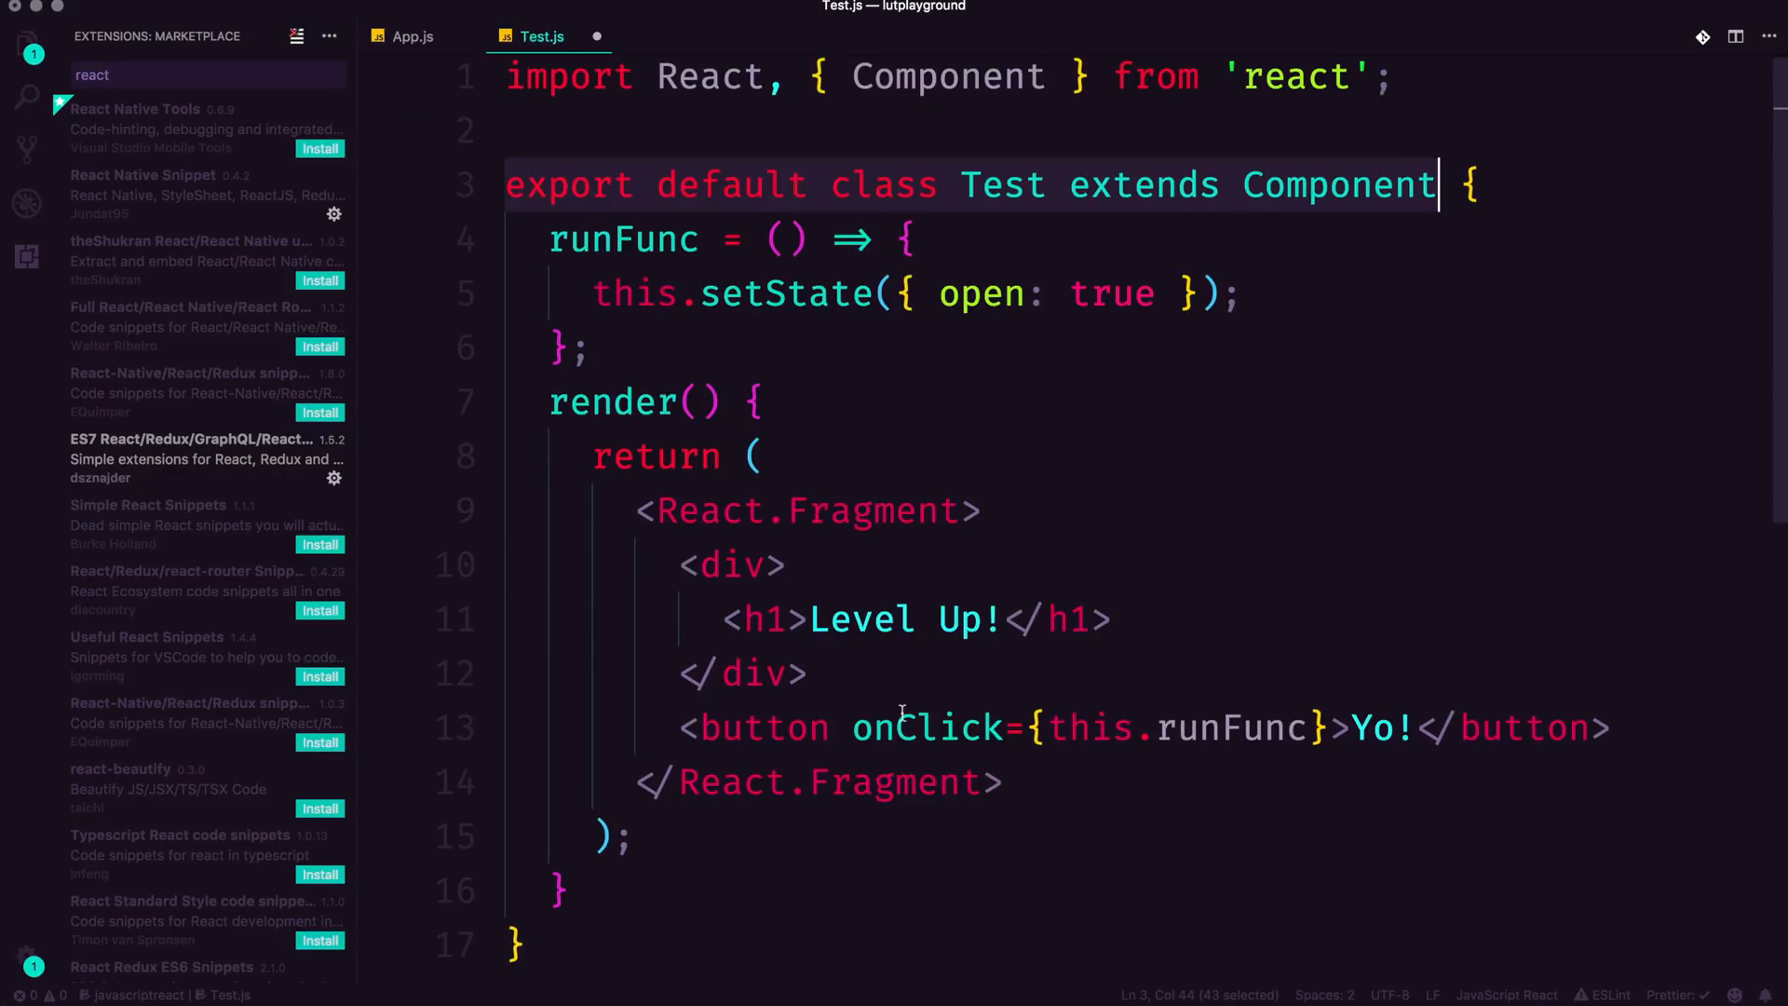
{"action": "type", "text": "rcc"}
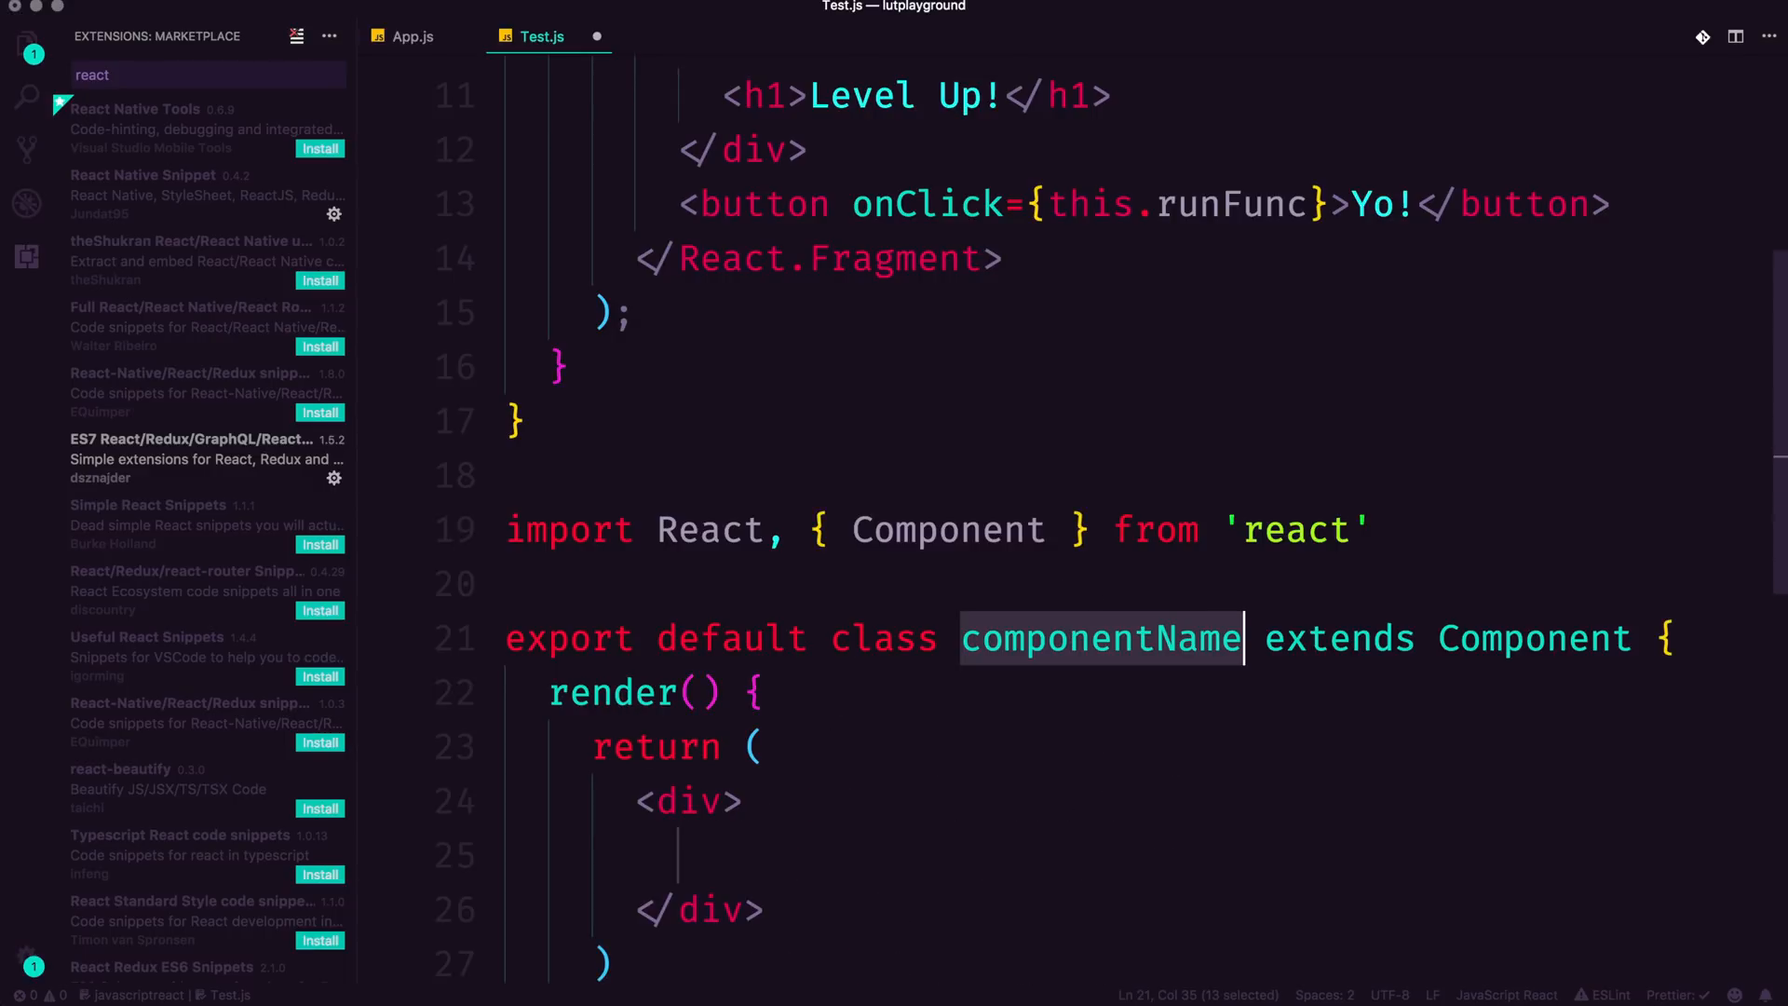
{"action": "scroll", "scroll_direction": "down", "scroll_amount": 3}
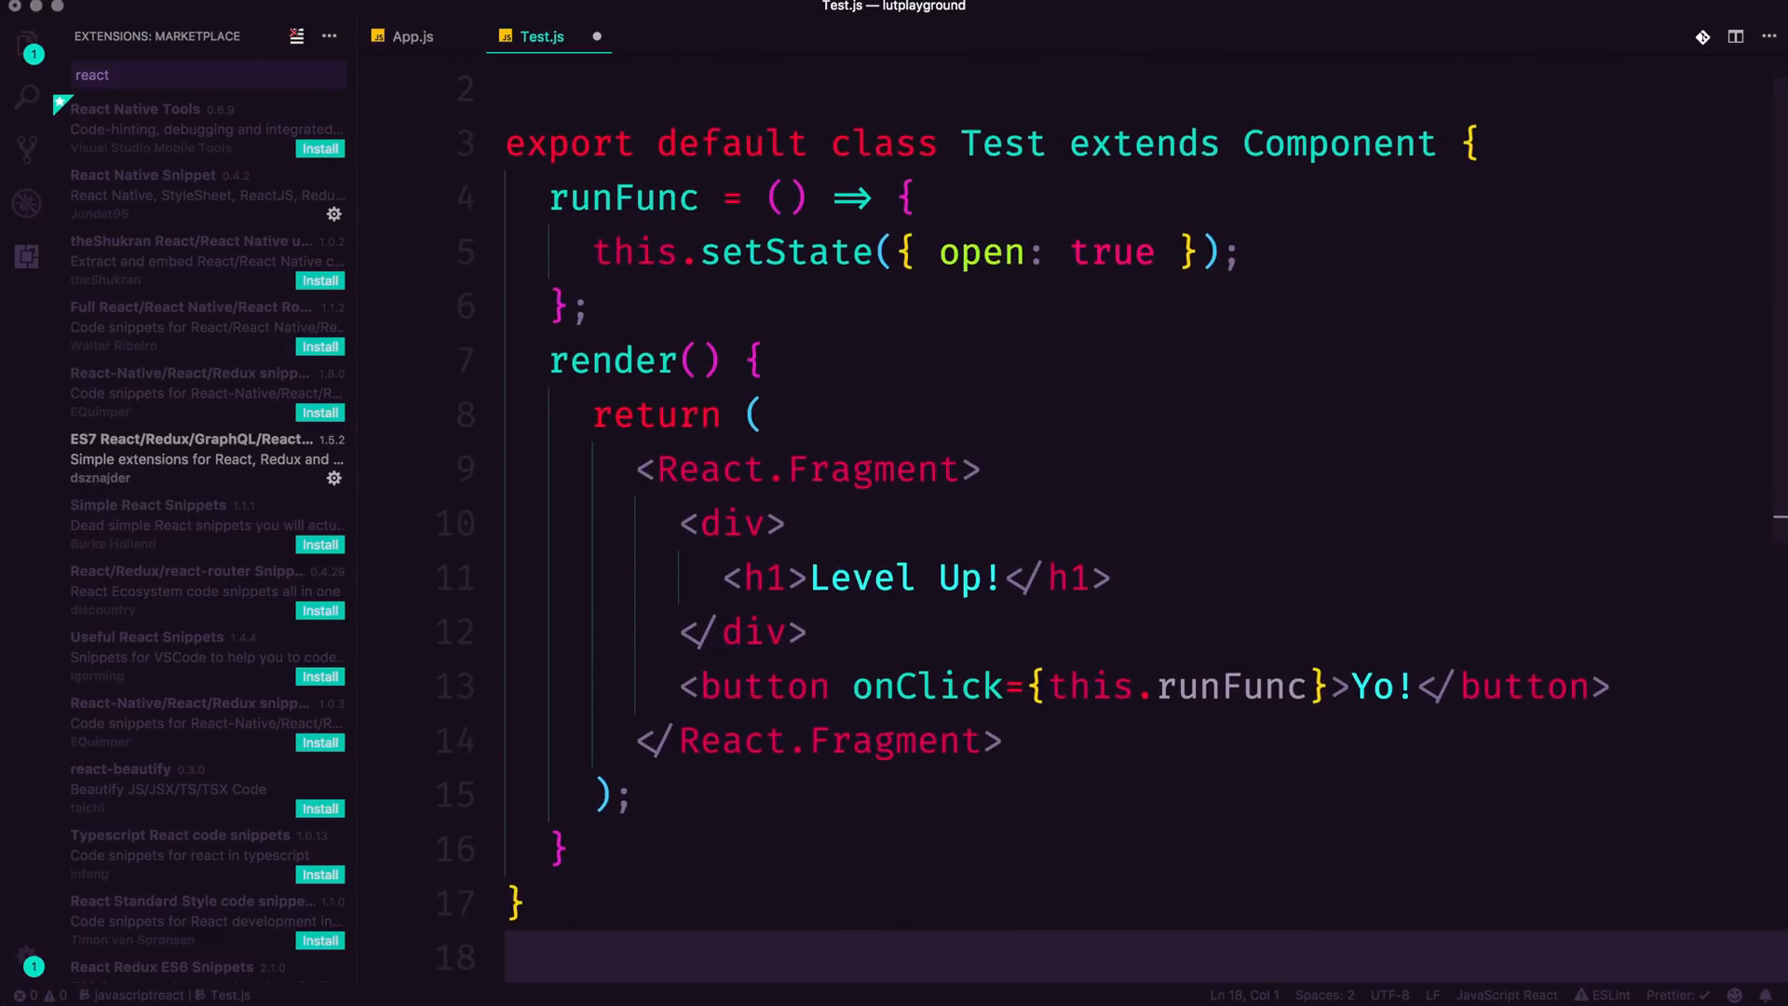
{"action": "mouse_move", "coordinate": [955, 565]}
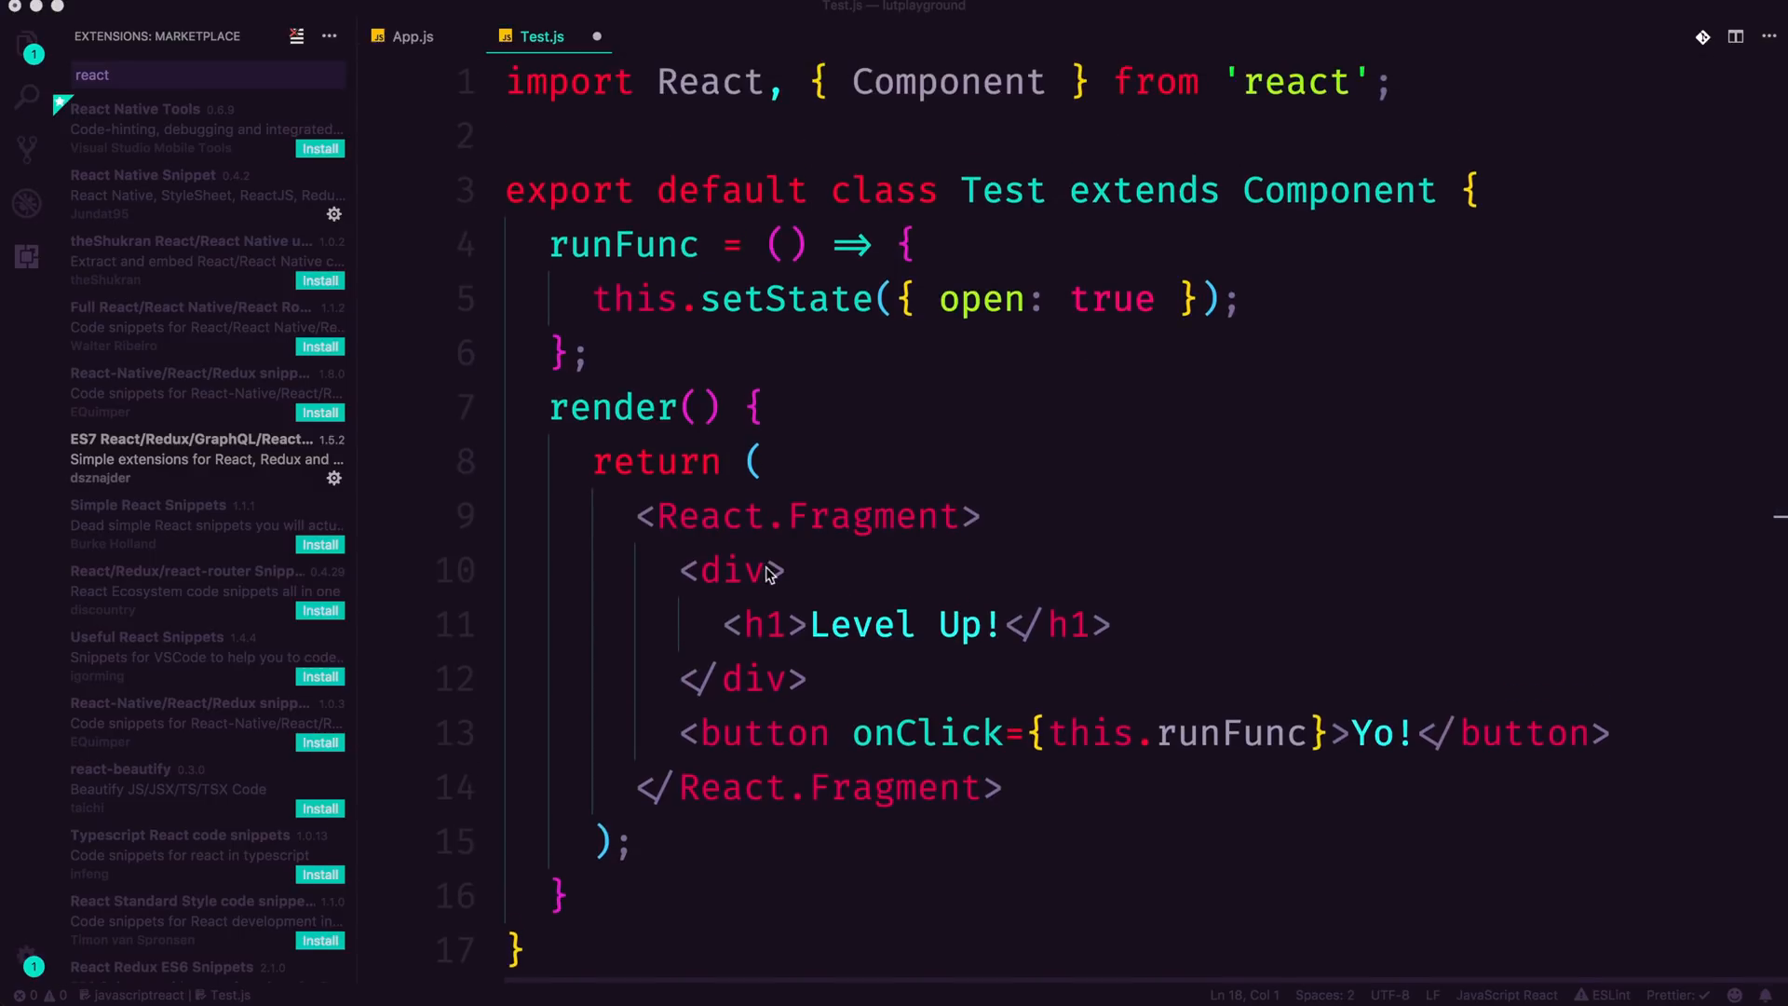
{"action": "mouse_move", "coordinate": [766, 574]}
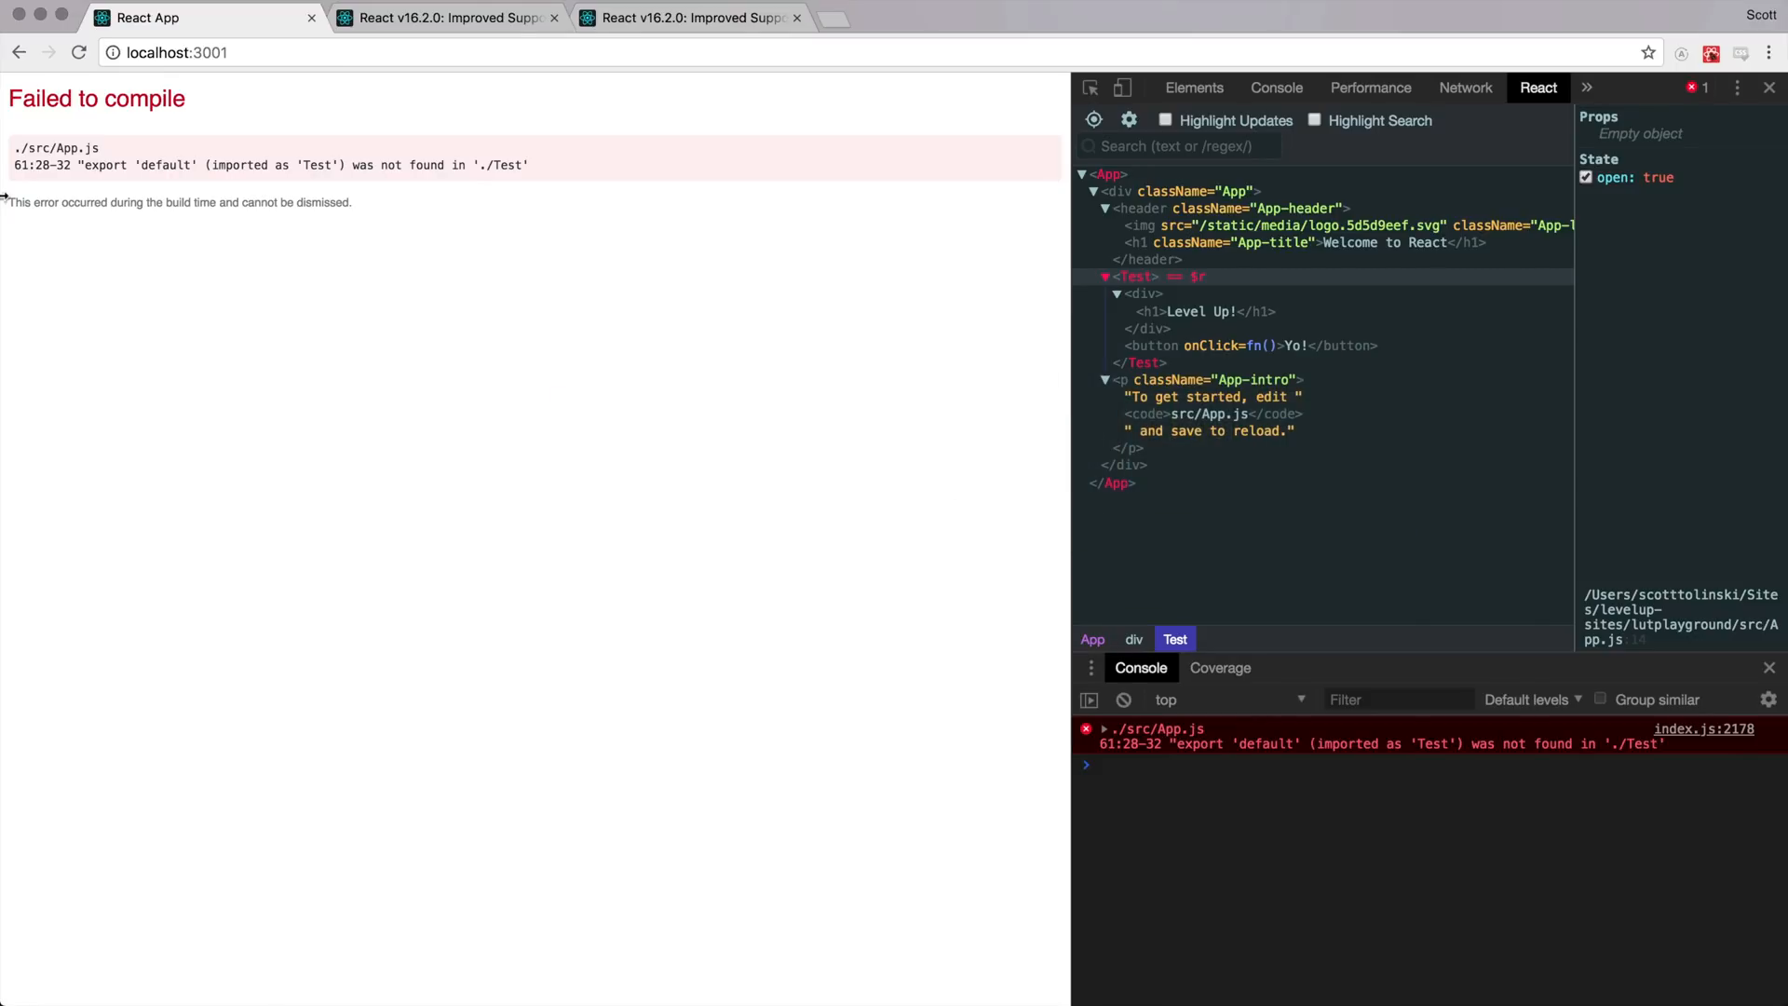
{"action": "mouse_move", "coordinate": [280, 275]}
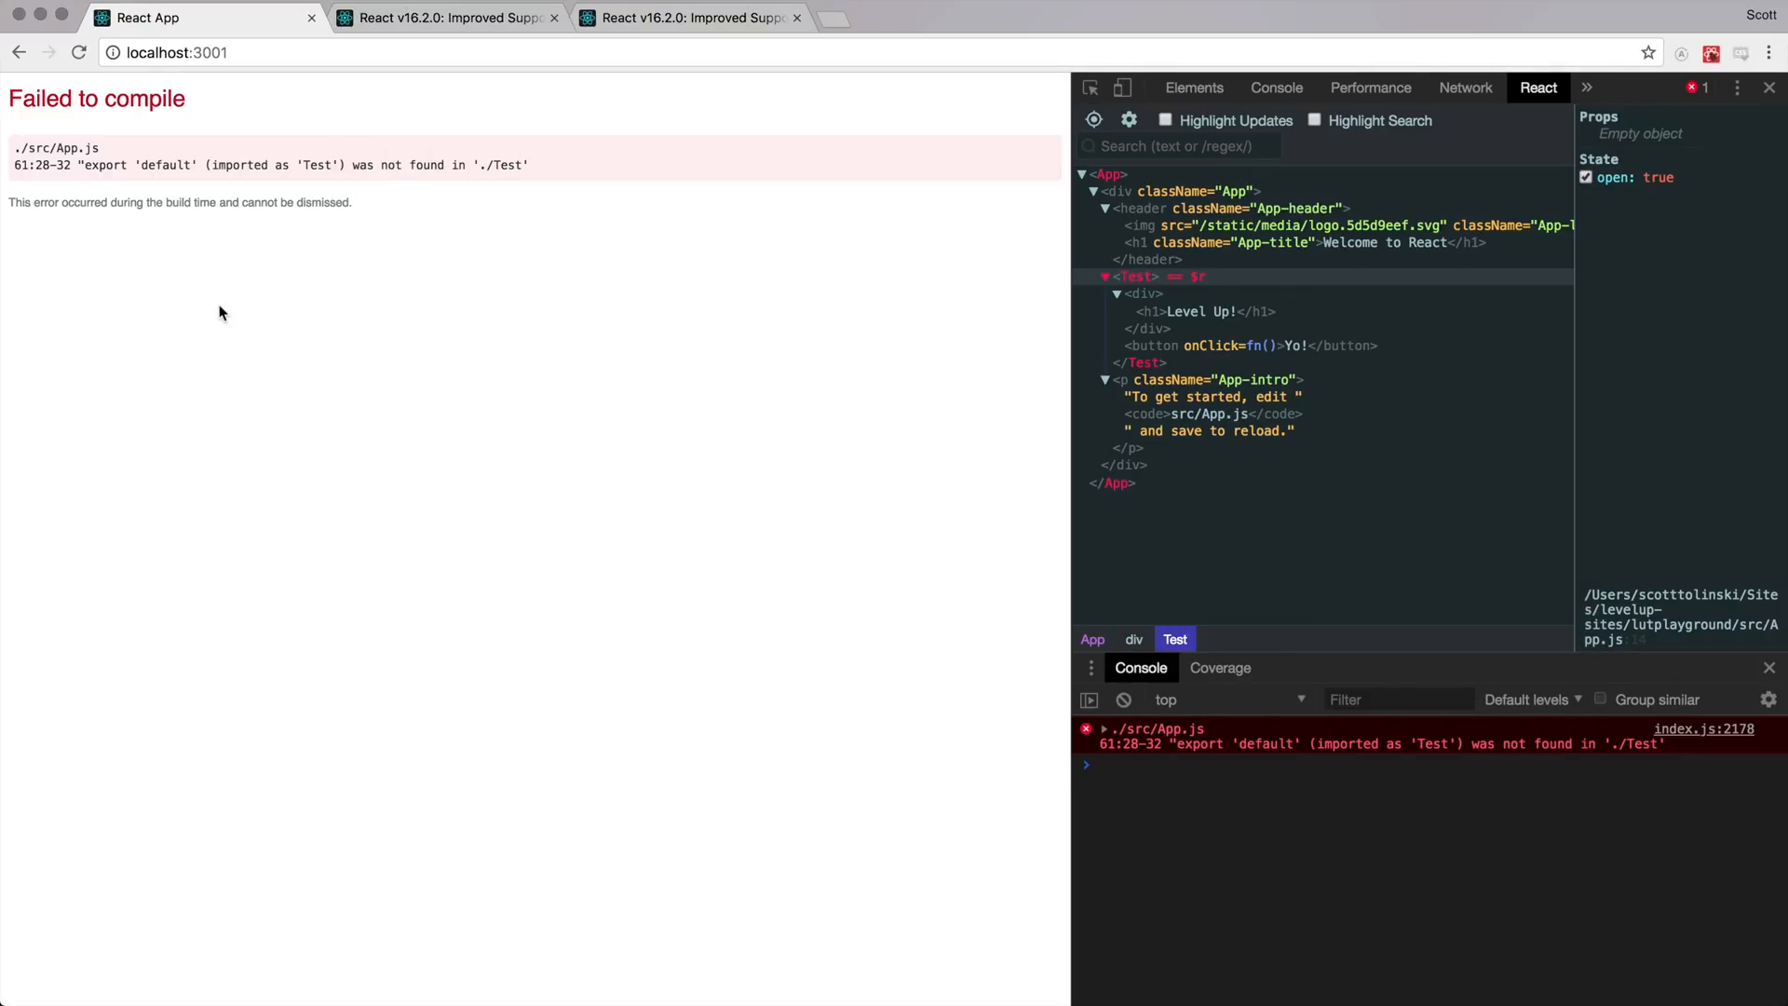
{"action": "mouse_move", "coordinate": [542, 313]}
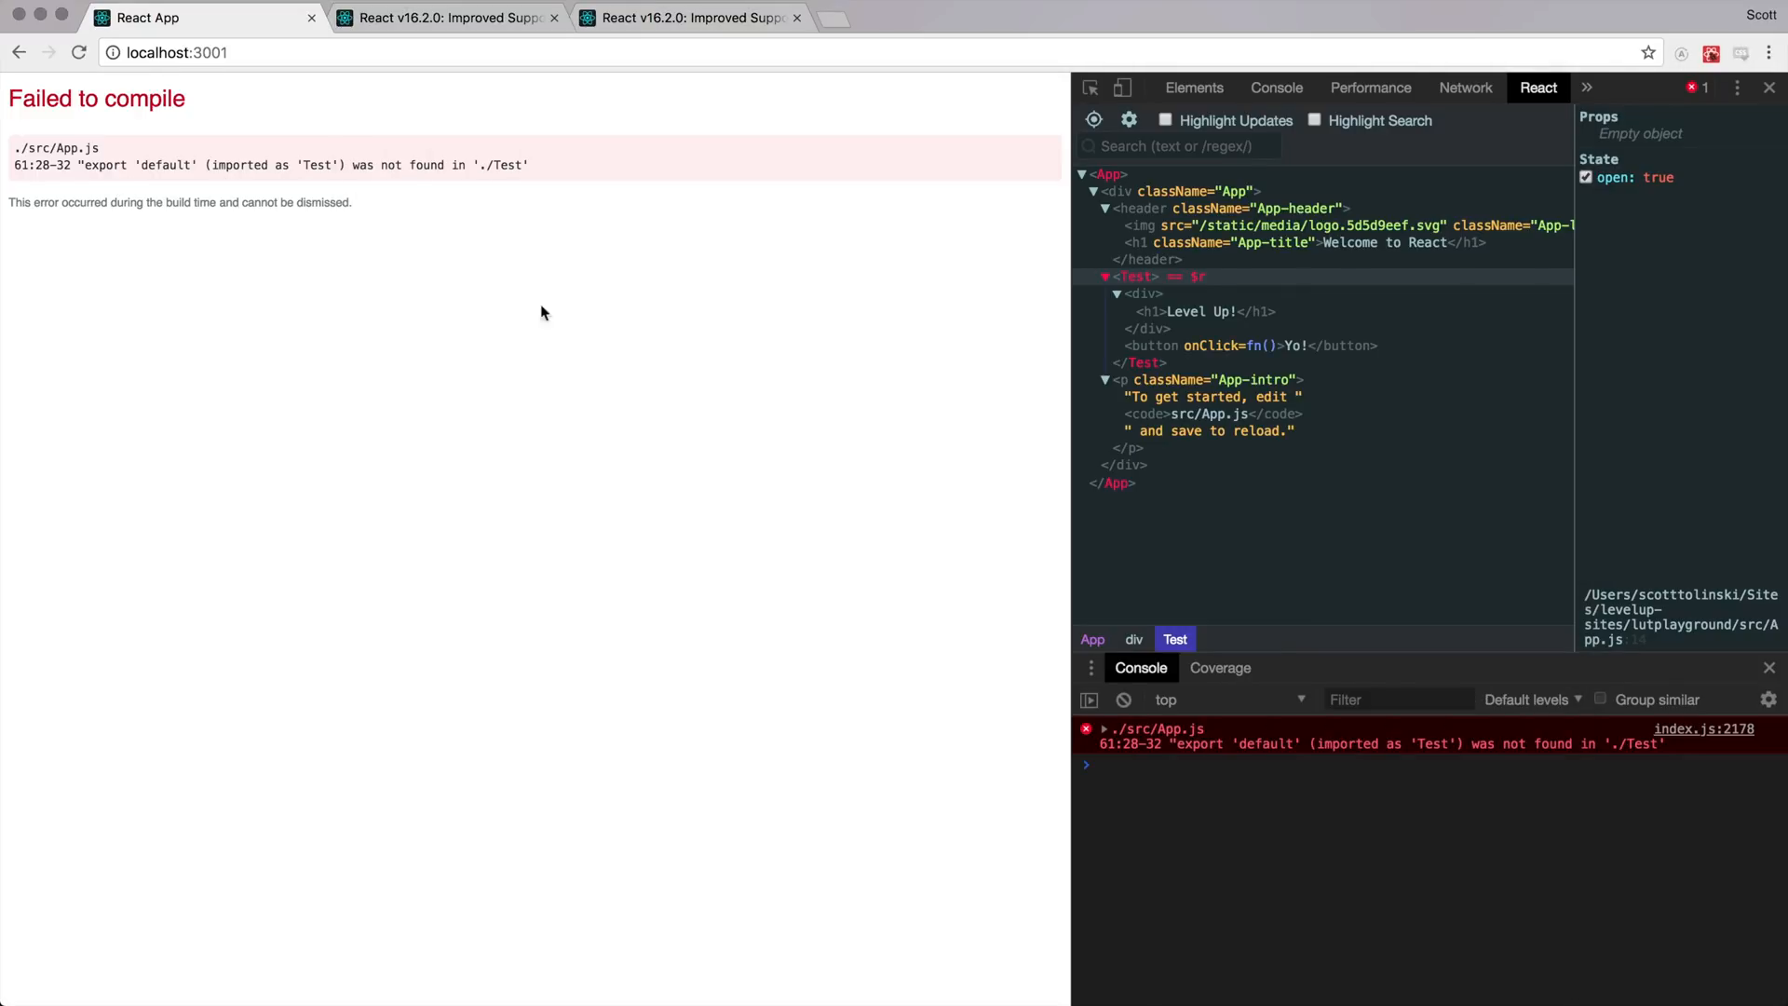
Step: Return from Chrome's 'default export not found' error to VS Code
{"action": "key", "text": "cmd+tab"}
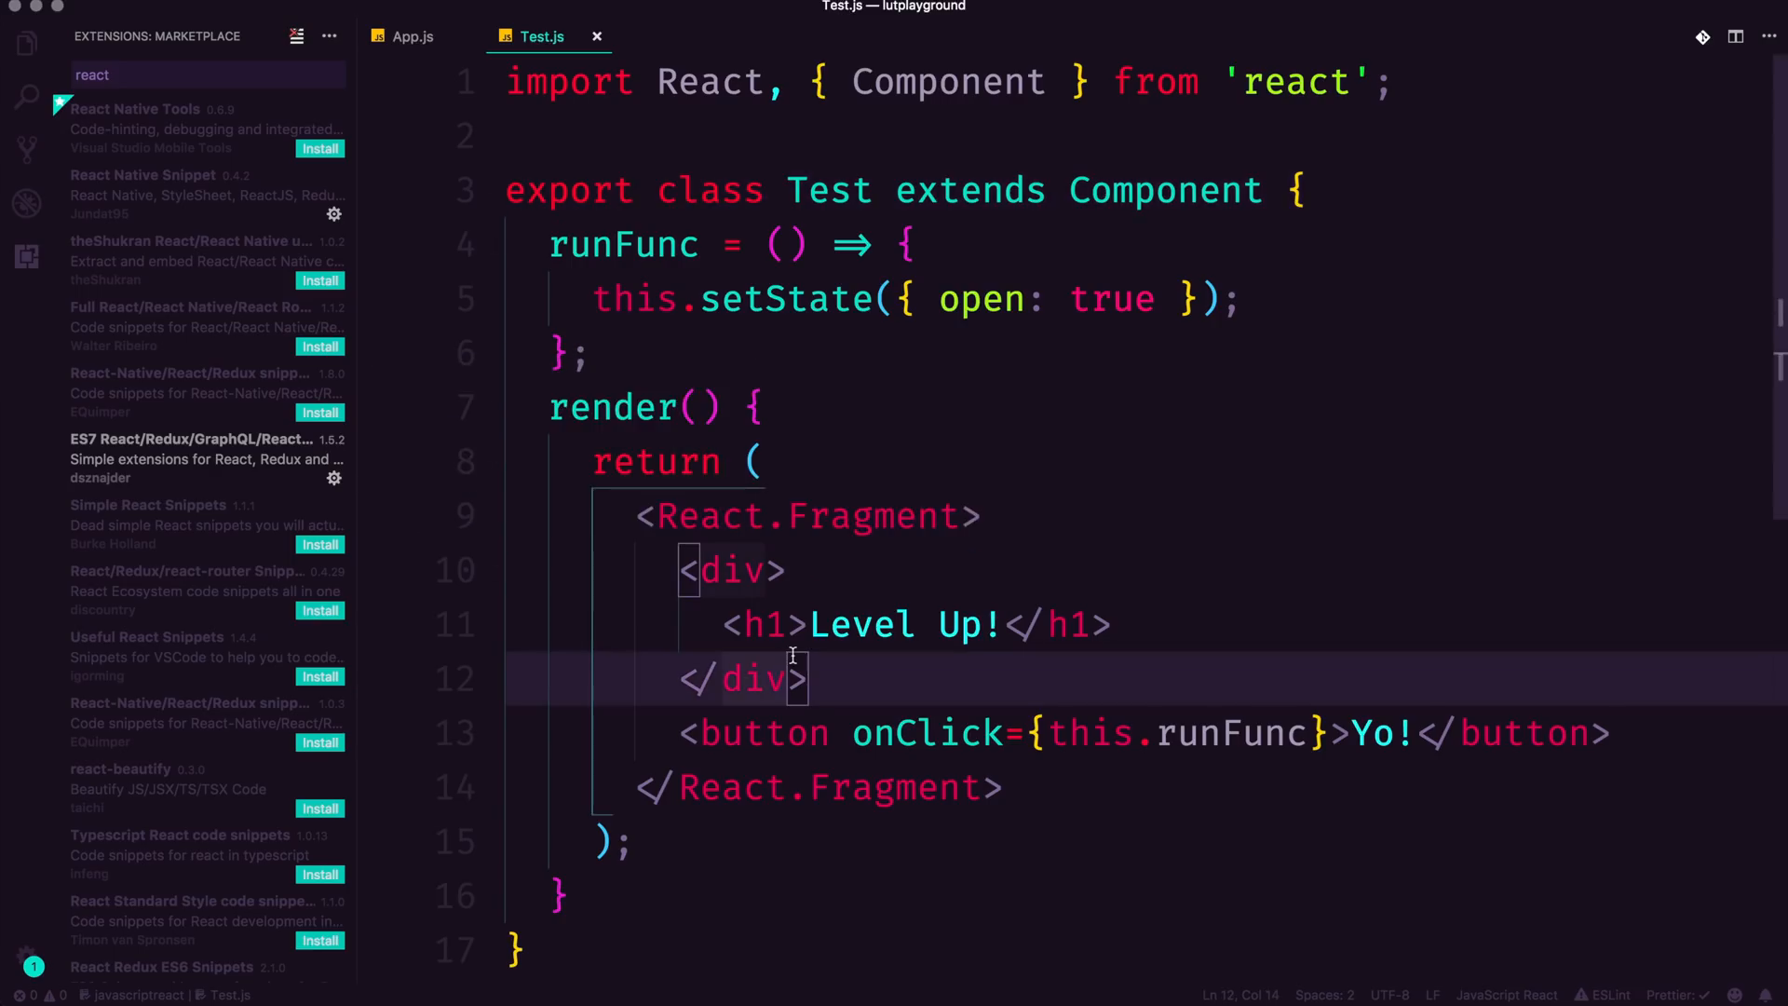
Step: Select Test in App.js's import and retype 'default' in Test.js's export
{"action": "left_click", "coordinate": [411, 36]}
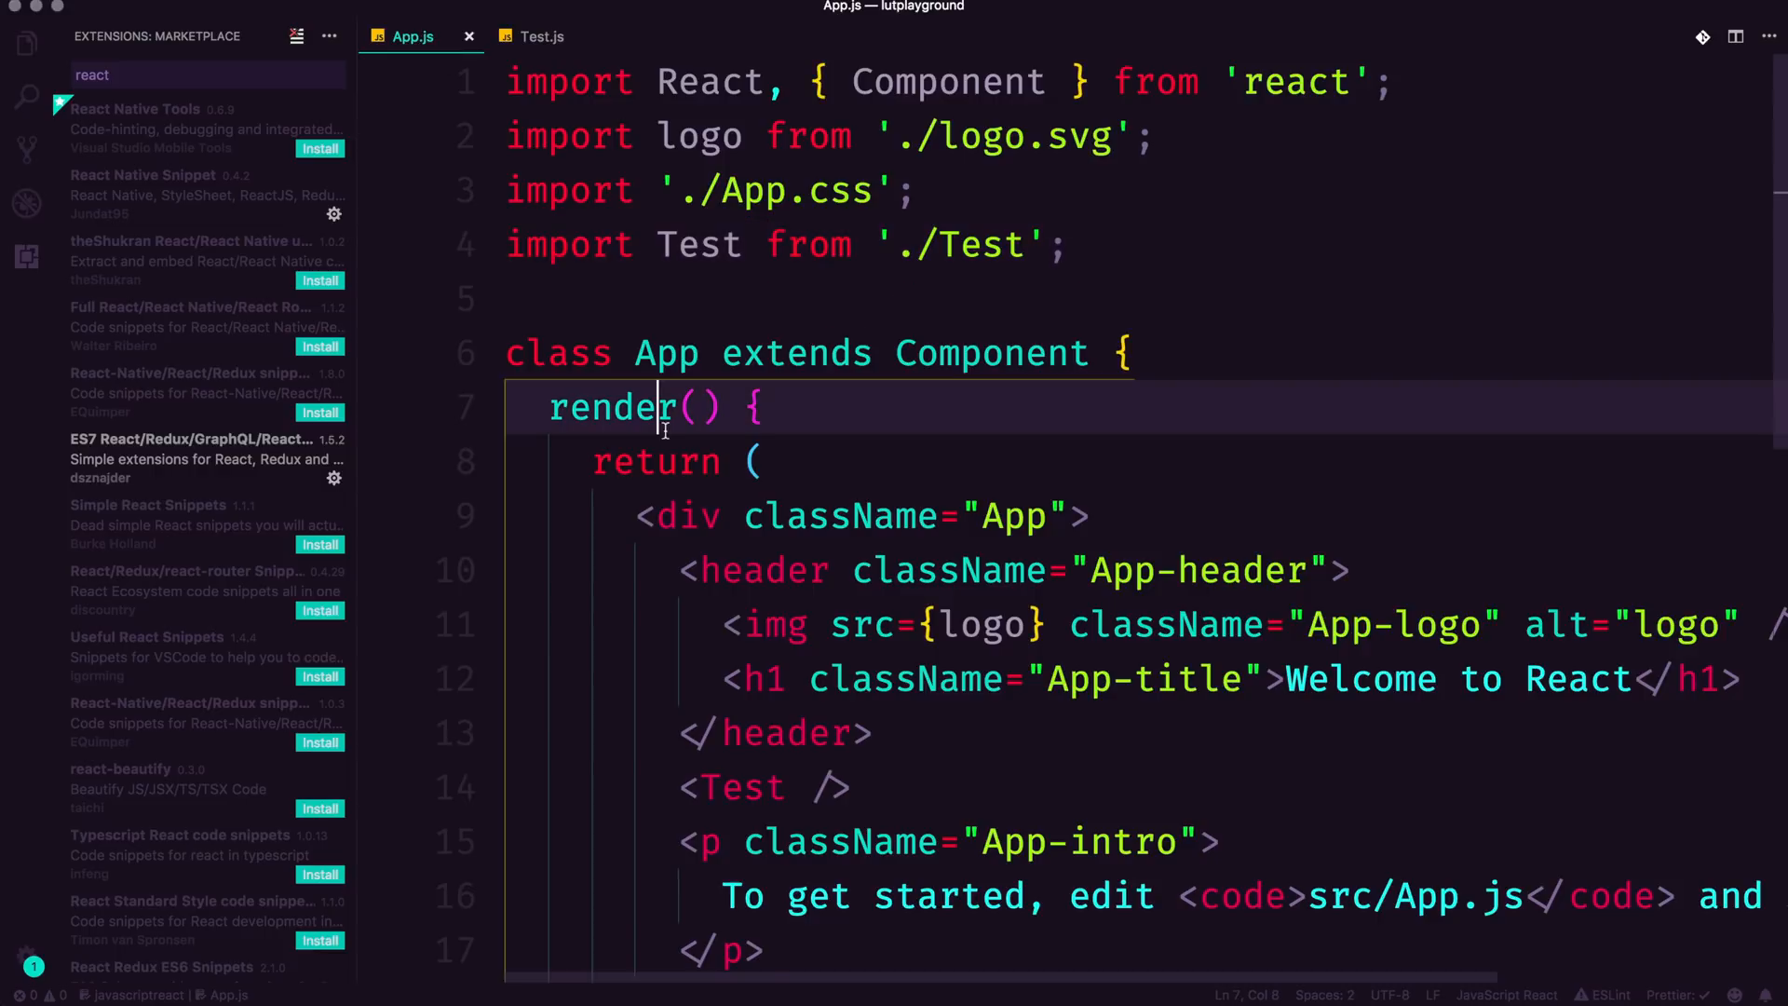
{"action": "double_click", "coordinate": [697, 244]}
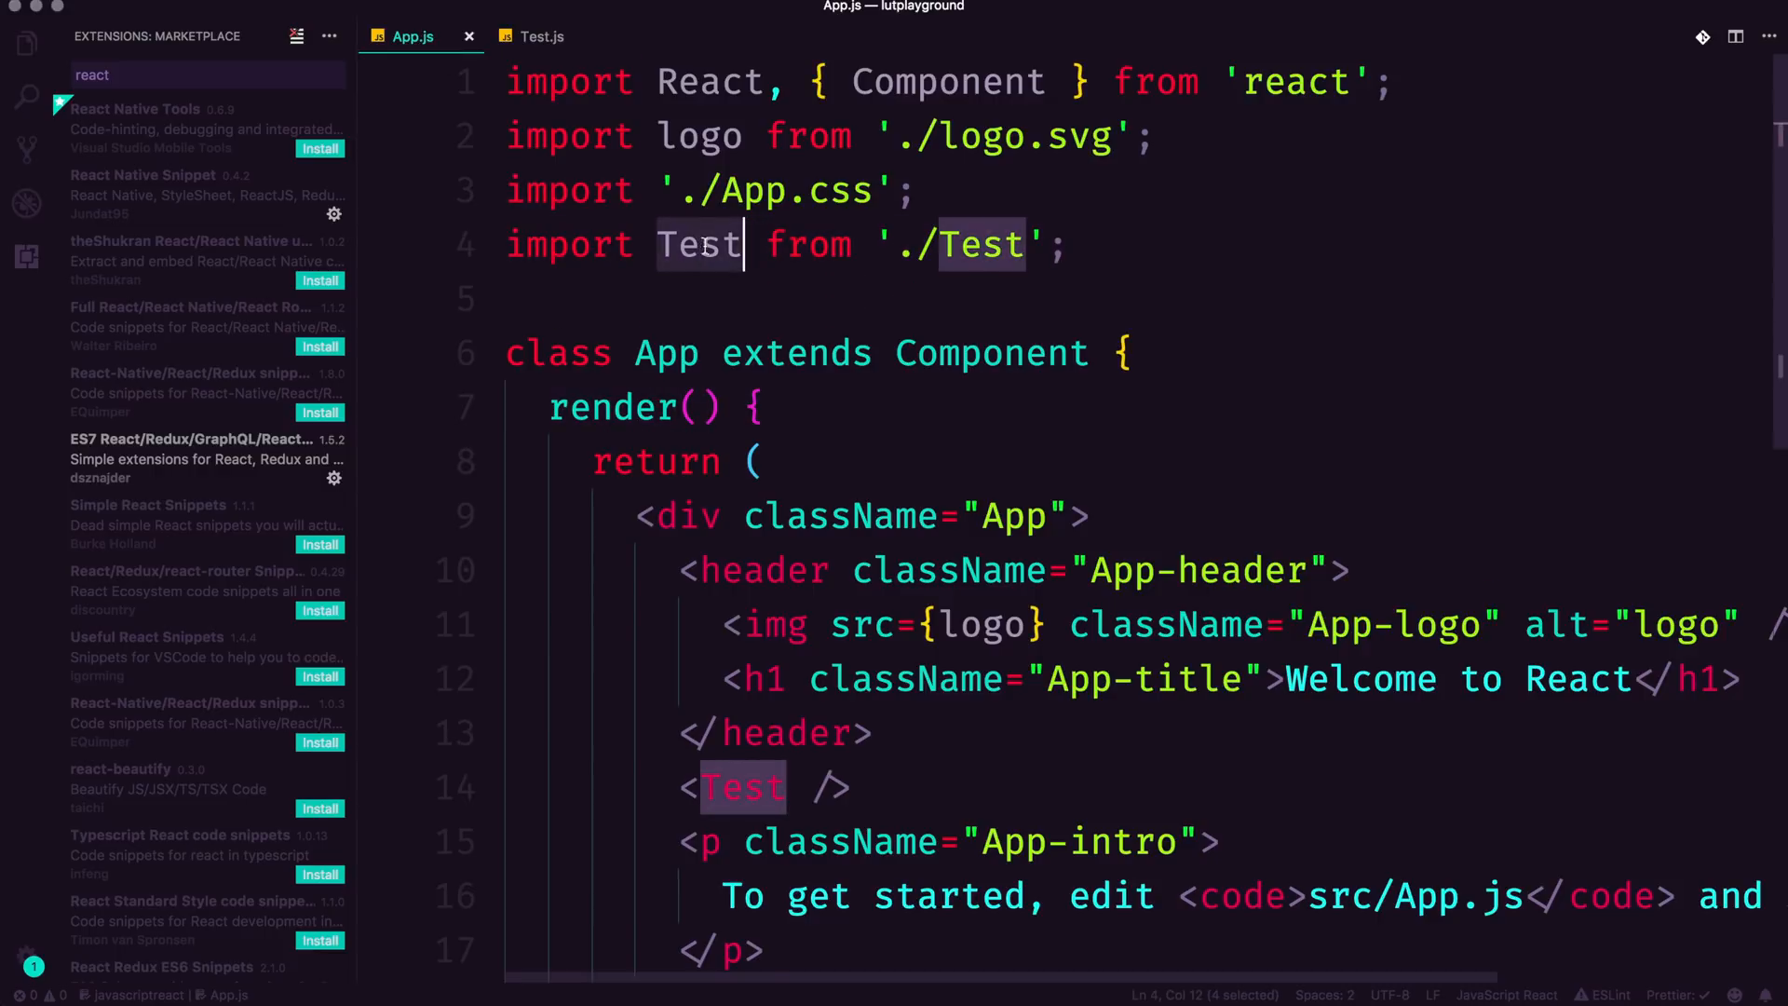
{"action": "left_click", "coordinate": [538, 36]}
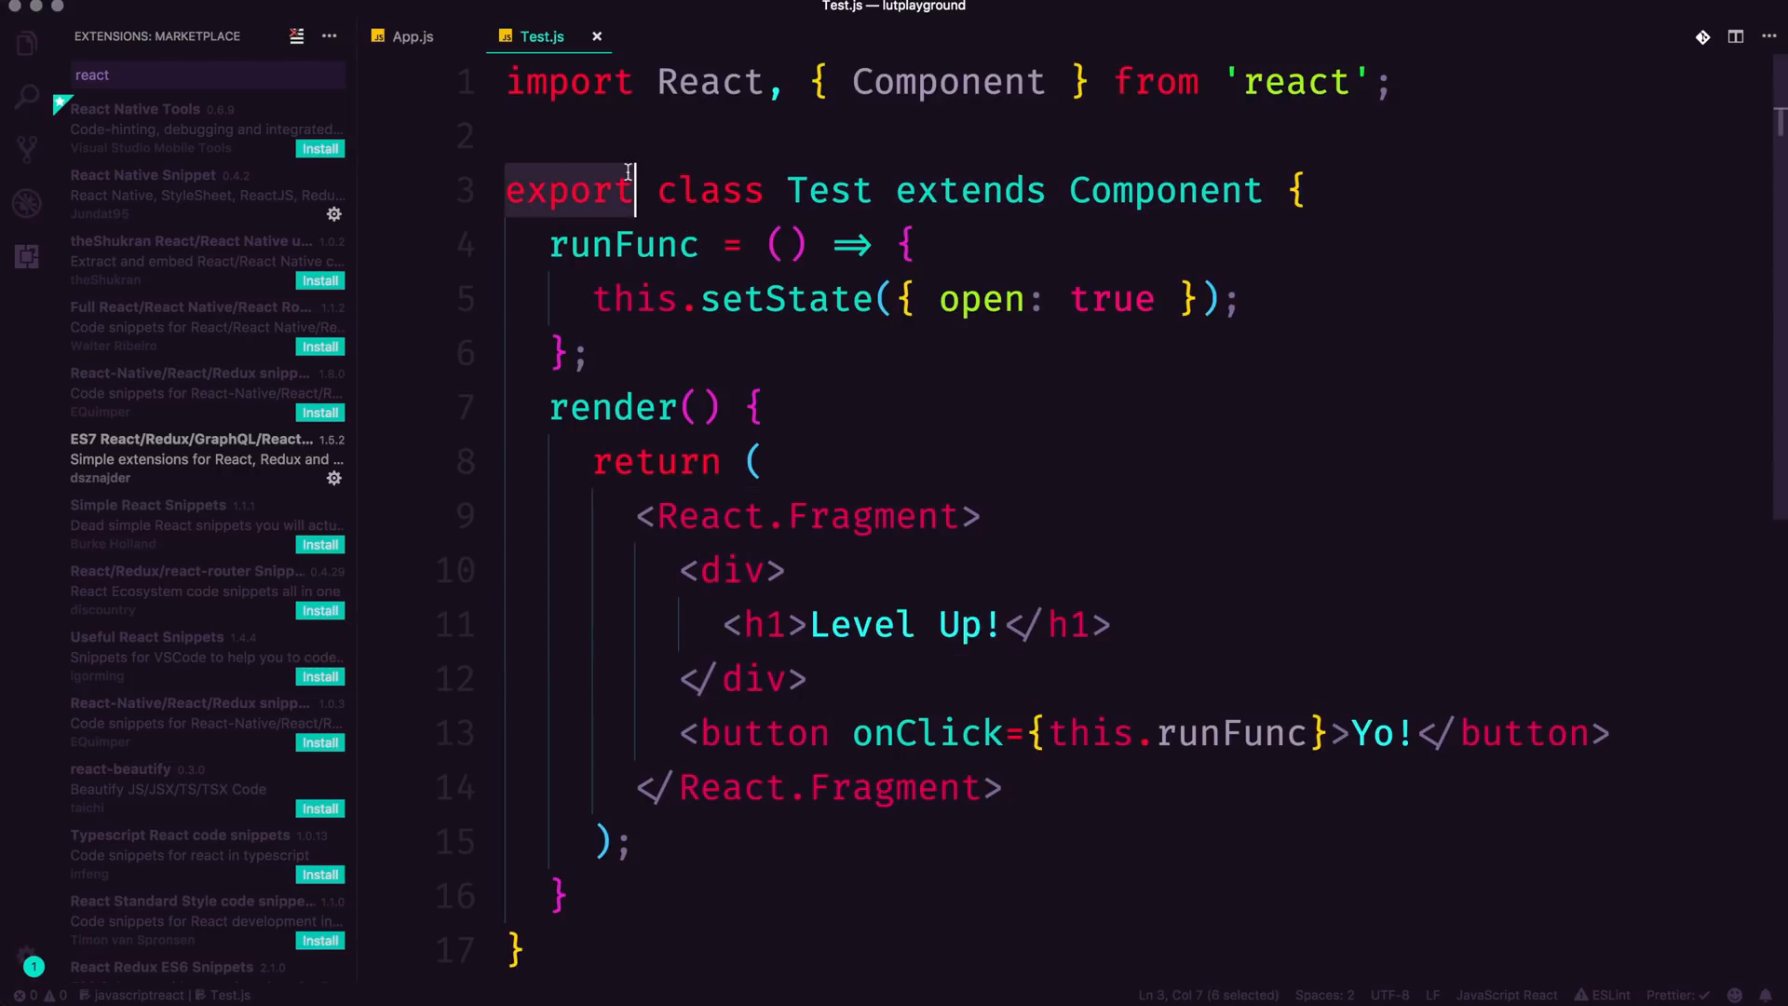
{"action": "type", "text": "defaul"}
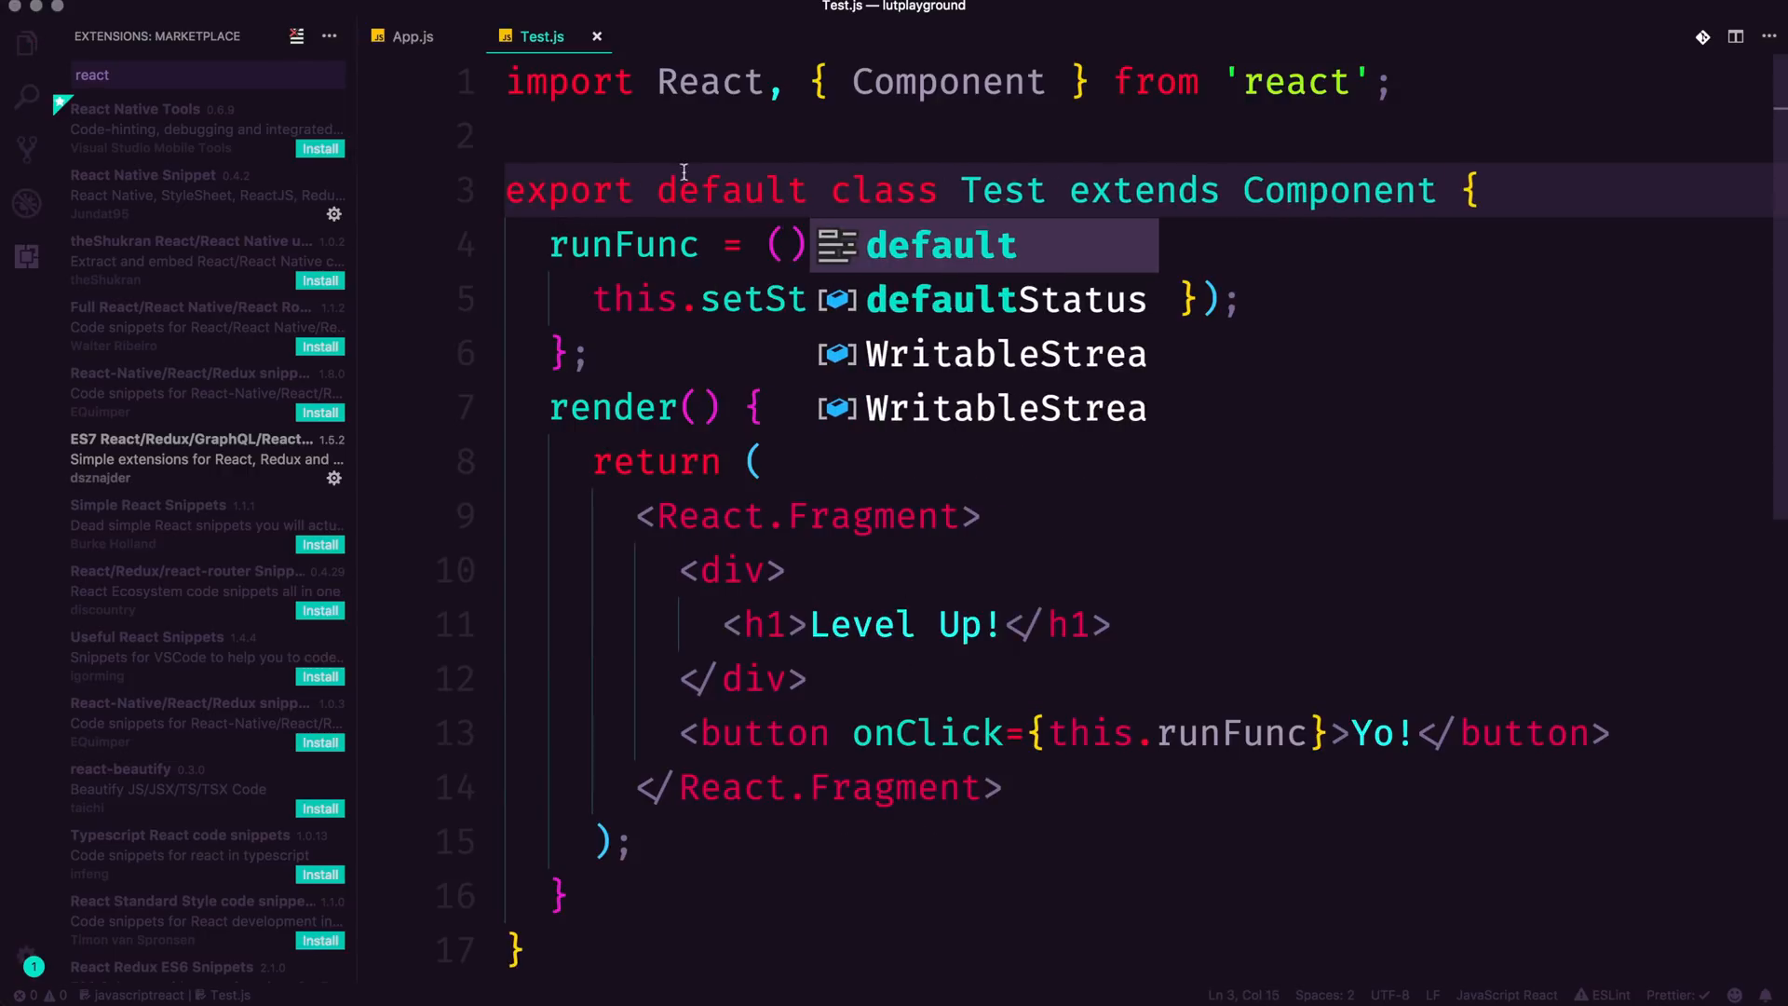
Step: Change App.js to import Test by name: import { Test } from './Test'
{"action": "left_click", "coordinate": [410, 37]}
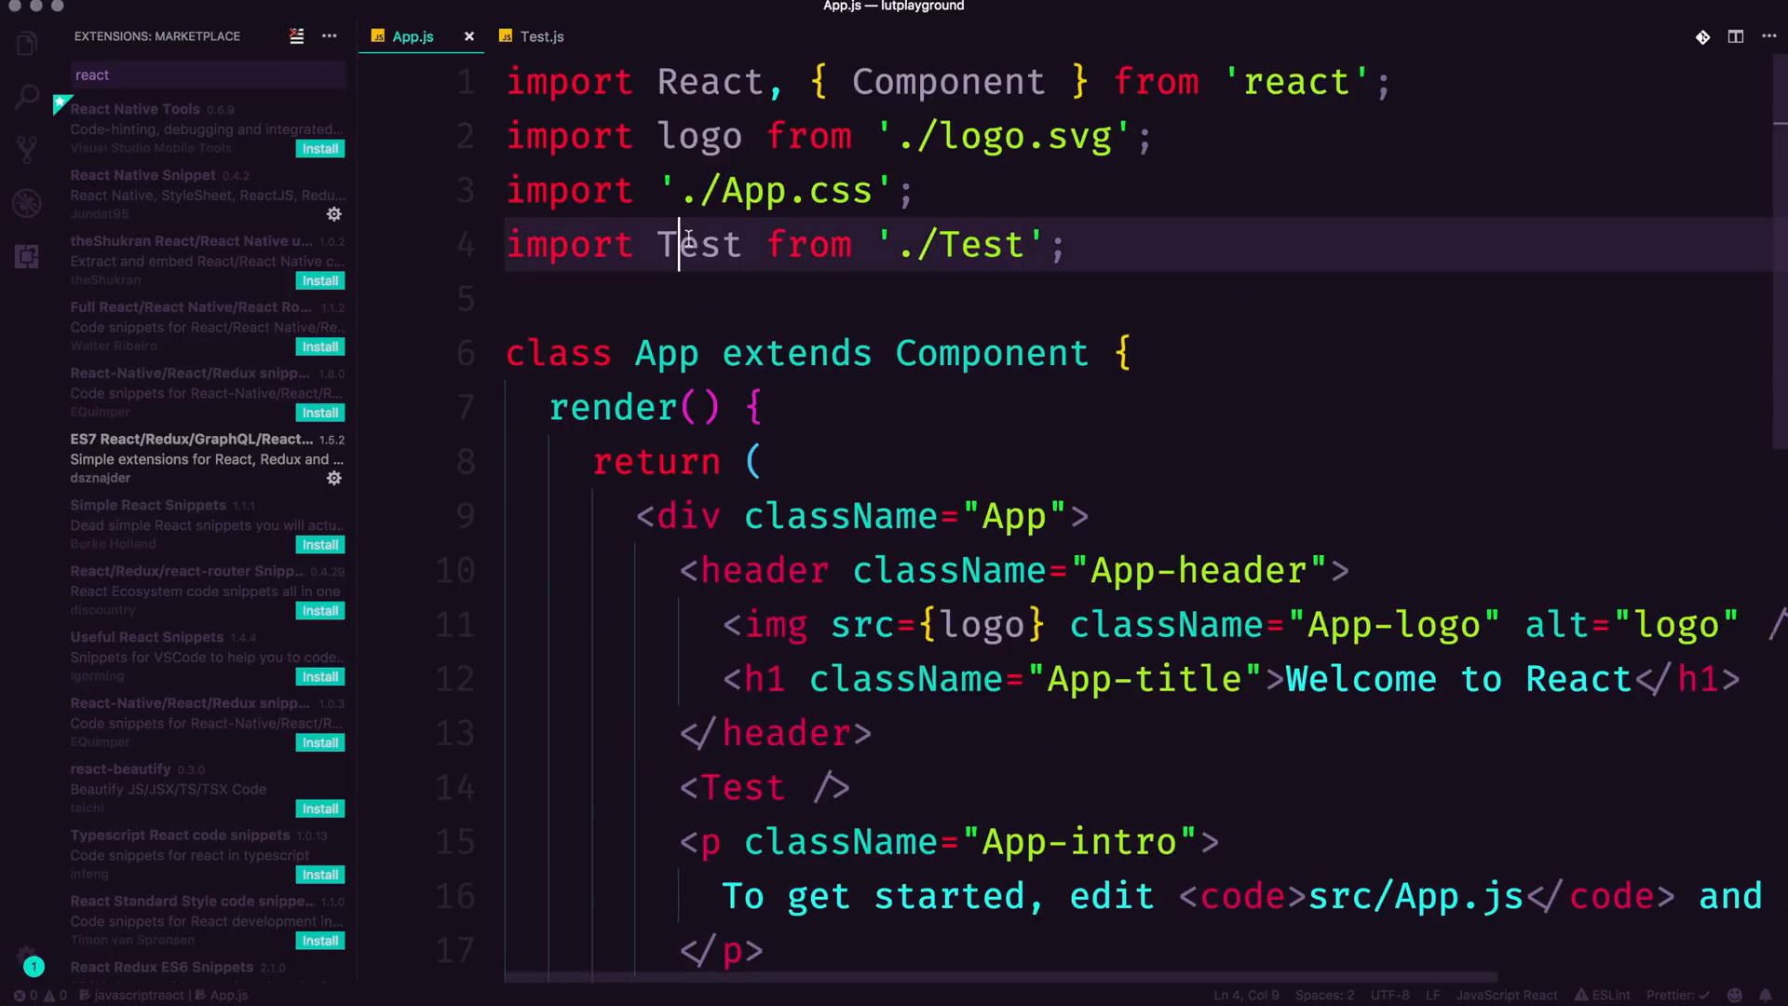
{"action": "type", "text": "{ }"}
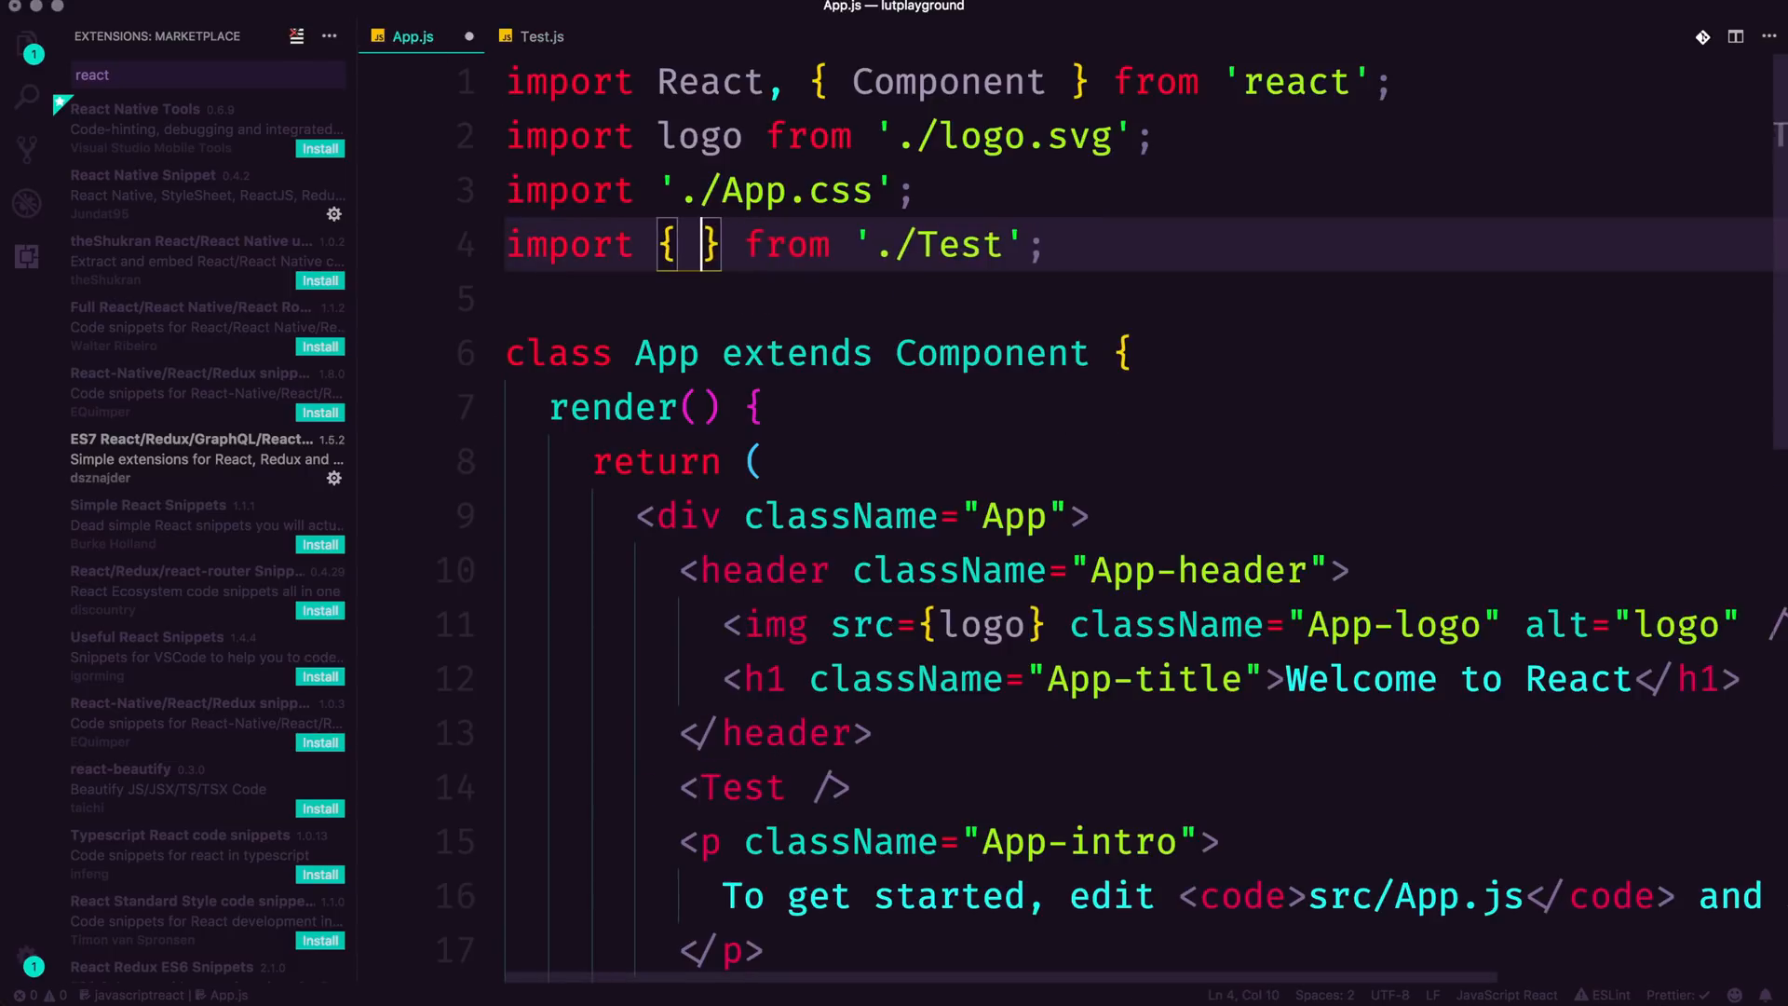
{"action": "type", "text": "Test"}
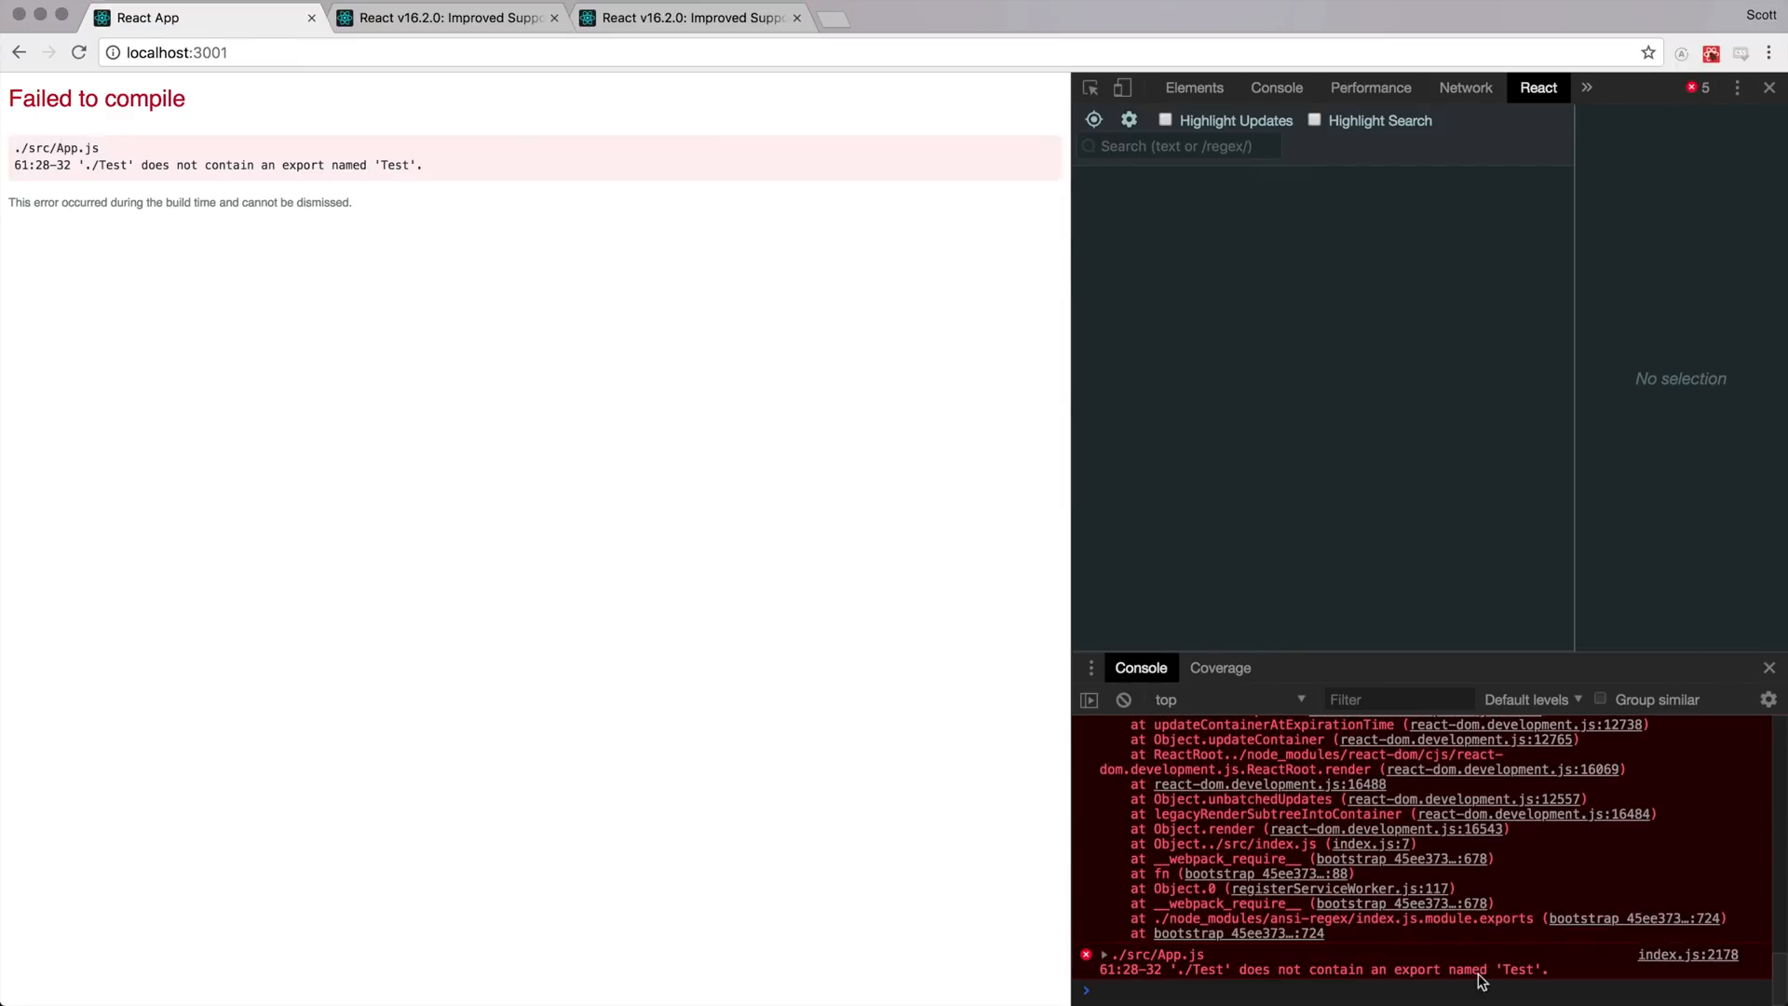
Step: Scroll through the console's 'no export named Test' error stack
{"action": "scroll", "scroll_direction": "down", "scroll_amount": 3}
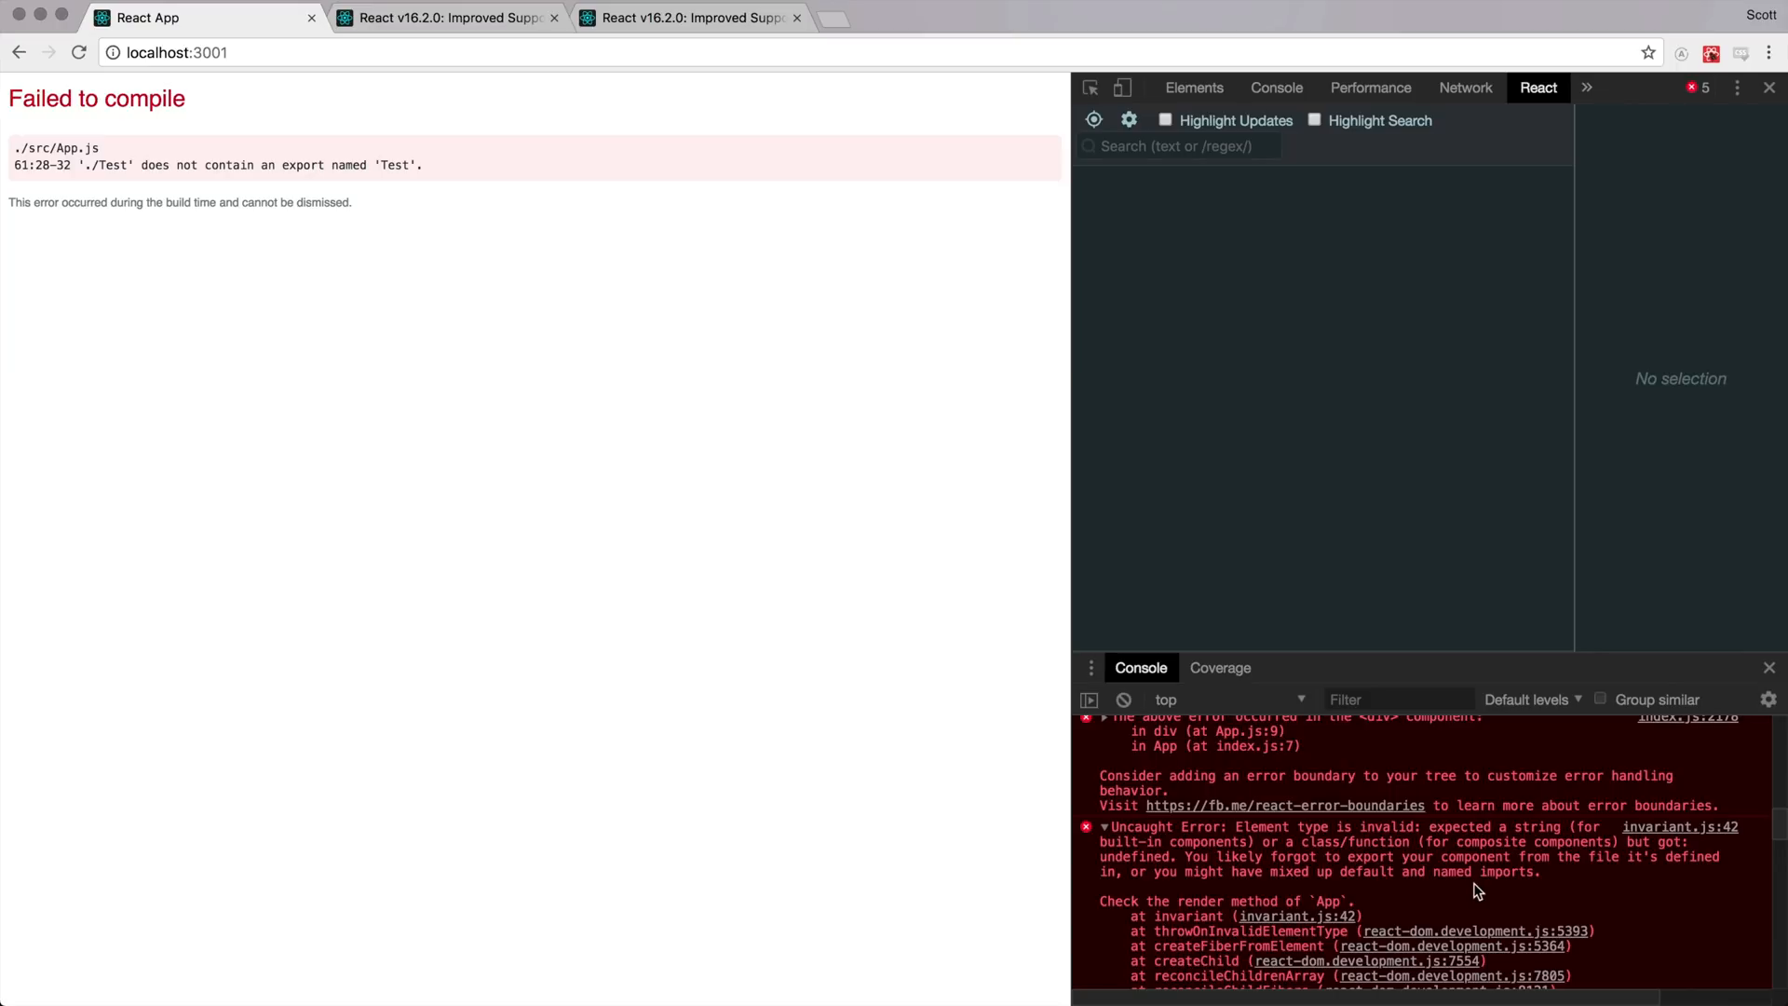
{"action": "mouse_move", "coordinate": [358, 386]}
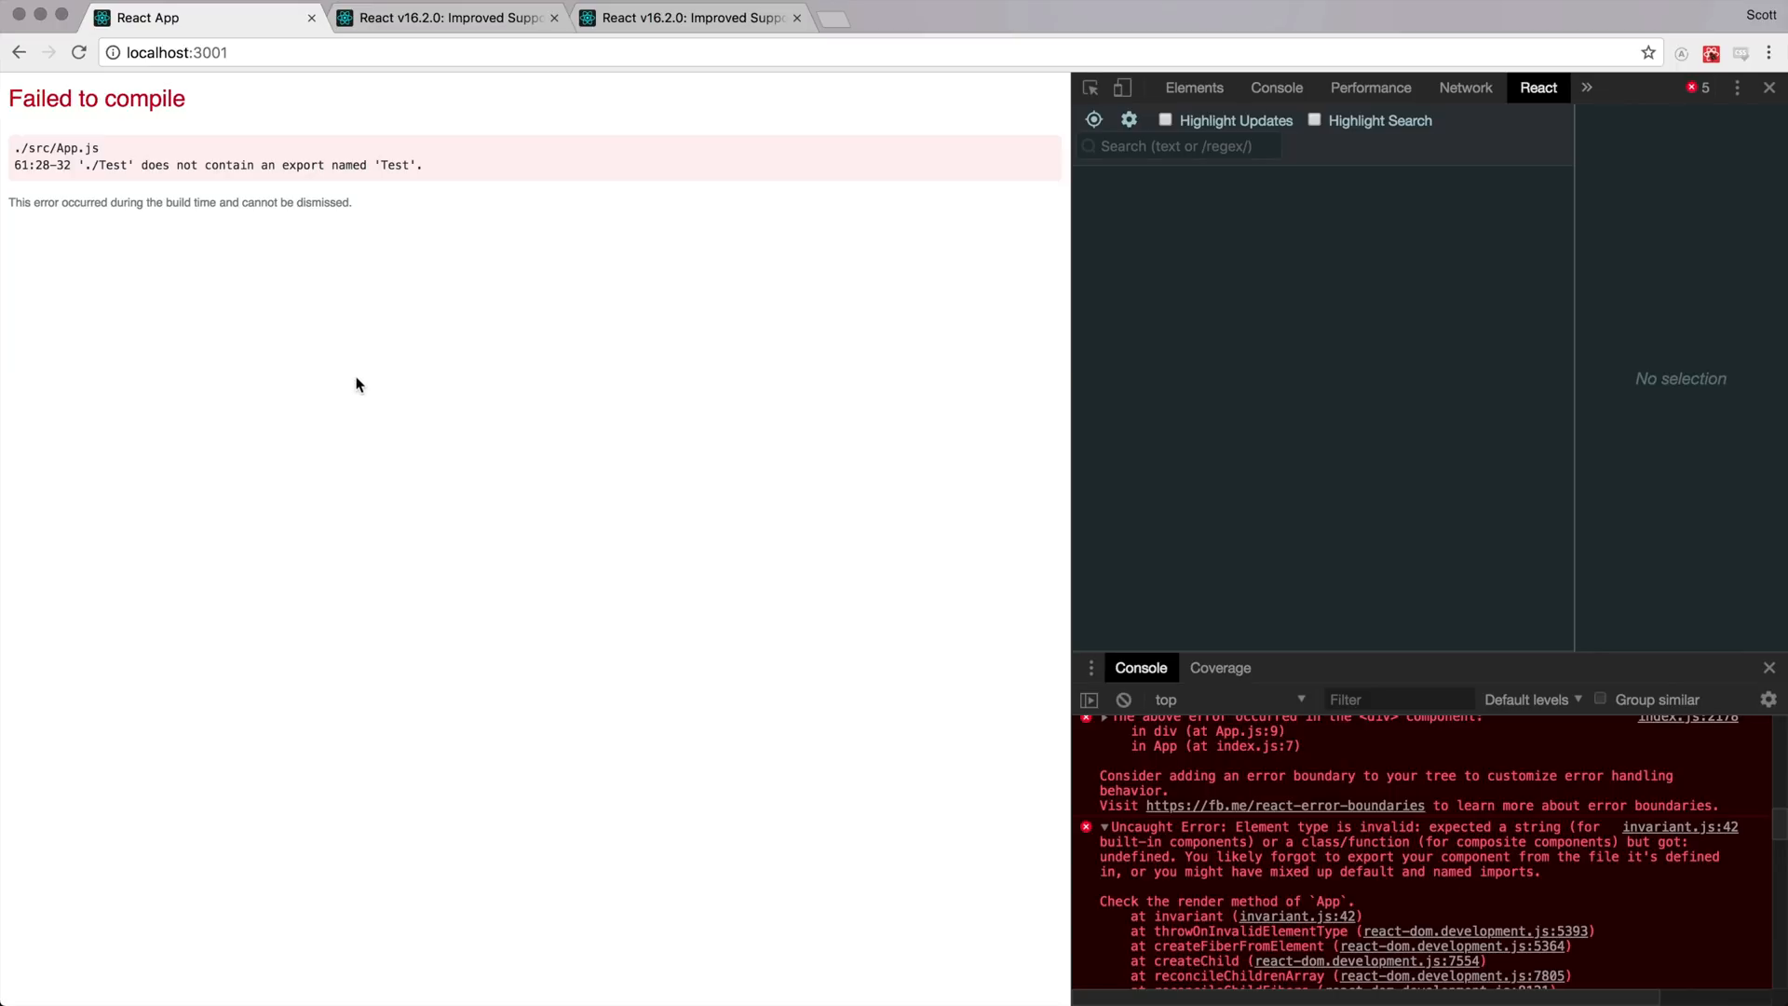
{"action": "mouse_move", "coordinate": [1168, 874]}
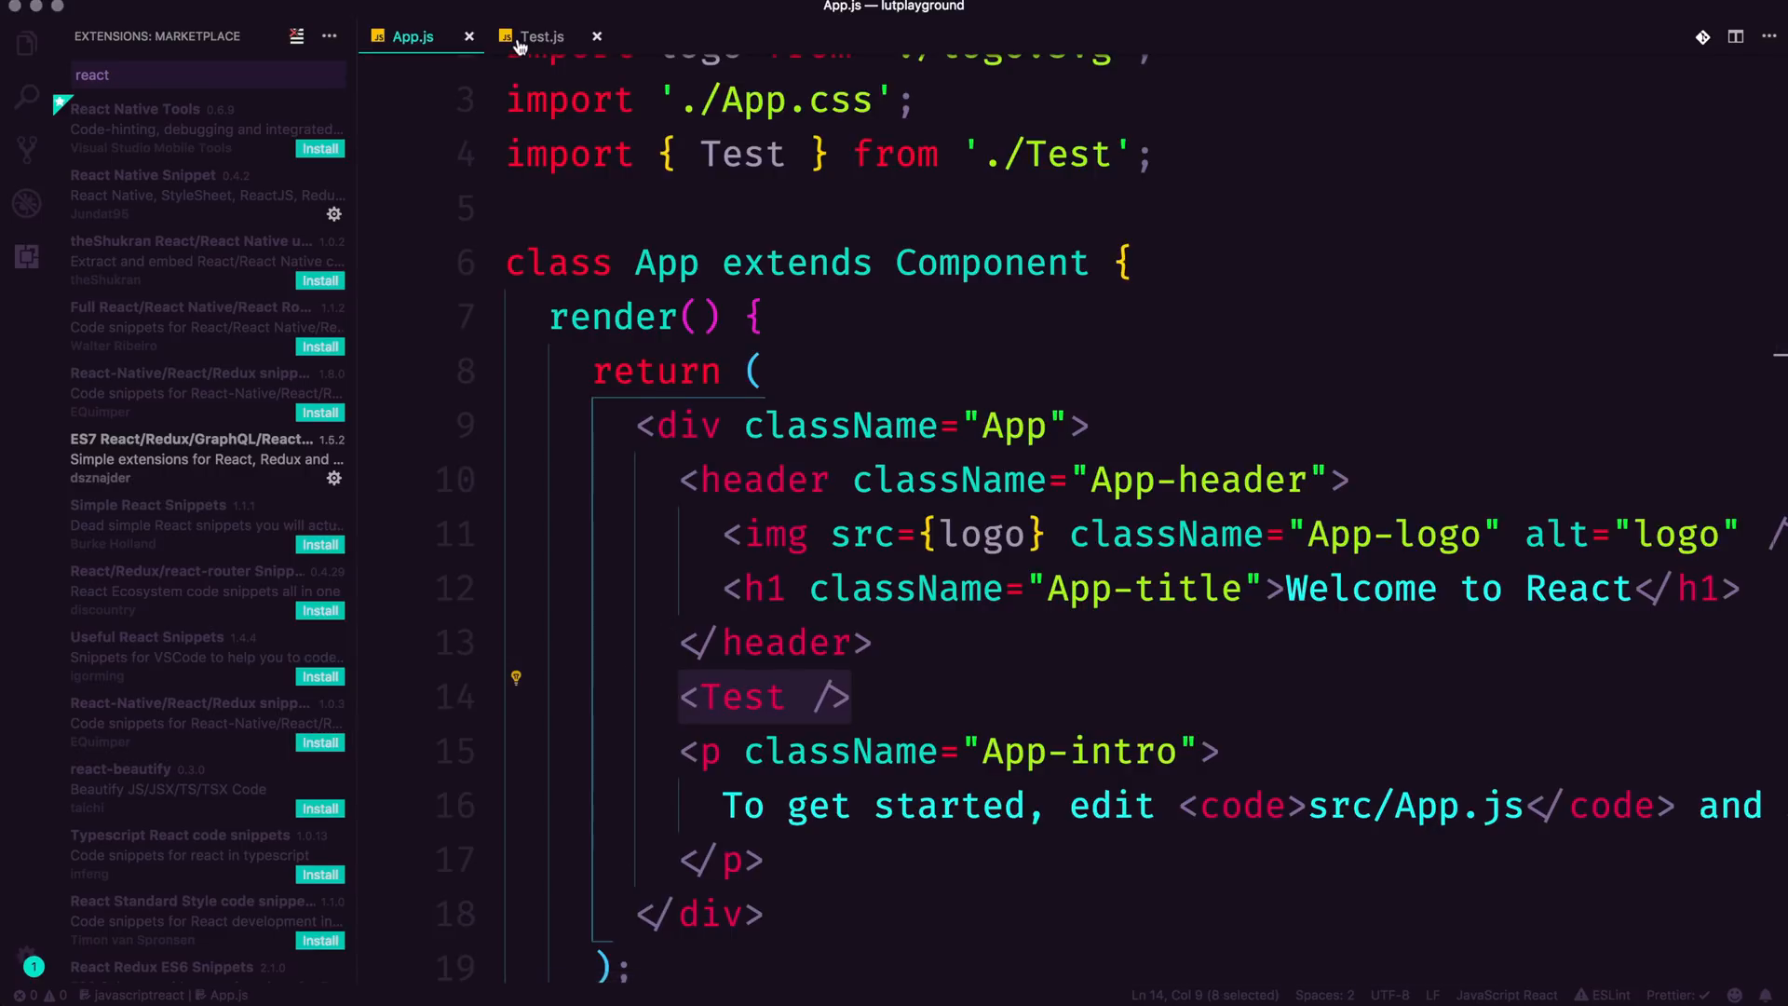
Step: Confirm Test.js uses 'export default', then return to App.js's Test import line
{"action": "left_click", "coordinate": [538, 35]}
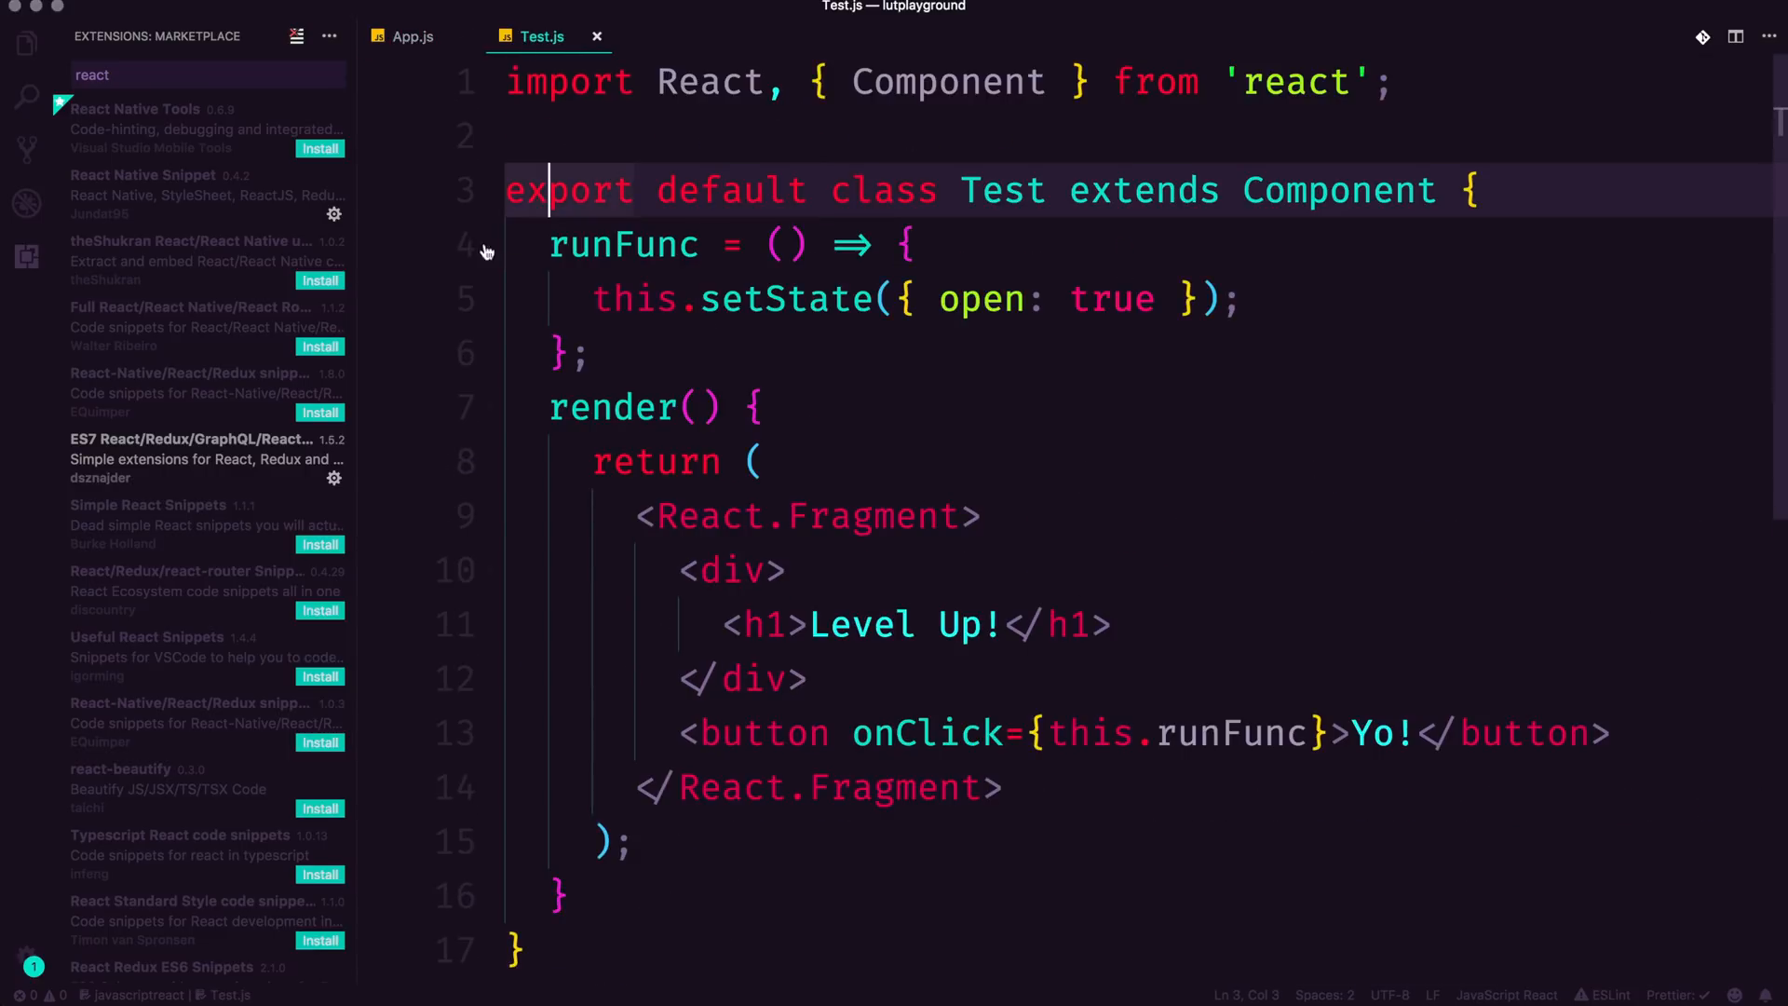
{"action": "double_click", "coordinate": [568, 189]}
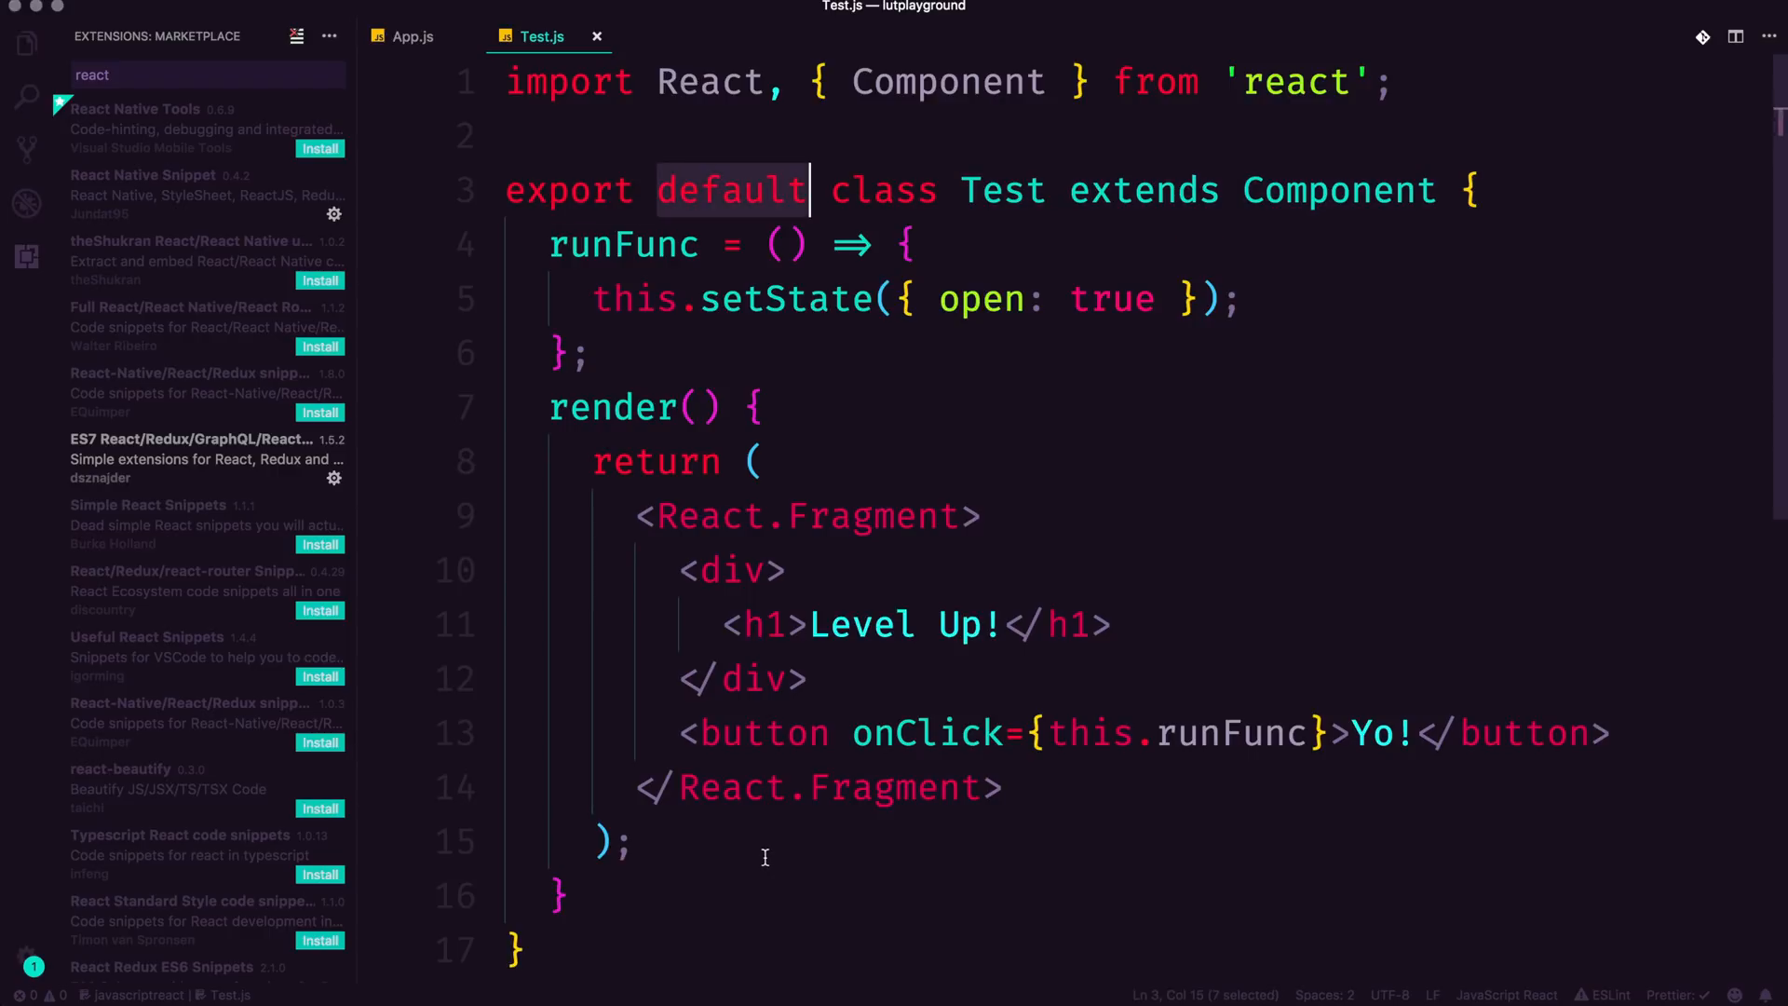
{"action": "left_click", "coordinate": [411, 36]}
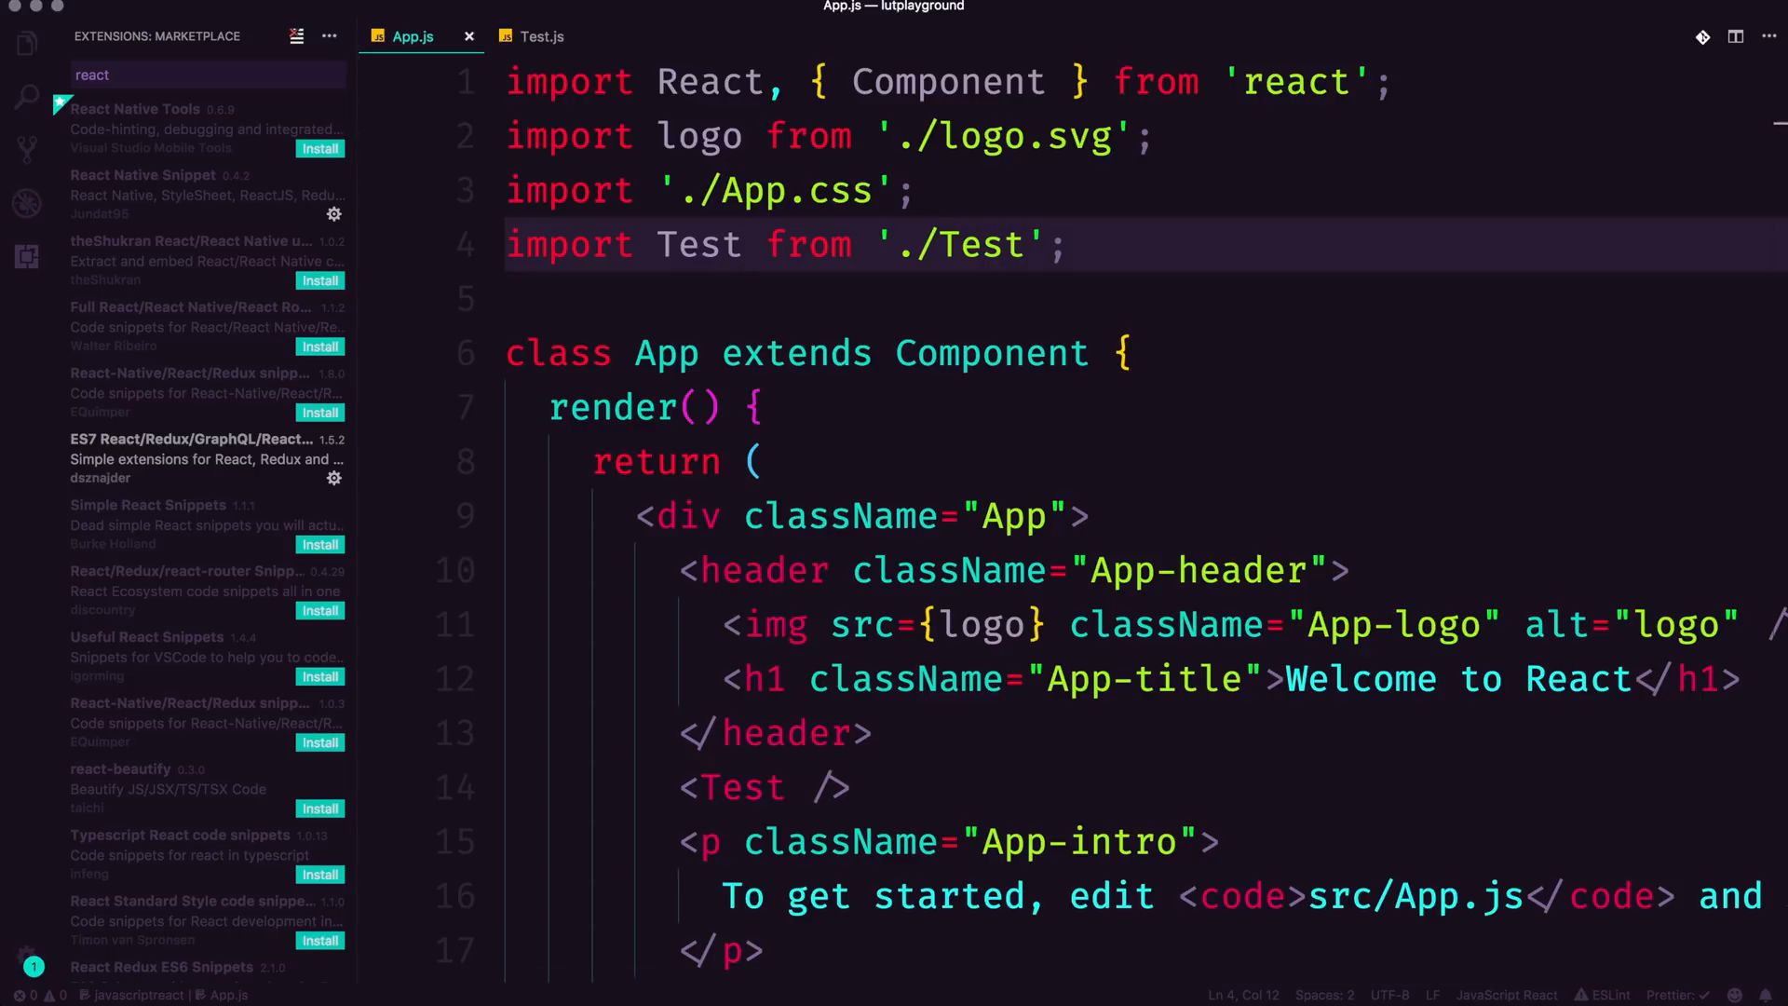
{"action": "left_click", "coordinate": [742, 244]}
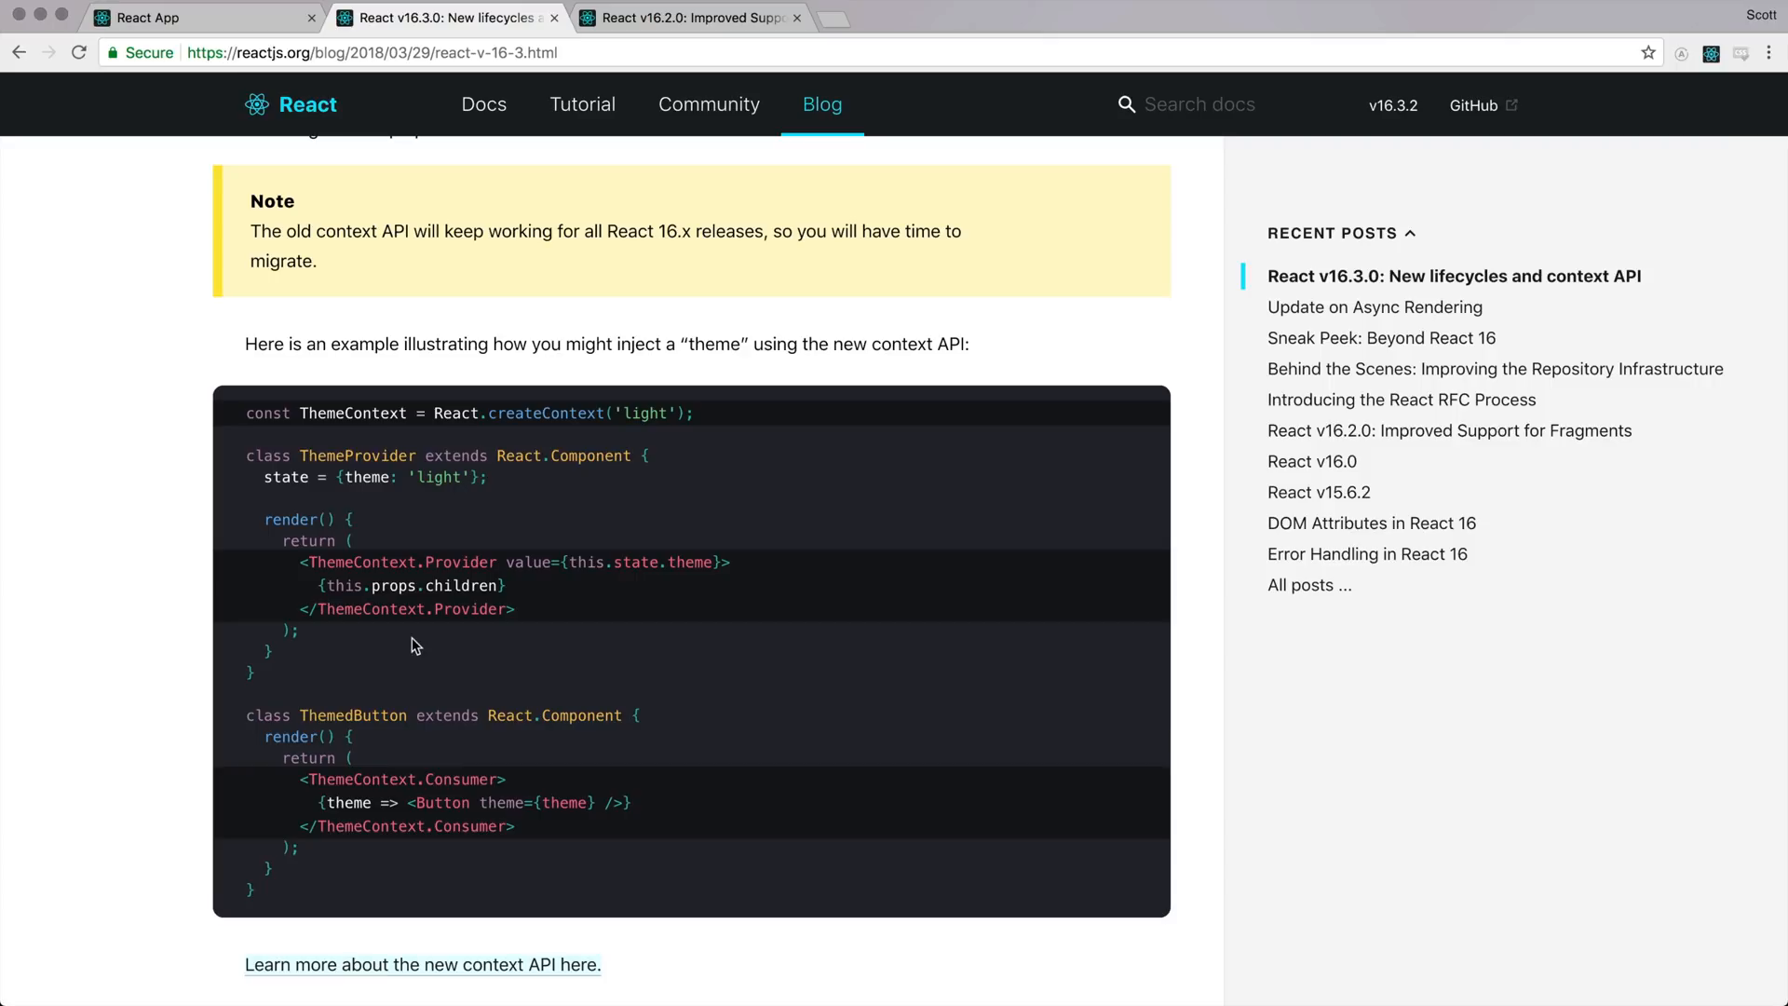
{"action": "mouse_move", "coordinate": [441, 476]}
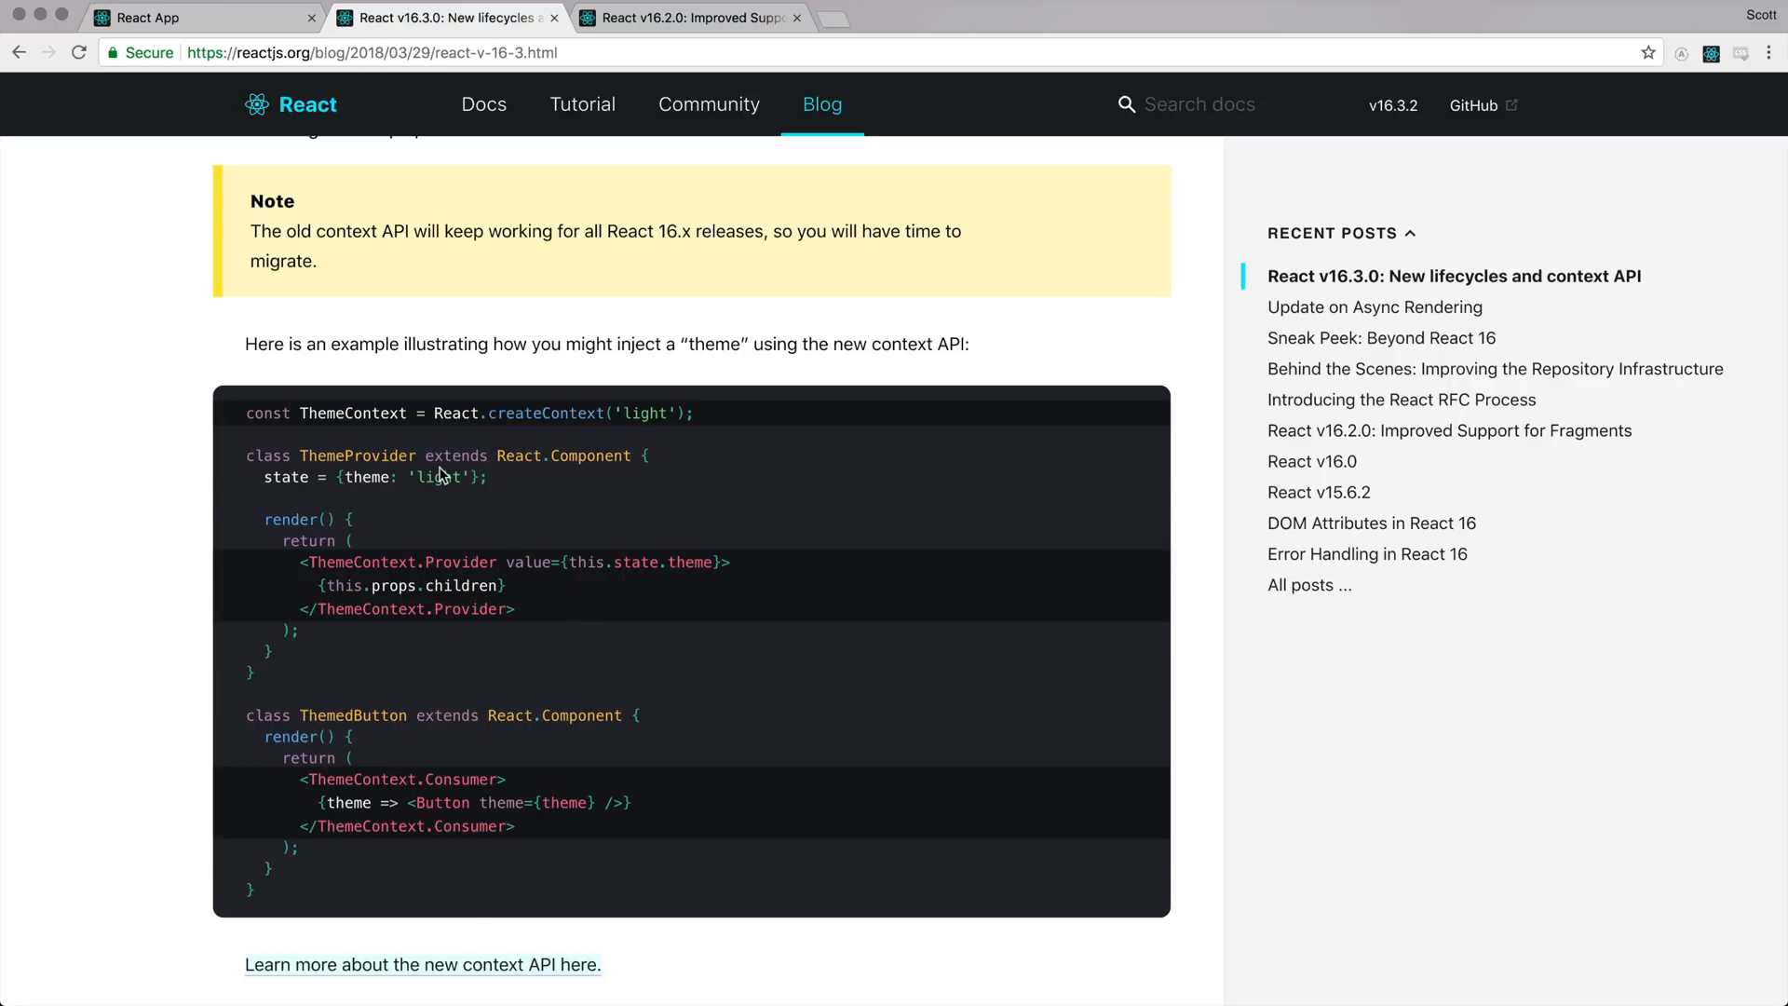
Step: Scroll the v16.3 post to the context example and follow 'Learn more about the new context API'
{"action": "scroll", "scroll_direction": "up", "scroll_amount": 3}
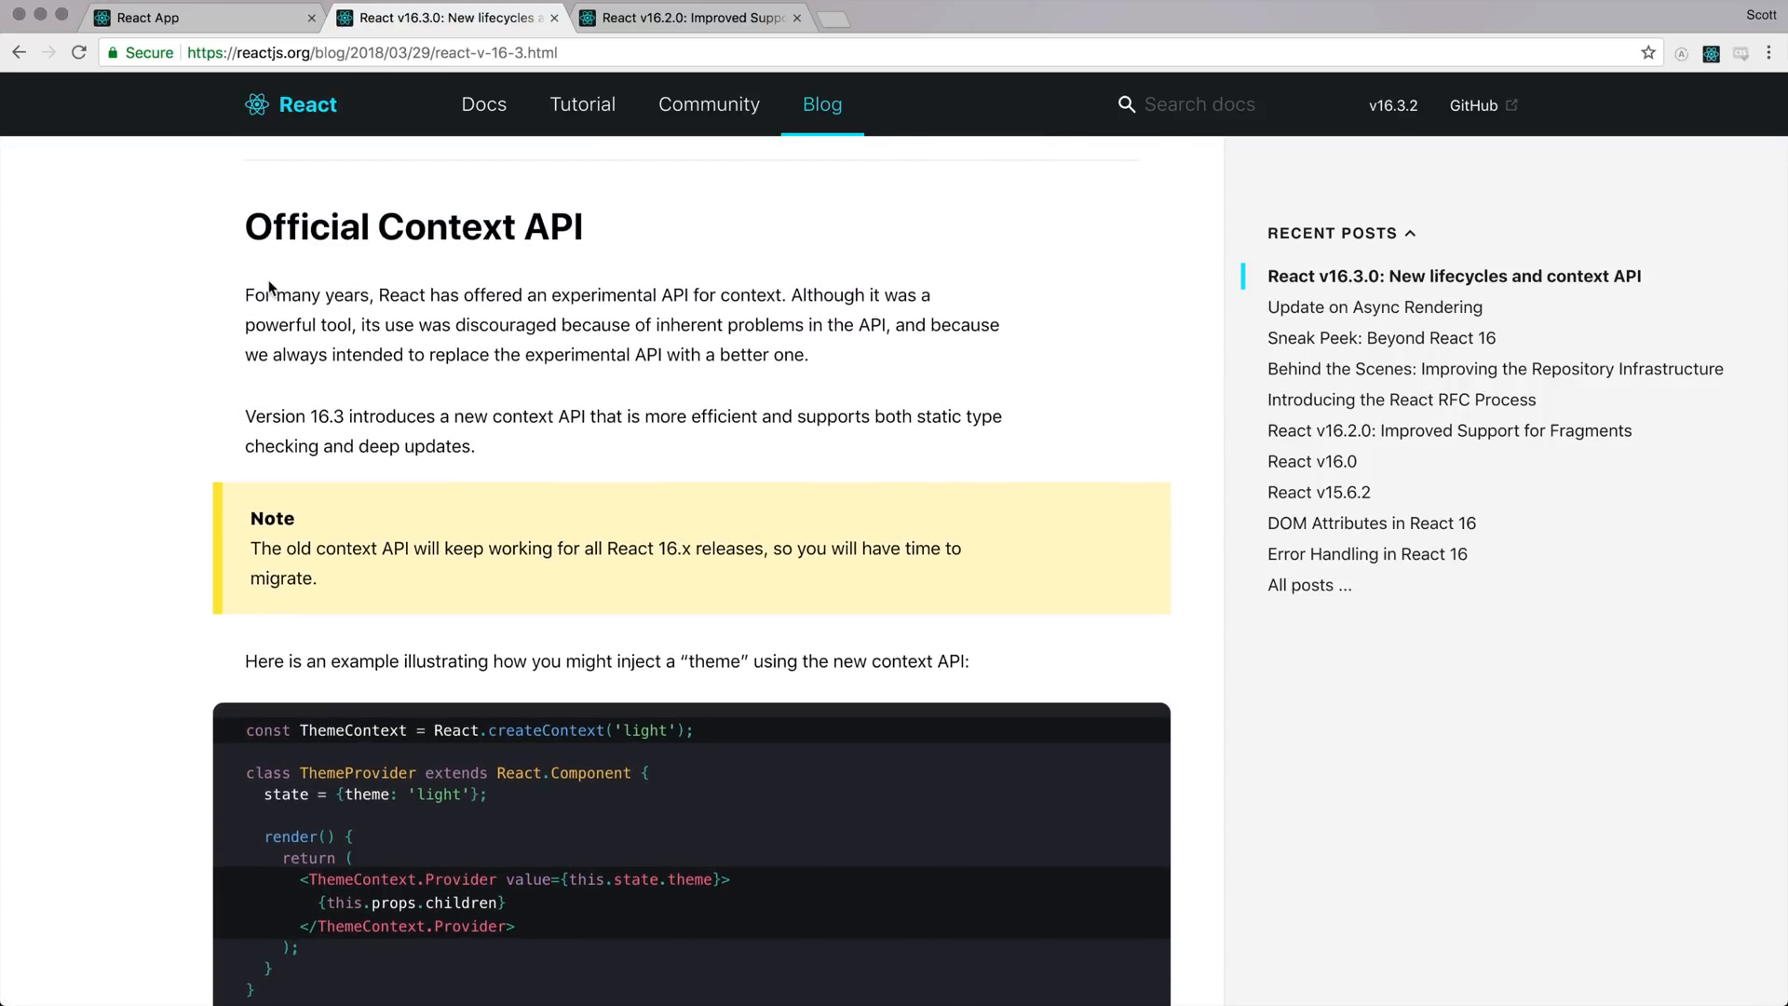
{"action": "scroll", "scroll_direction": "down", "scroll_amount": 3}
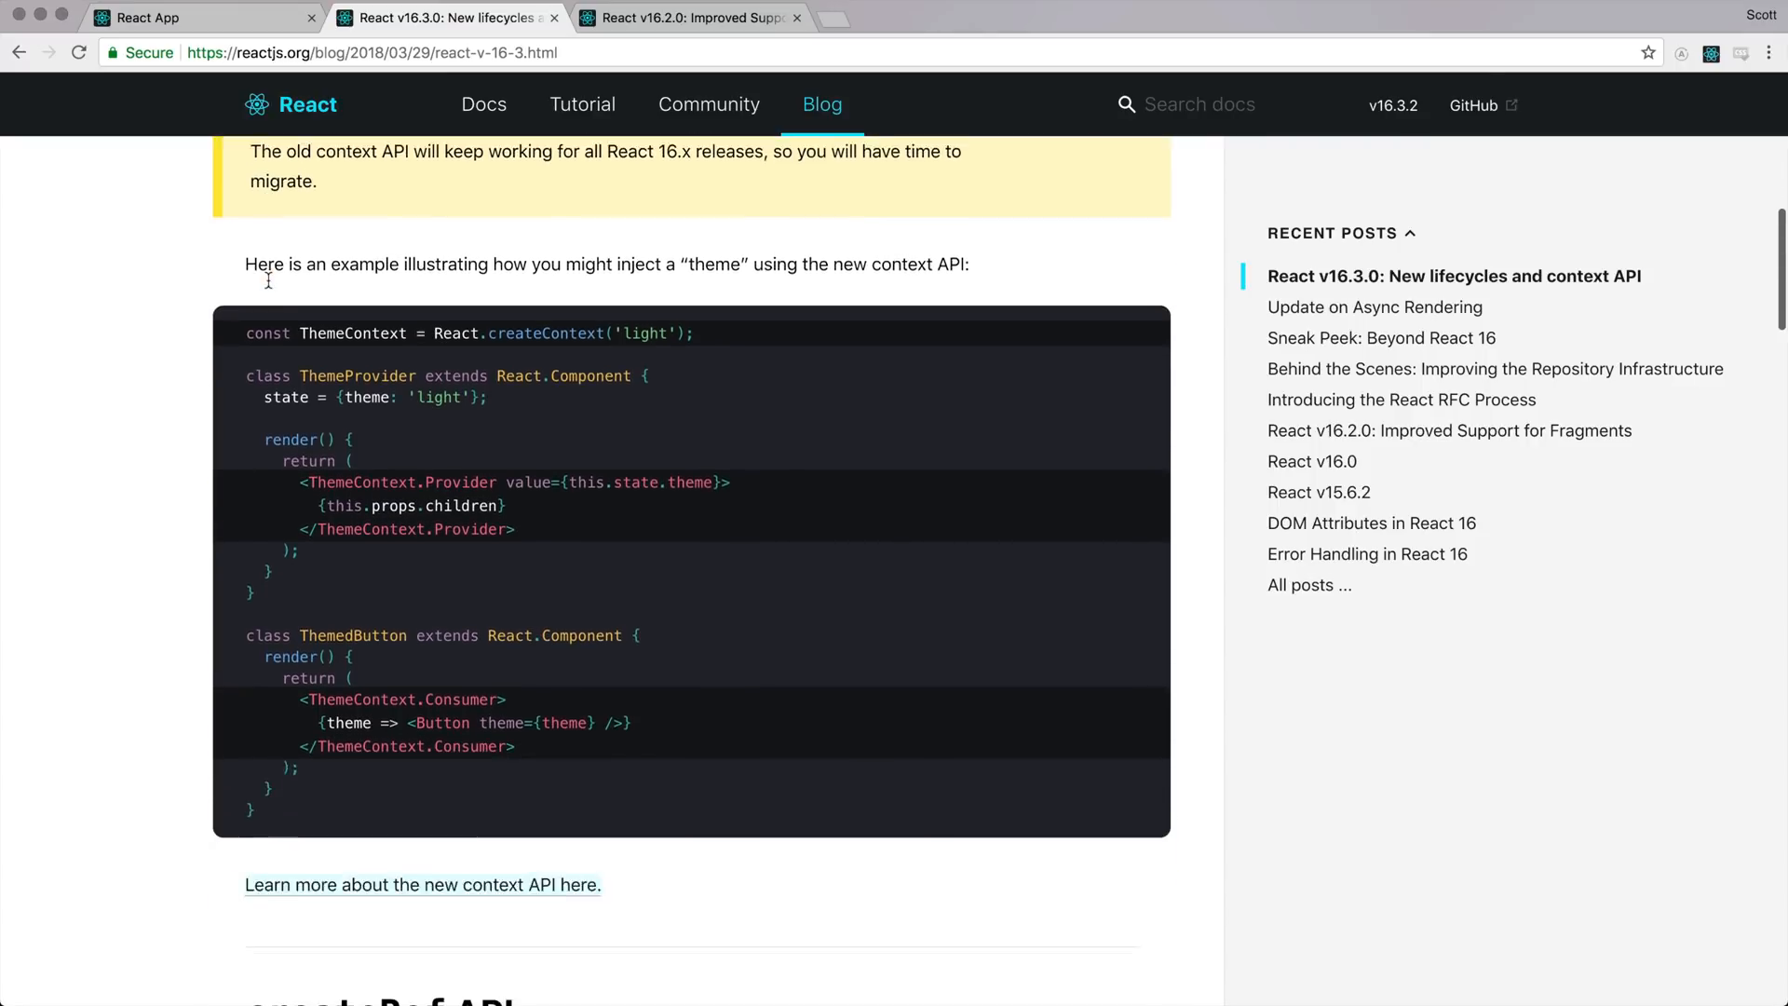
{"action": "scroll", "scroll_direction": "down", "scroll_amount": 3}
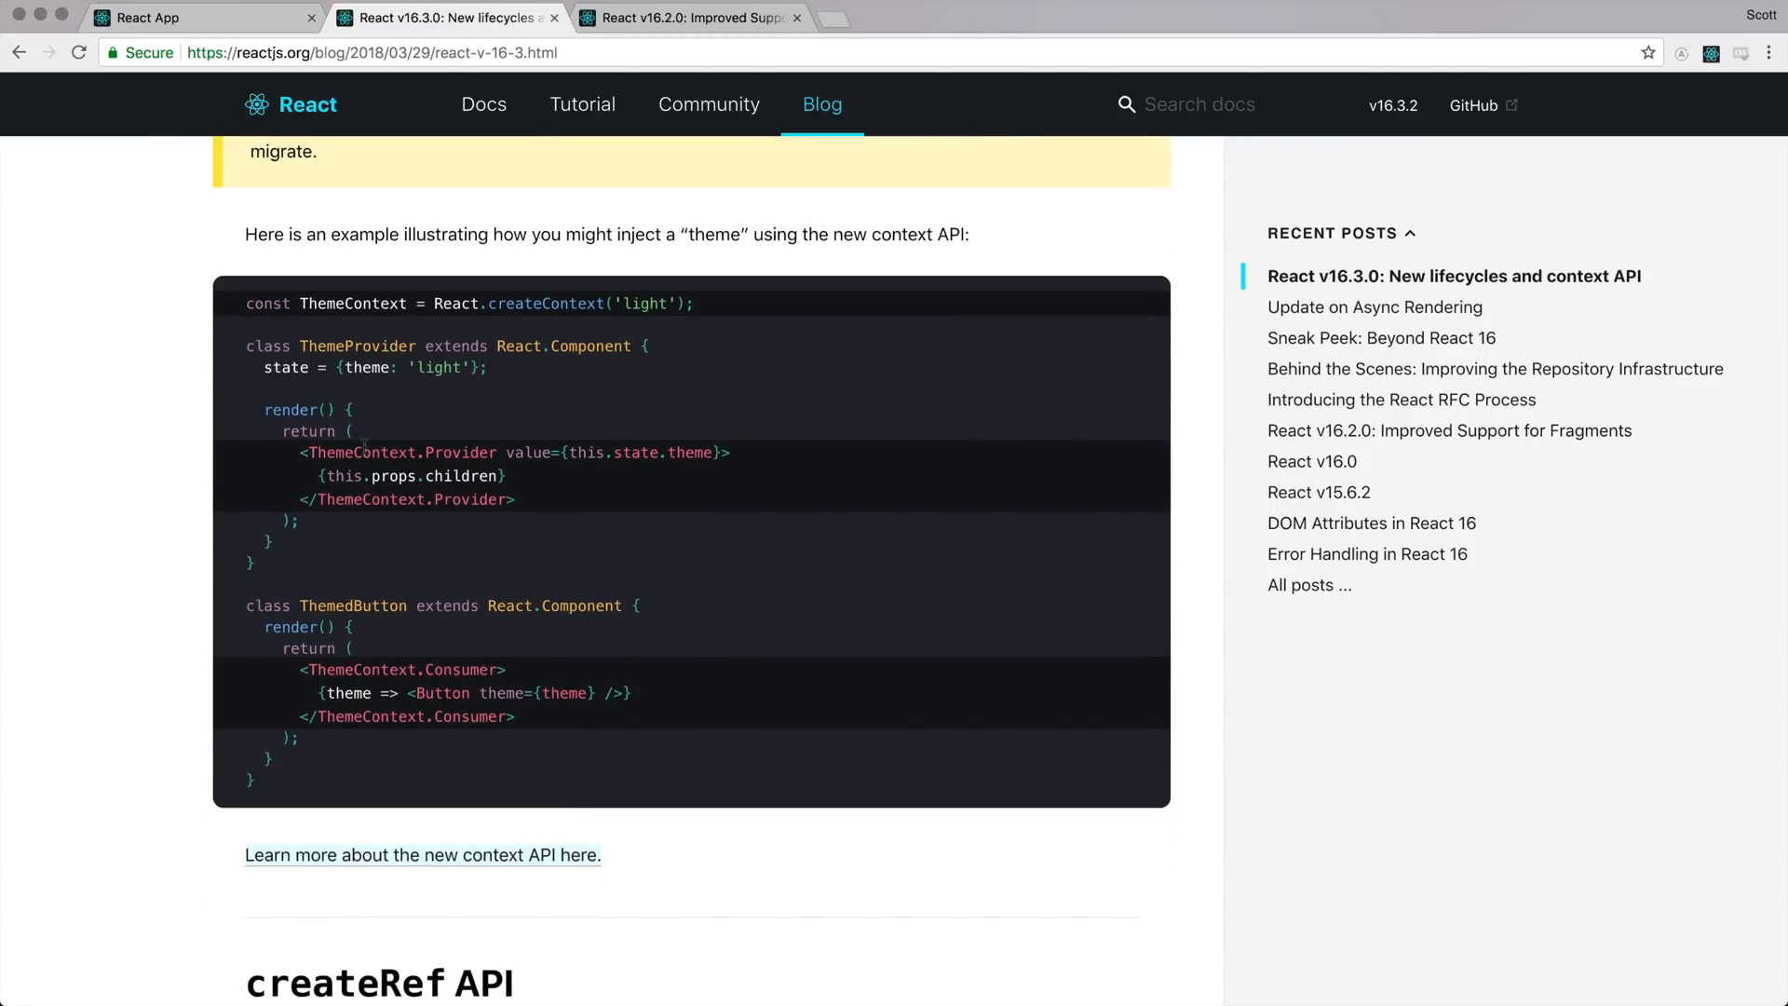
{"action": "mouse_move", "coordinate": [464, 685]}
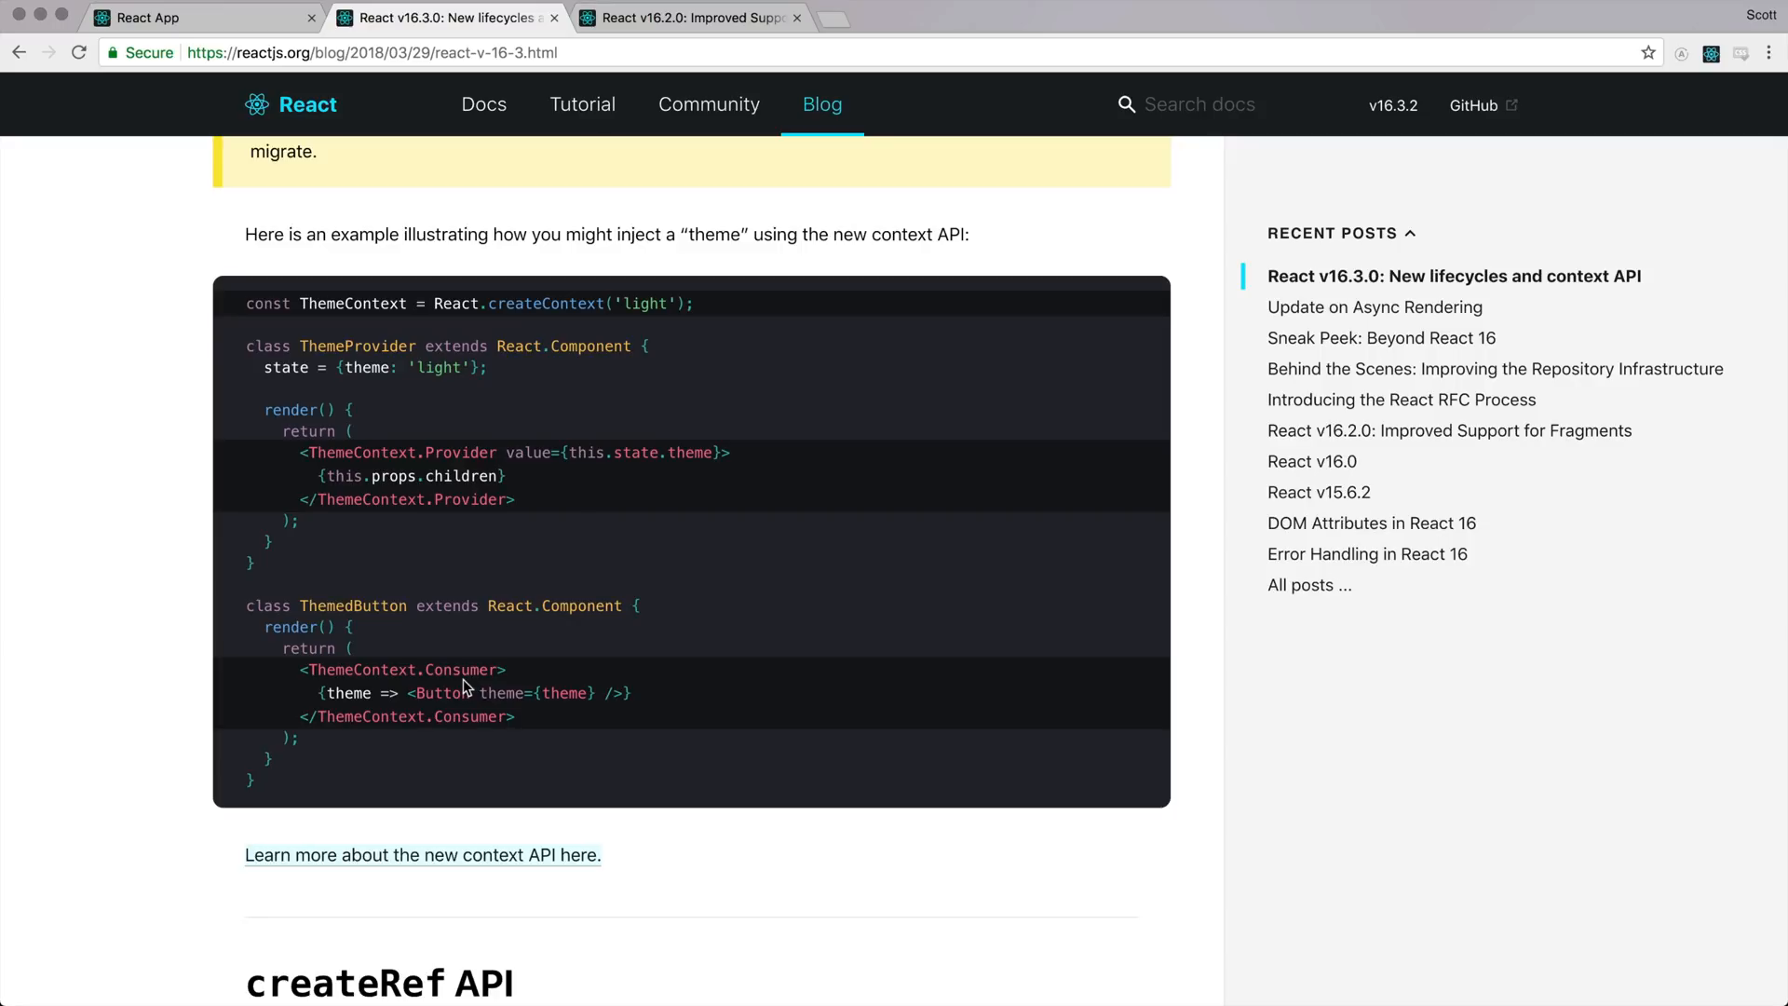
{"action": "mouse_move", "coordinate": [590, 489]}
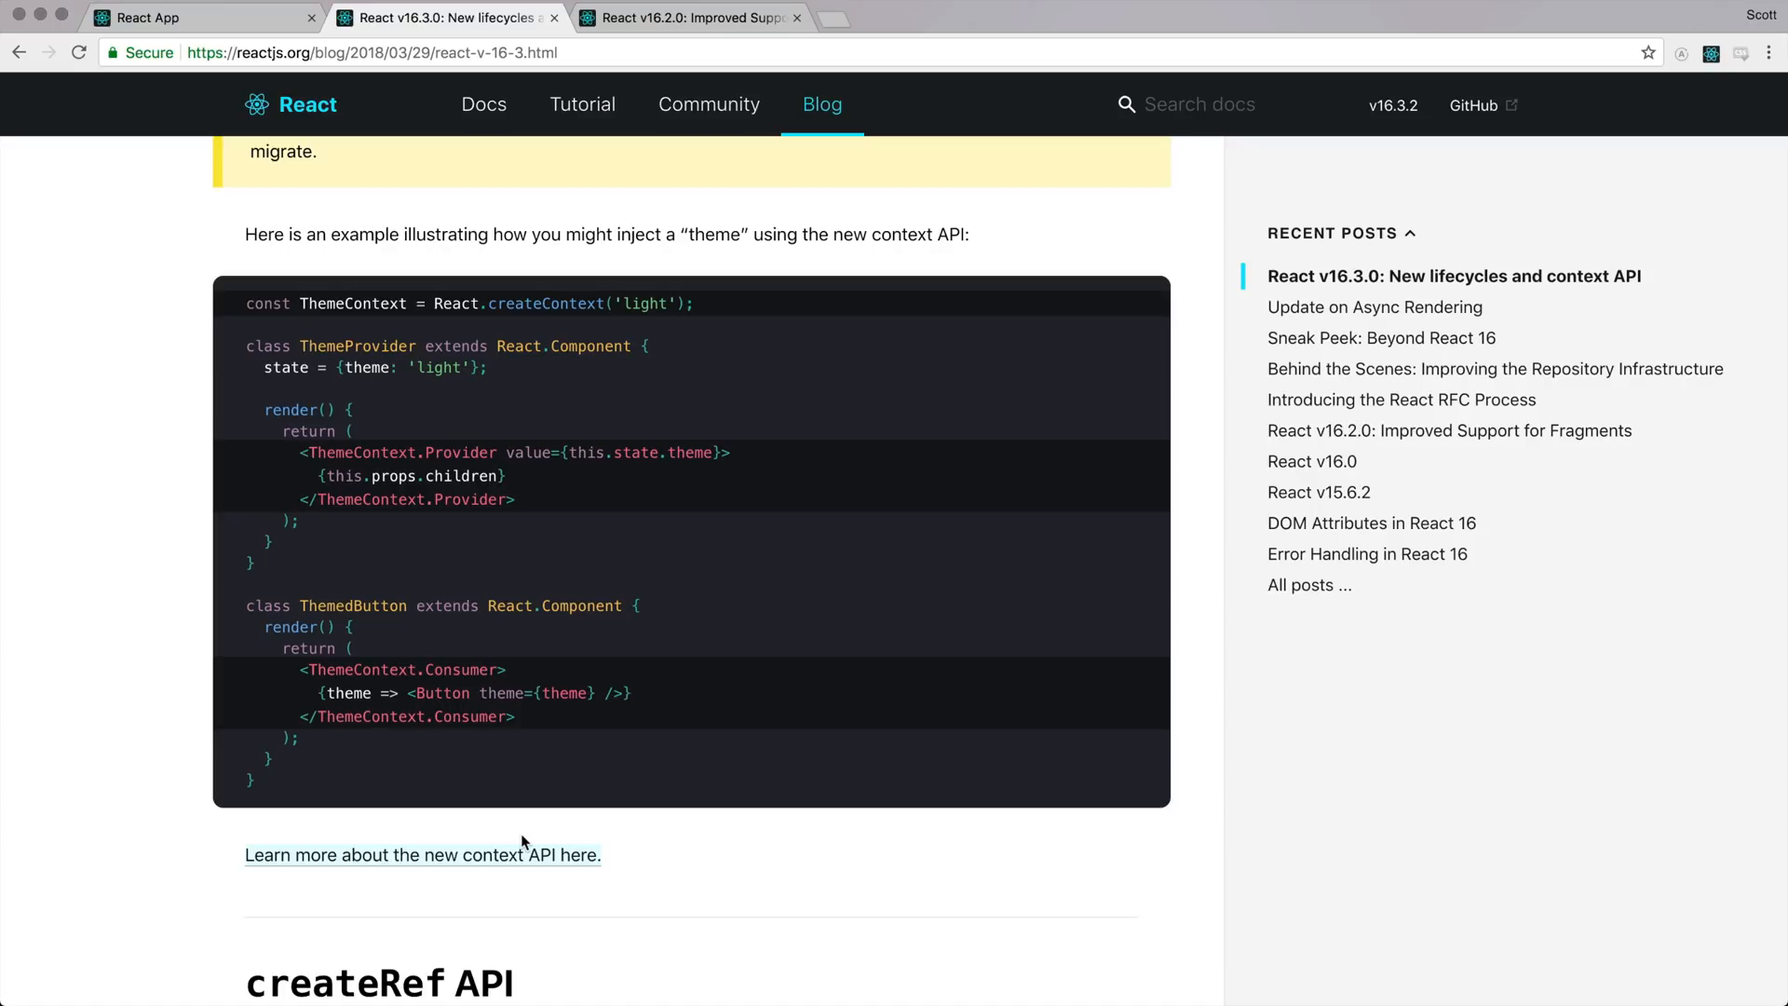
{"action": "mouse_move", "coordinate": [421, 784]}
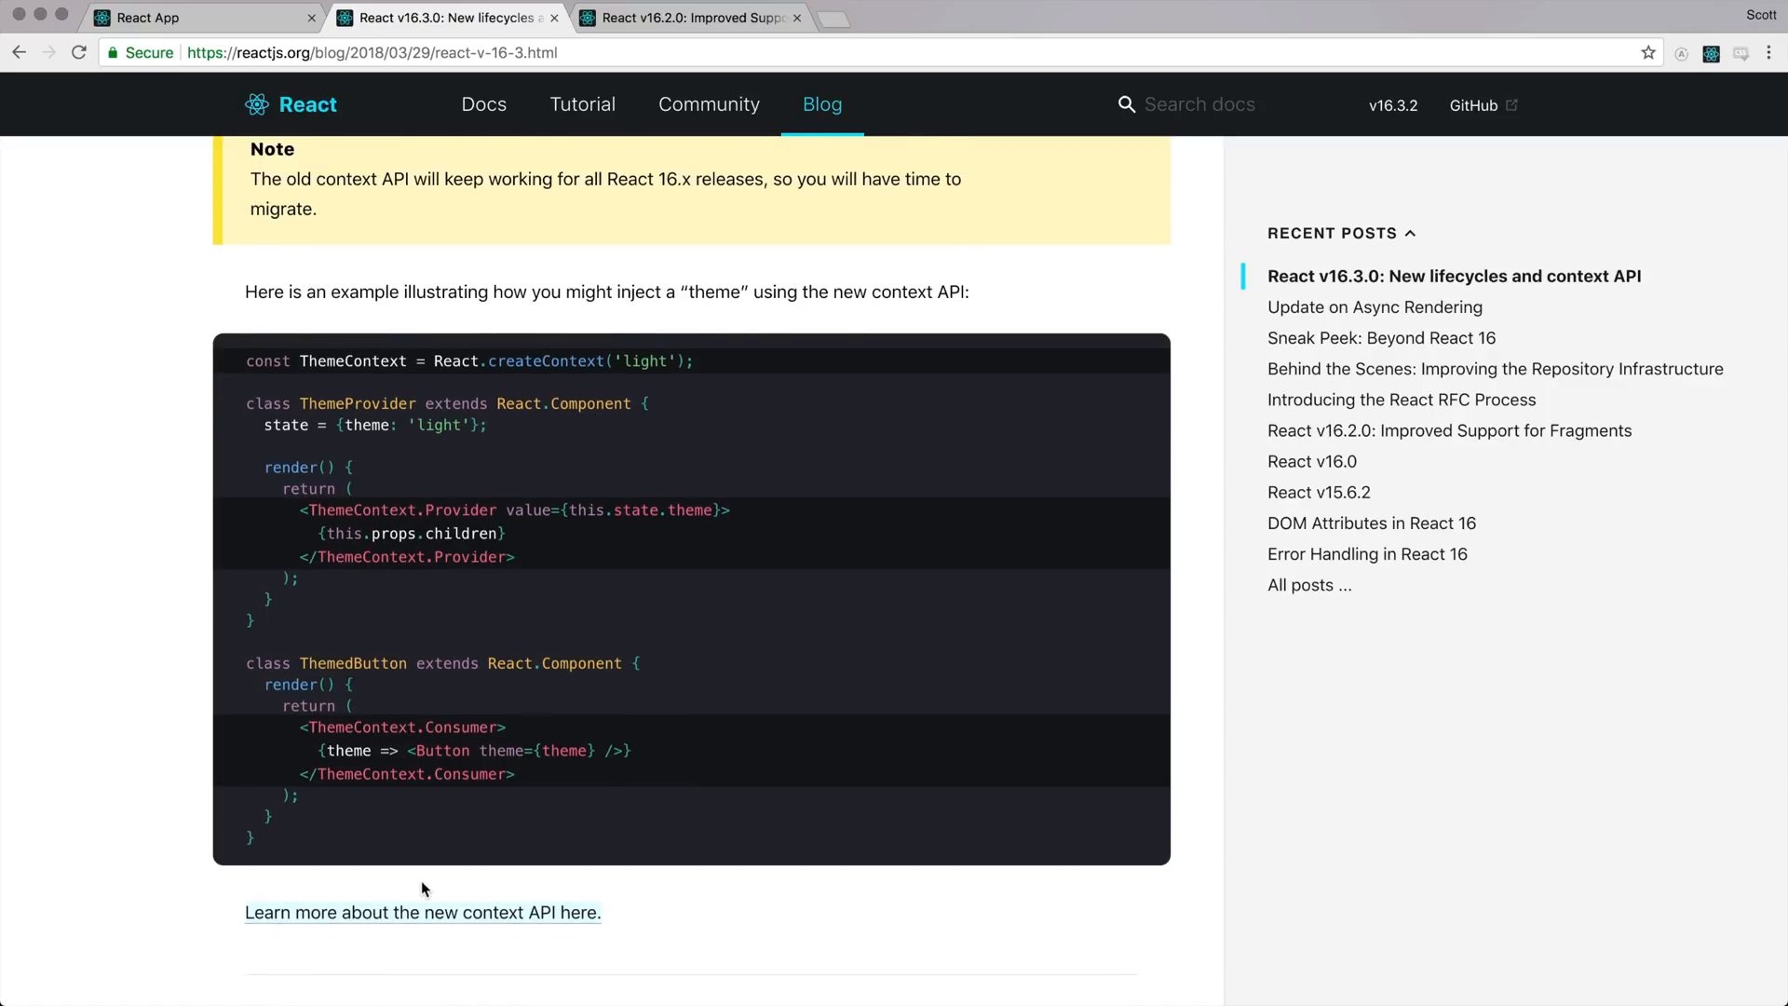
{"action": "left_click", "coordinate": [421, 913]}
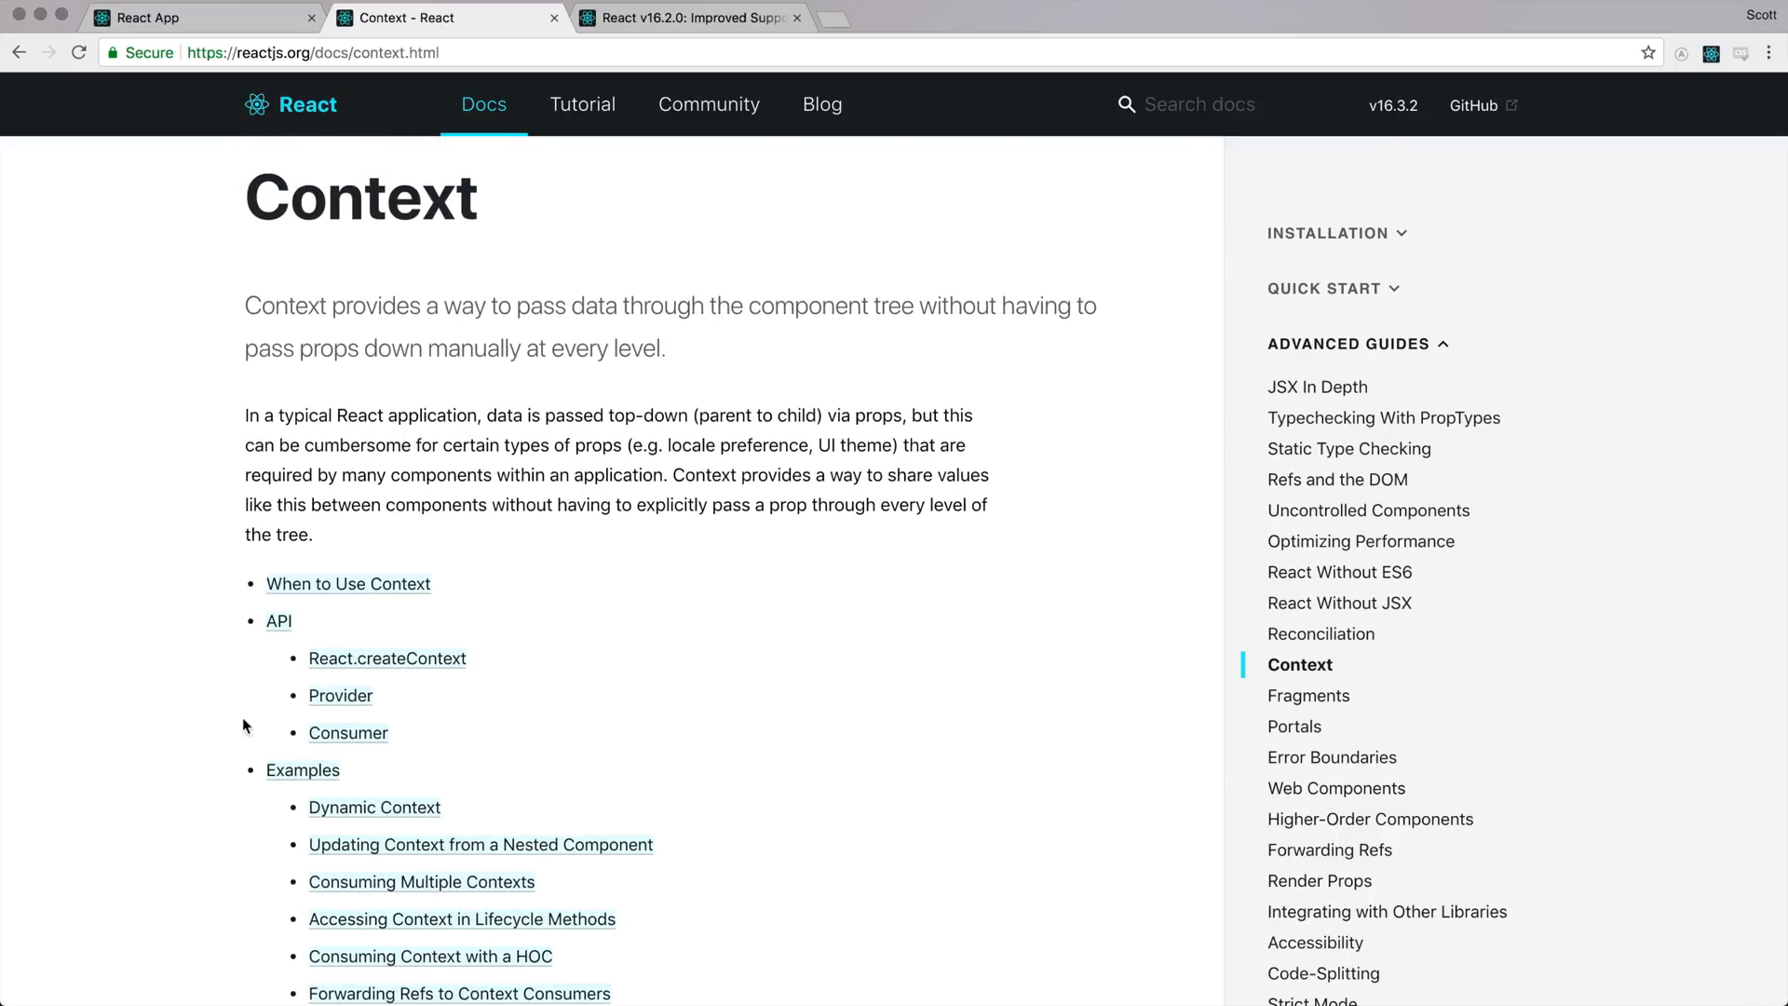
{"action": "scroll", "scroll_direction": "down", "scroll_amount": 3}
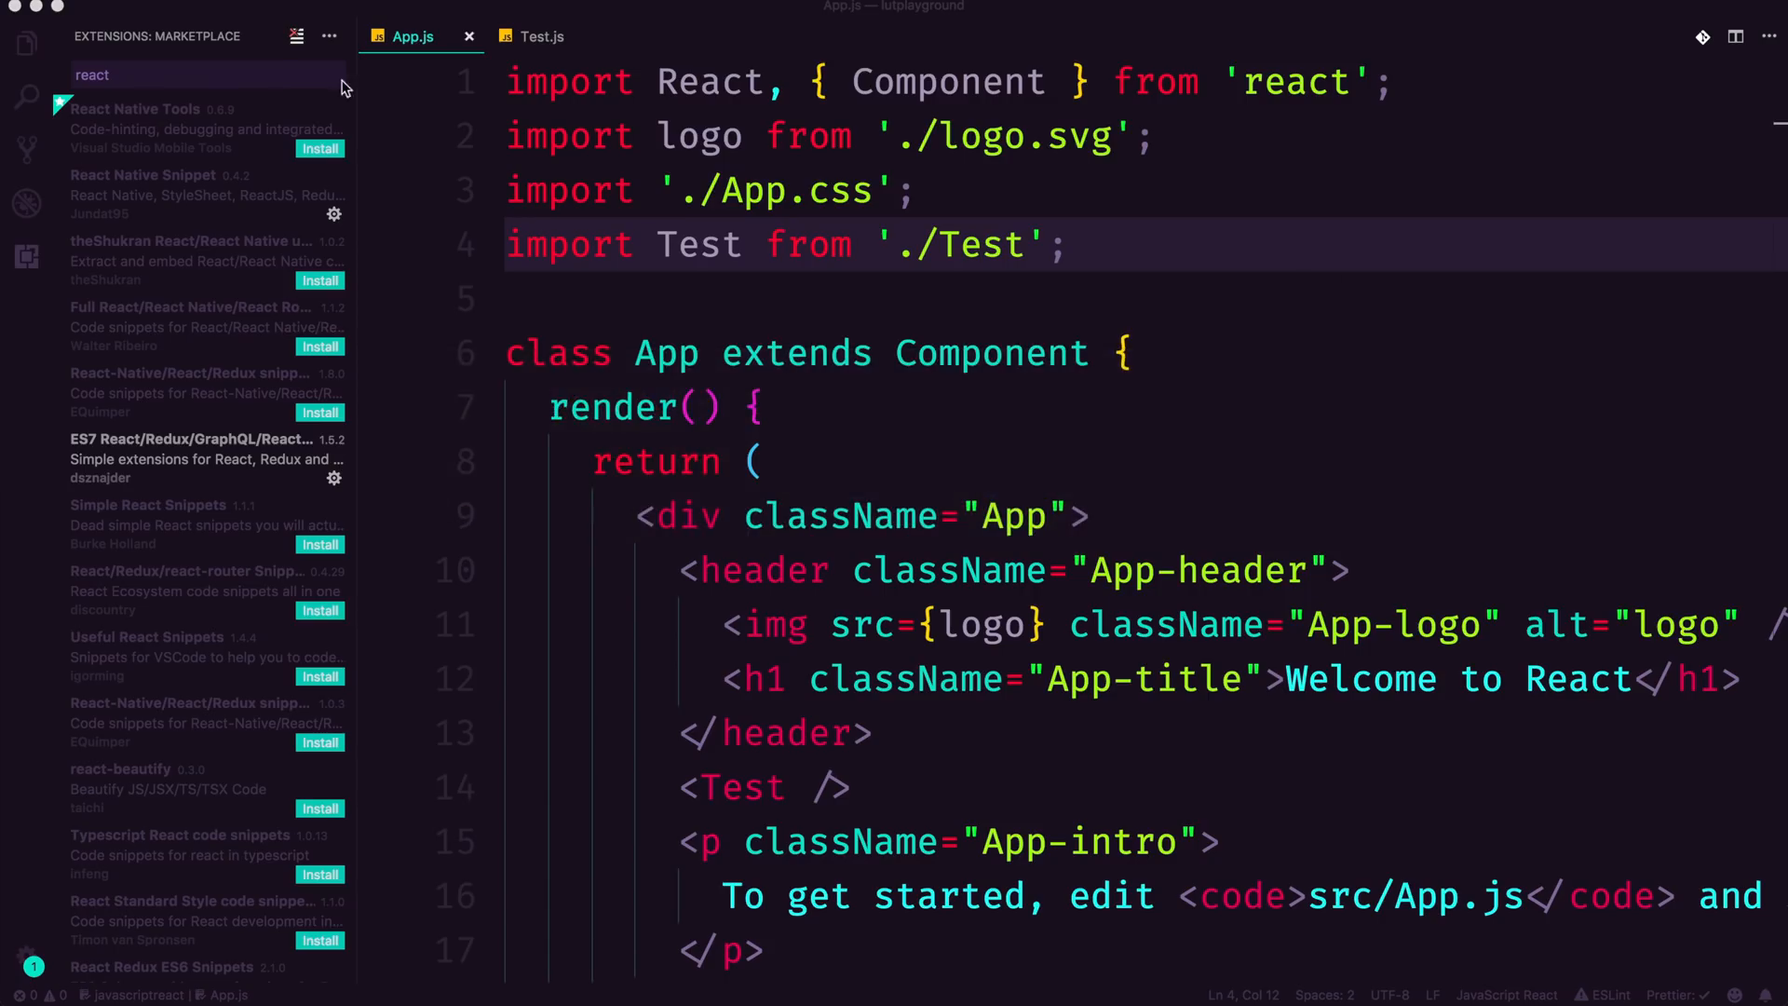
Step: Switch to Test.js and review the runFunc property and Yo! button code
{"action": "left_click", "coordinate": [536, 35]}
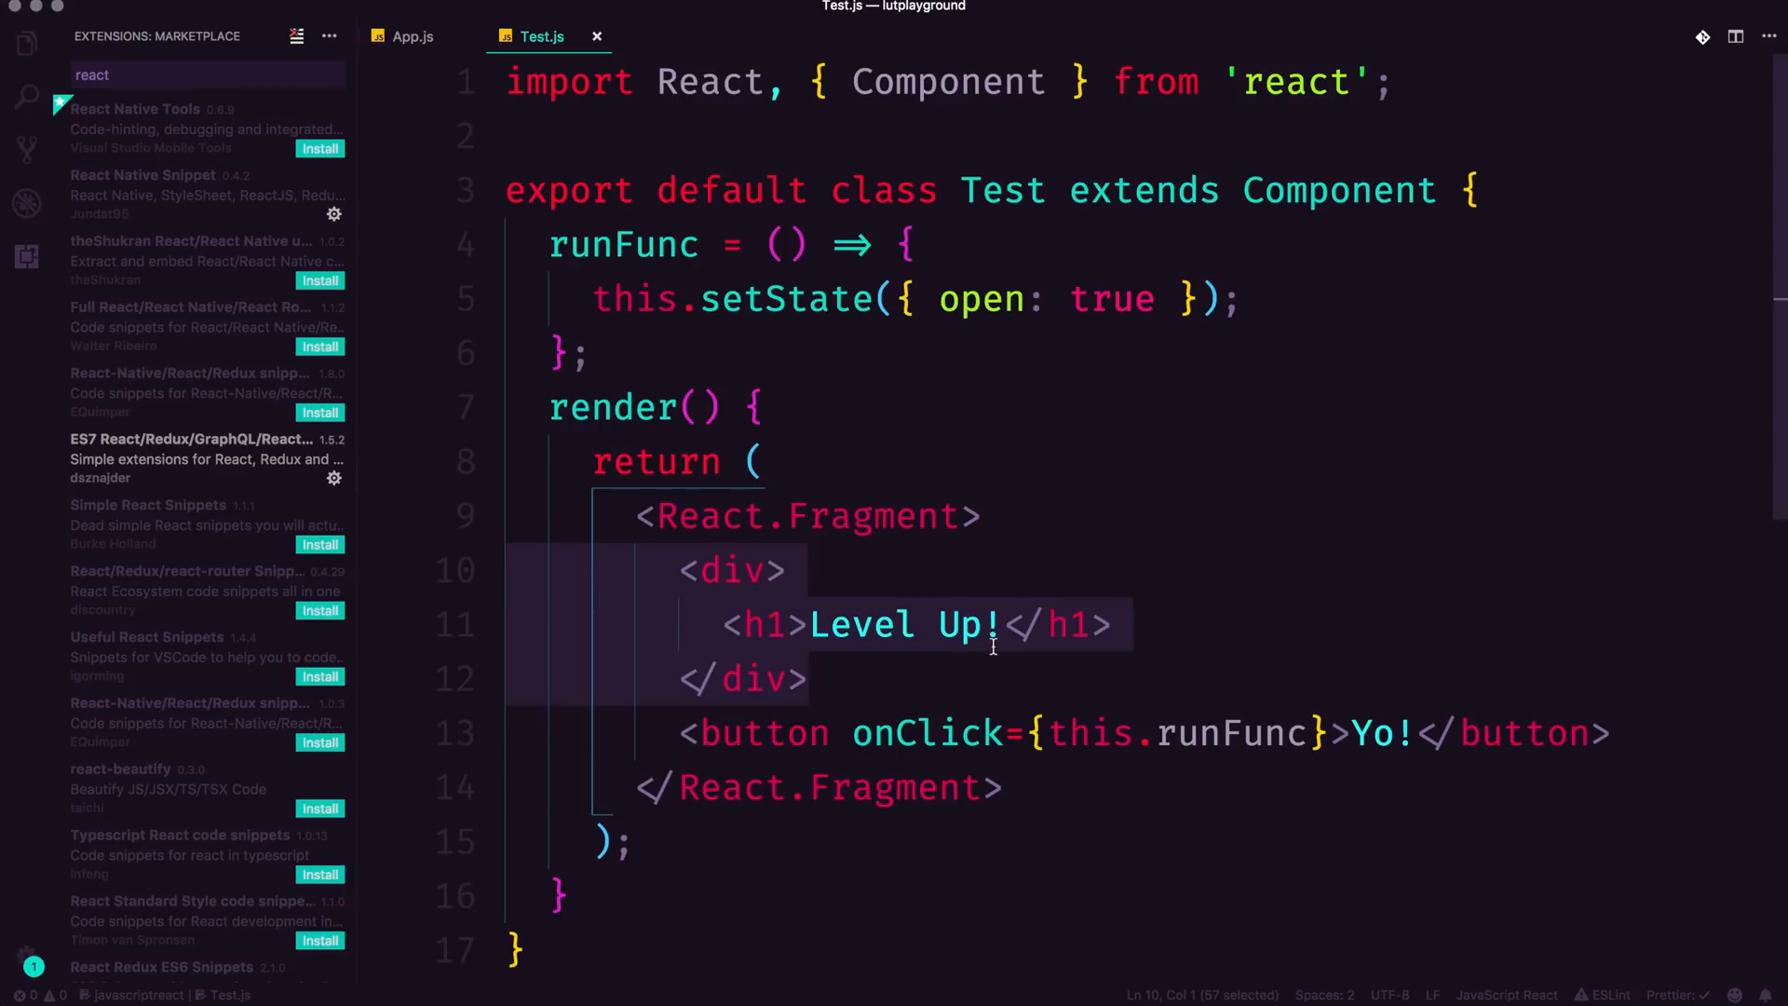
{"action": "left_click", "coordinate": [983, 515]}
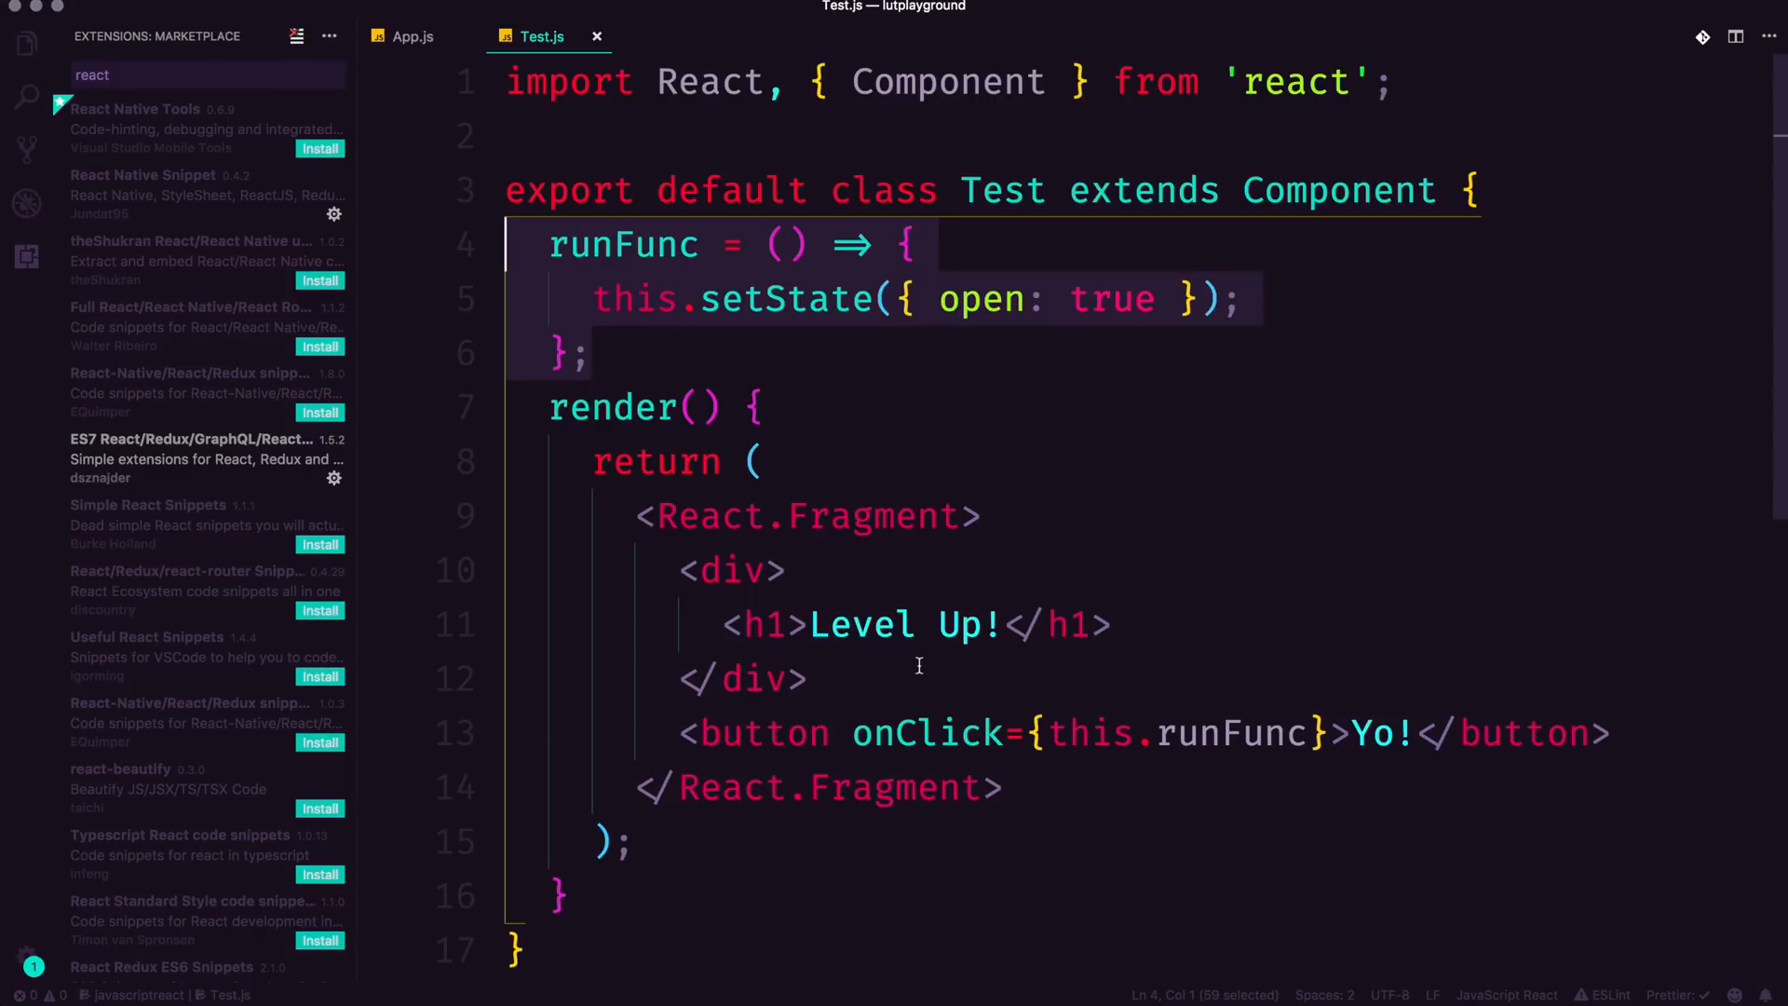
{"action": "mouse_move", "coordinate": [853, 406]}
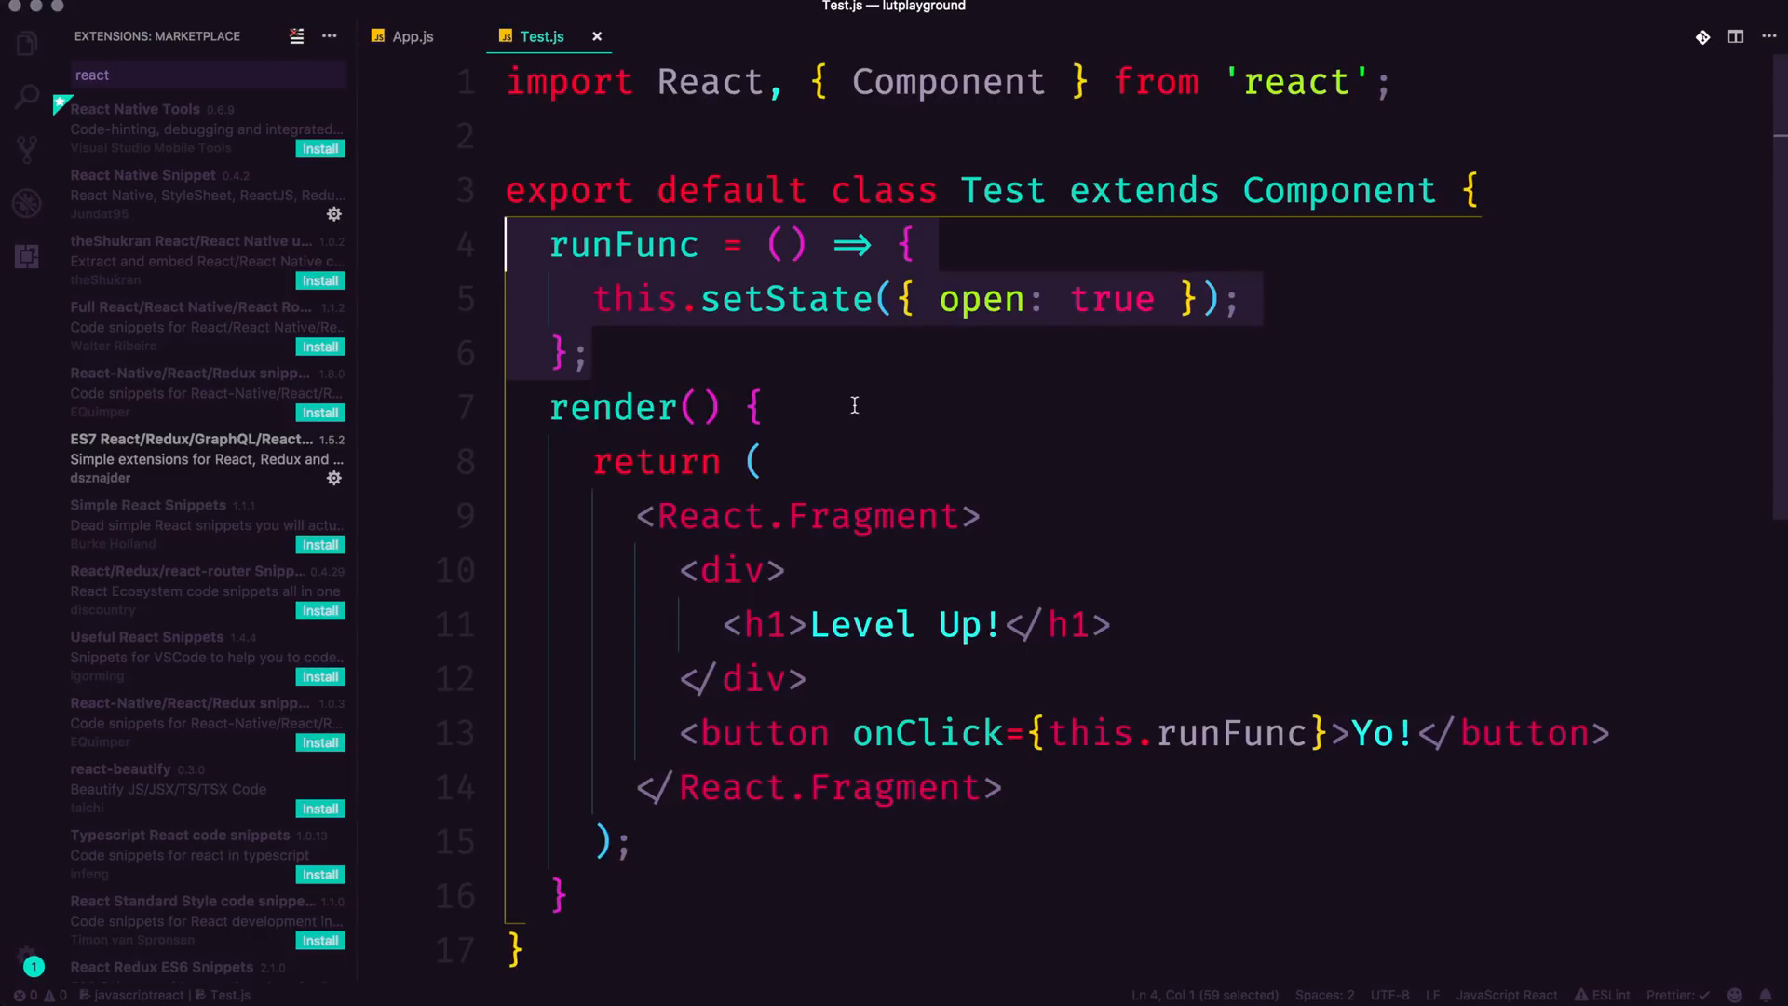
{"action": "left_click", "coordinate": [660, 624]}
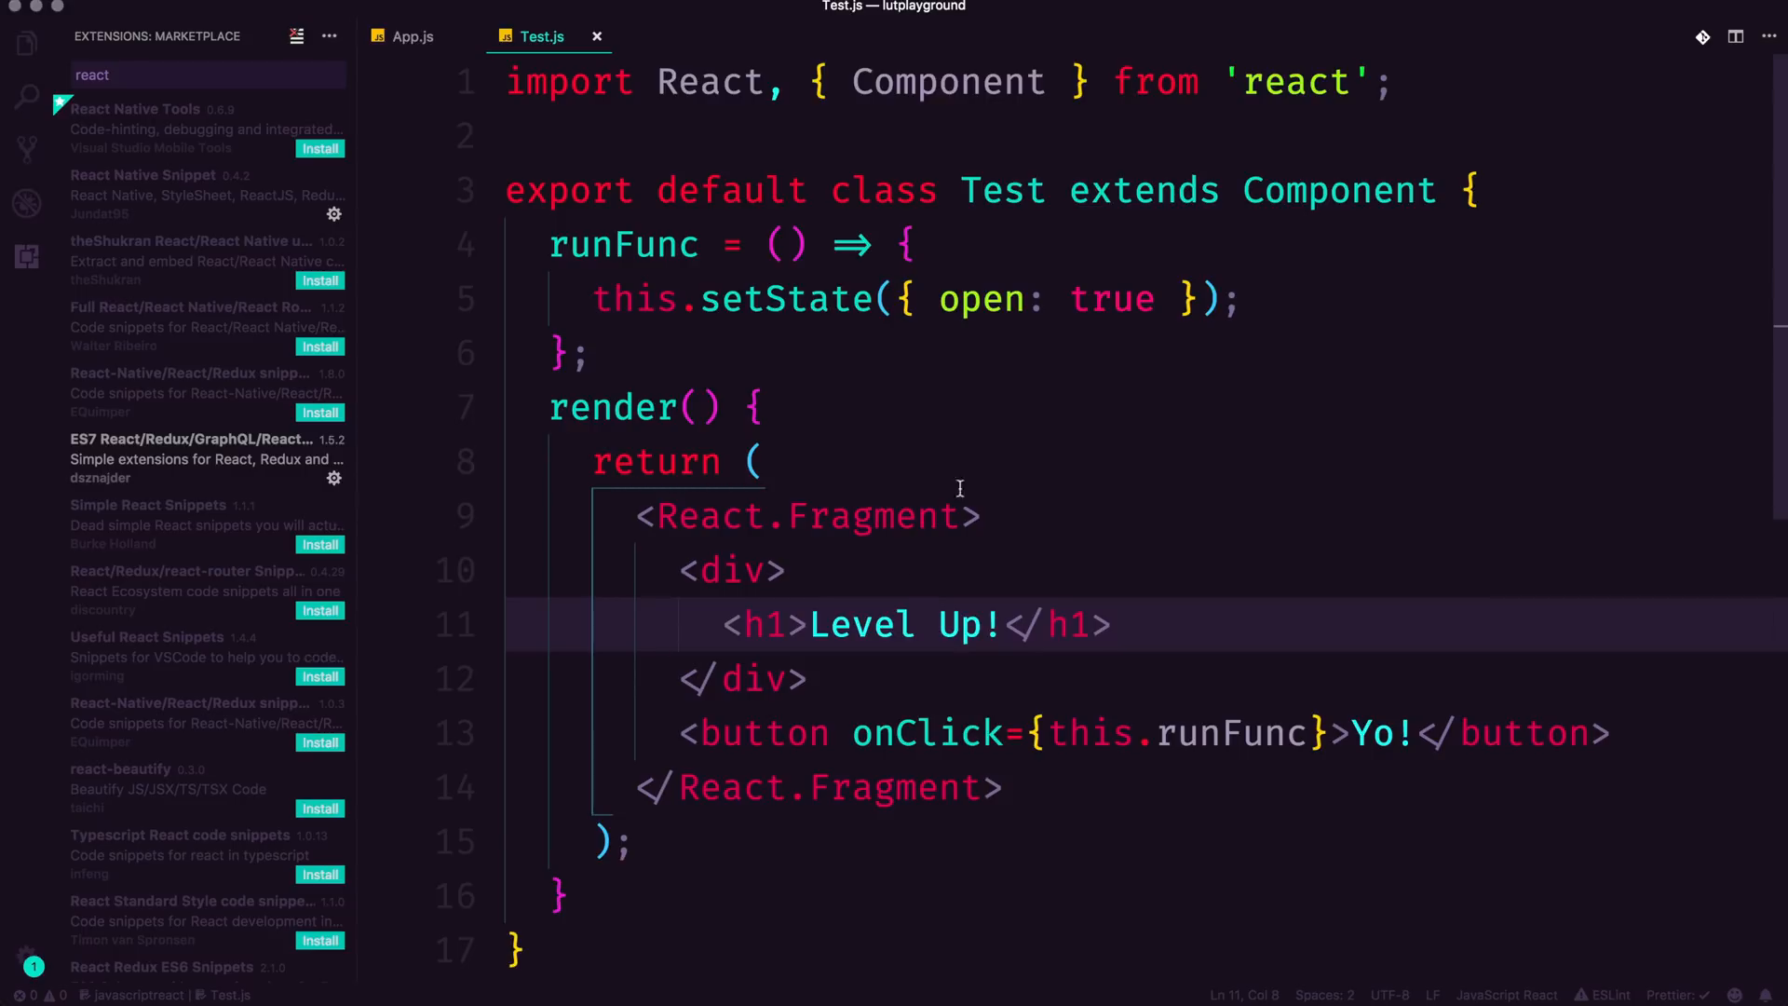
{"action": "mouse_move", "coordinate": [848, 384]}
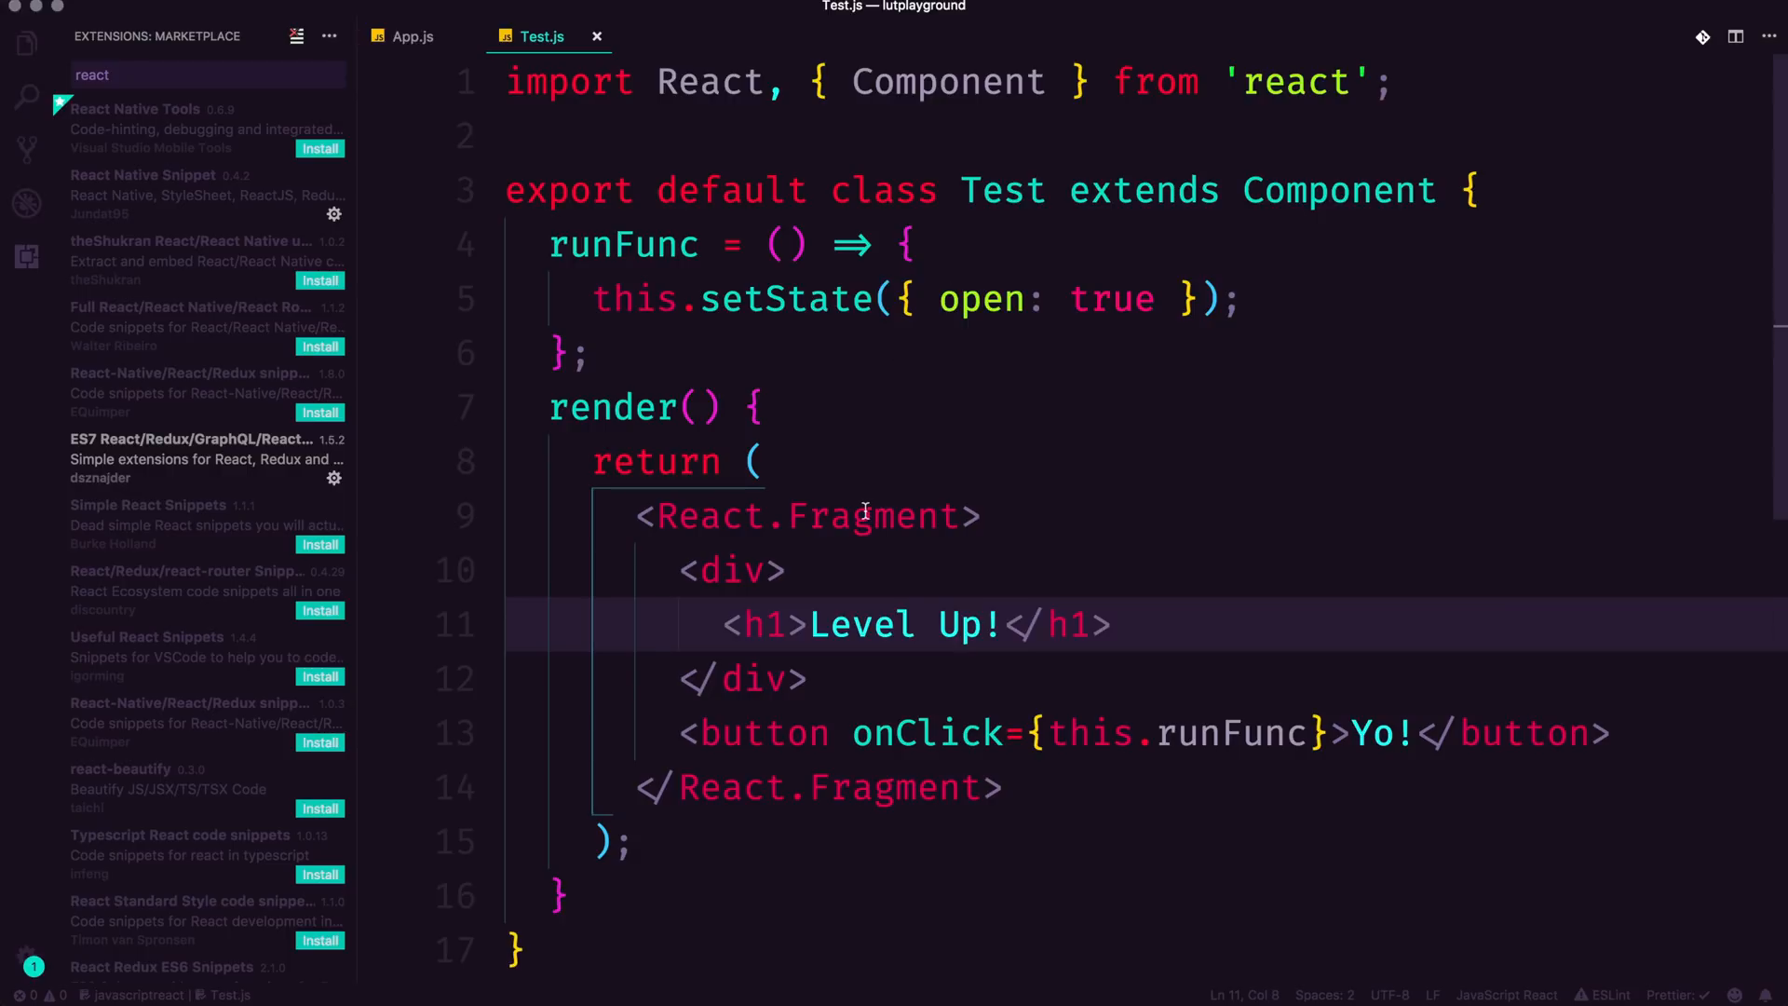
{"action": "mouse_move", "coordinate": [1023, 14]}
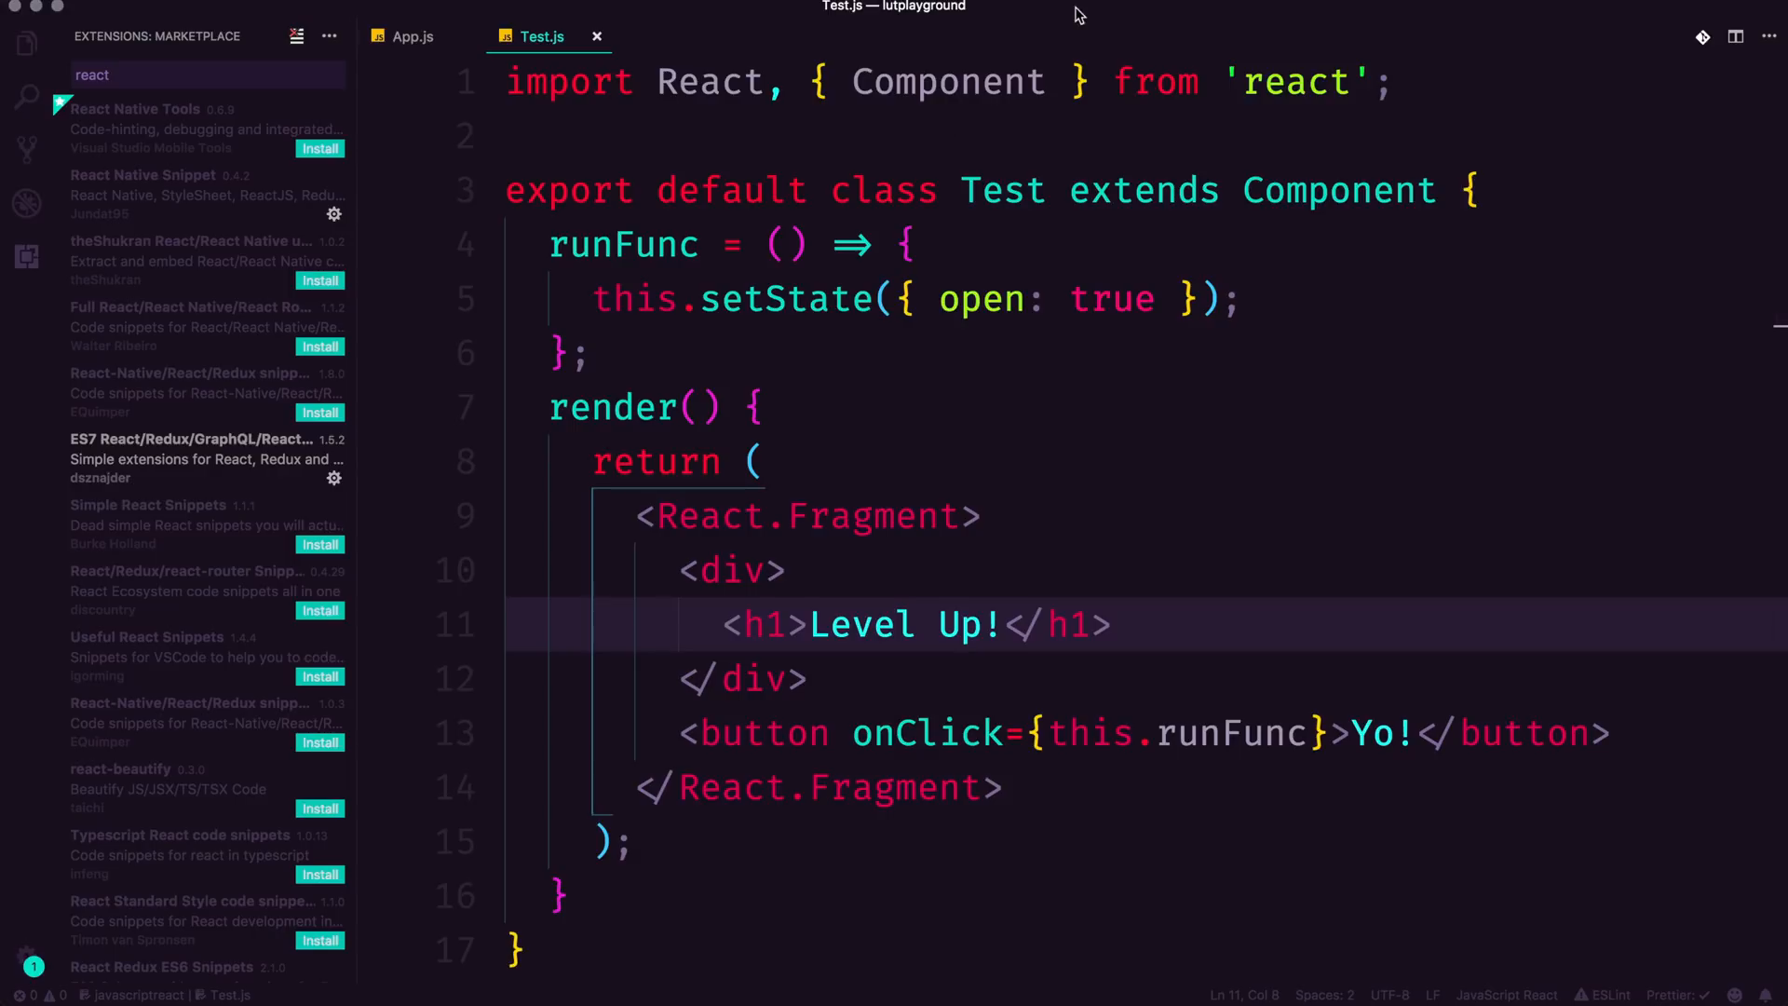
{"action": "mouse_move", "coordinate": [824, 488]}
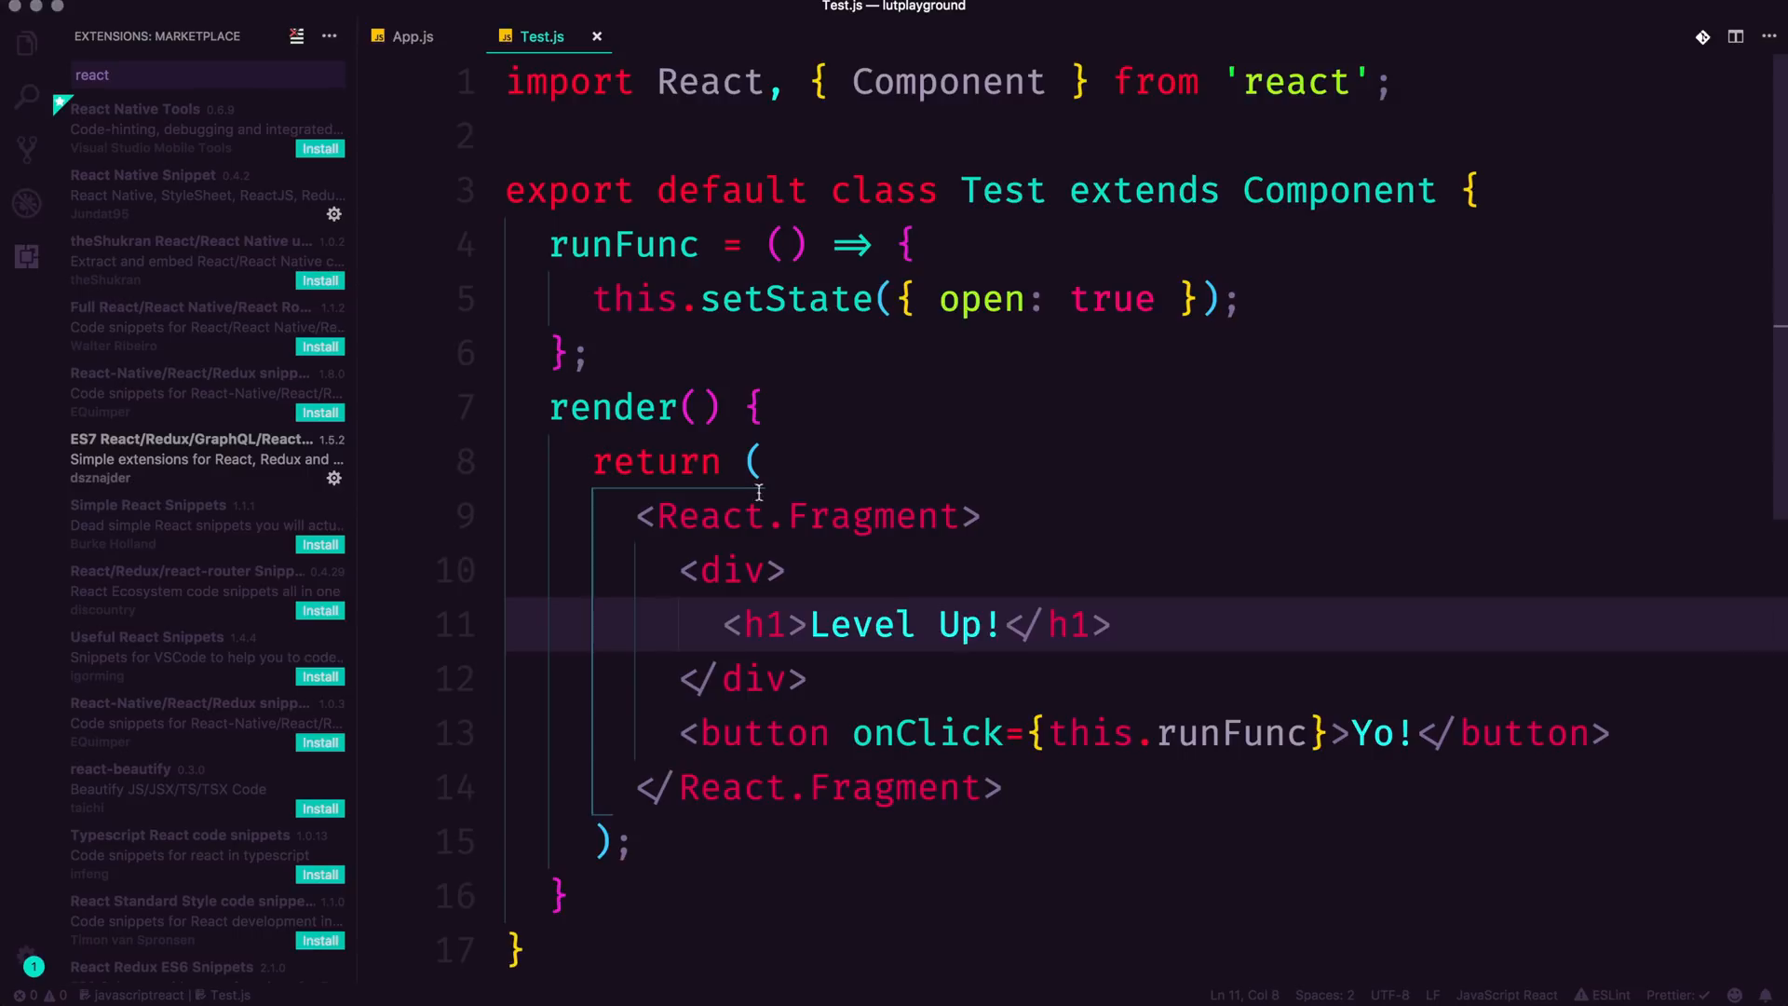
{"action": "left_click", "coordinate": [873, 515]}
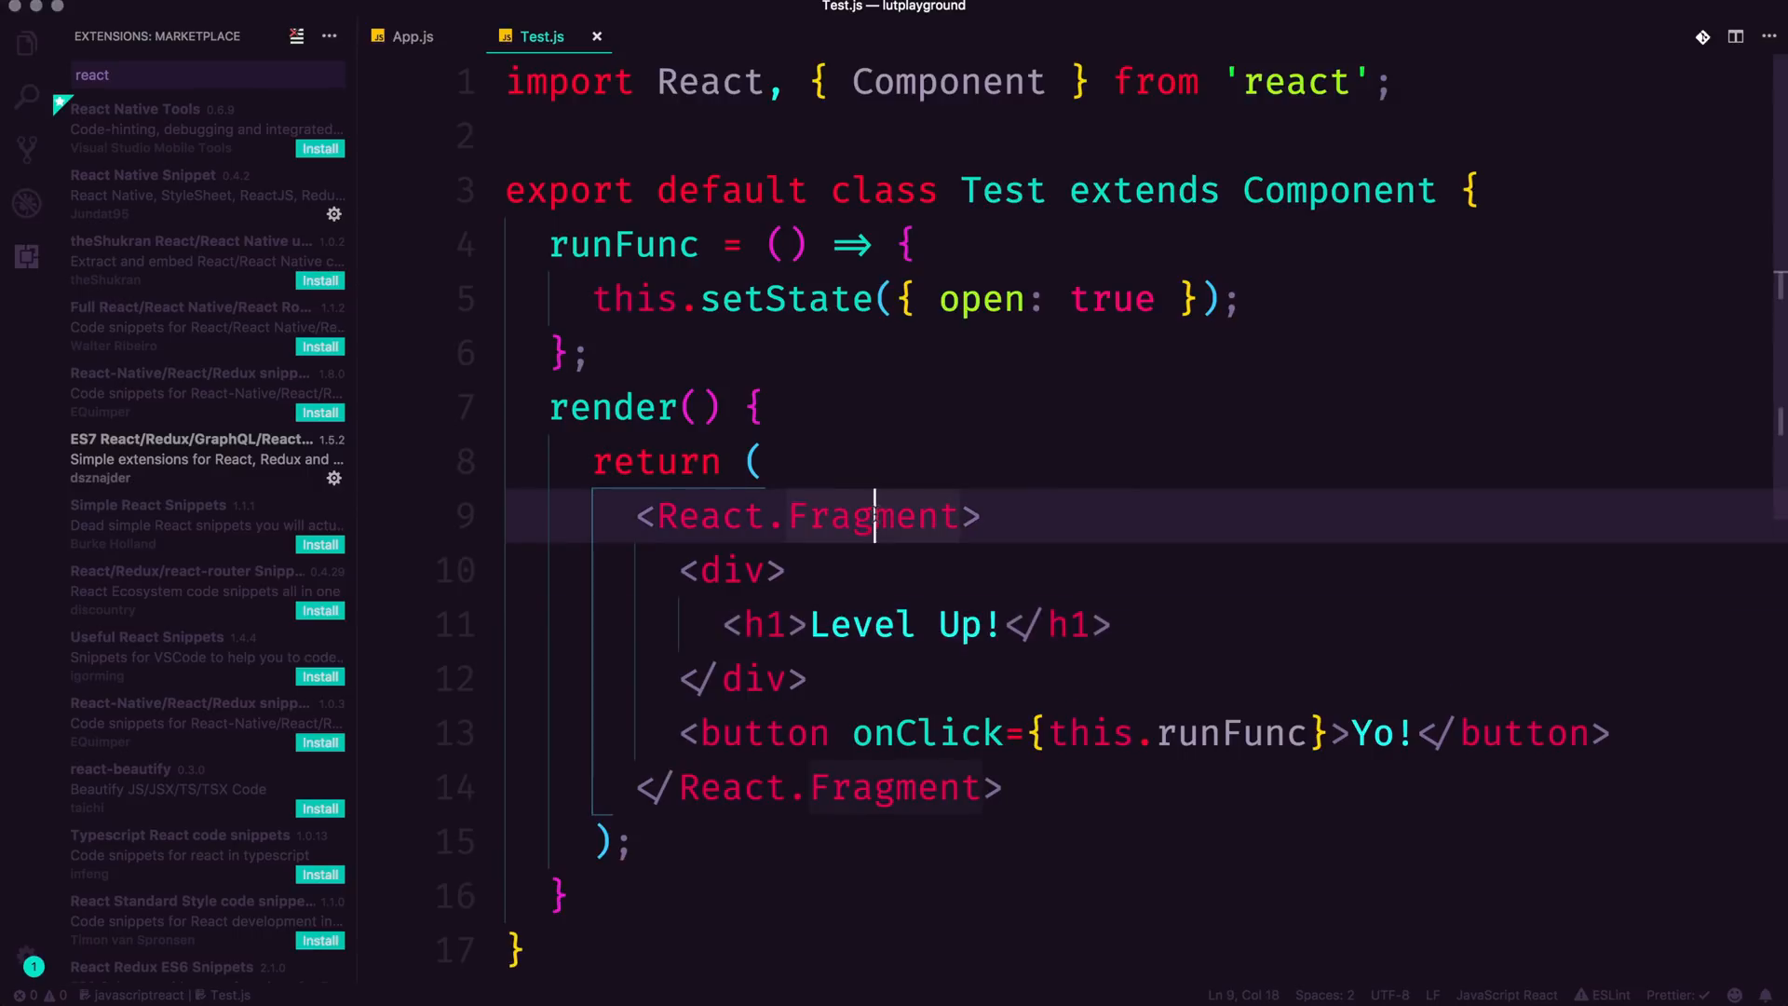
{"action": "double_click", "coordinate": [869, 515]}
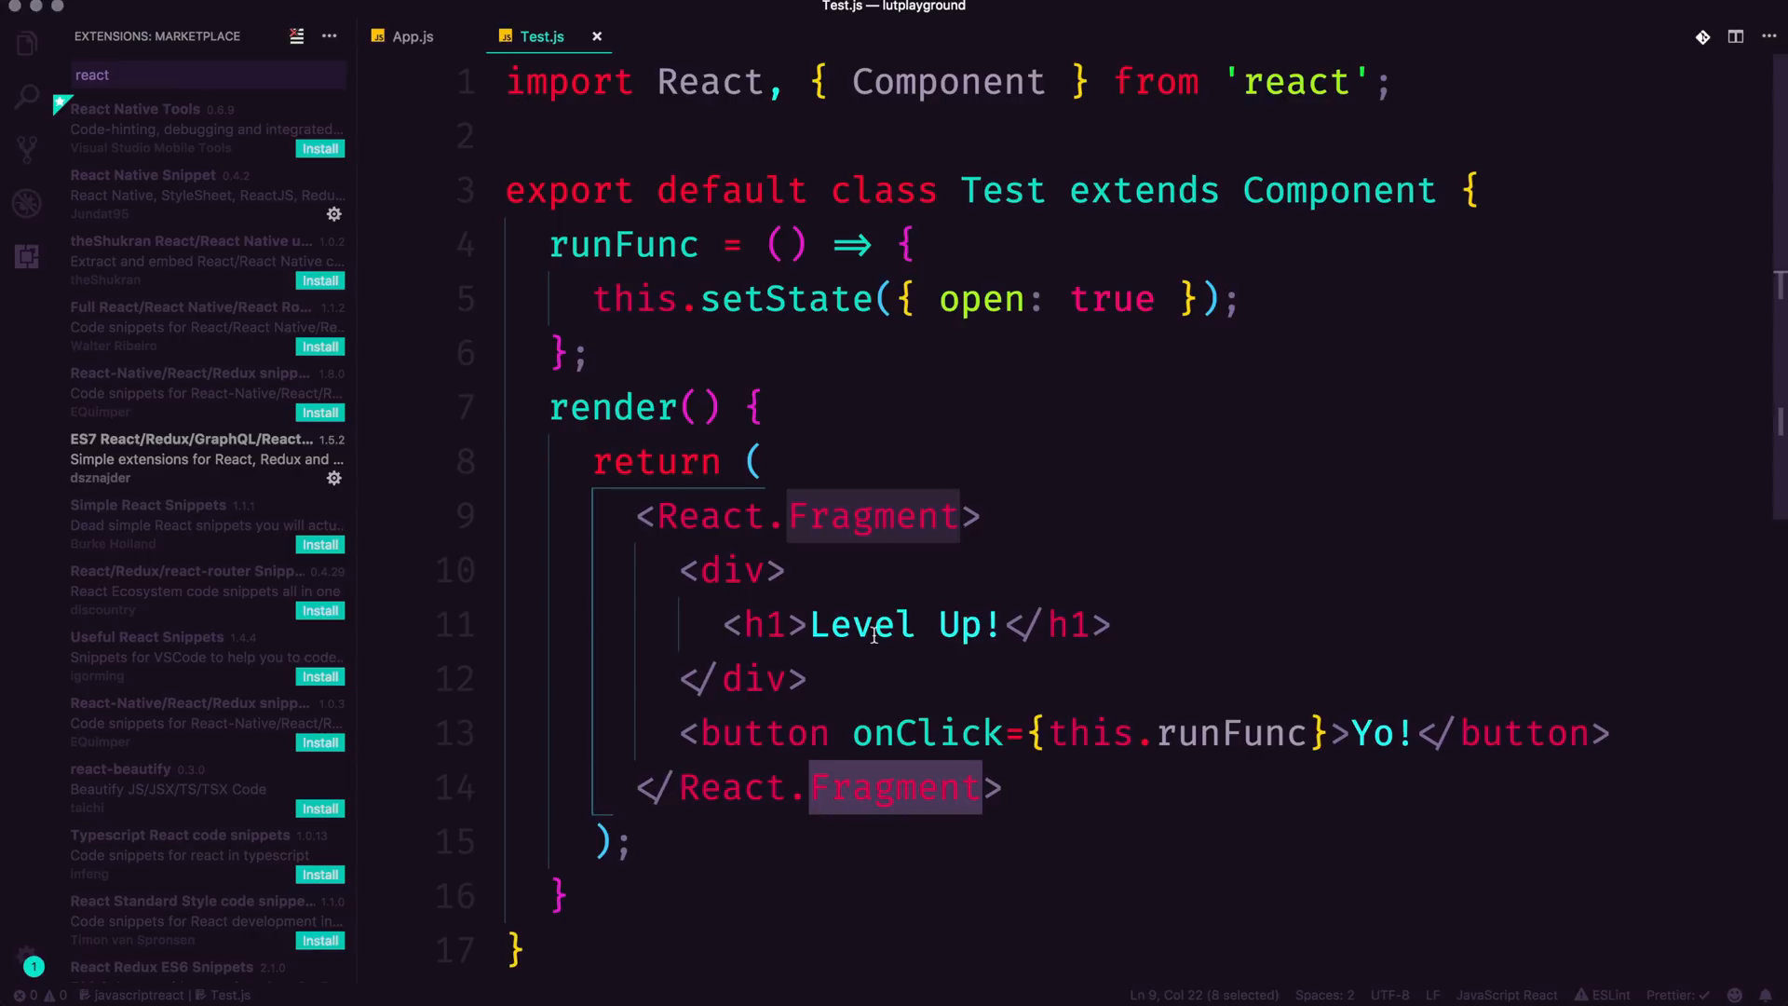
{"action": "mouse_move", "coordinate": [1205, 733]}
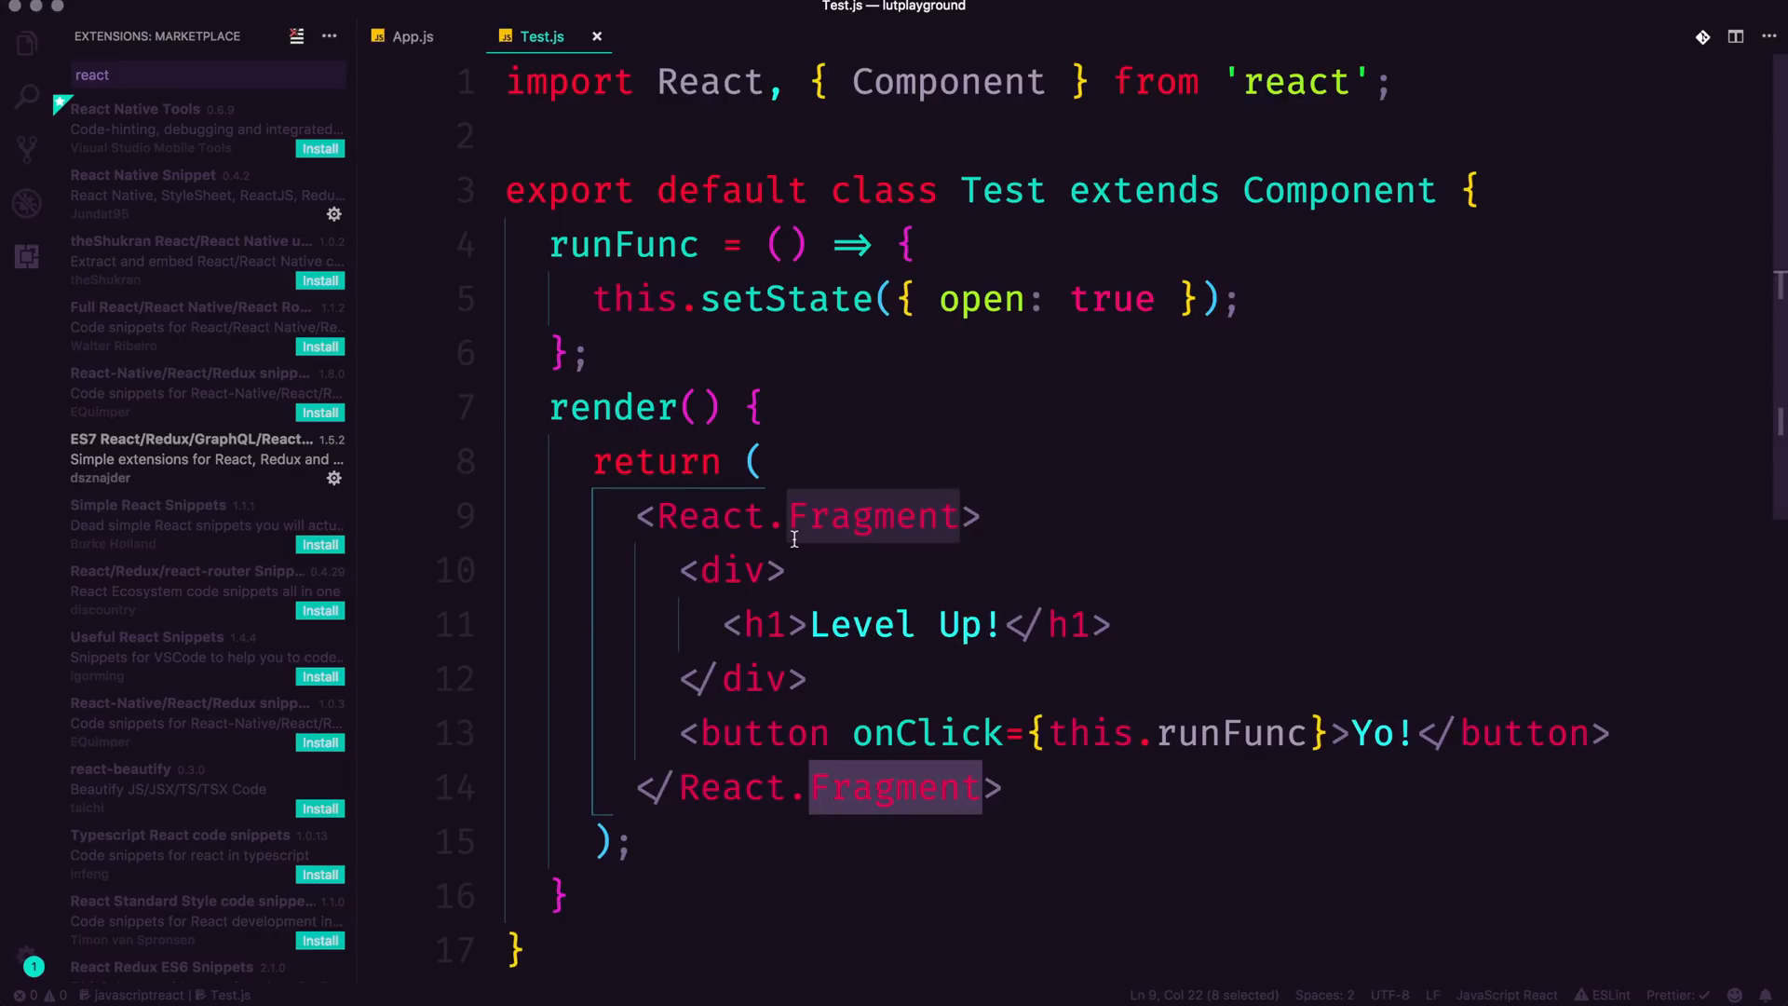
{"action": "mouse_move", "coordinate": [764, 437]}
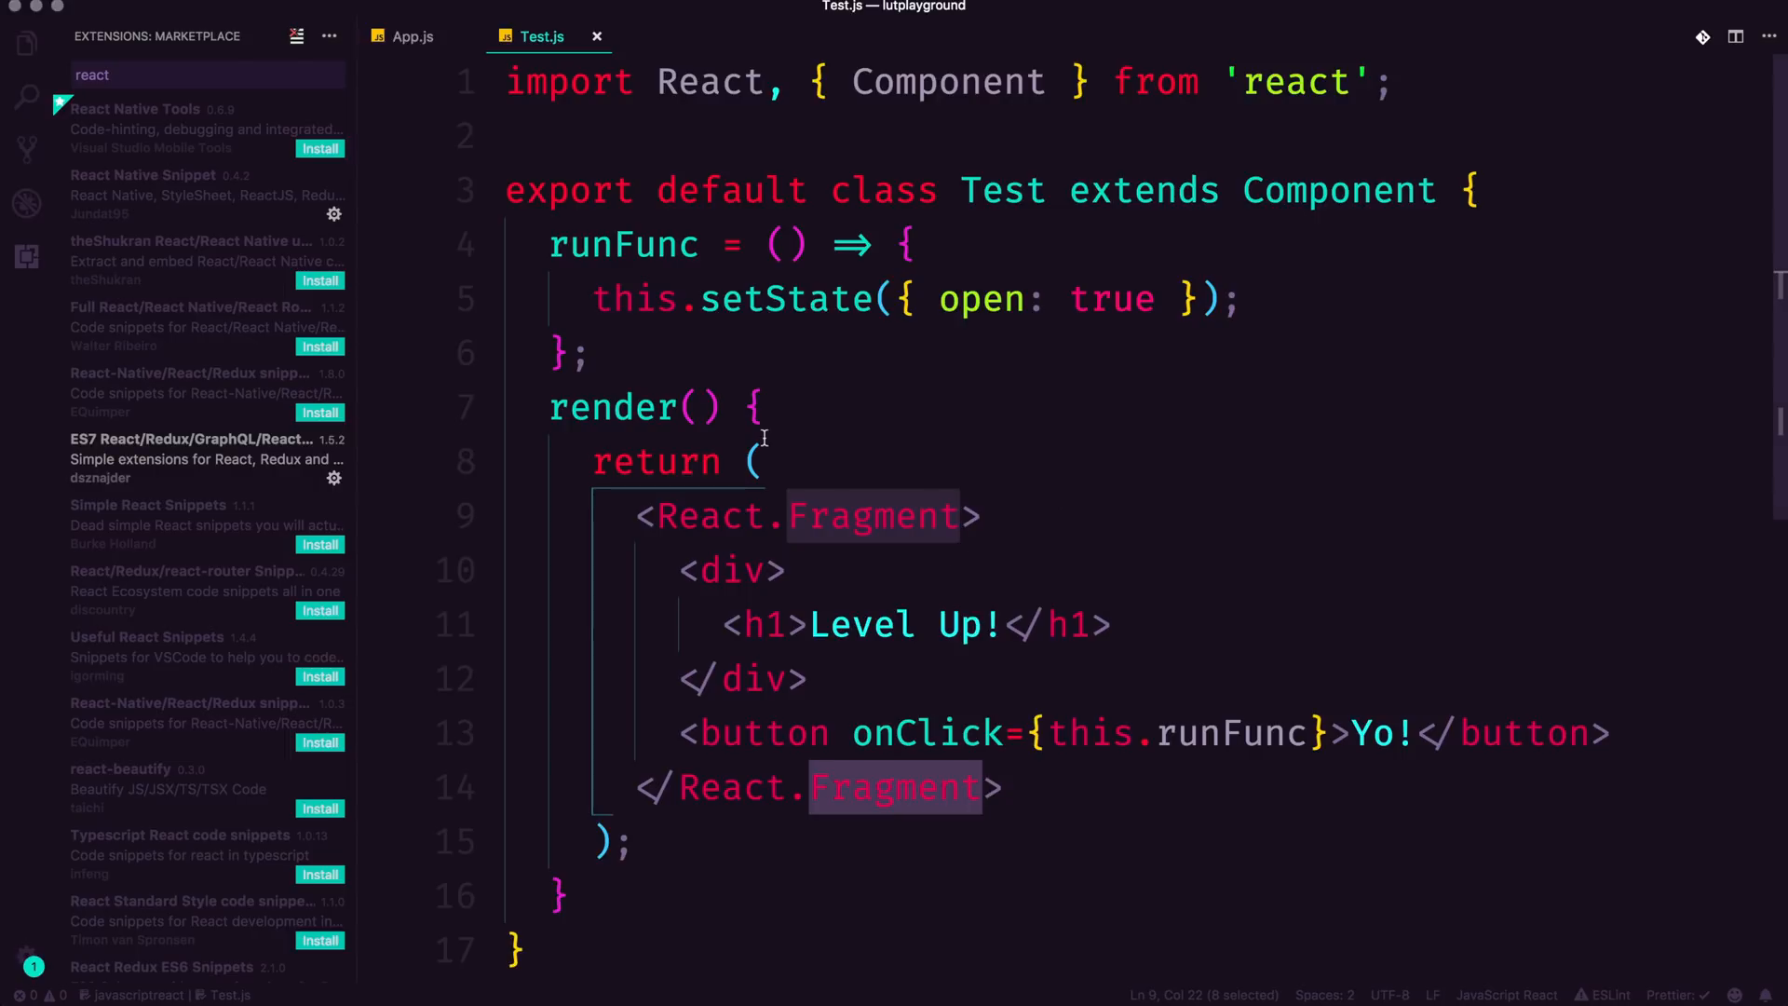
{"action": "mouse_move", "coordinate": [705, 442]}
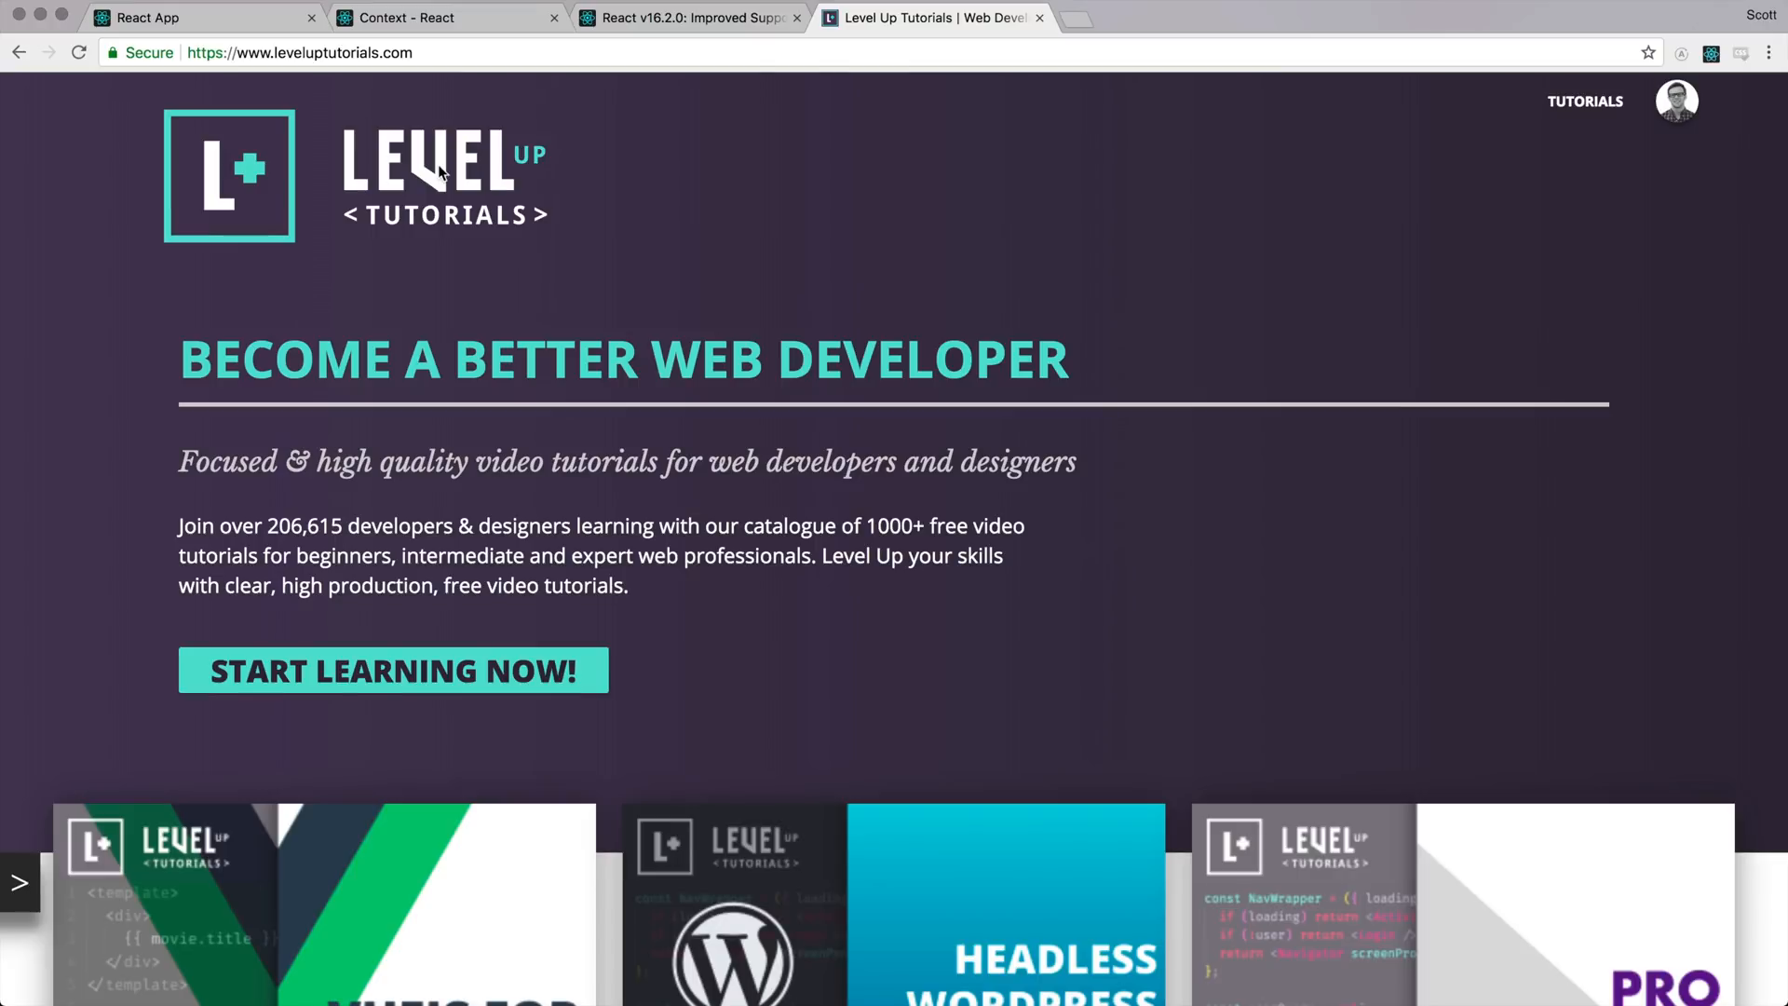
Step: Scroll the home page, open Pro Gatsby, then go to the TUTORIALS playlists catalog
{"action": "scroll", "scroll_direction": "down", "scroll_amount": 3}
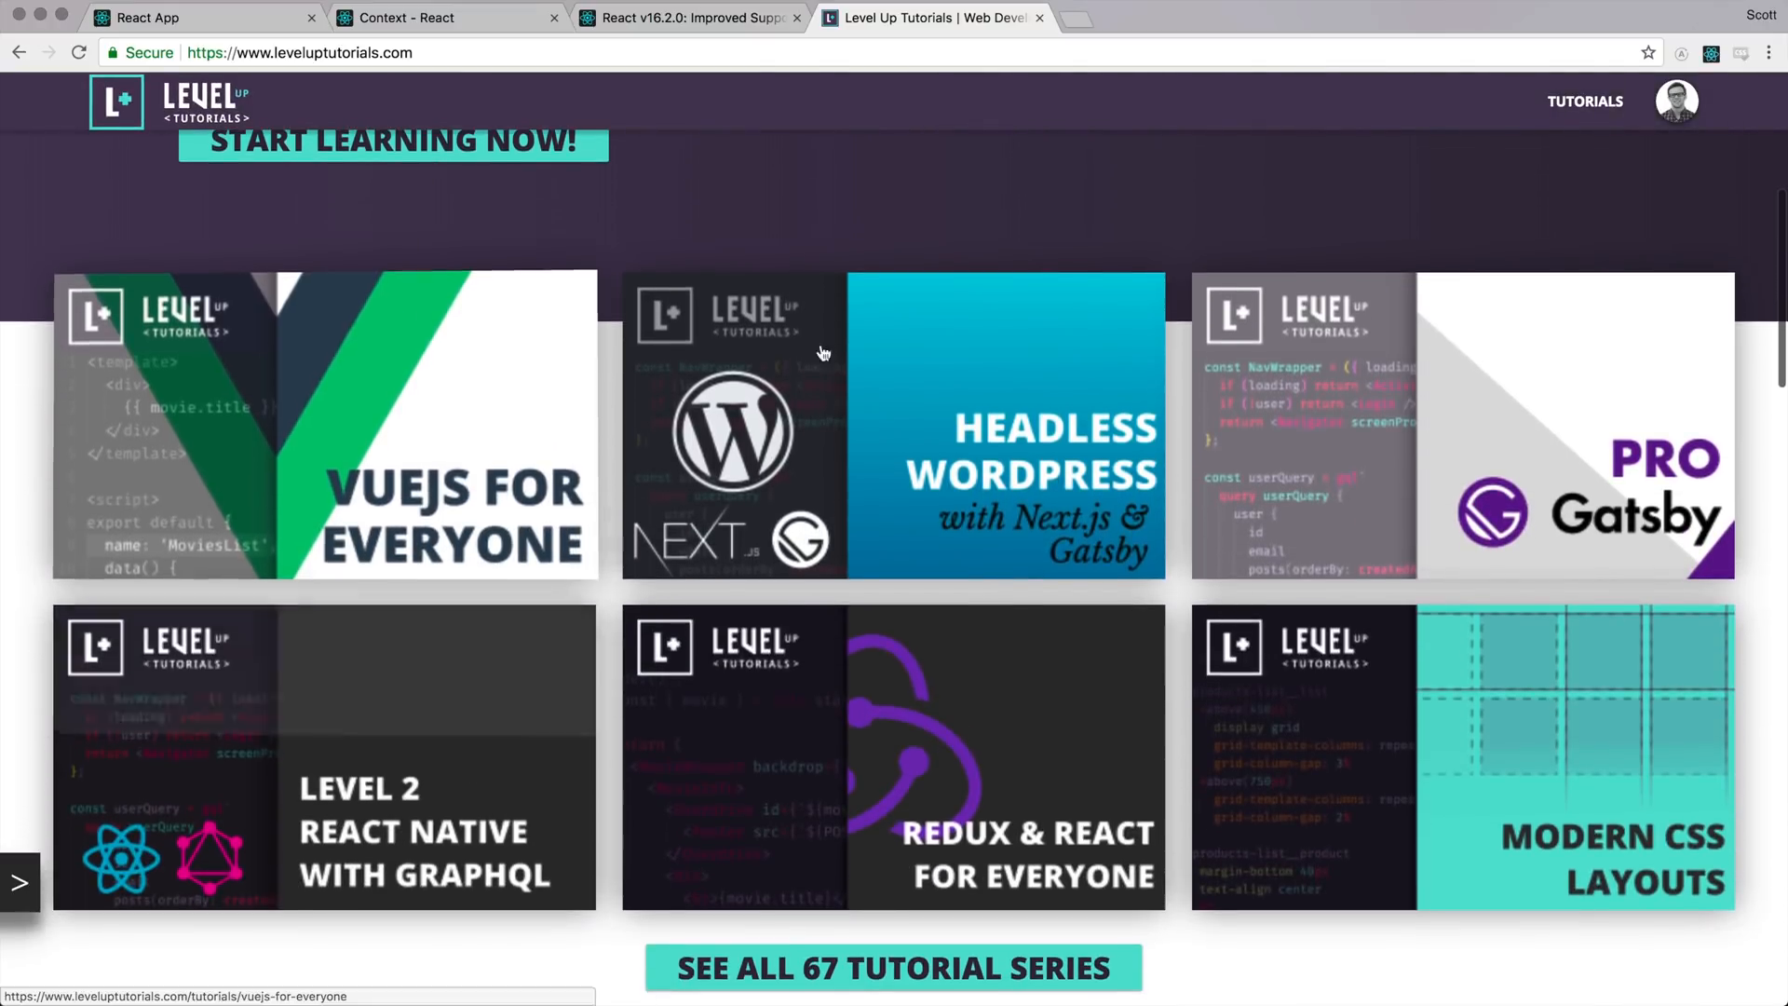
{"action": "mouse_move", "coordinate": [323, 427]}
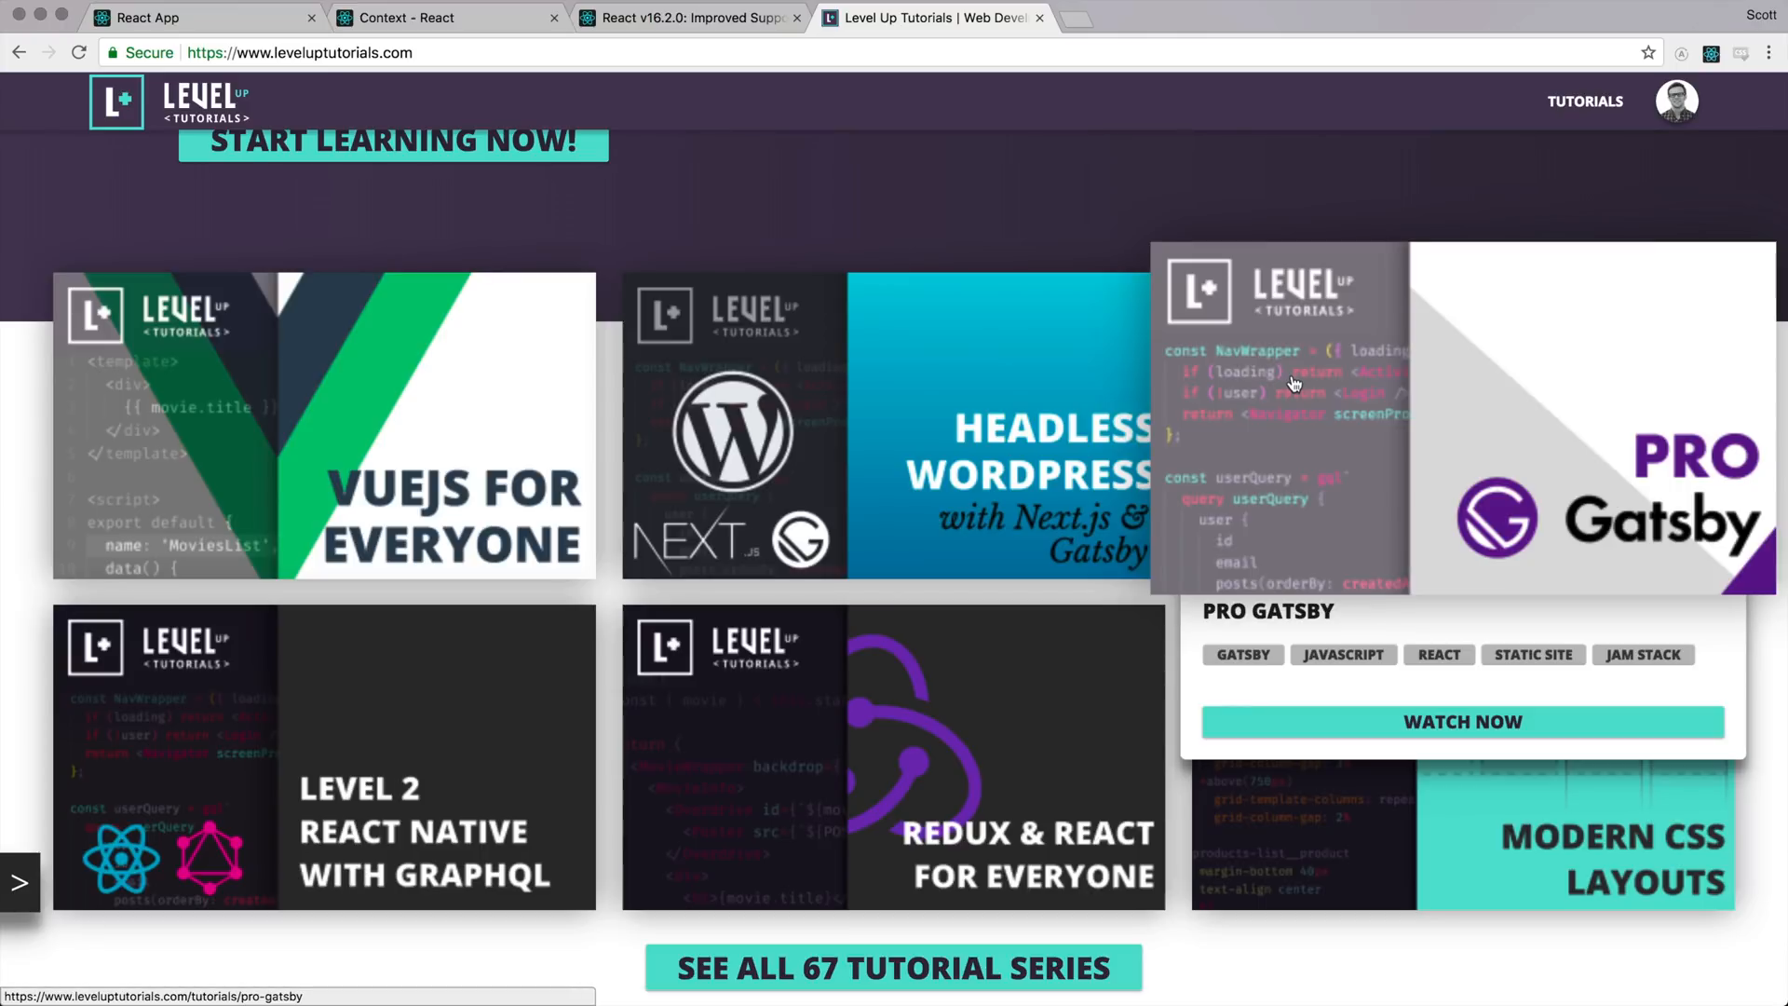
{"action": "left_click", "coordinate": [1462, 721]}
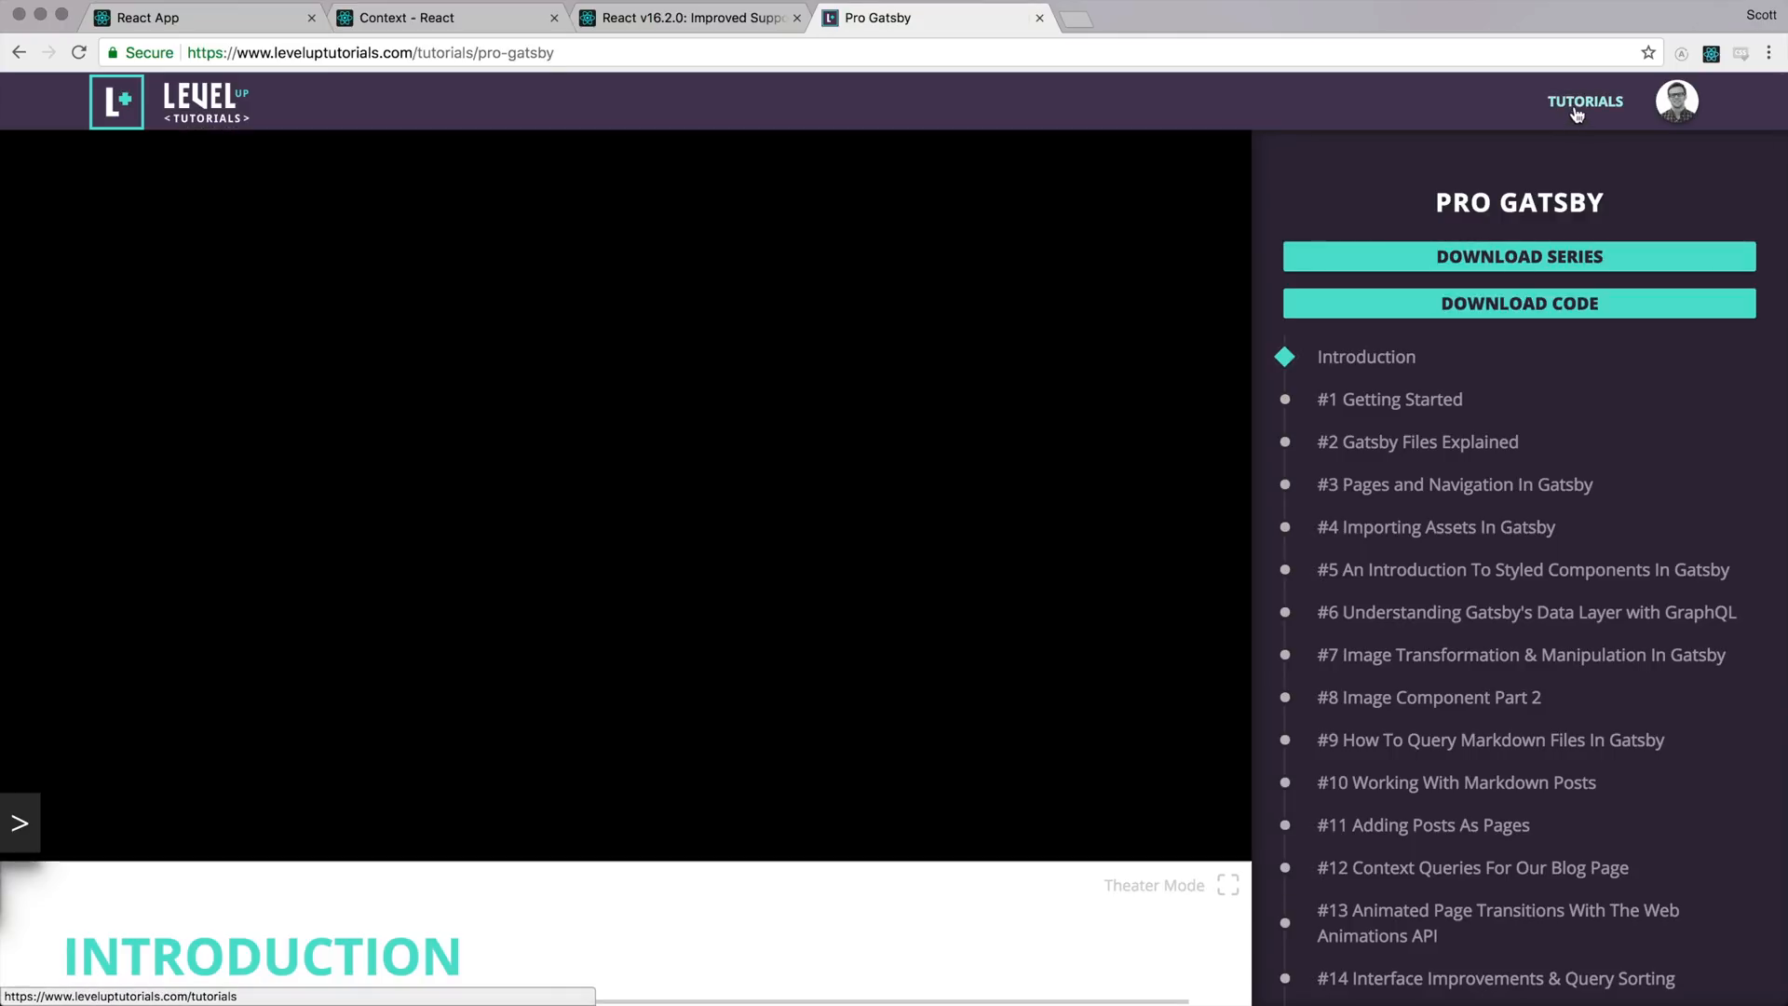
{"action": "left_click", "coordinate": [1585, 100]}
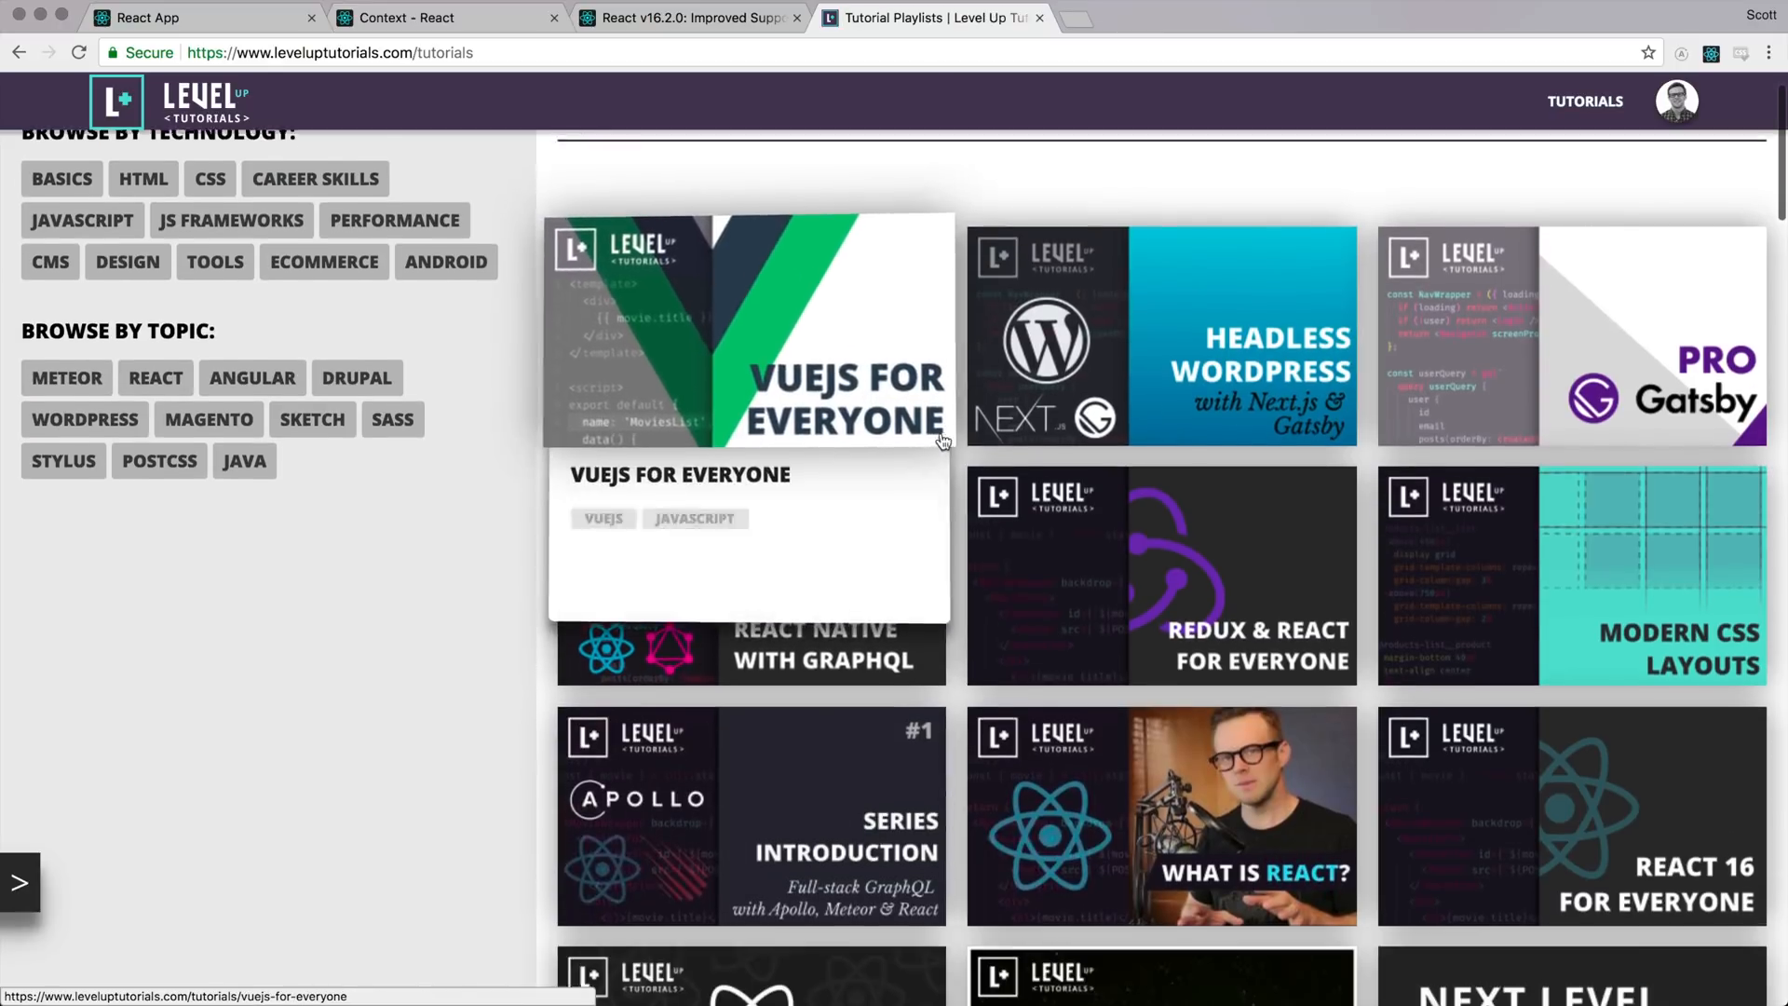
{"action": "scroll", "scroll_direction": "down", "scroll_amount": 3}
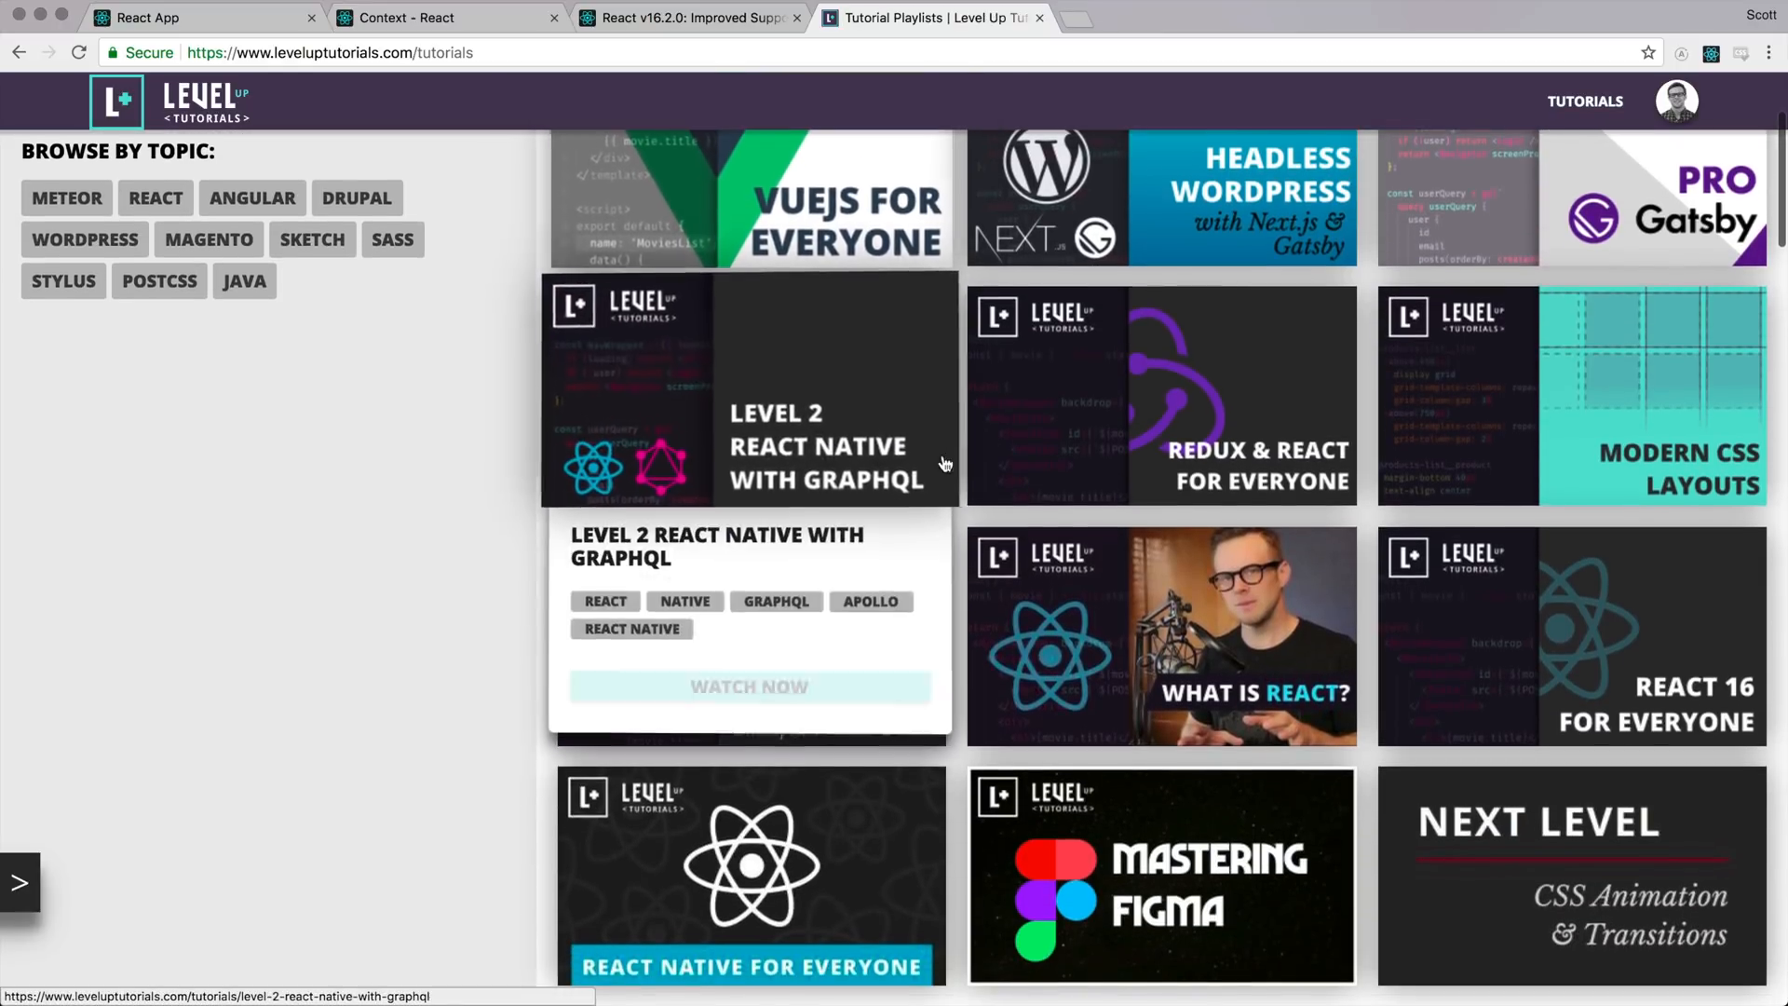